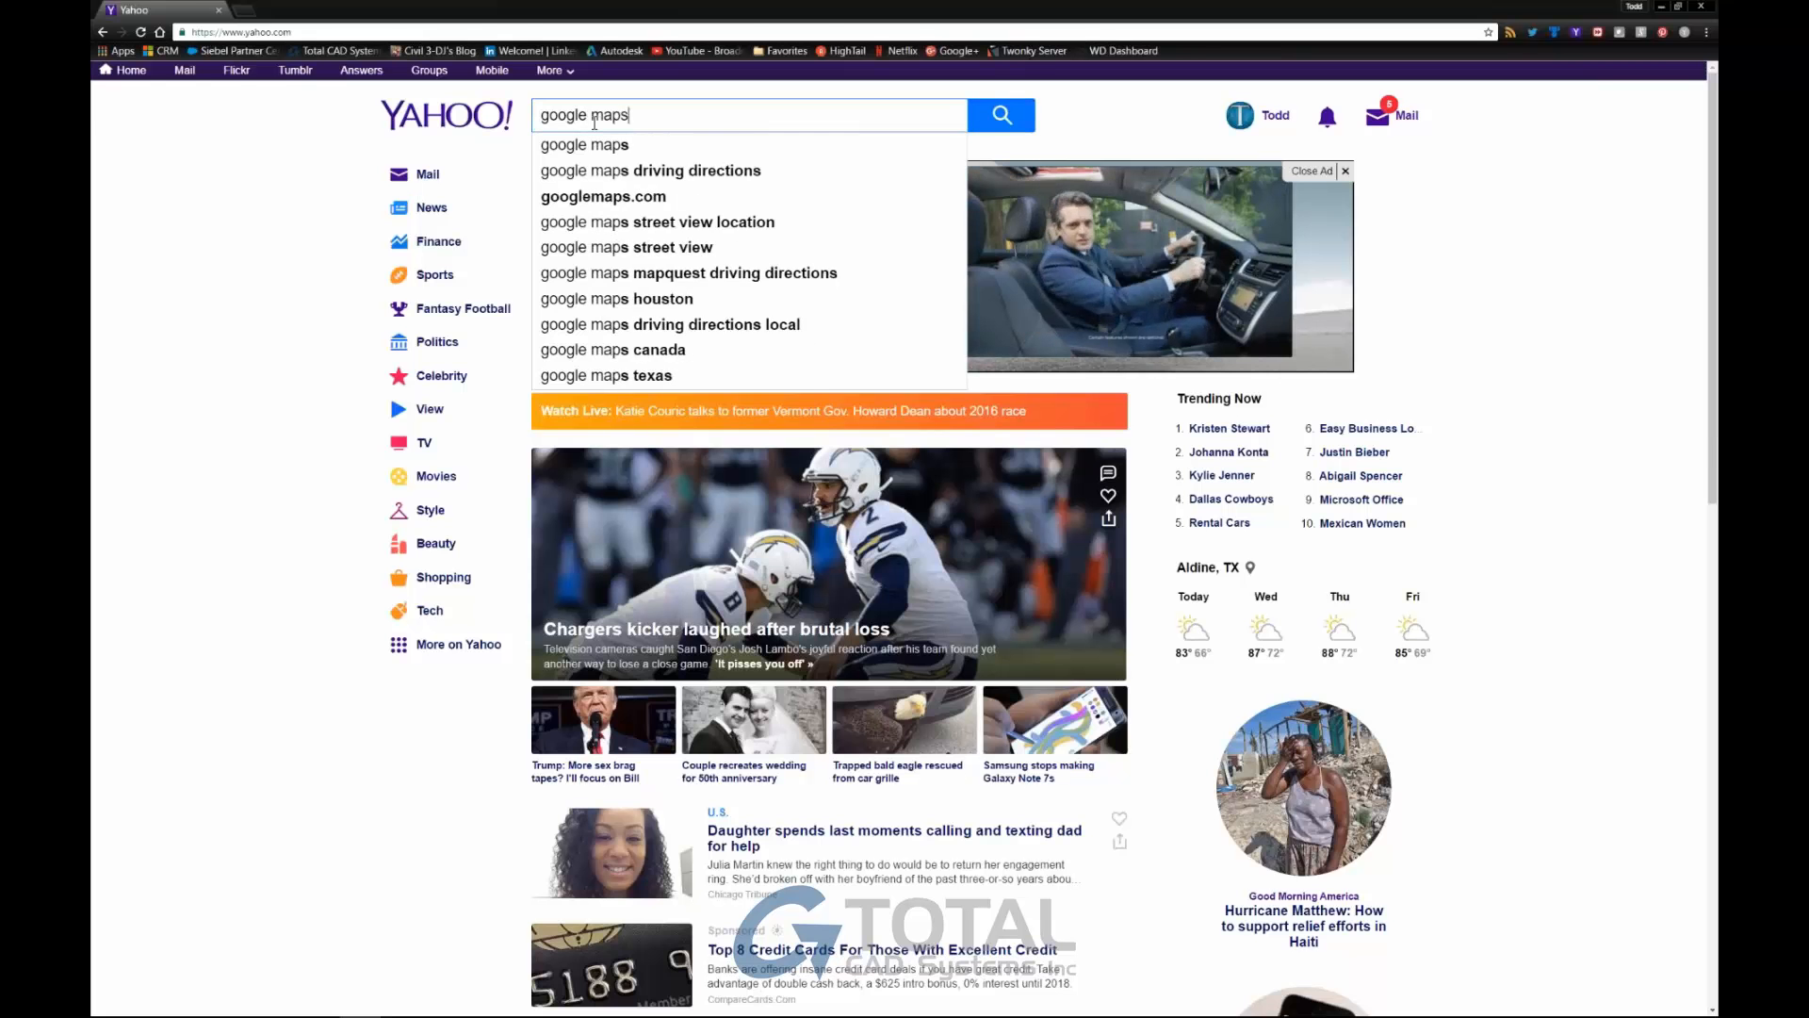
Open Google Maps from a Yahoo search and search for Crosby, TX.
click(999, 114)
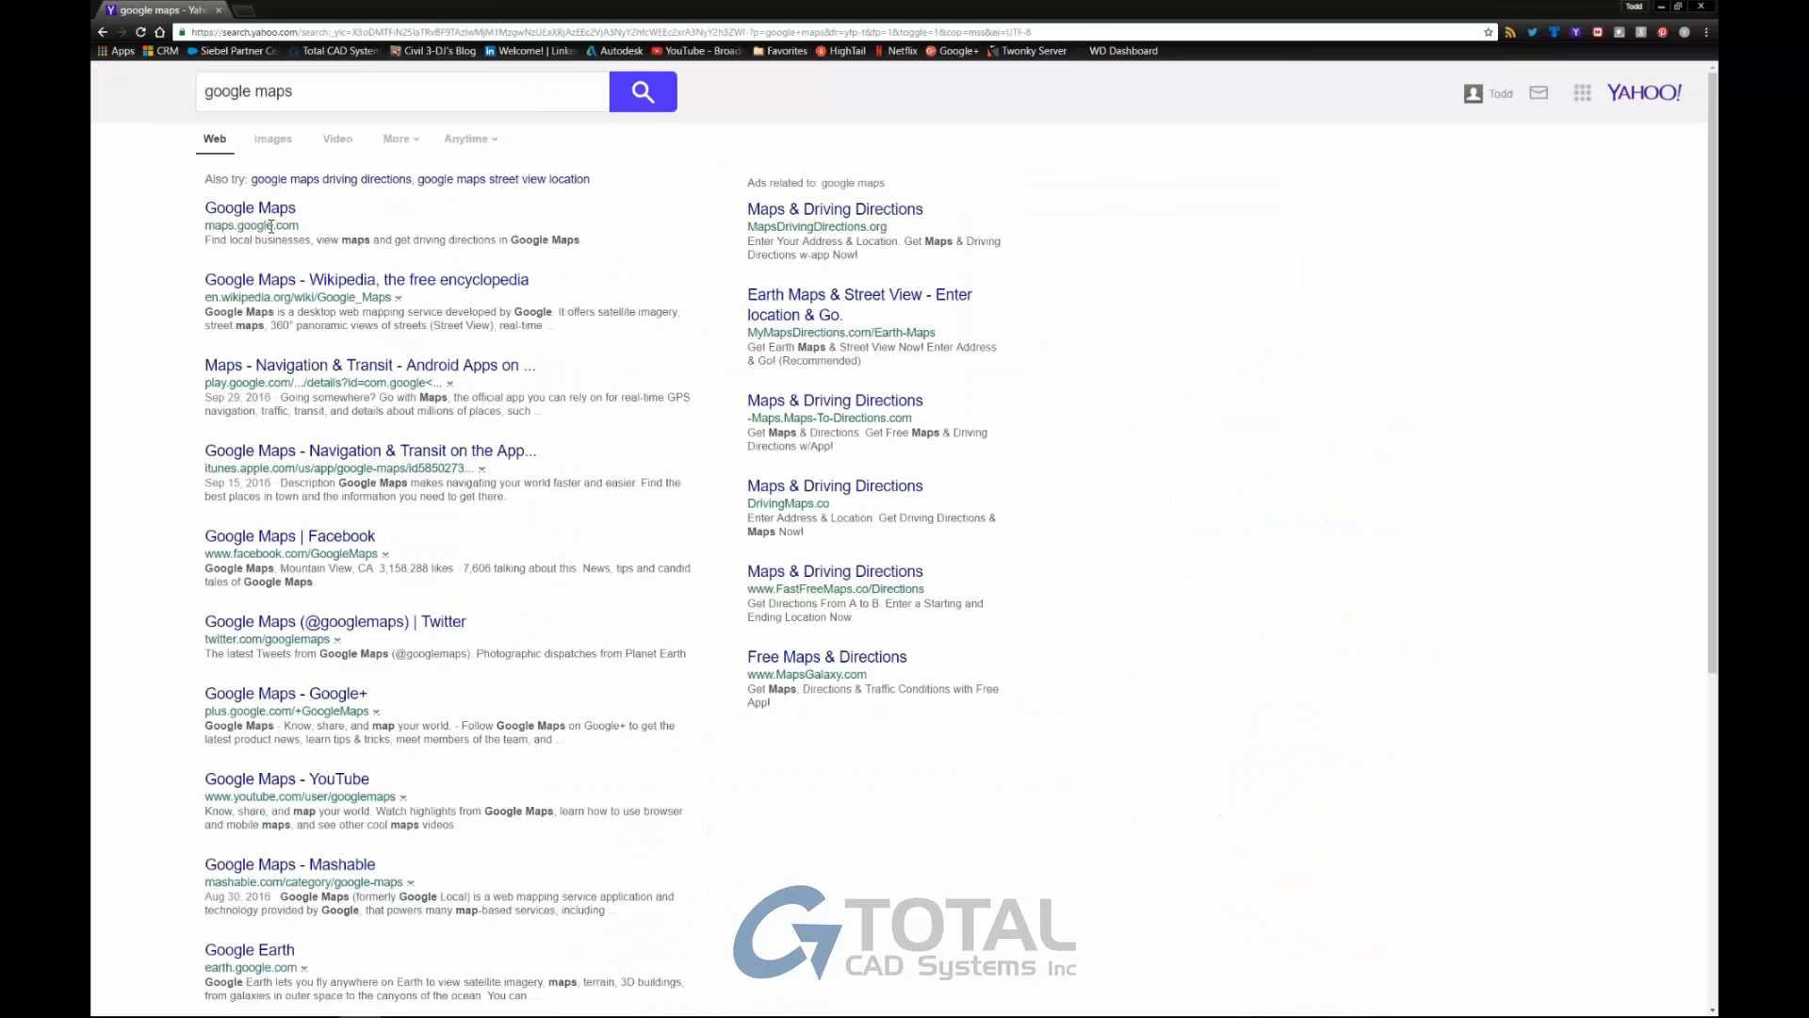
click(249, 206)
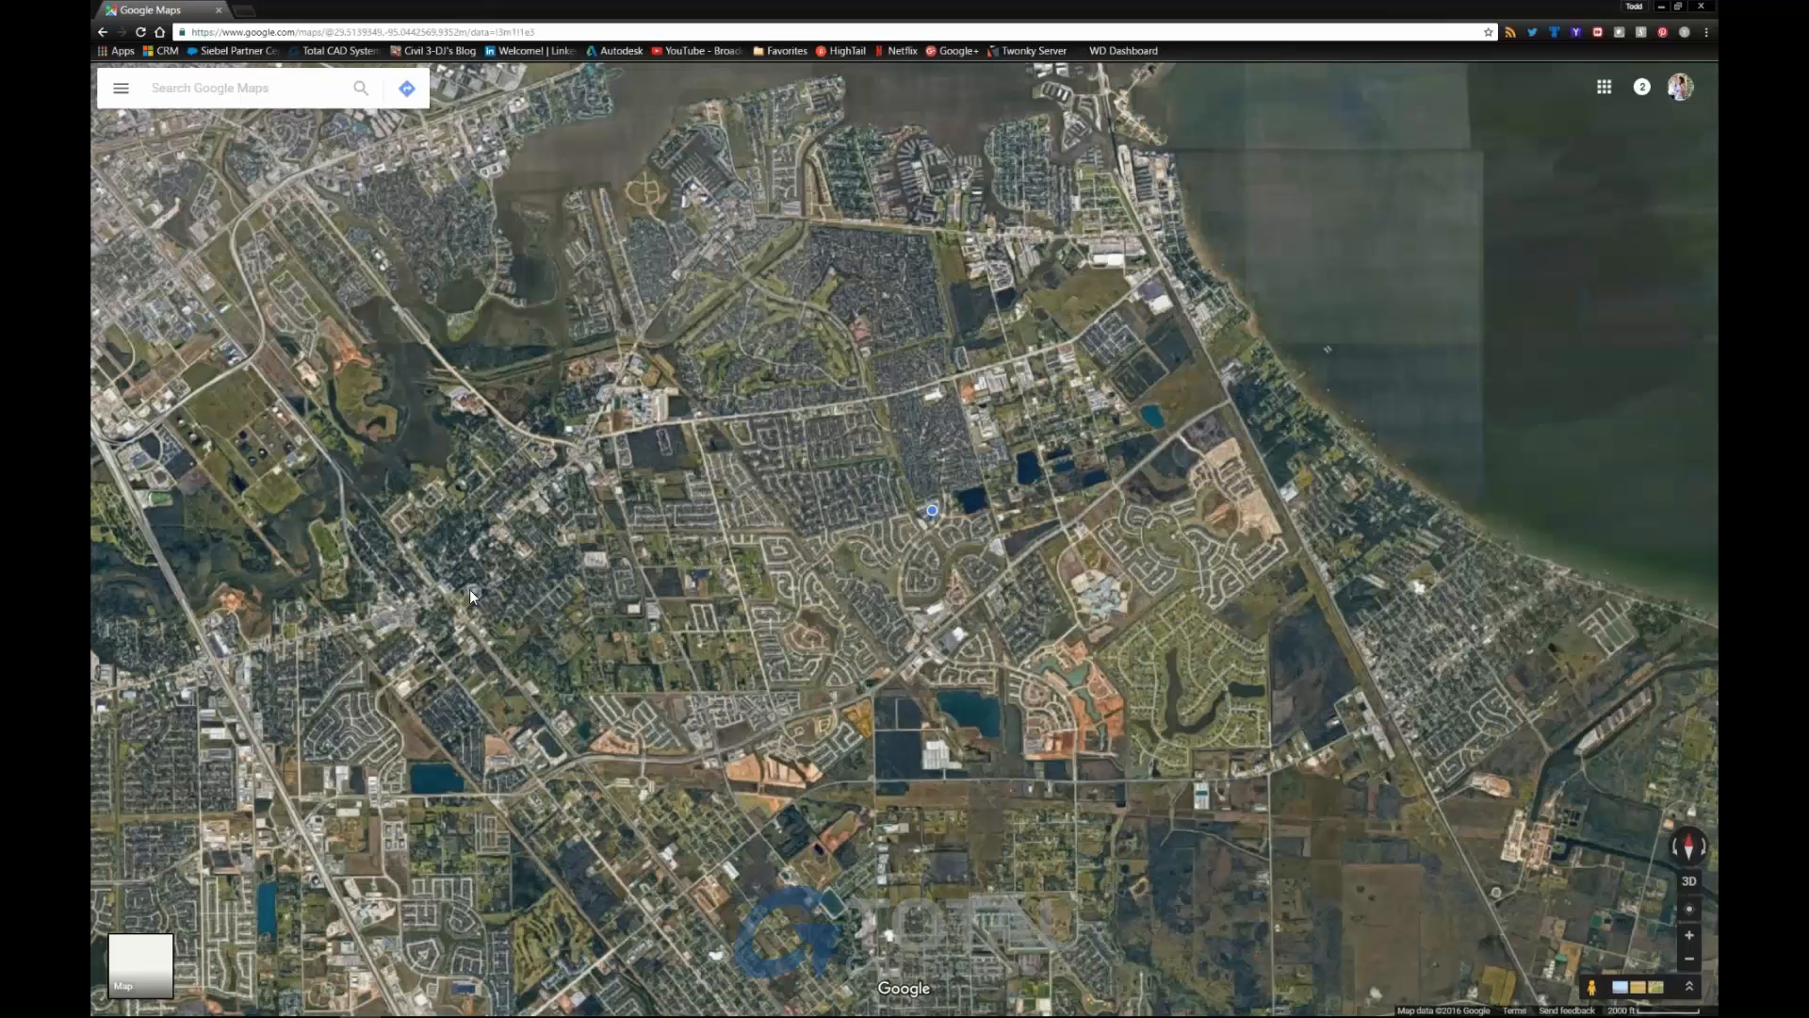
text(Crosby, TX)
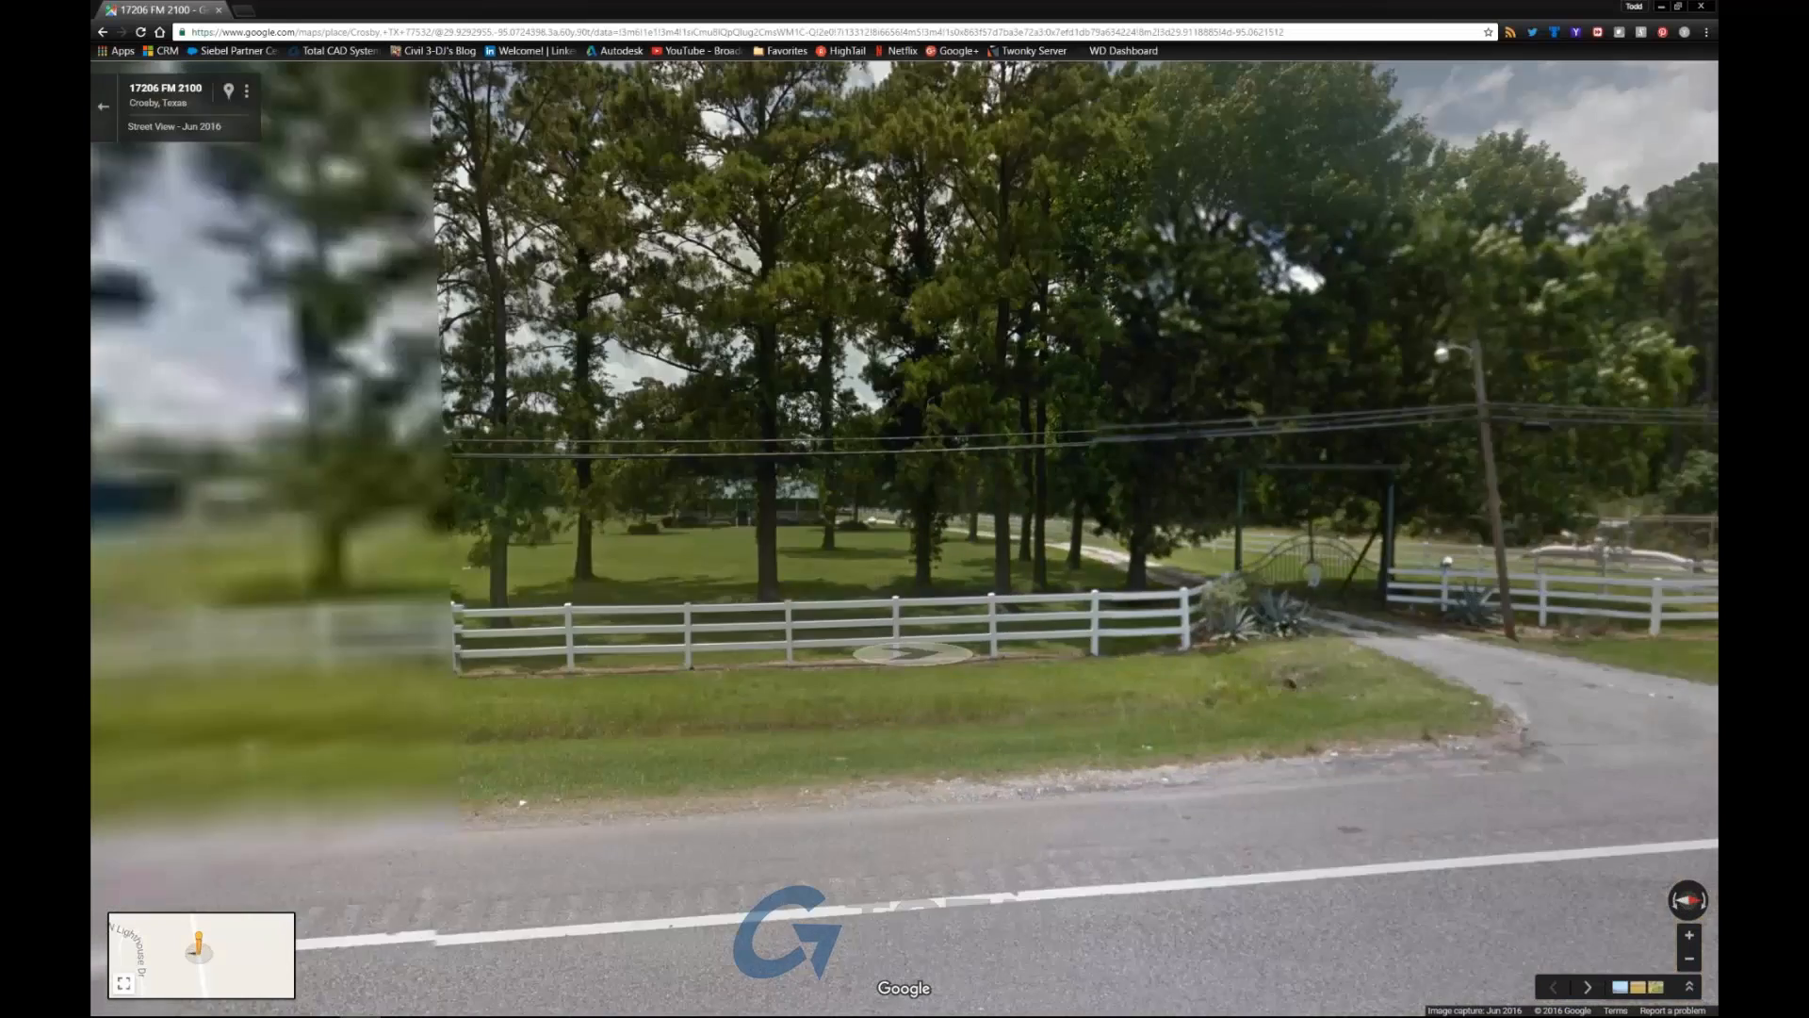
Move along Street View to a close, head-on view of the white three-rail fence.
click(883, 659)
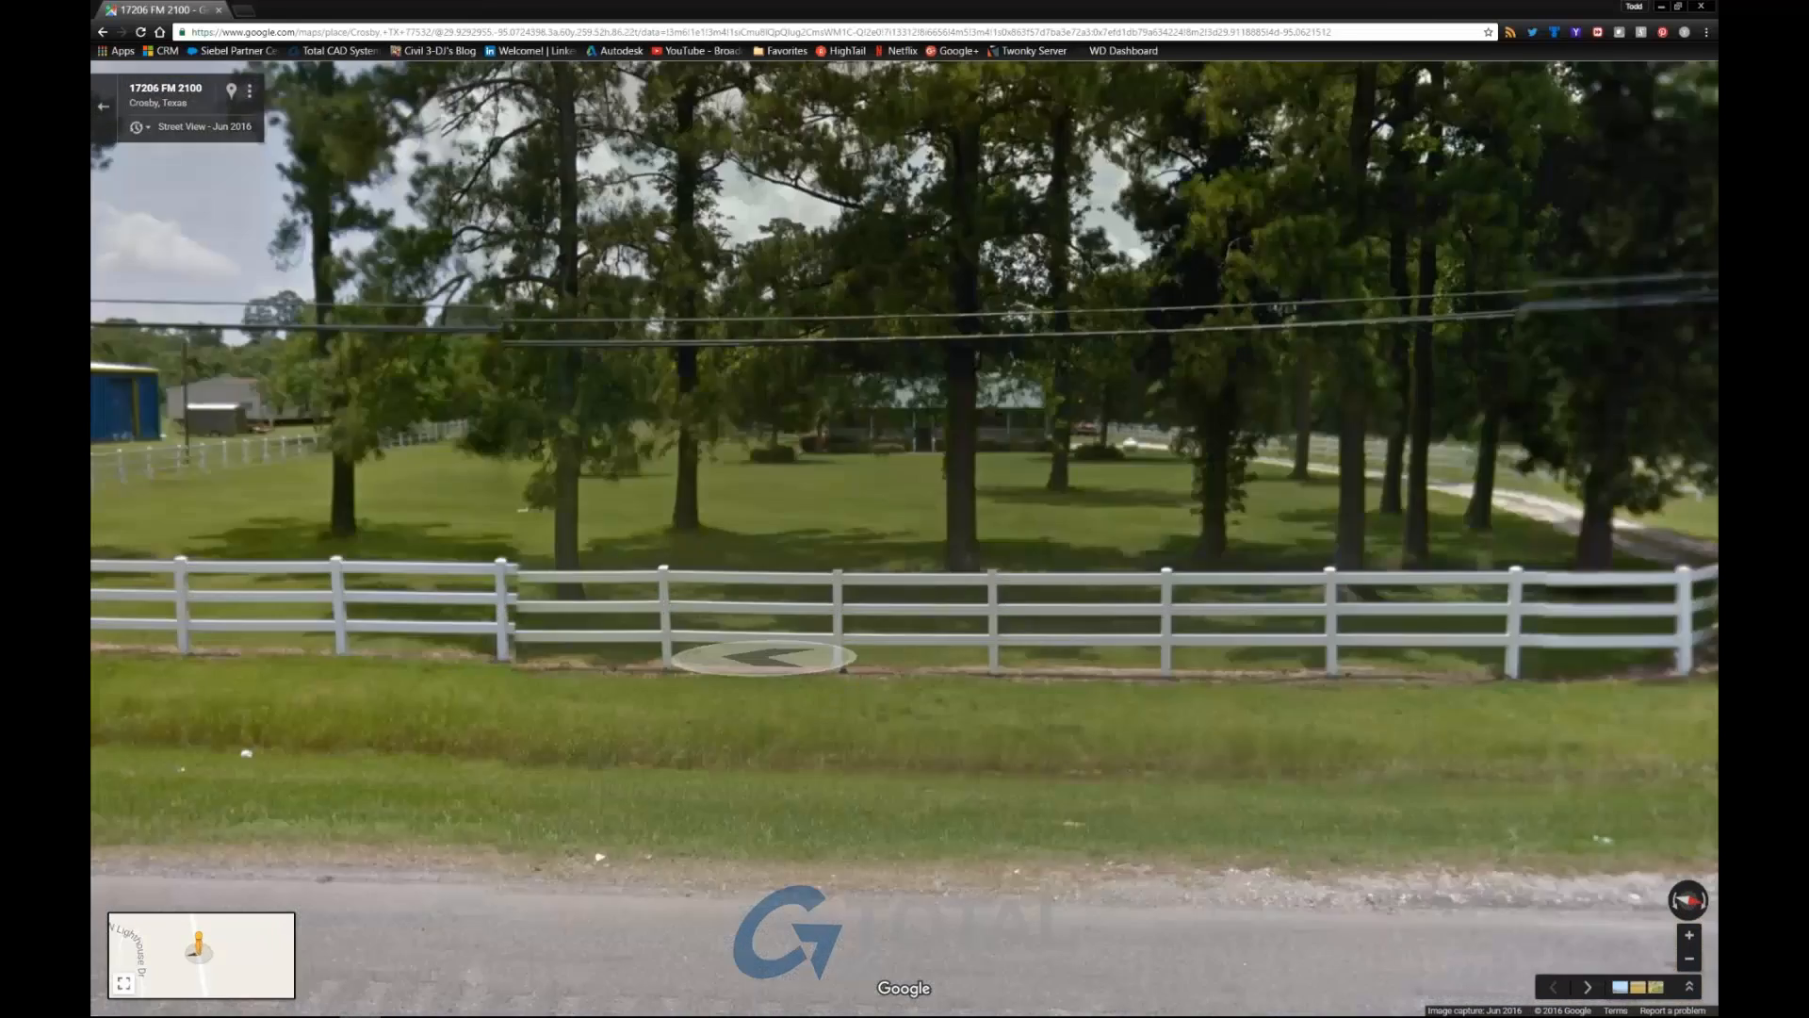
click(762, 658)
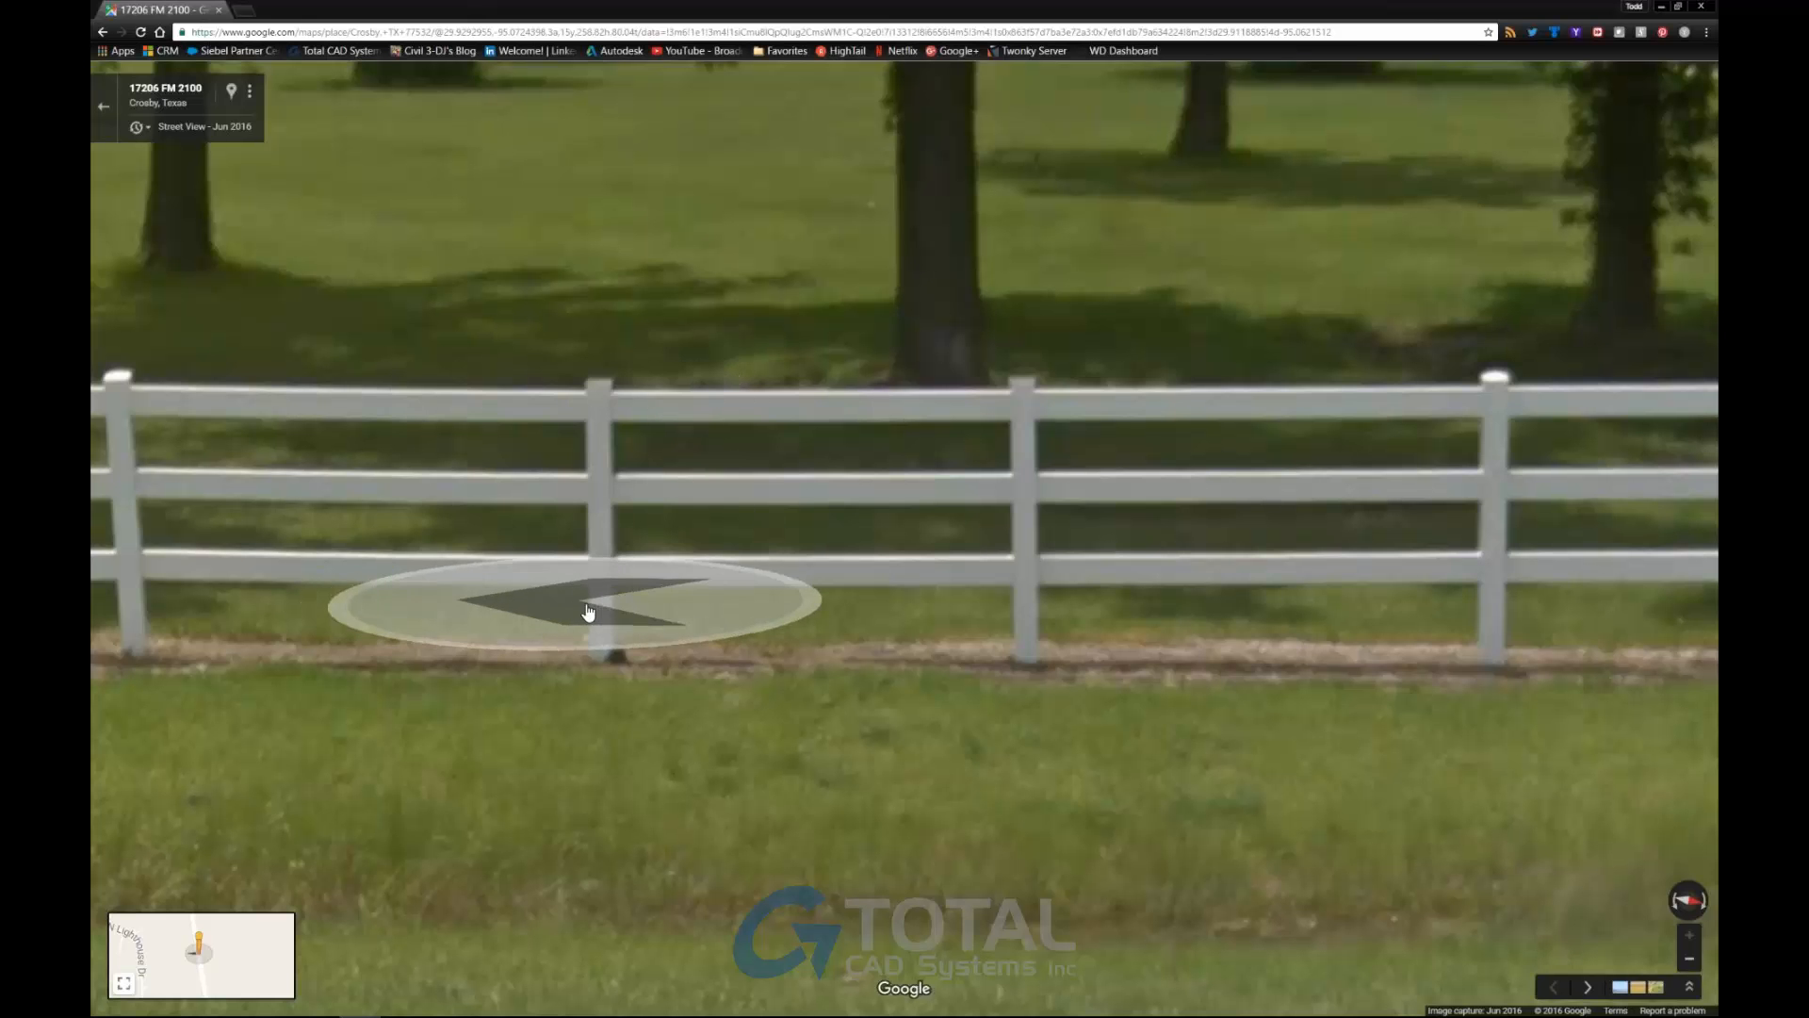
click(583, 605)
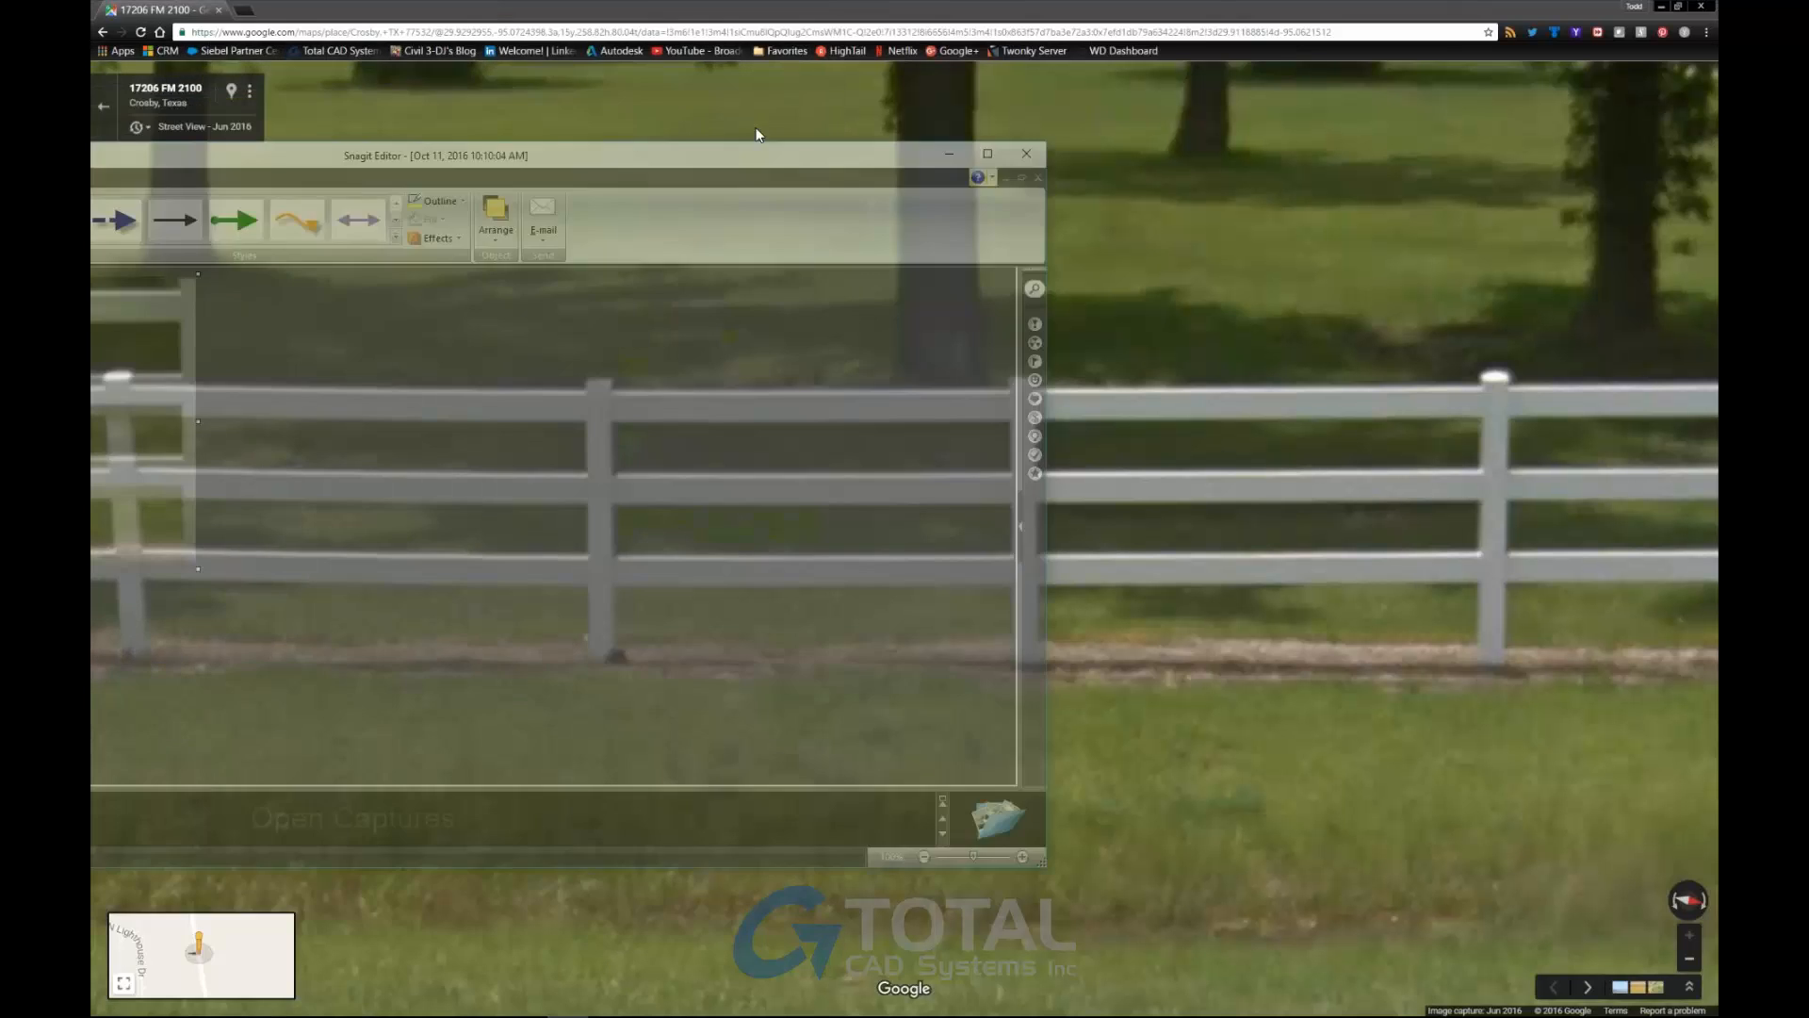
Save the Snagit fence capture to the Desktop as a PNG file.
click(986, 153)
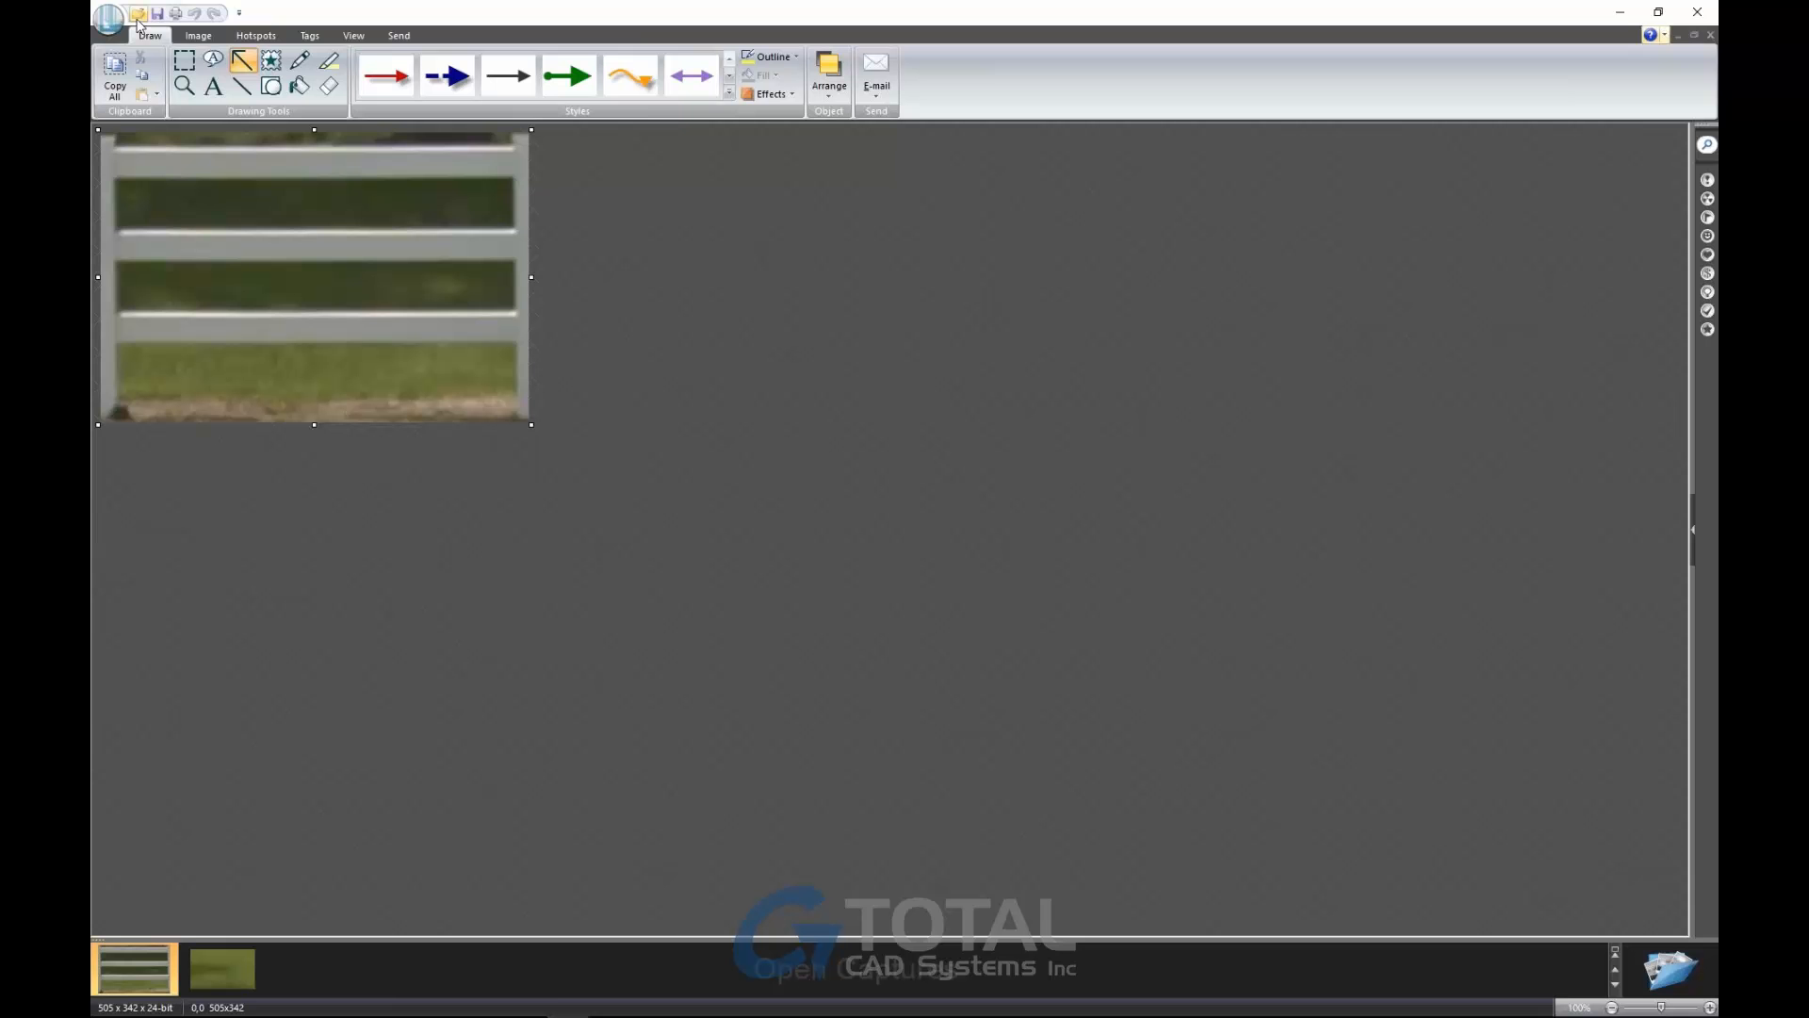
click(136, 12)
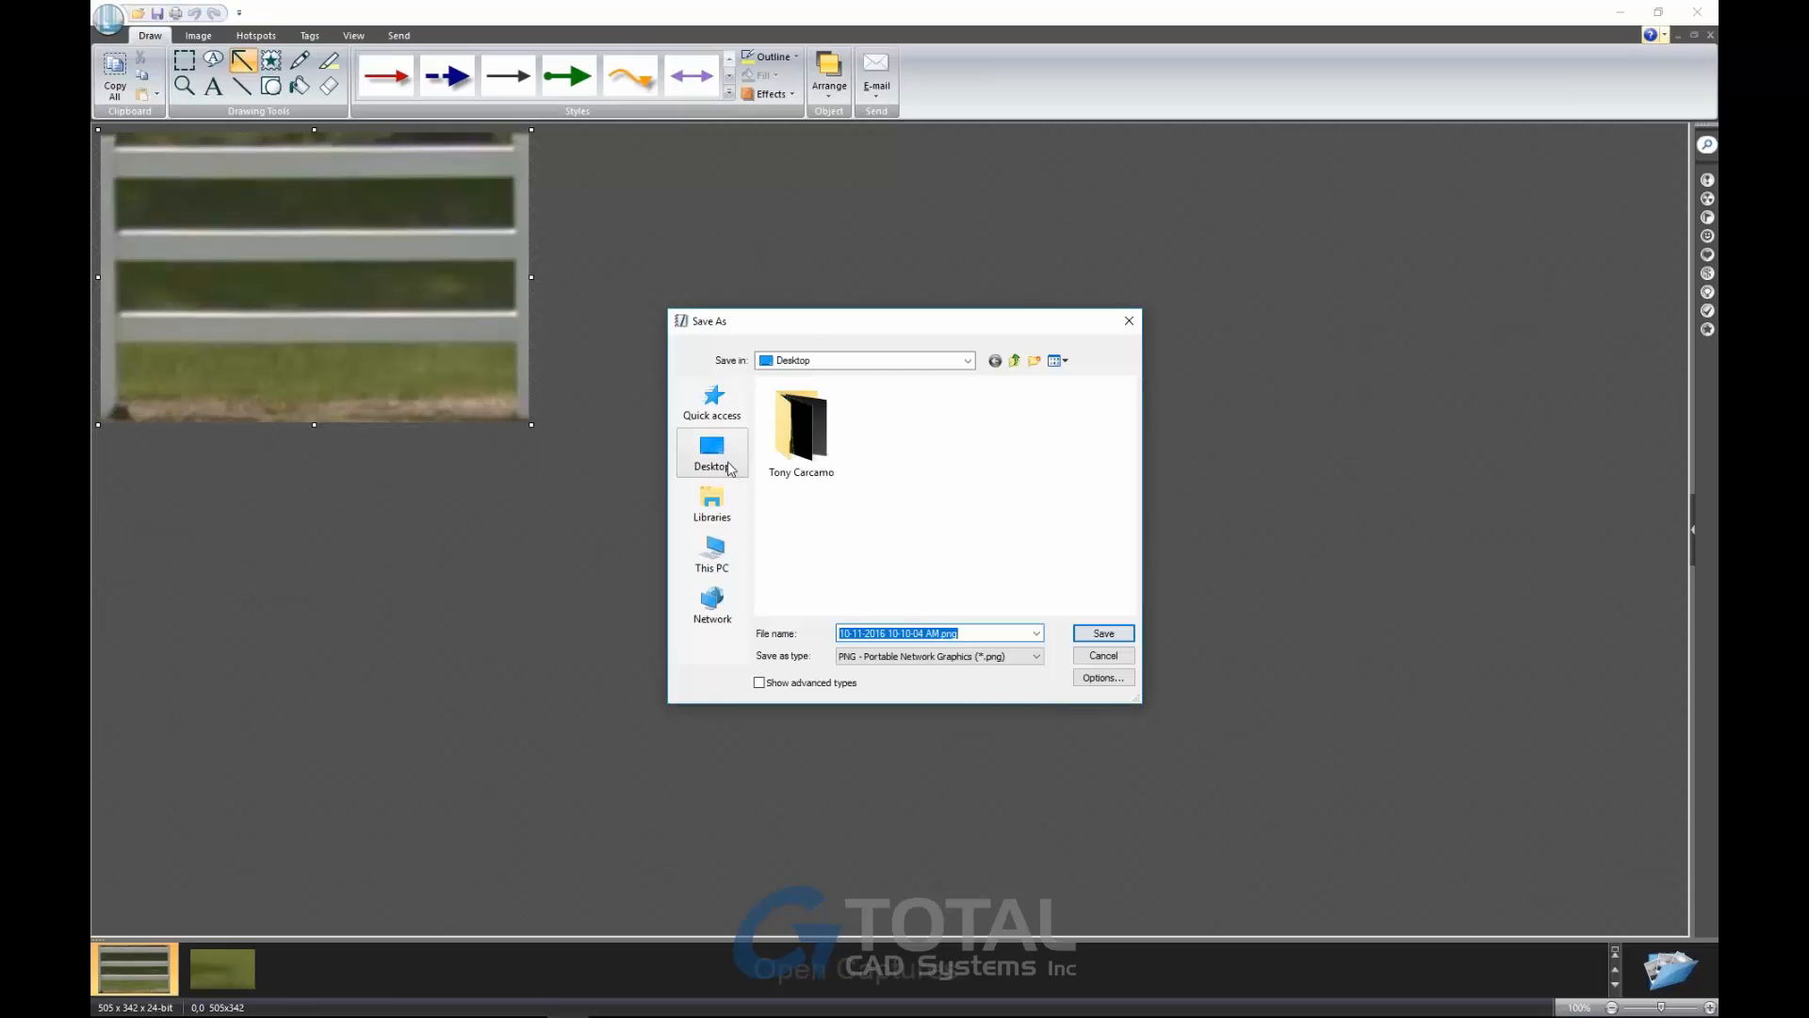
text(le)
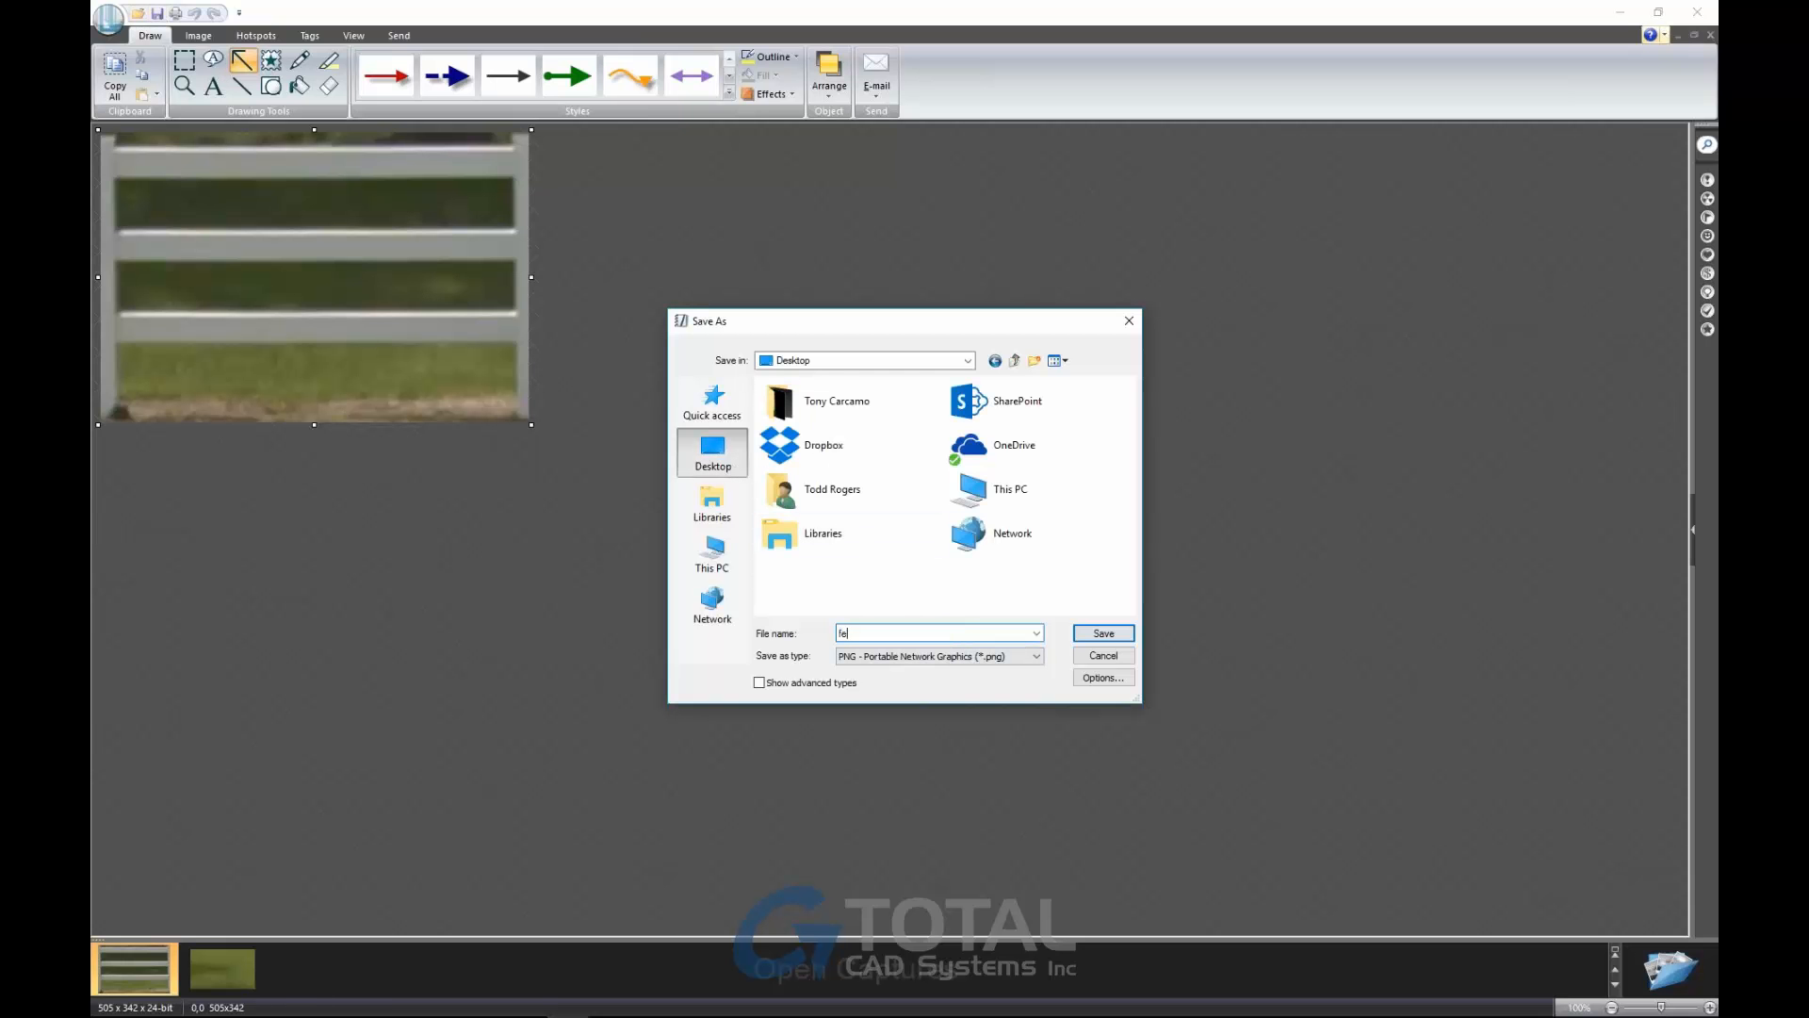
click(1101, 632)
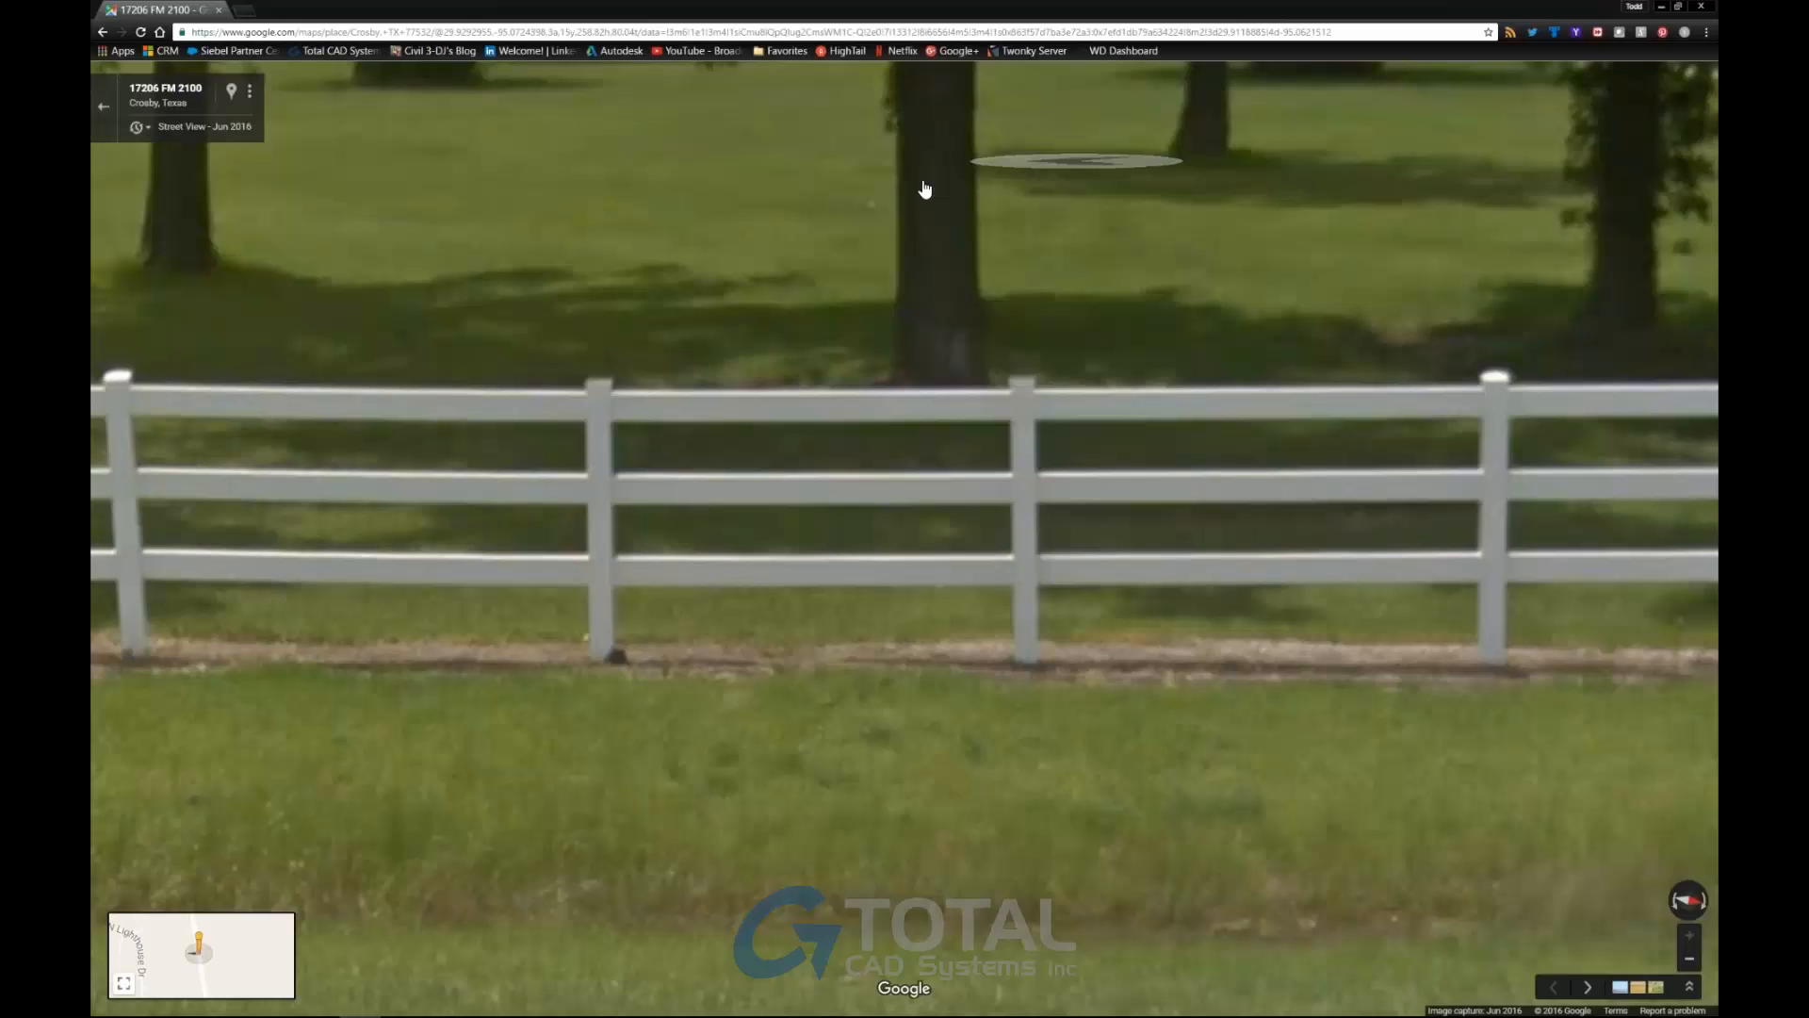
mouse_move(713, 226)
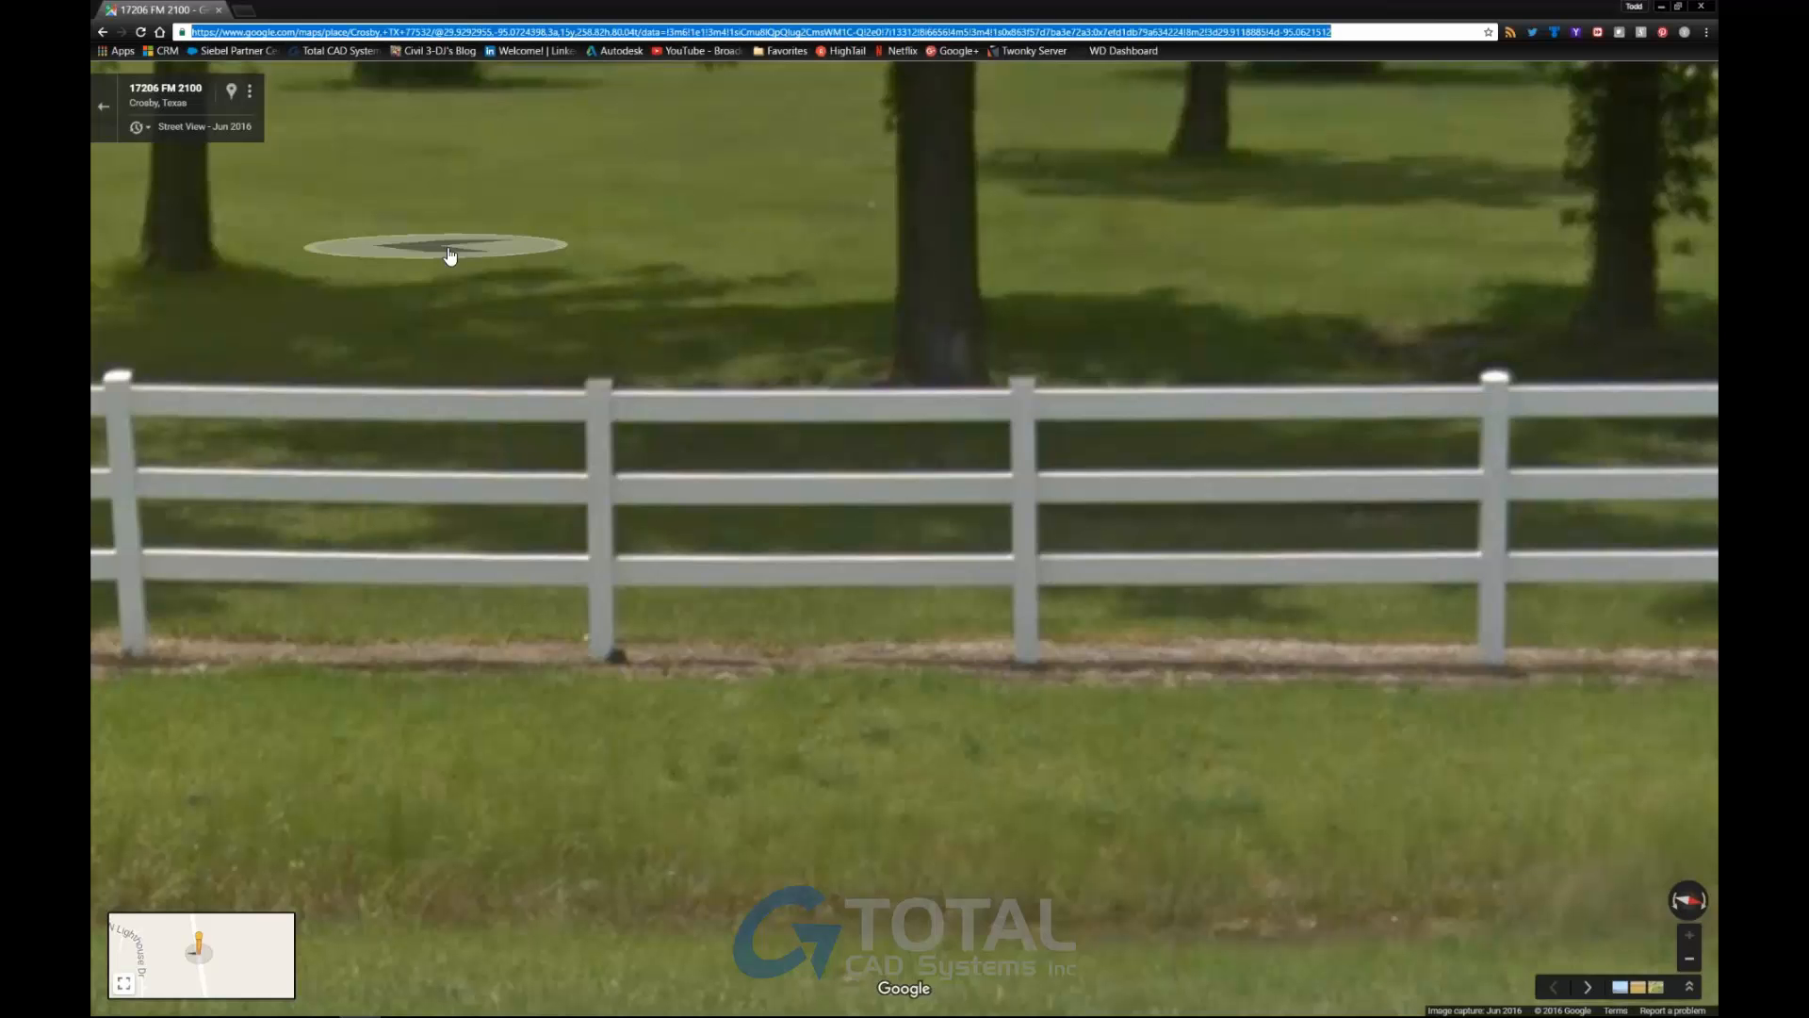
Navigate the browser to pixlr.com.
text(pixlr.com)
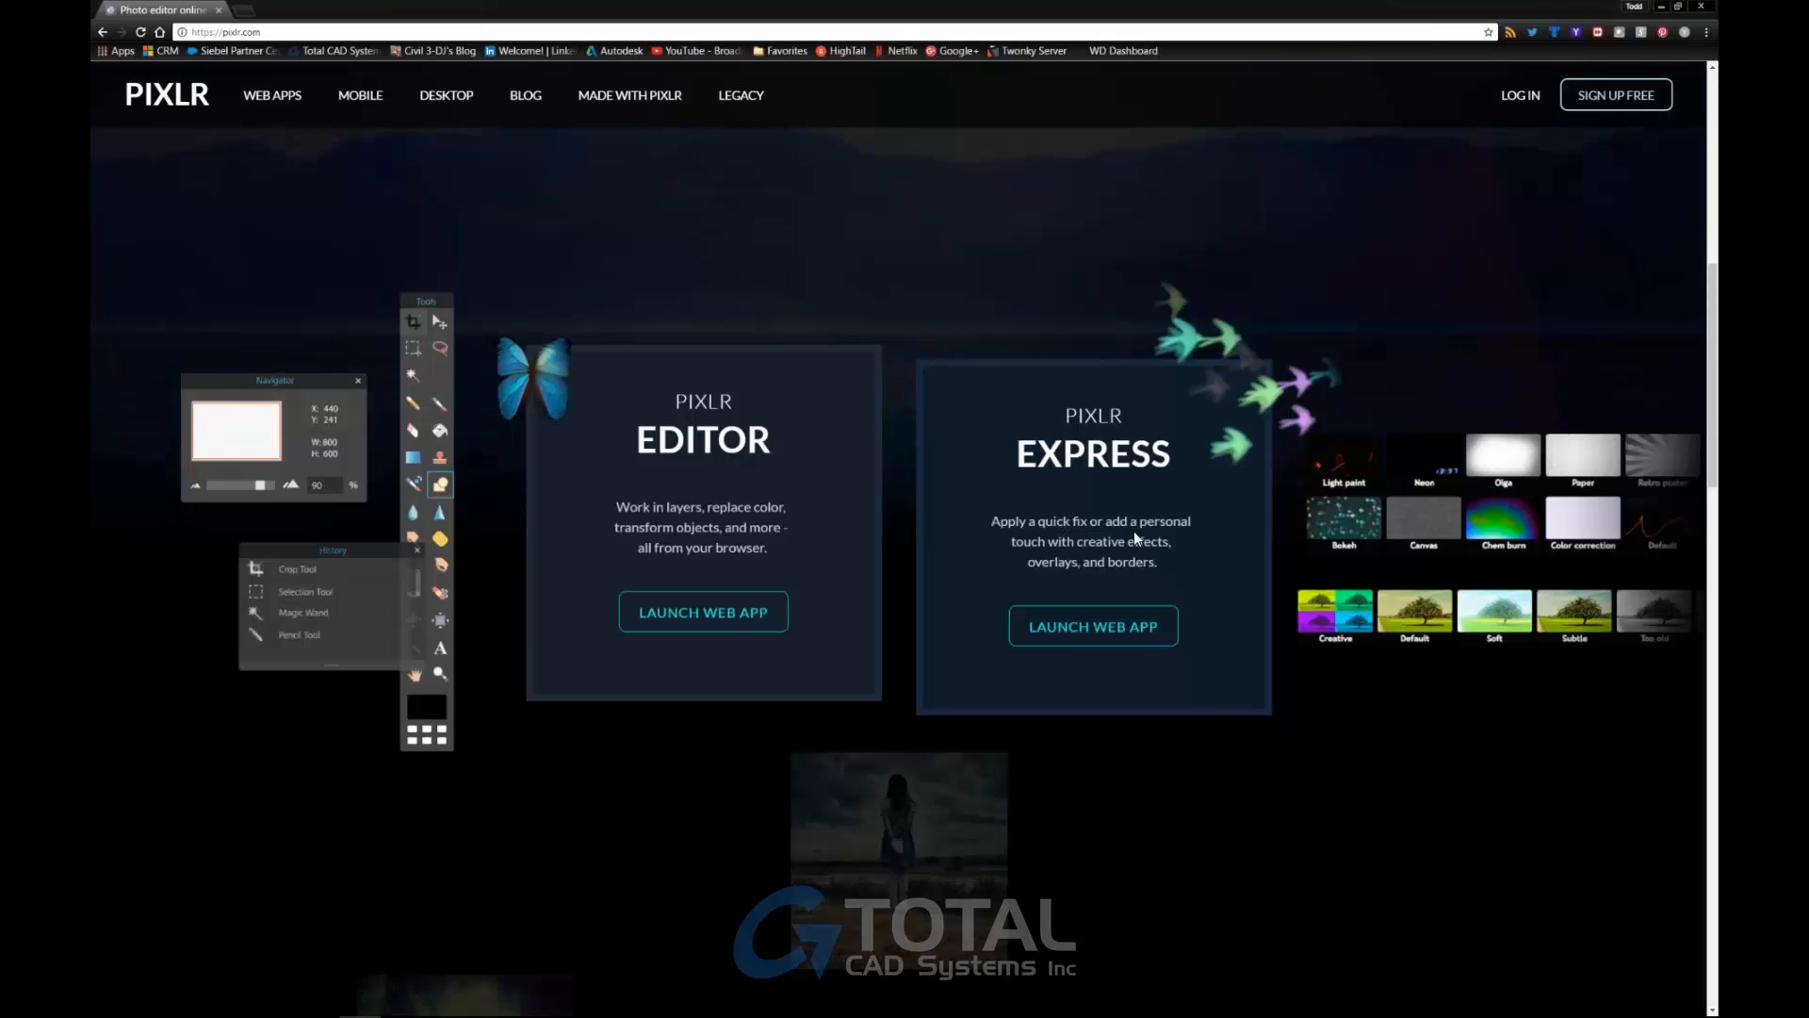
mouse_move(1162, 566)
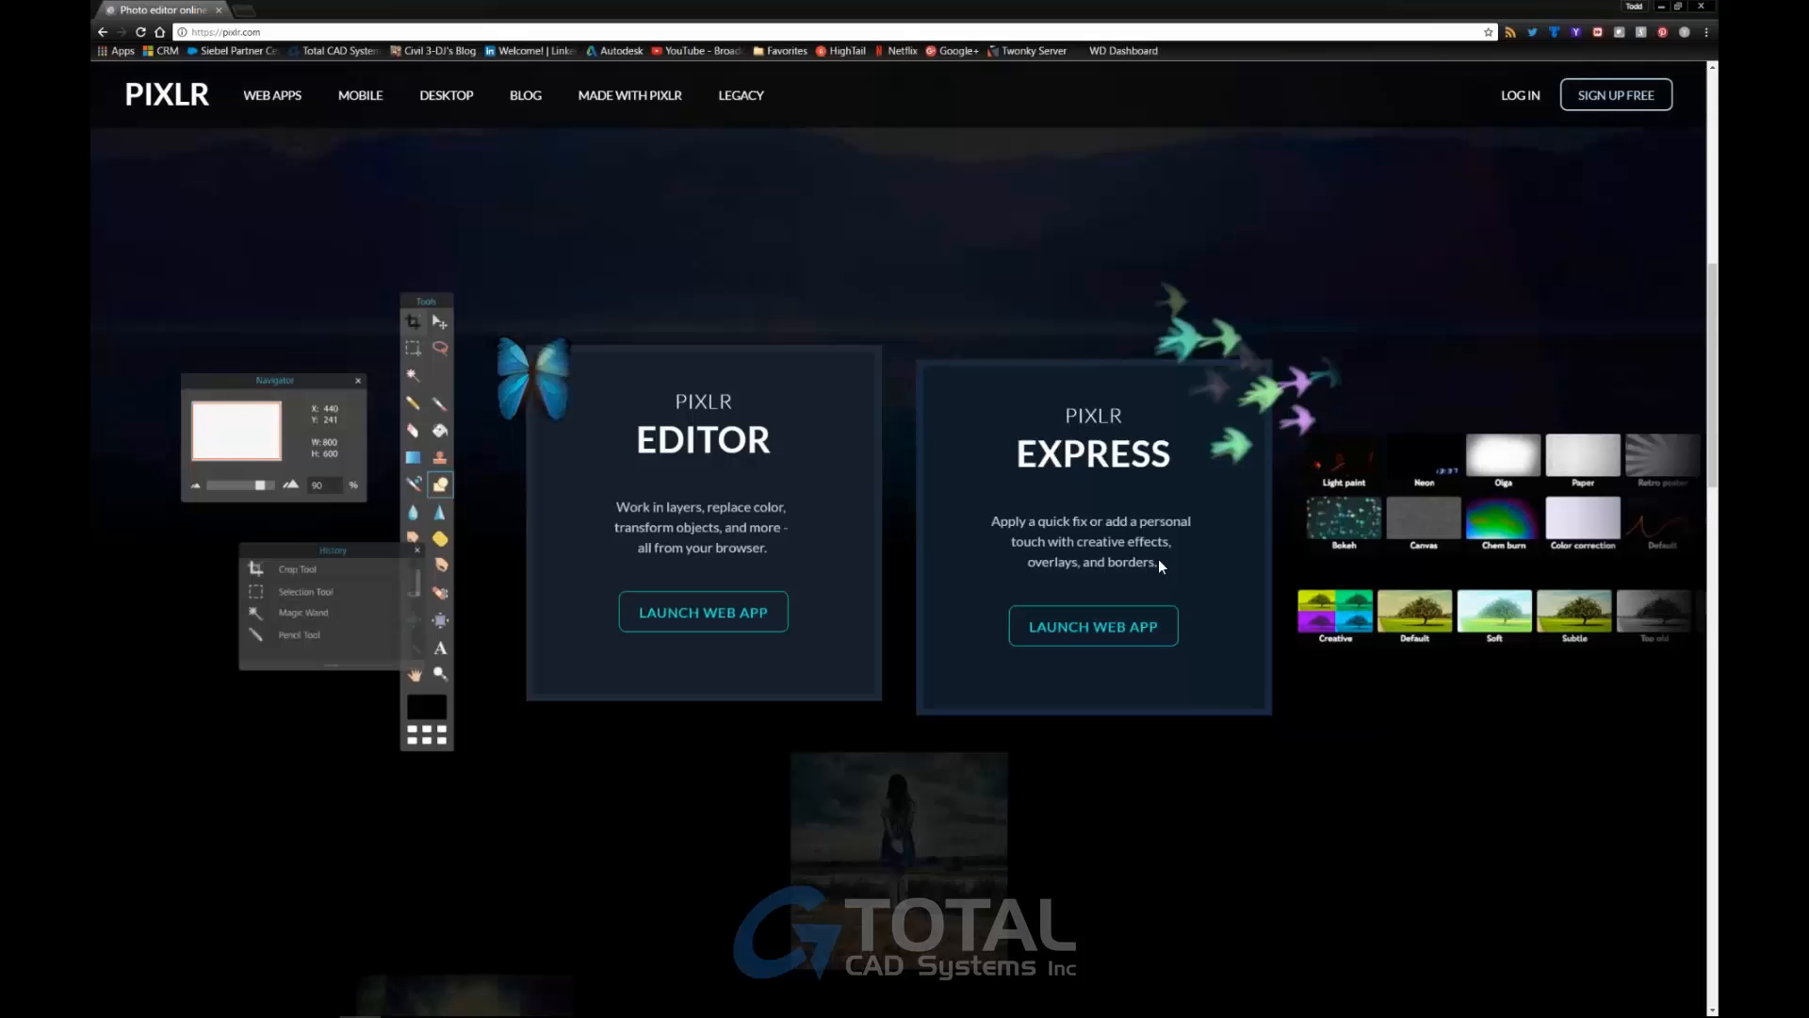
mouse_move(1613, 586)
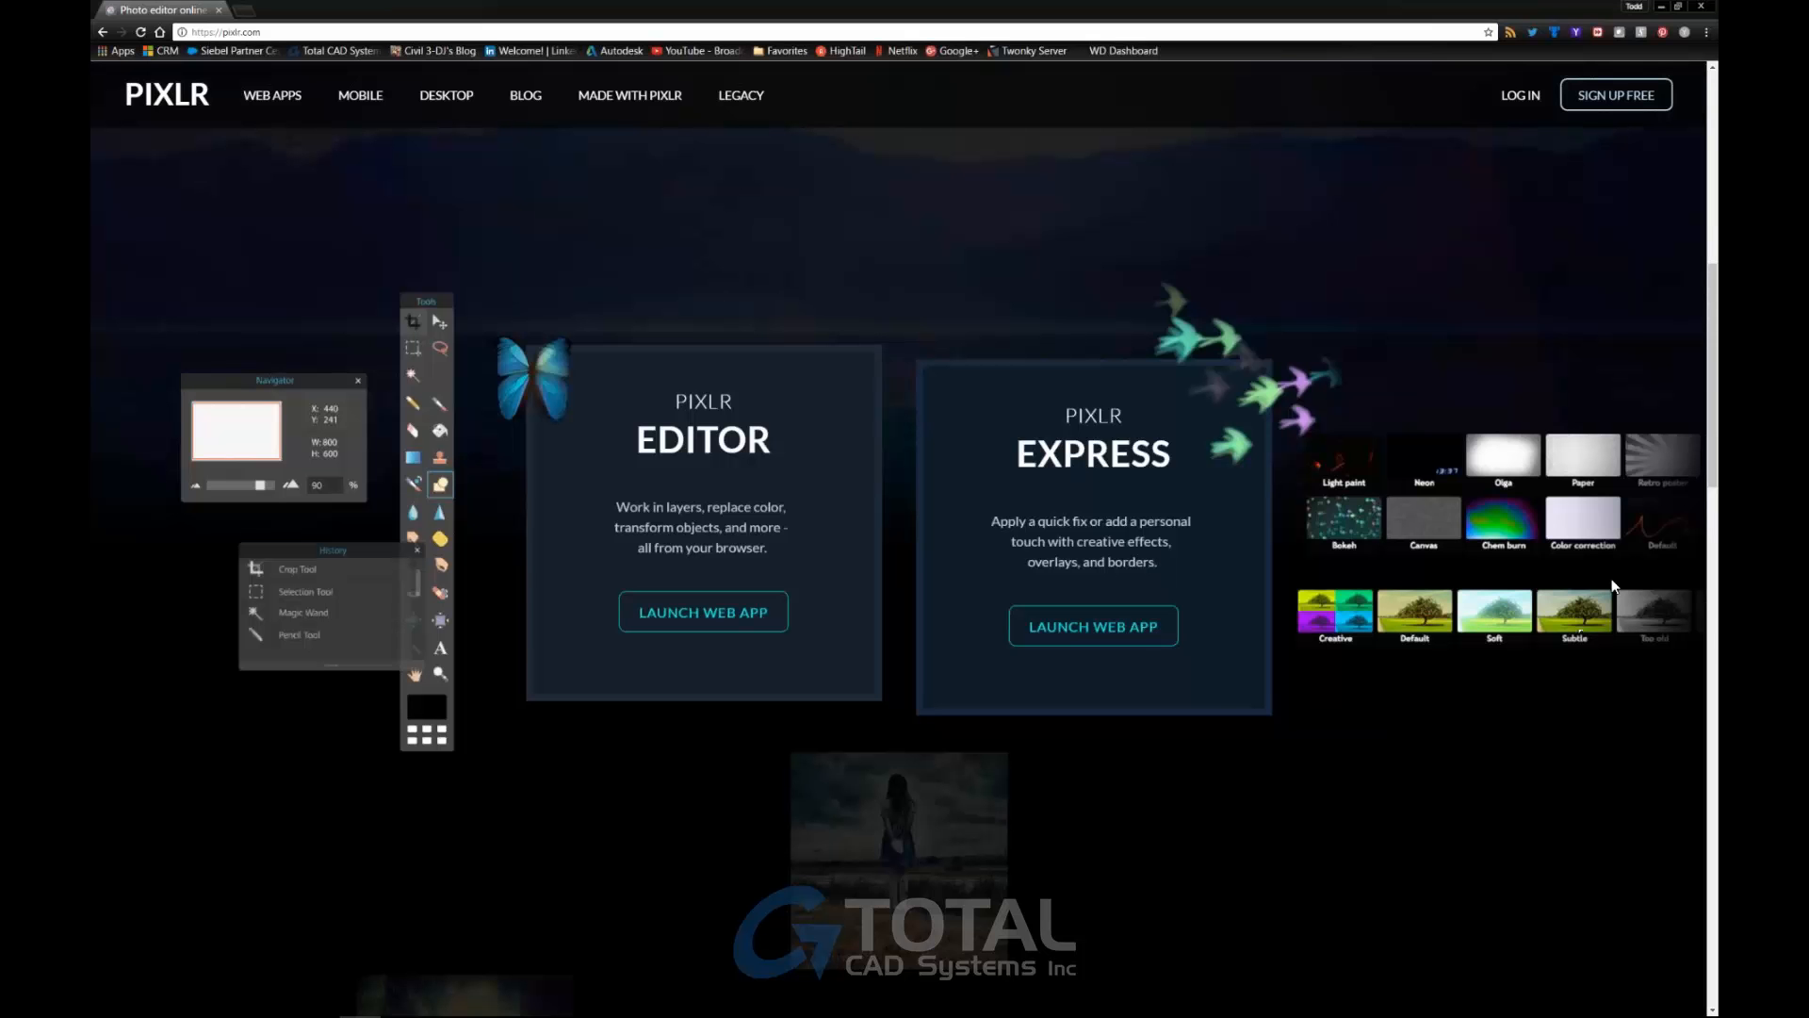
mouse_move(989, 555)
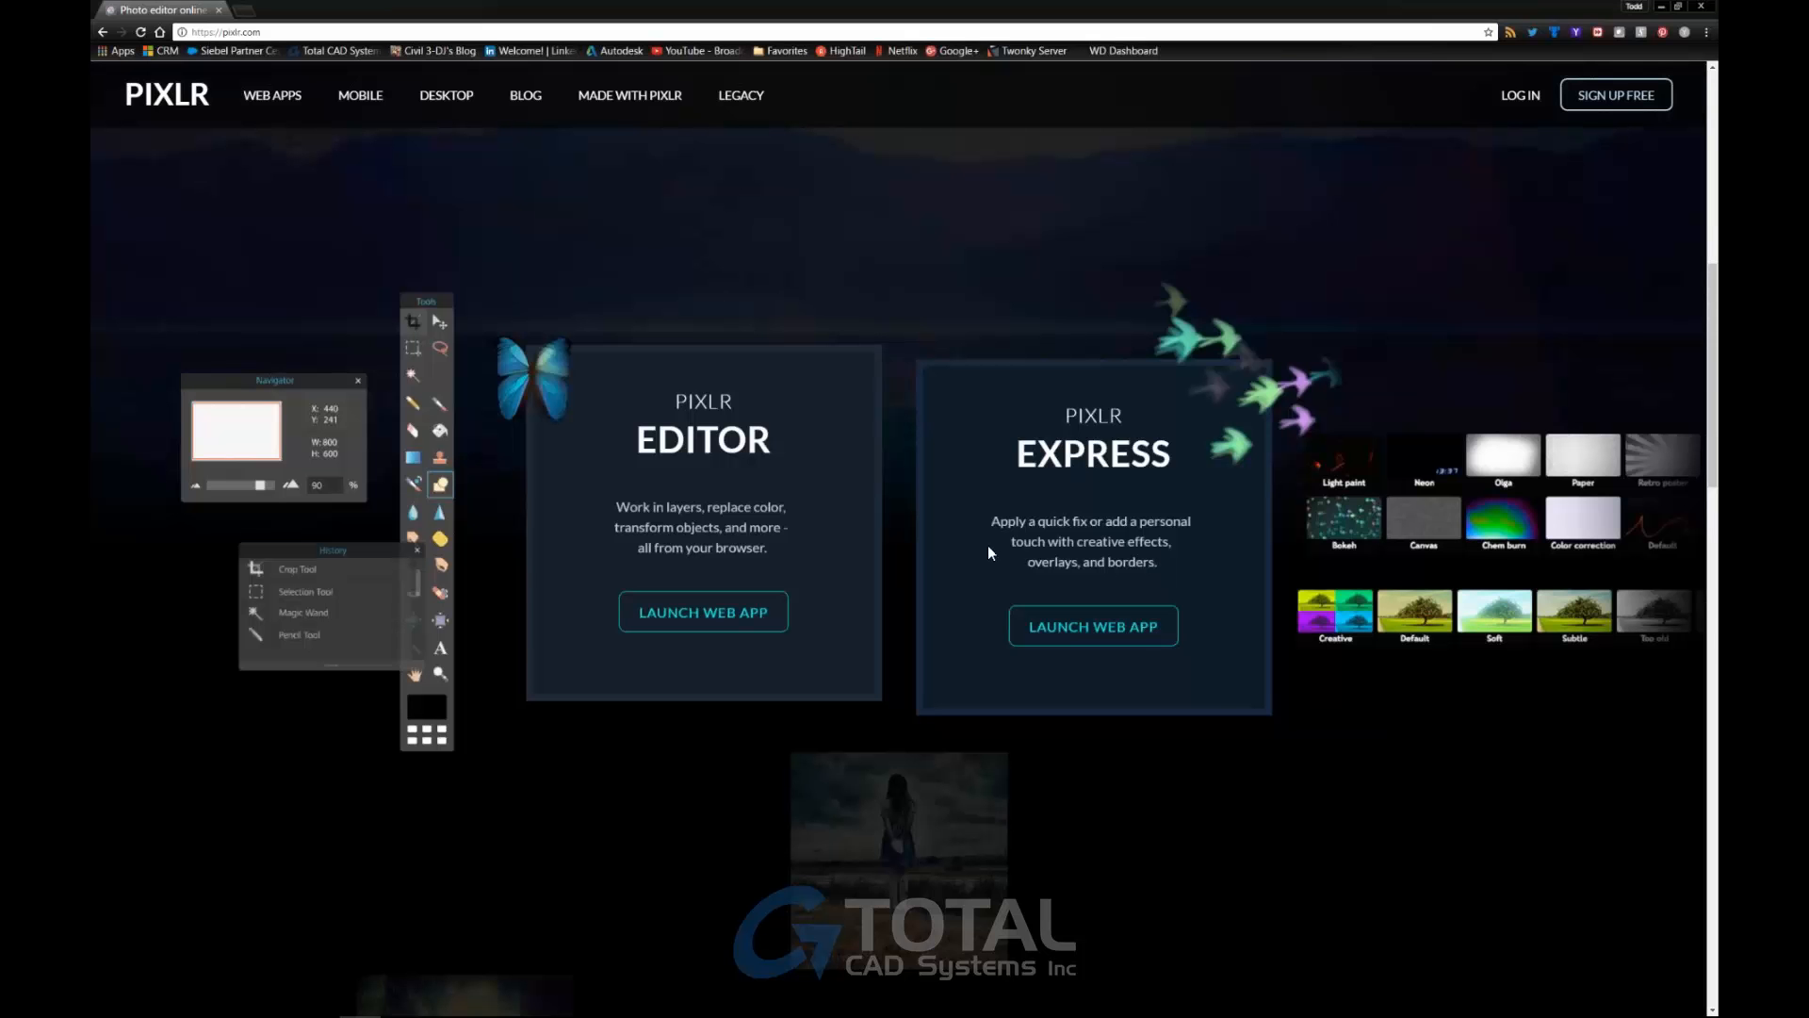
mouse_move(816, 529)
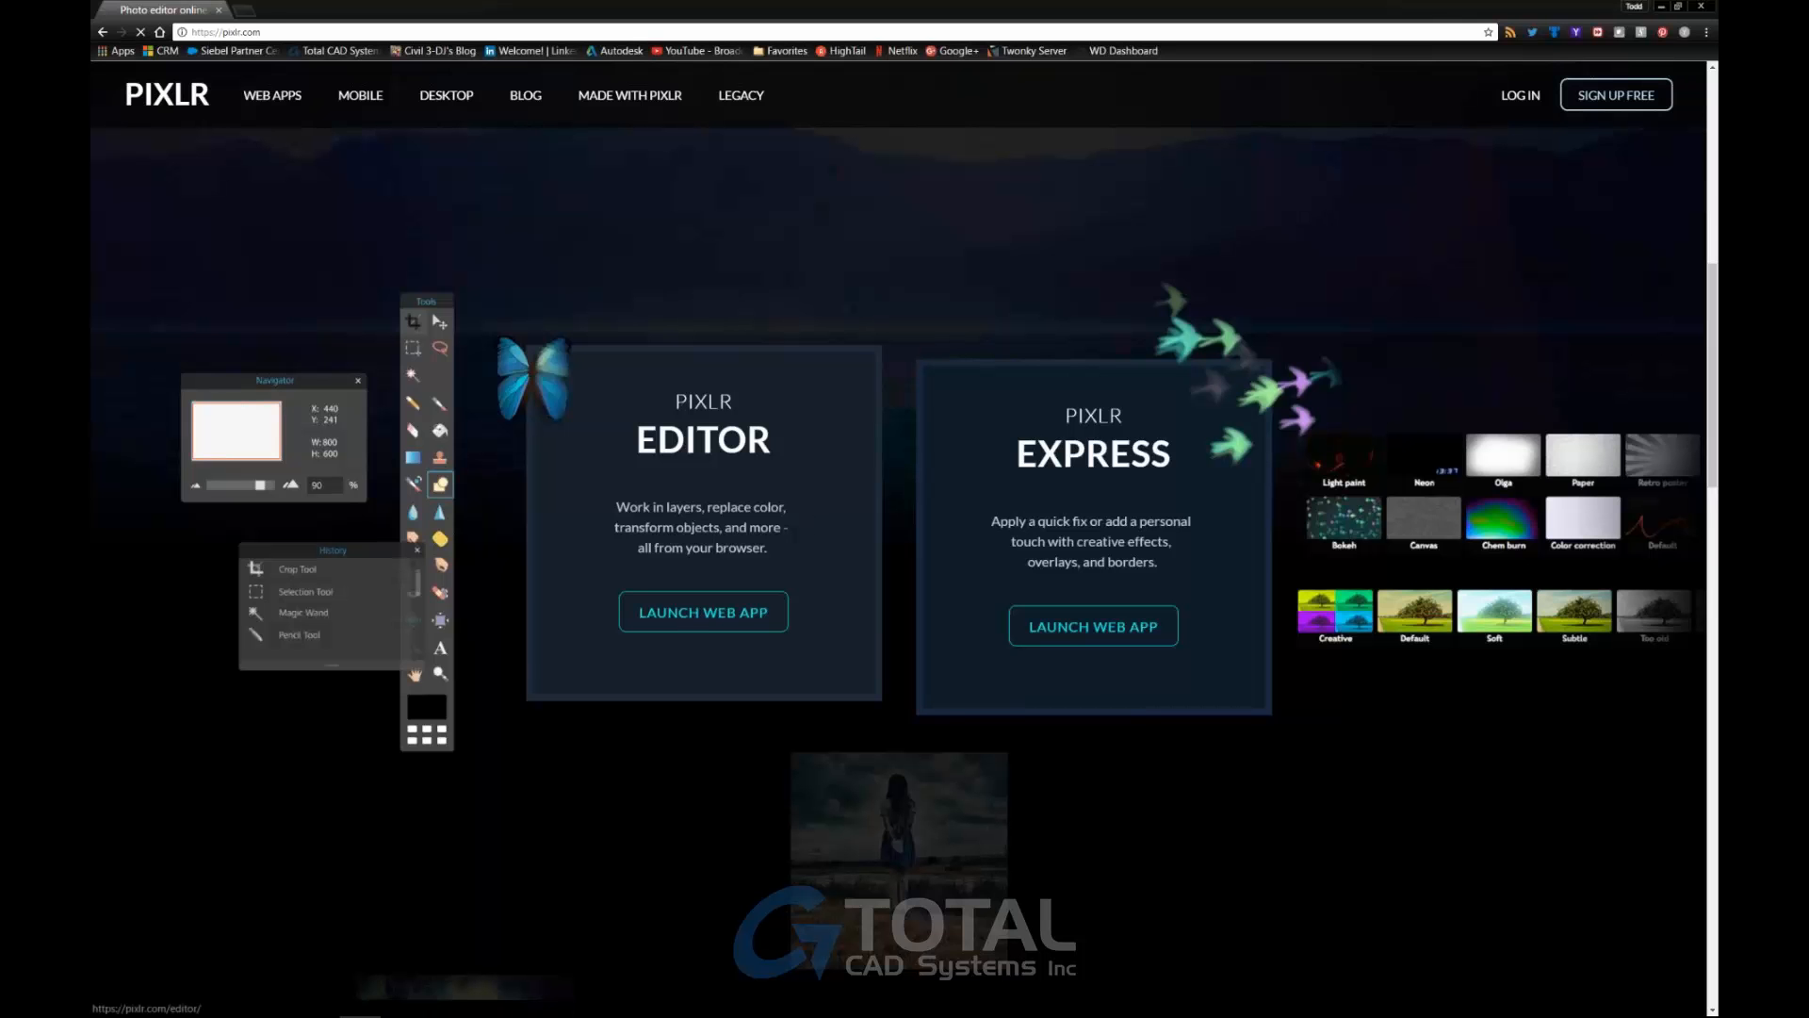
Launch Pixlr Editor and open fence.png from the computer.
click(703, 612)
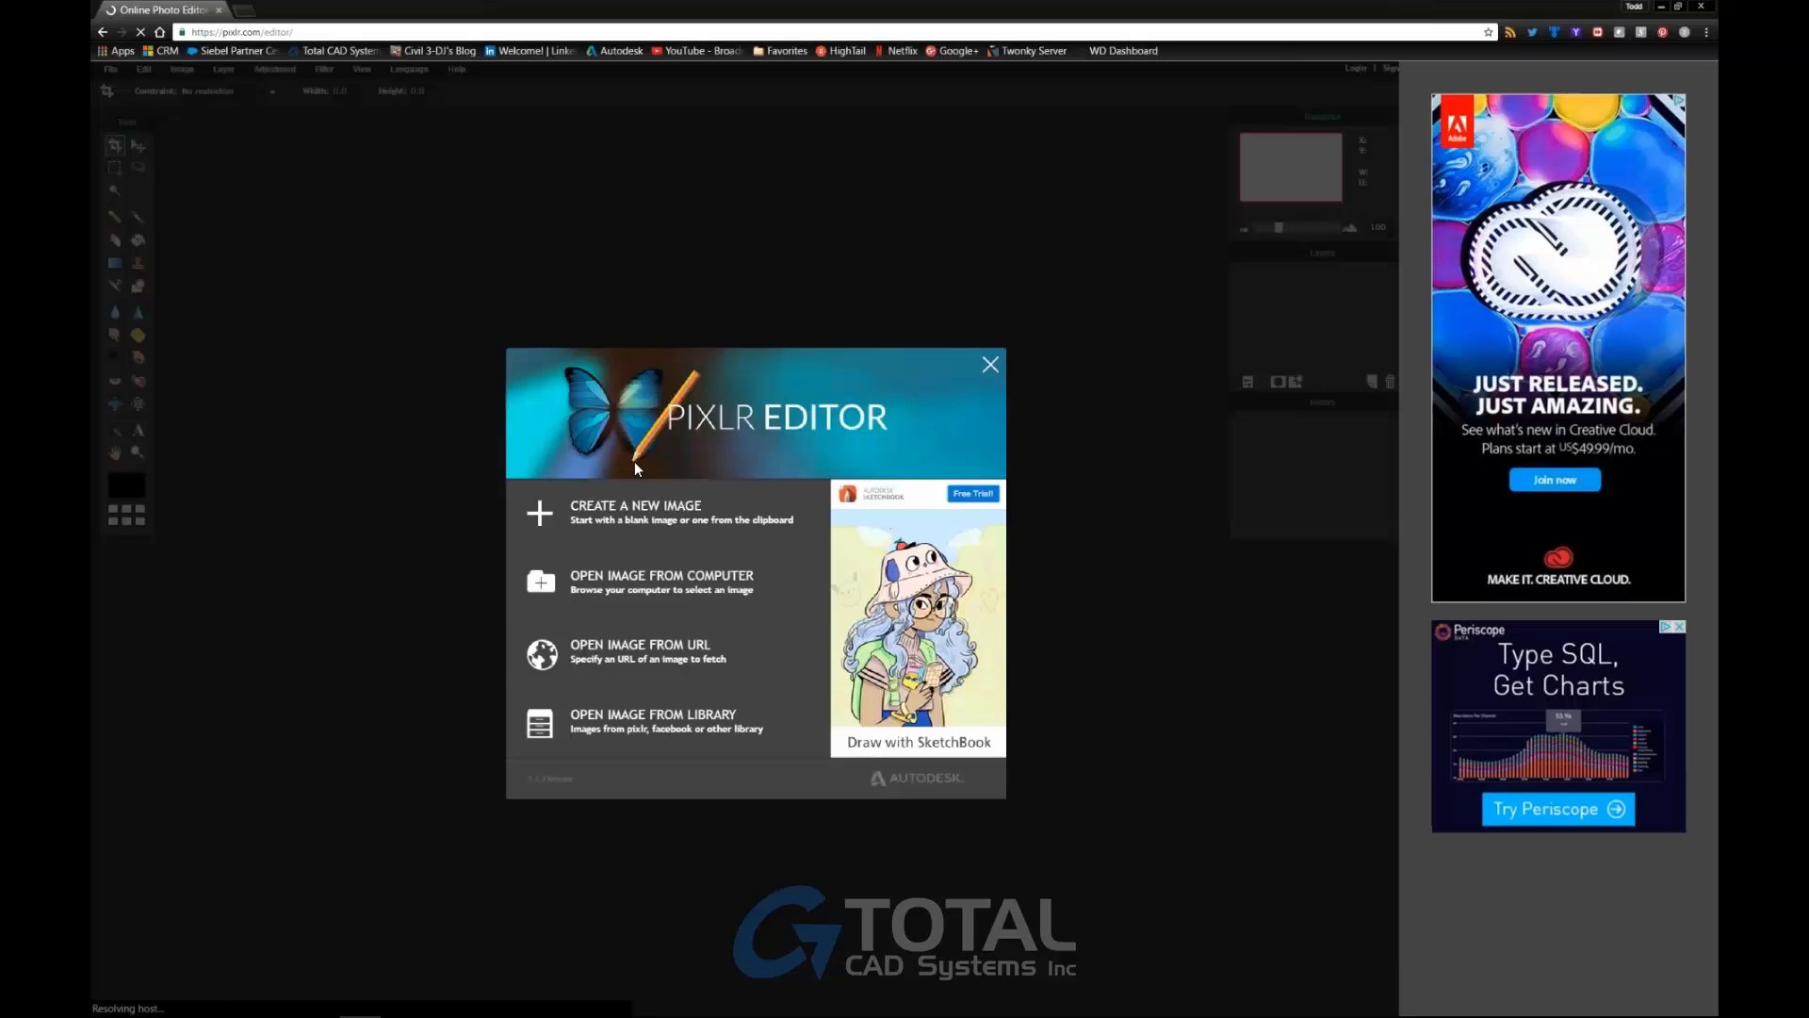
click(662, 582)
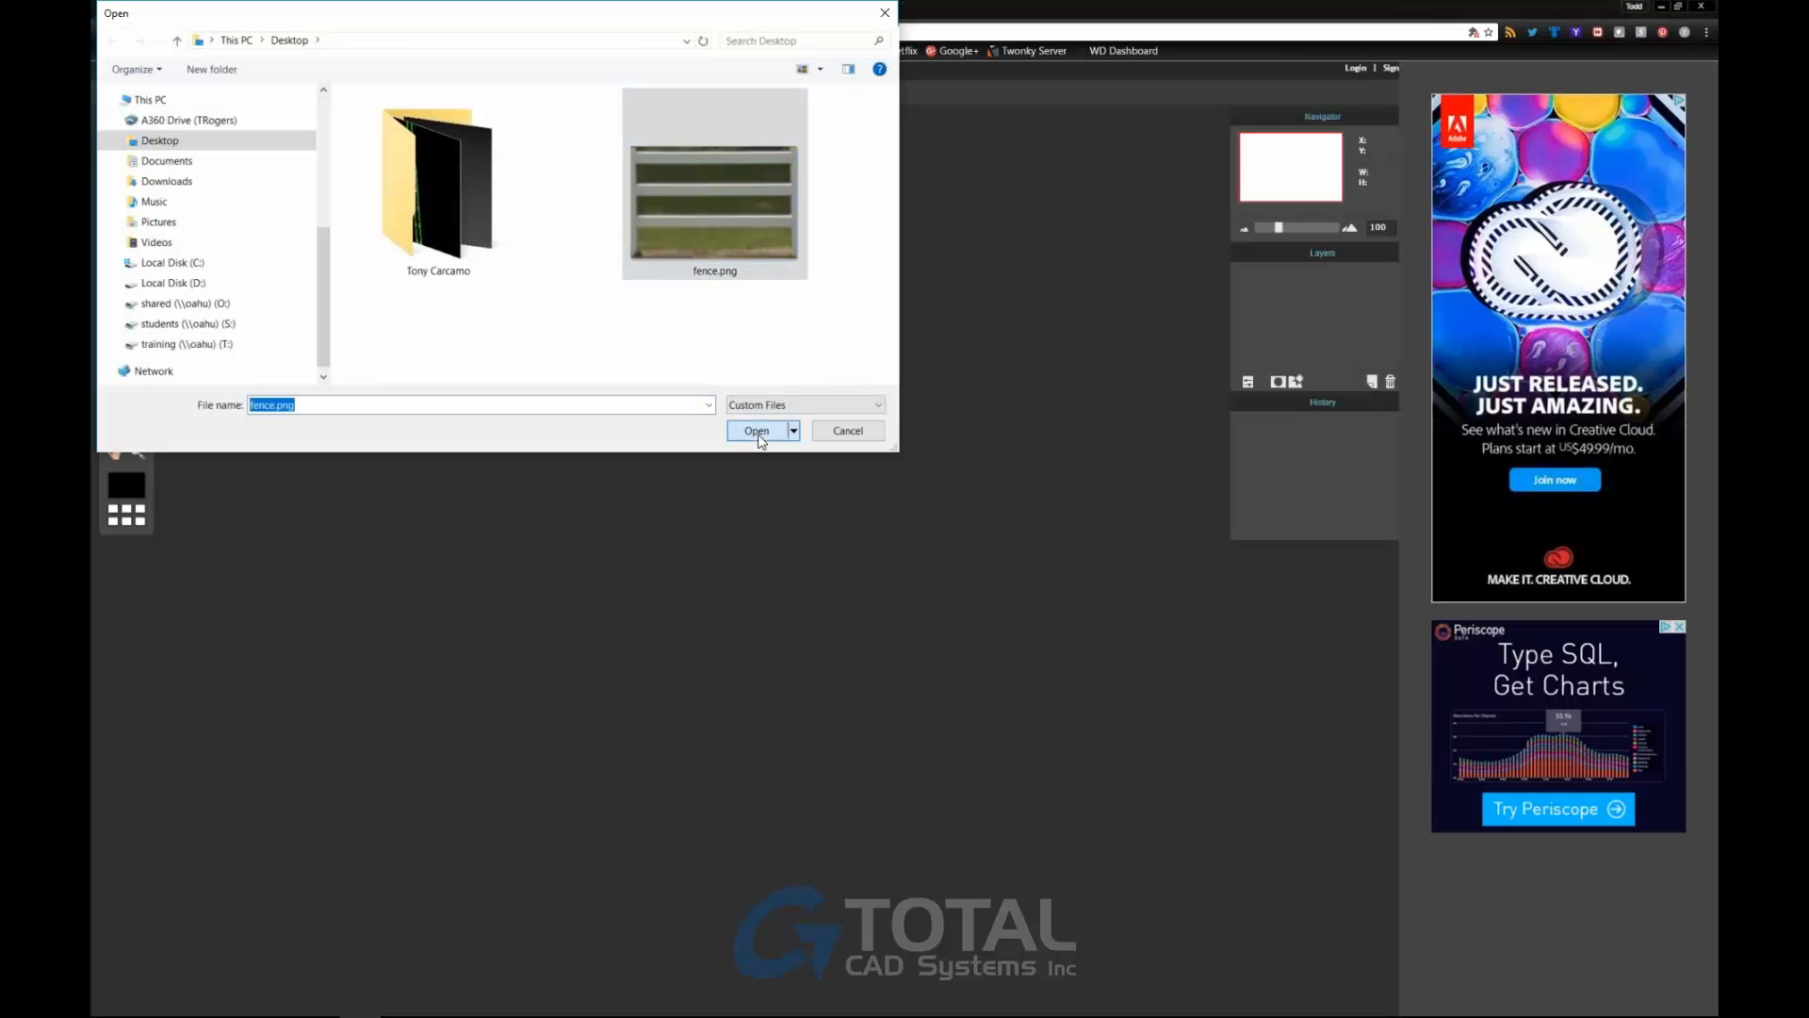
click(756, 429)
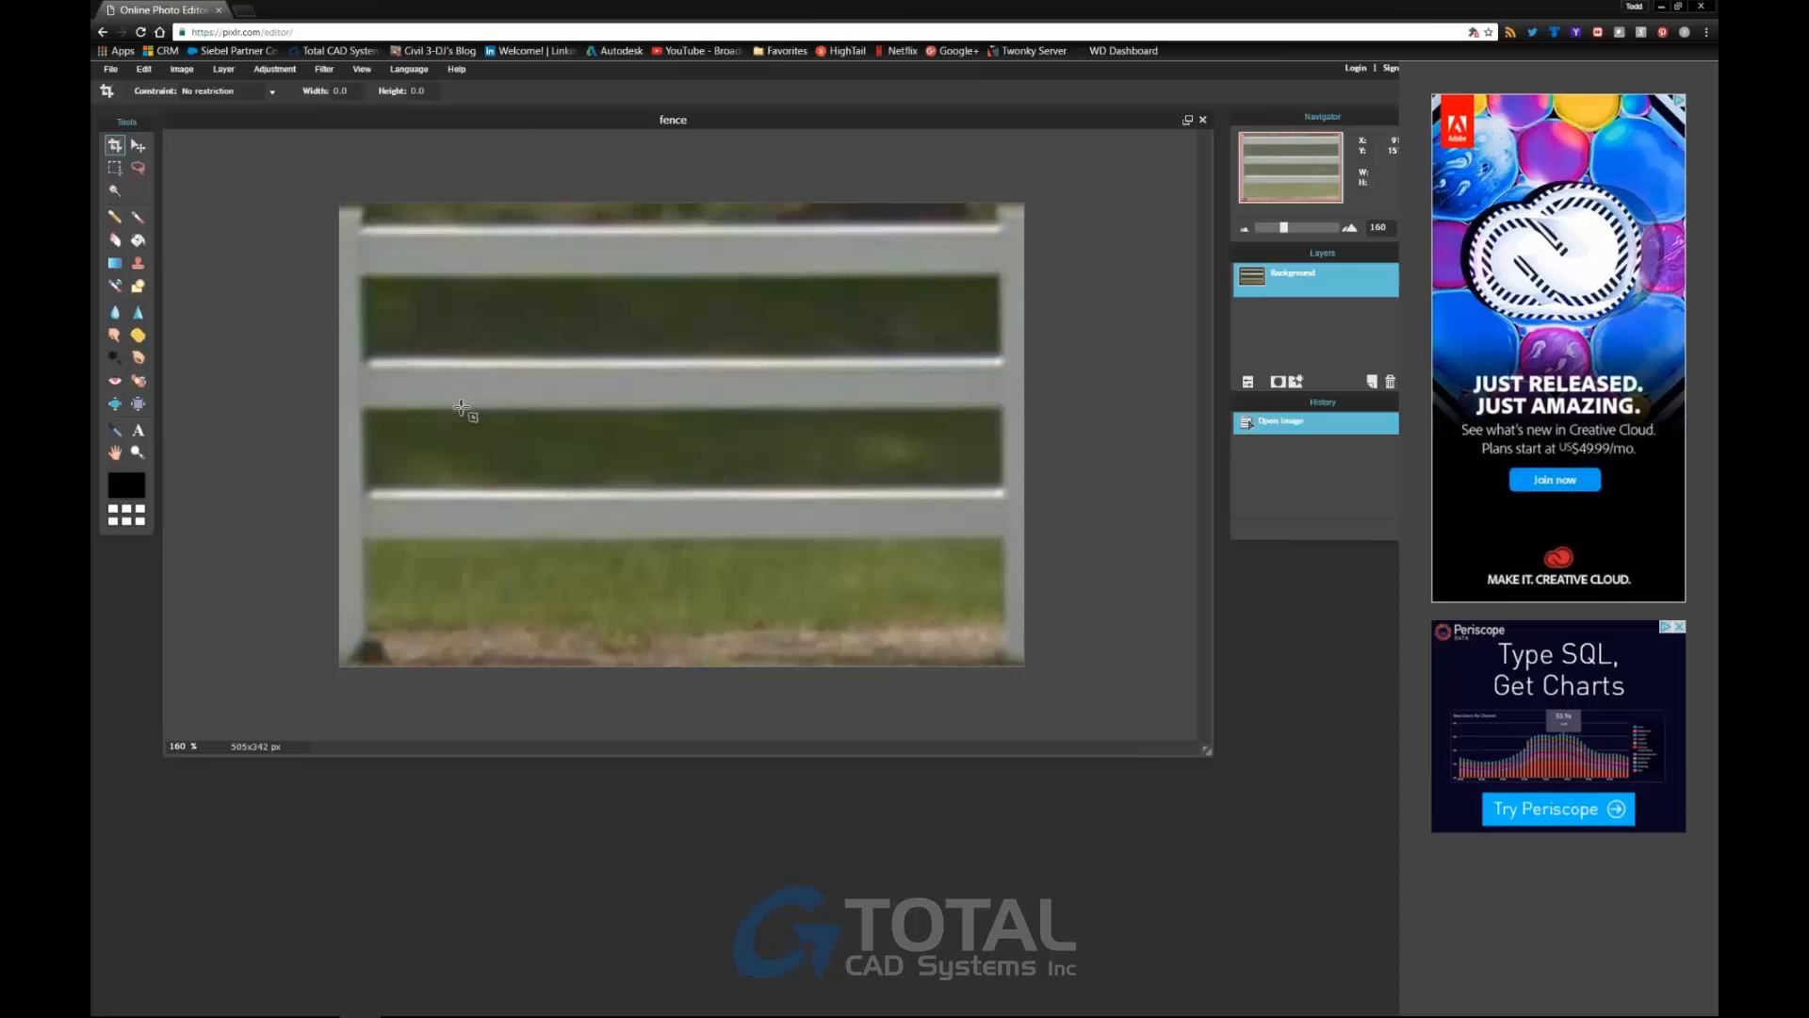
Make rectangular marquee selections over the fence, excluding the green gaps.
click(115, 168)
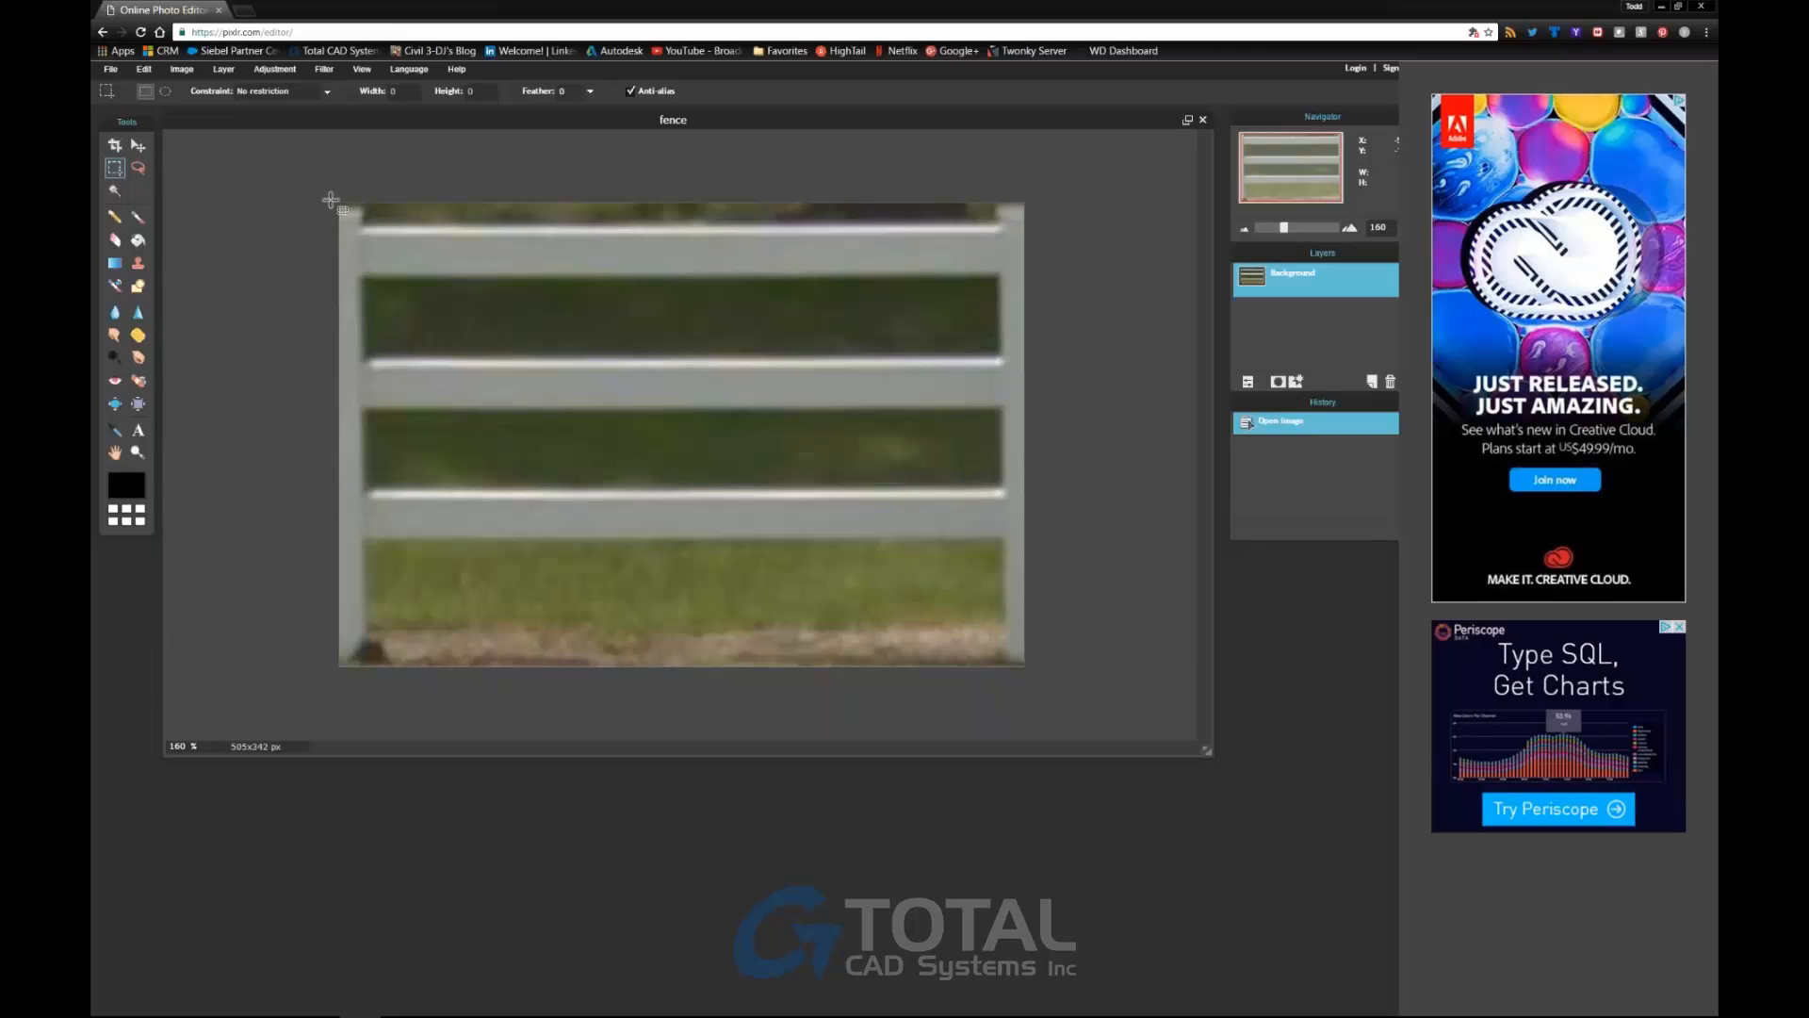
drag(340, 205, 369, 618)
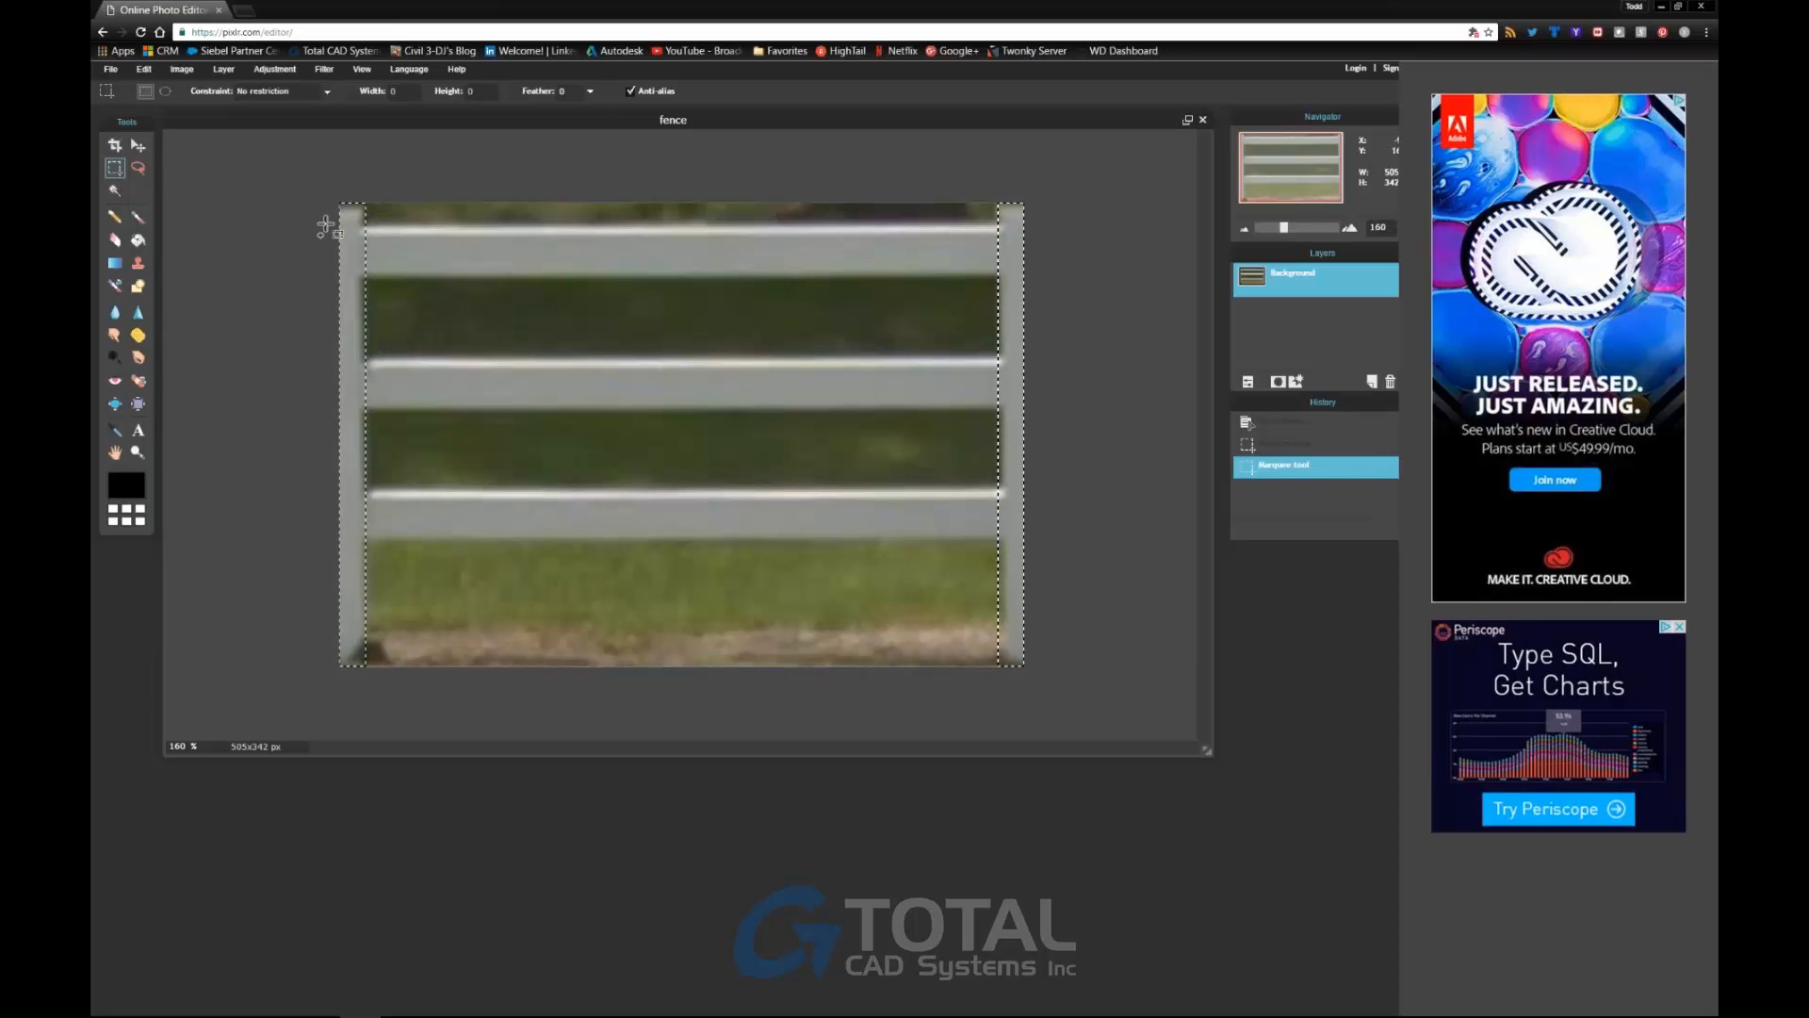
drag(346, 220, 852, 286)
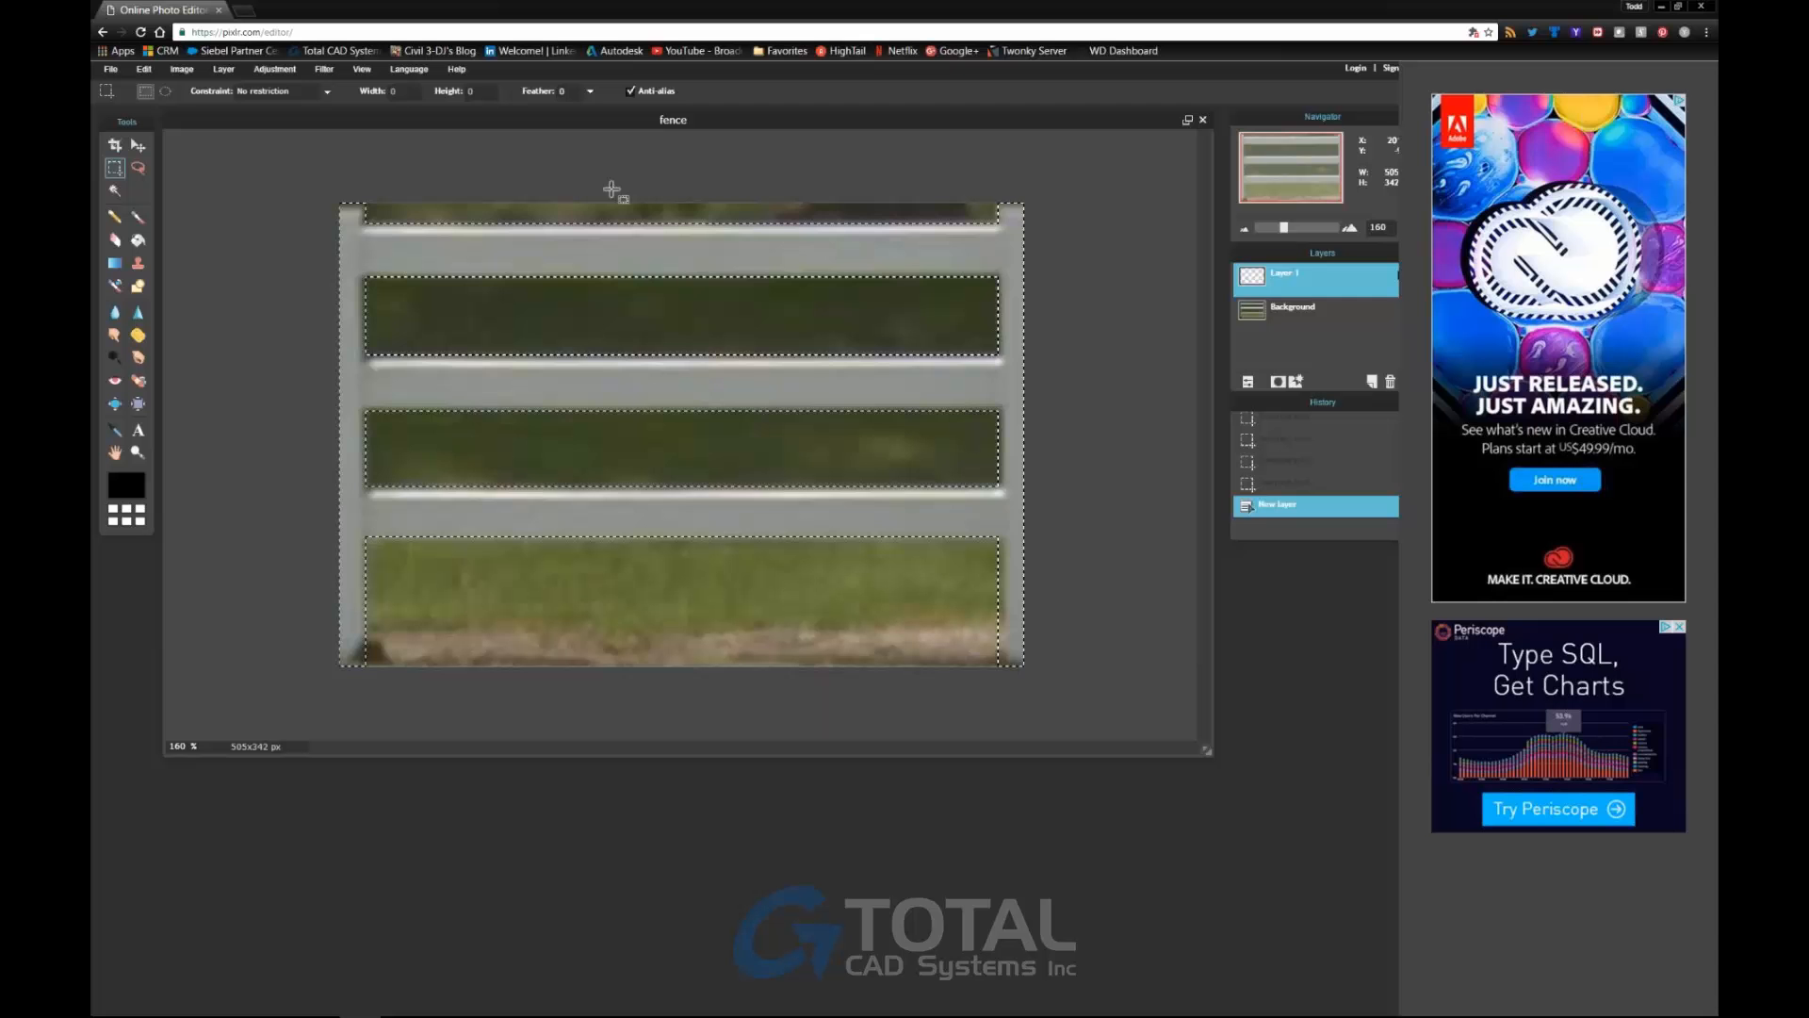
Set the Paint Bucket fill colour to white, RGB 255, 255, 255.
click(138, 241)
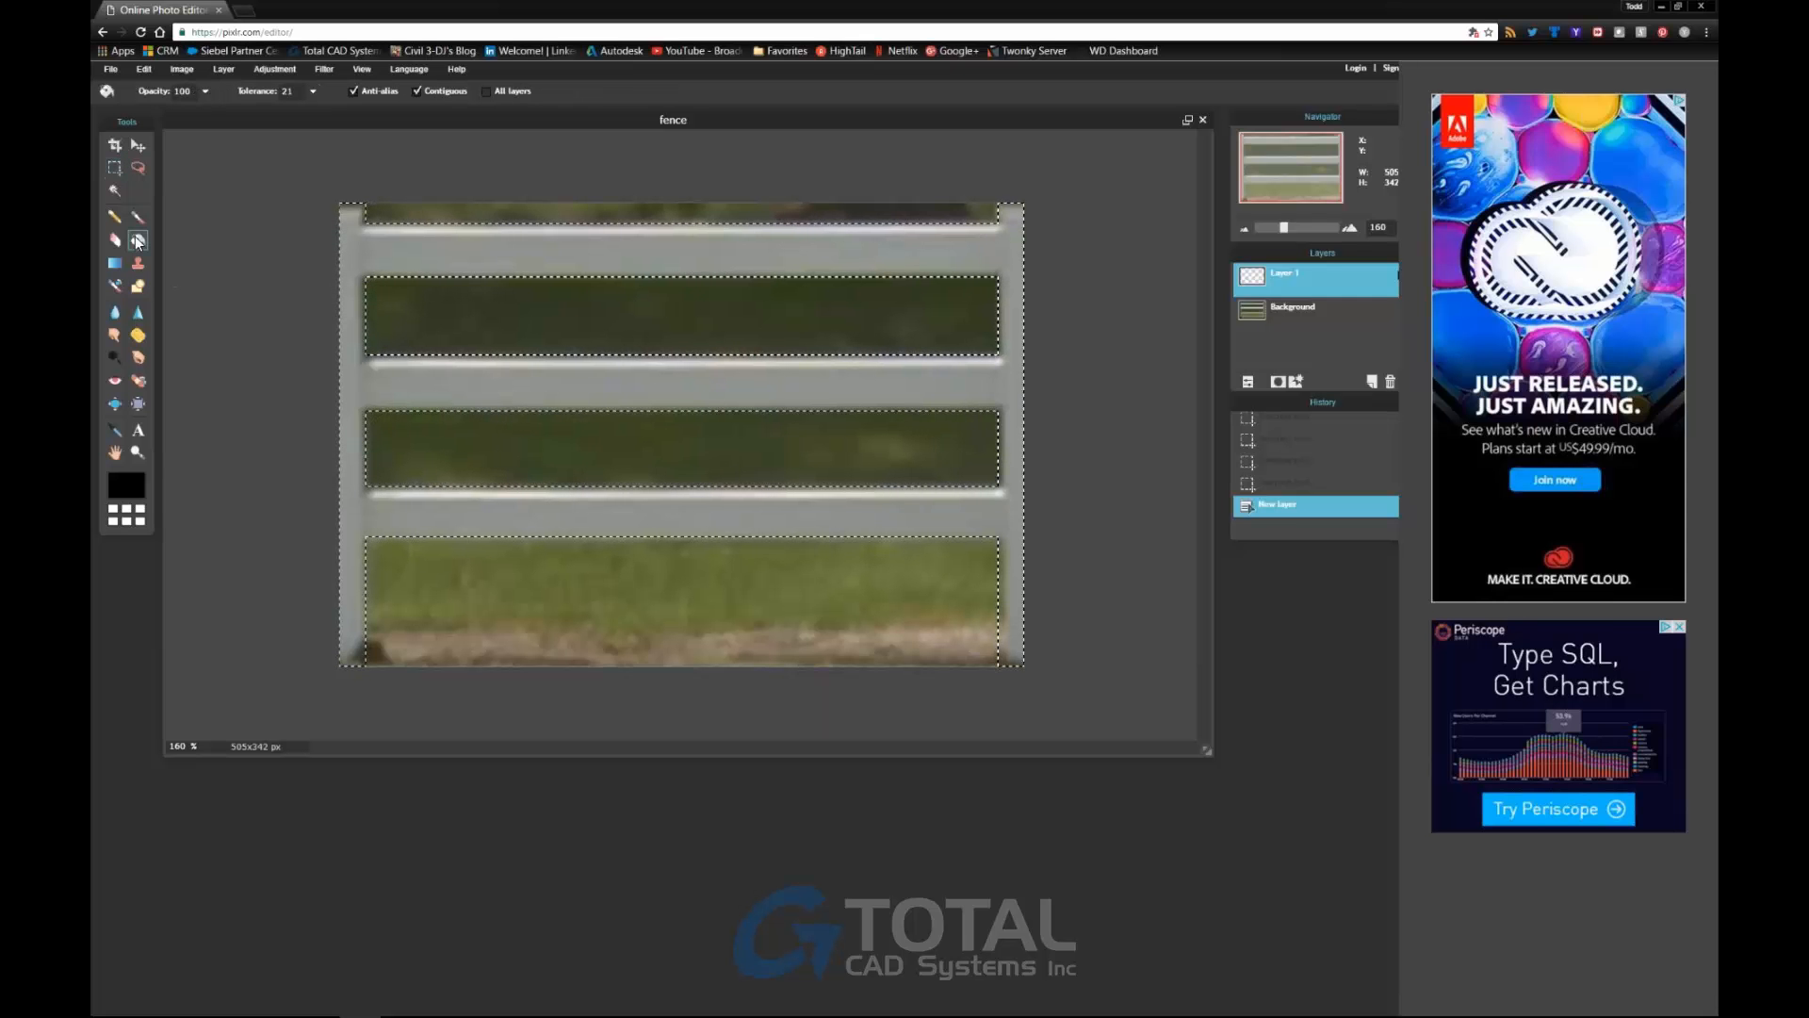
click(124, 483)
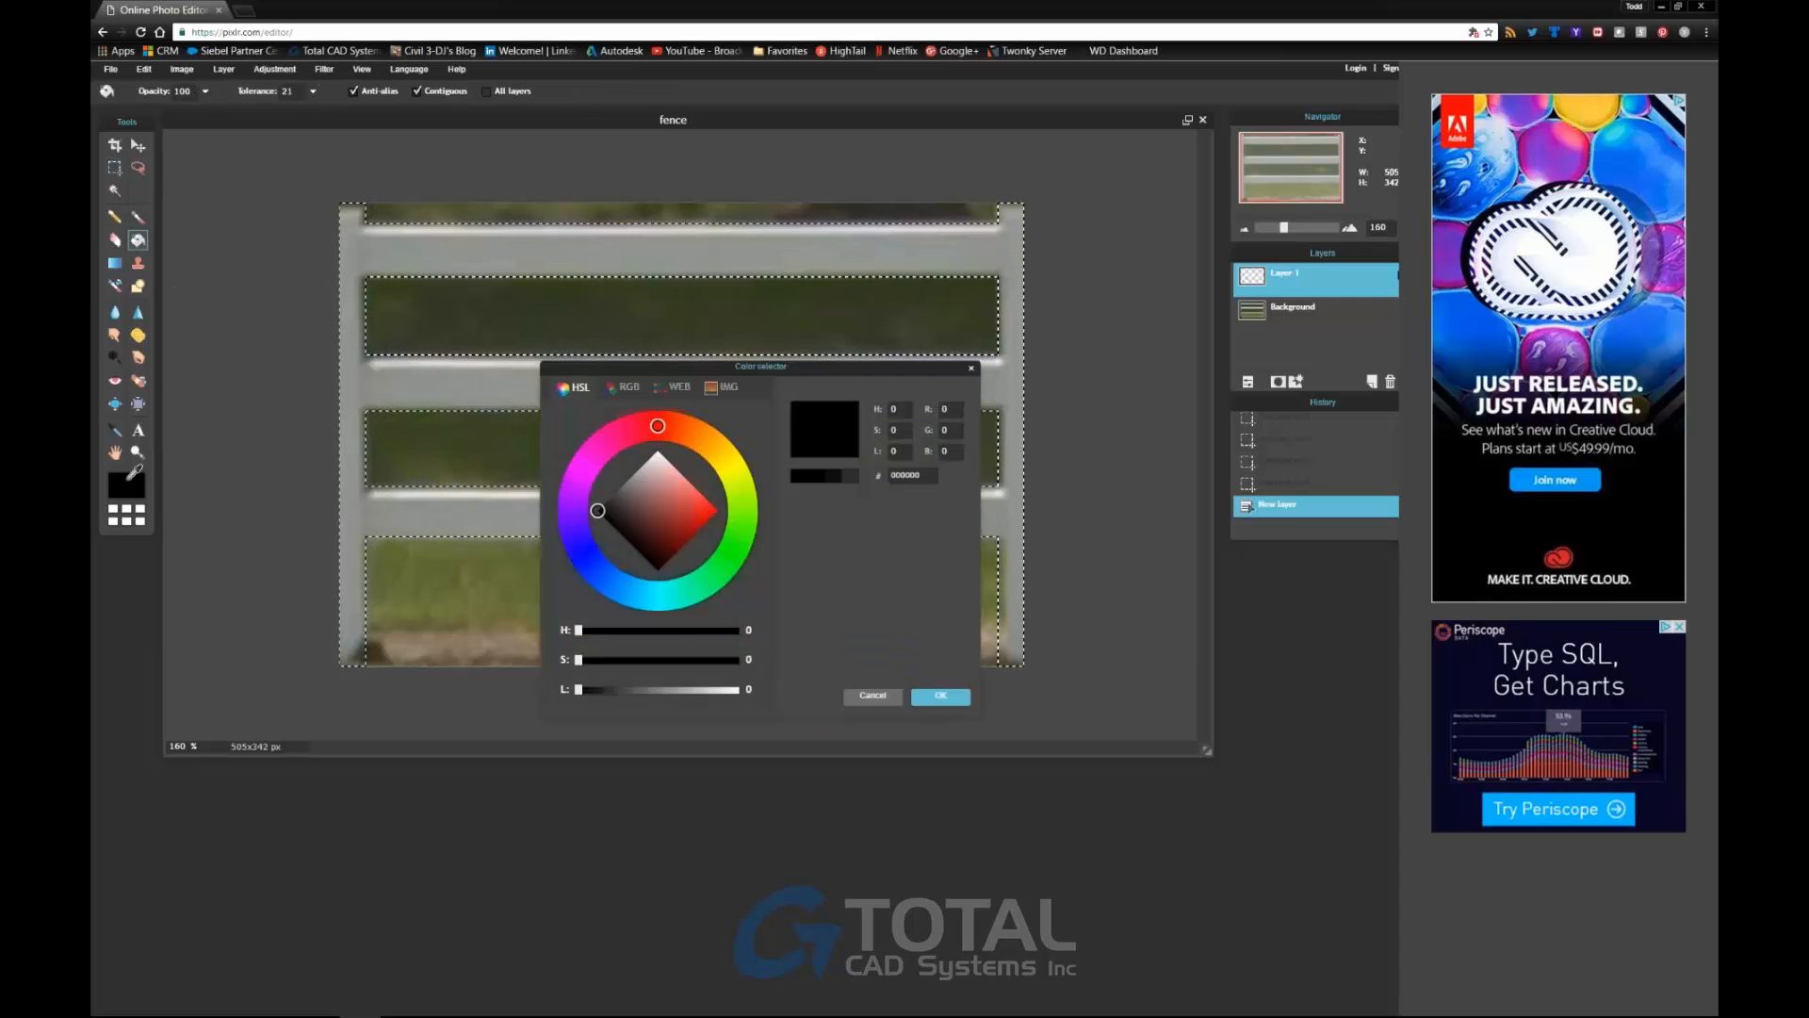
click(629, 386)
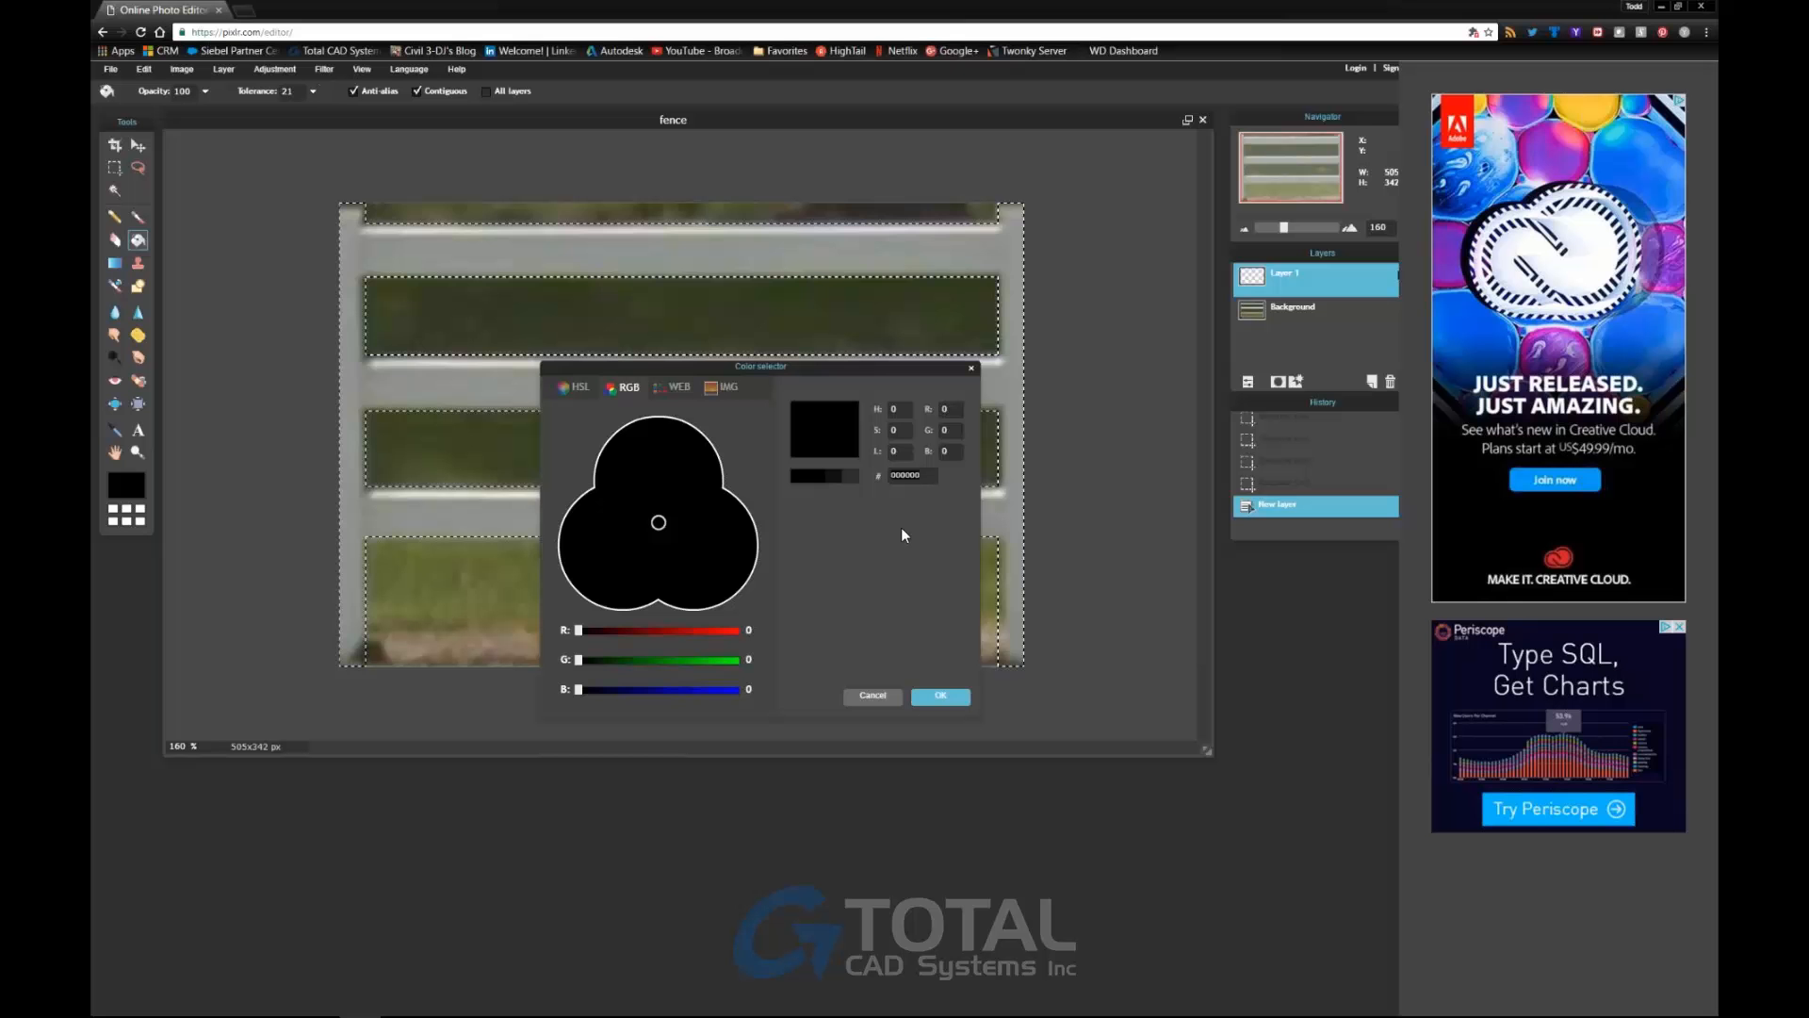
click(658, 467)
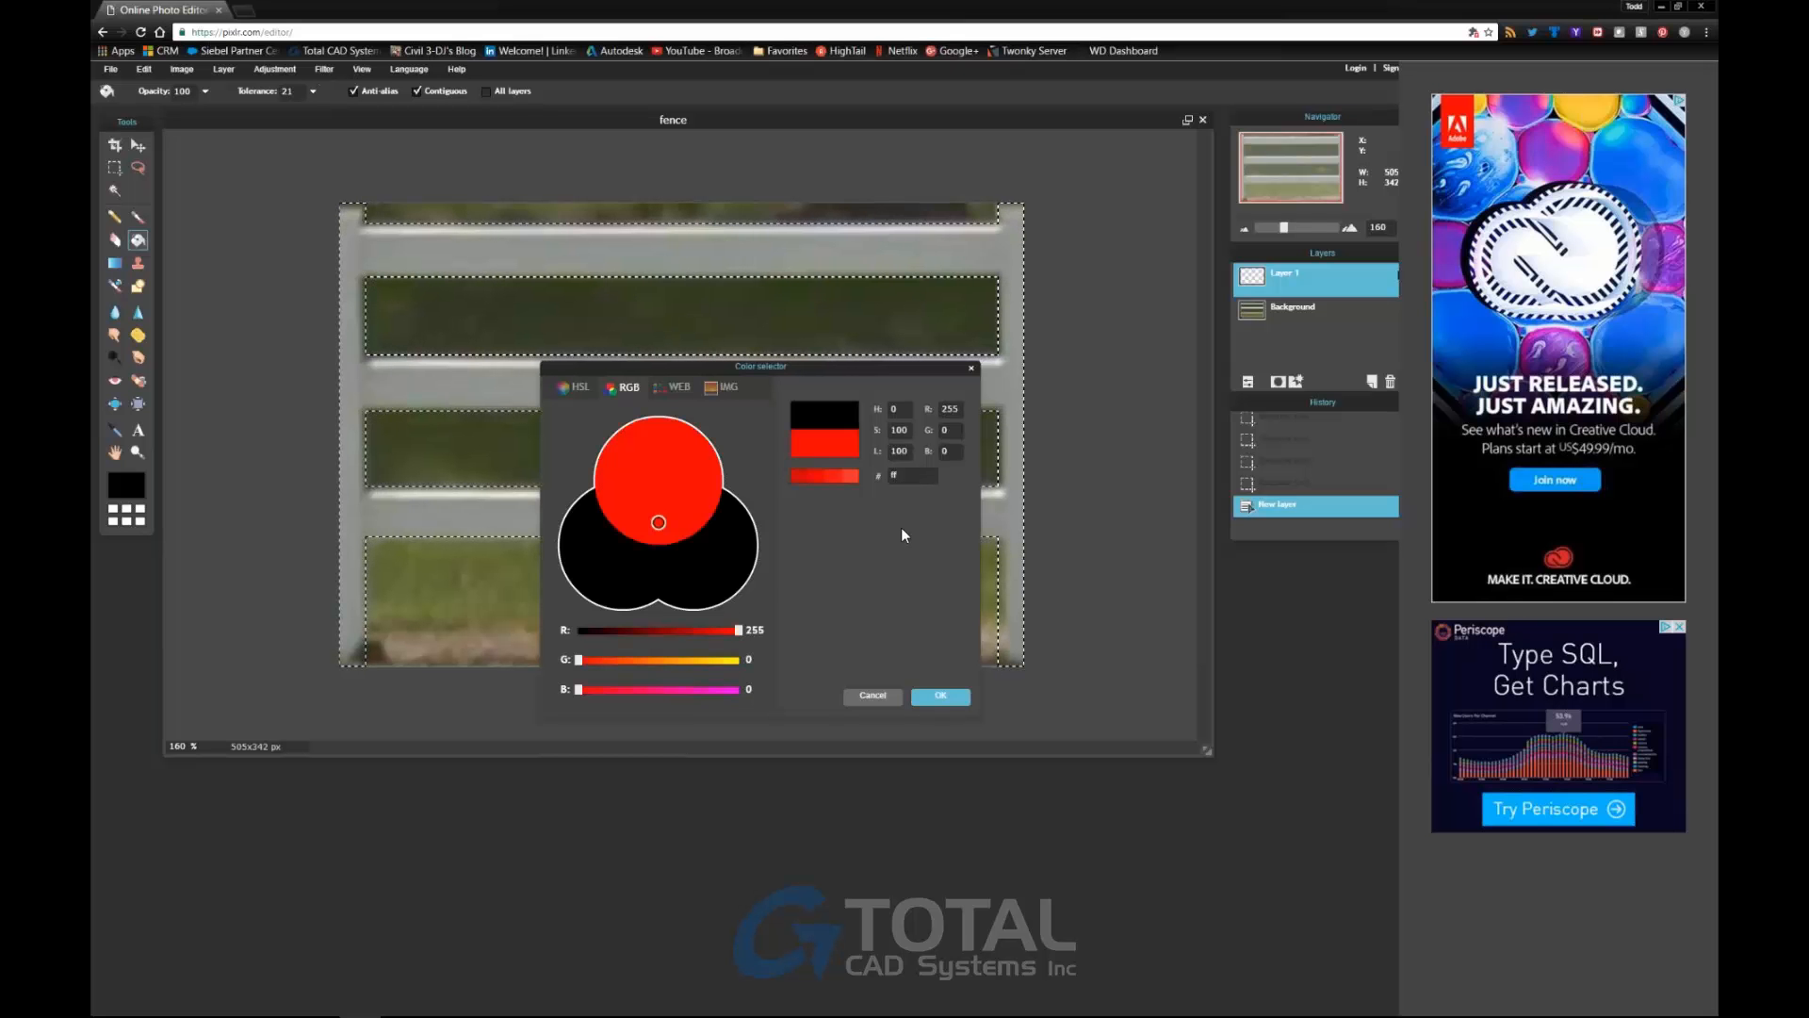
click(659, 523)
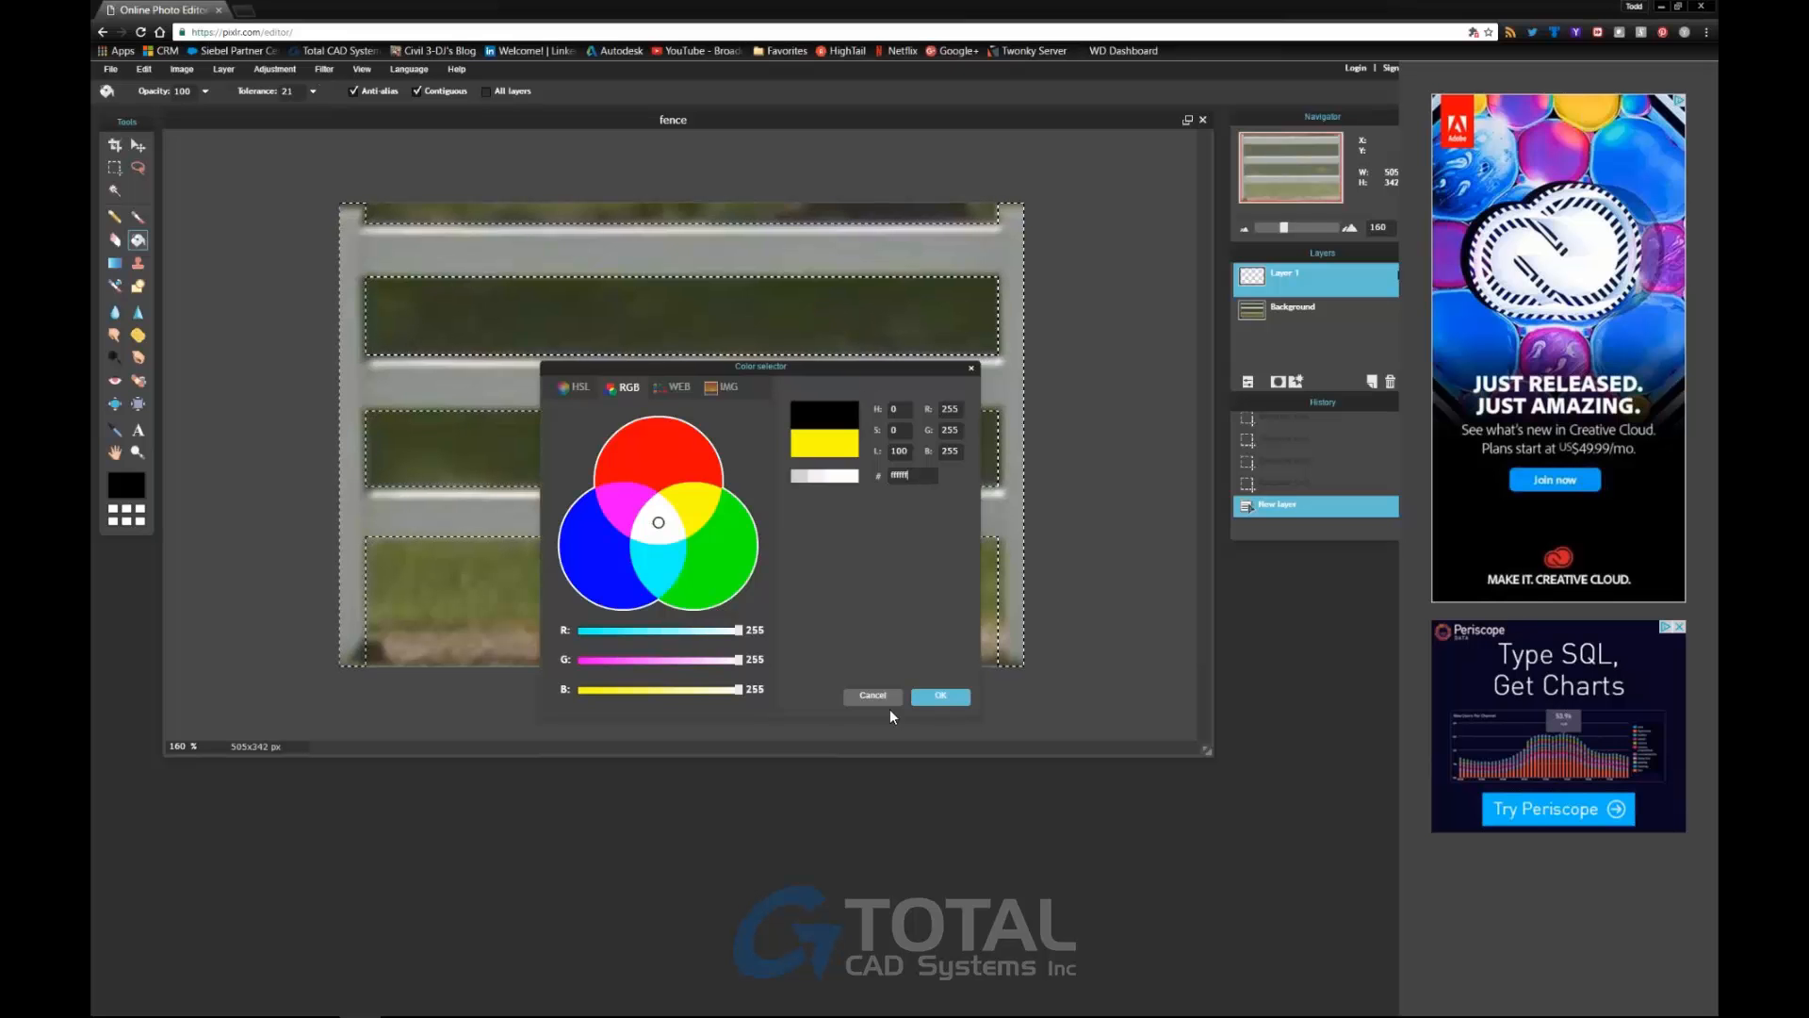
click(939, 695)
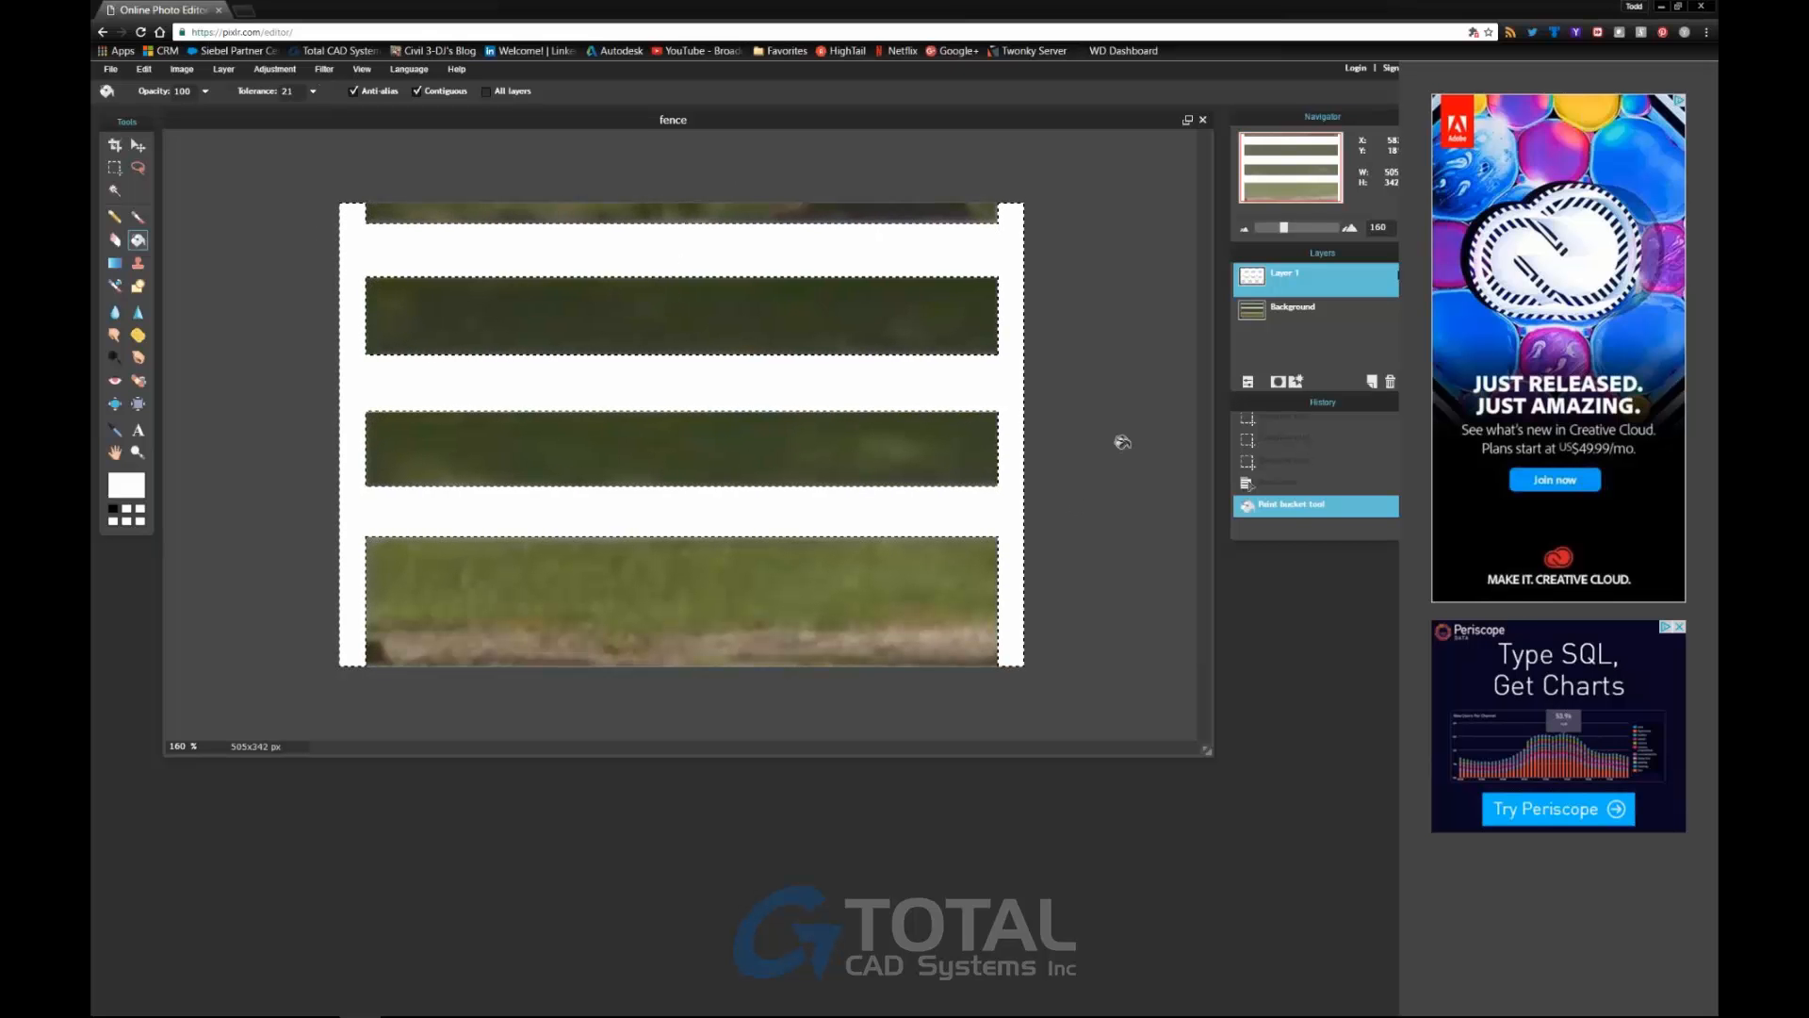
Unlock the Background photo layer and delete it.
click(1292, 313)
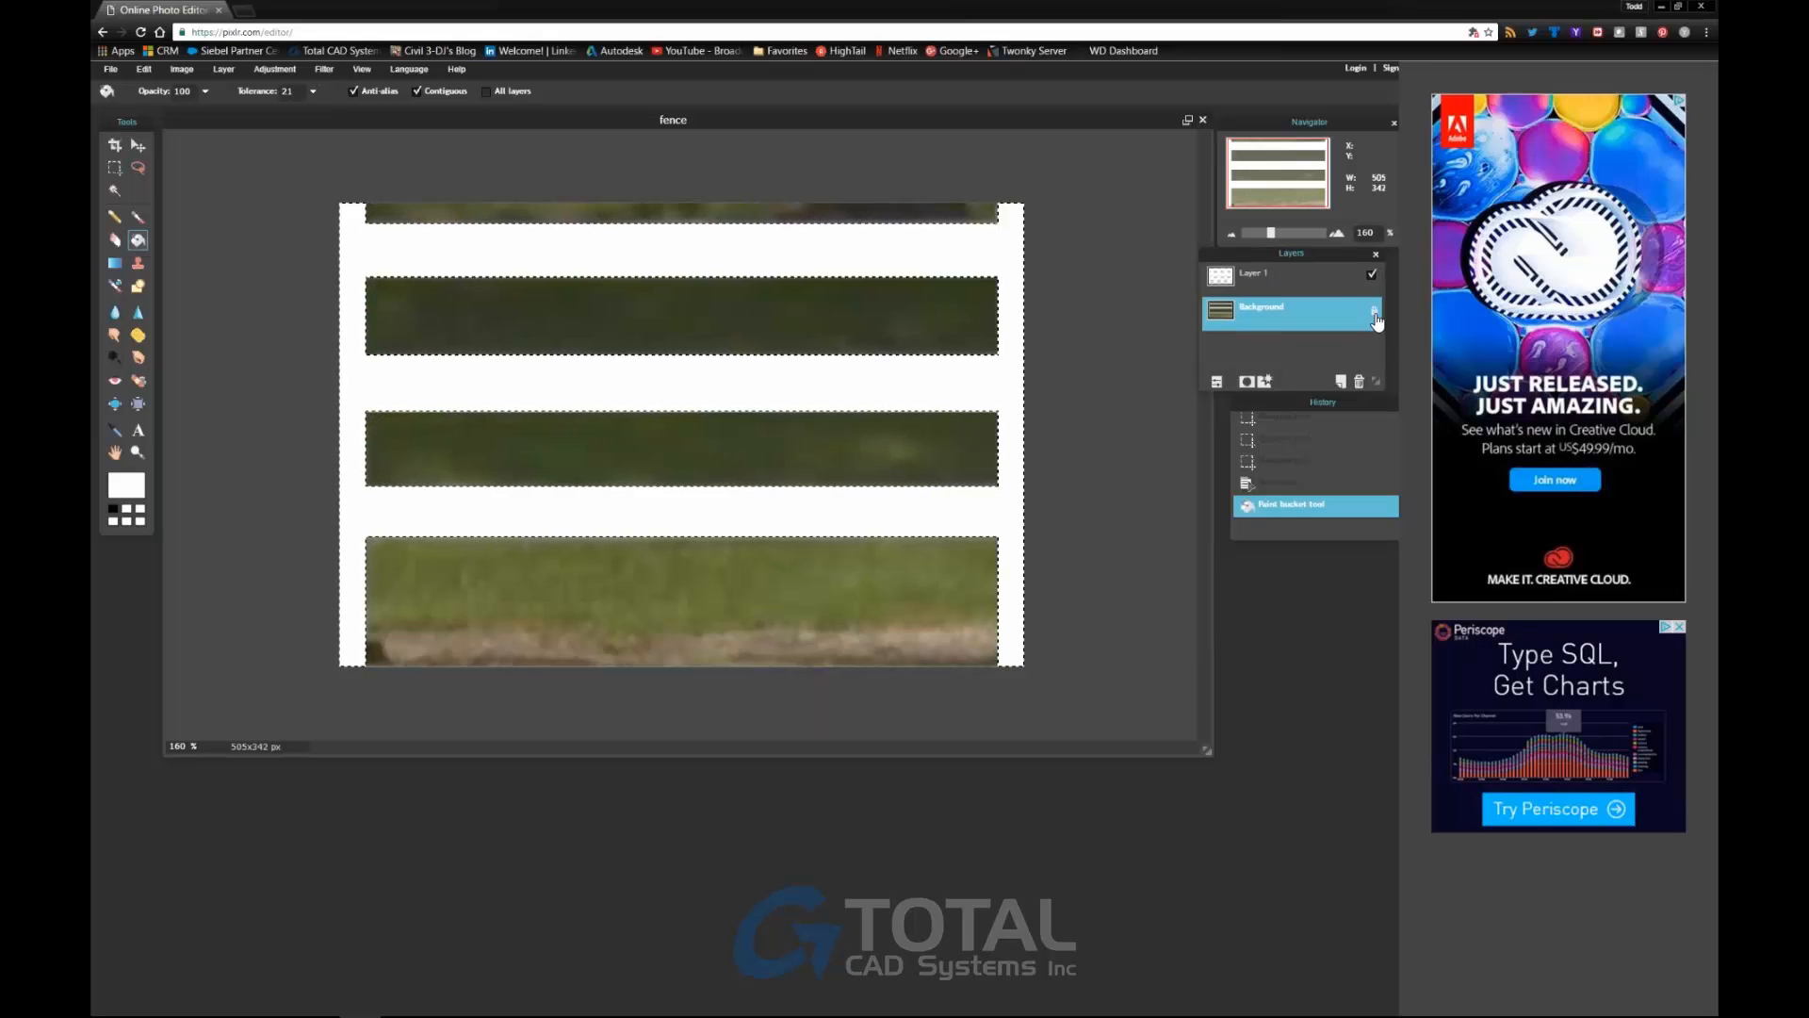
double_click(1261, 307)
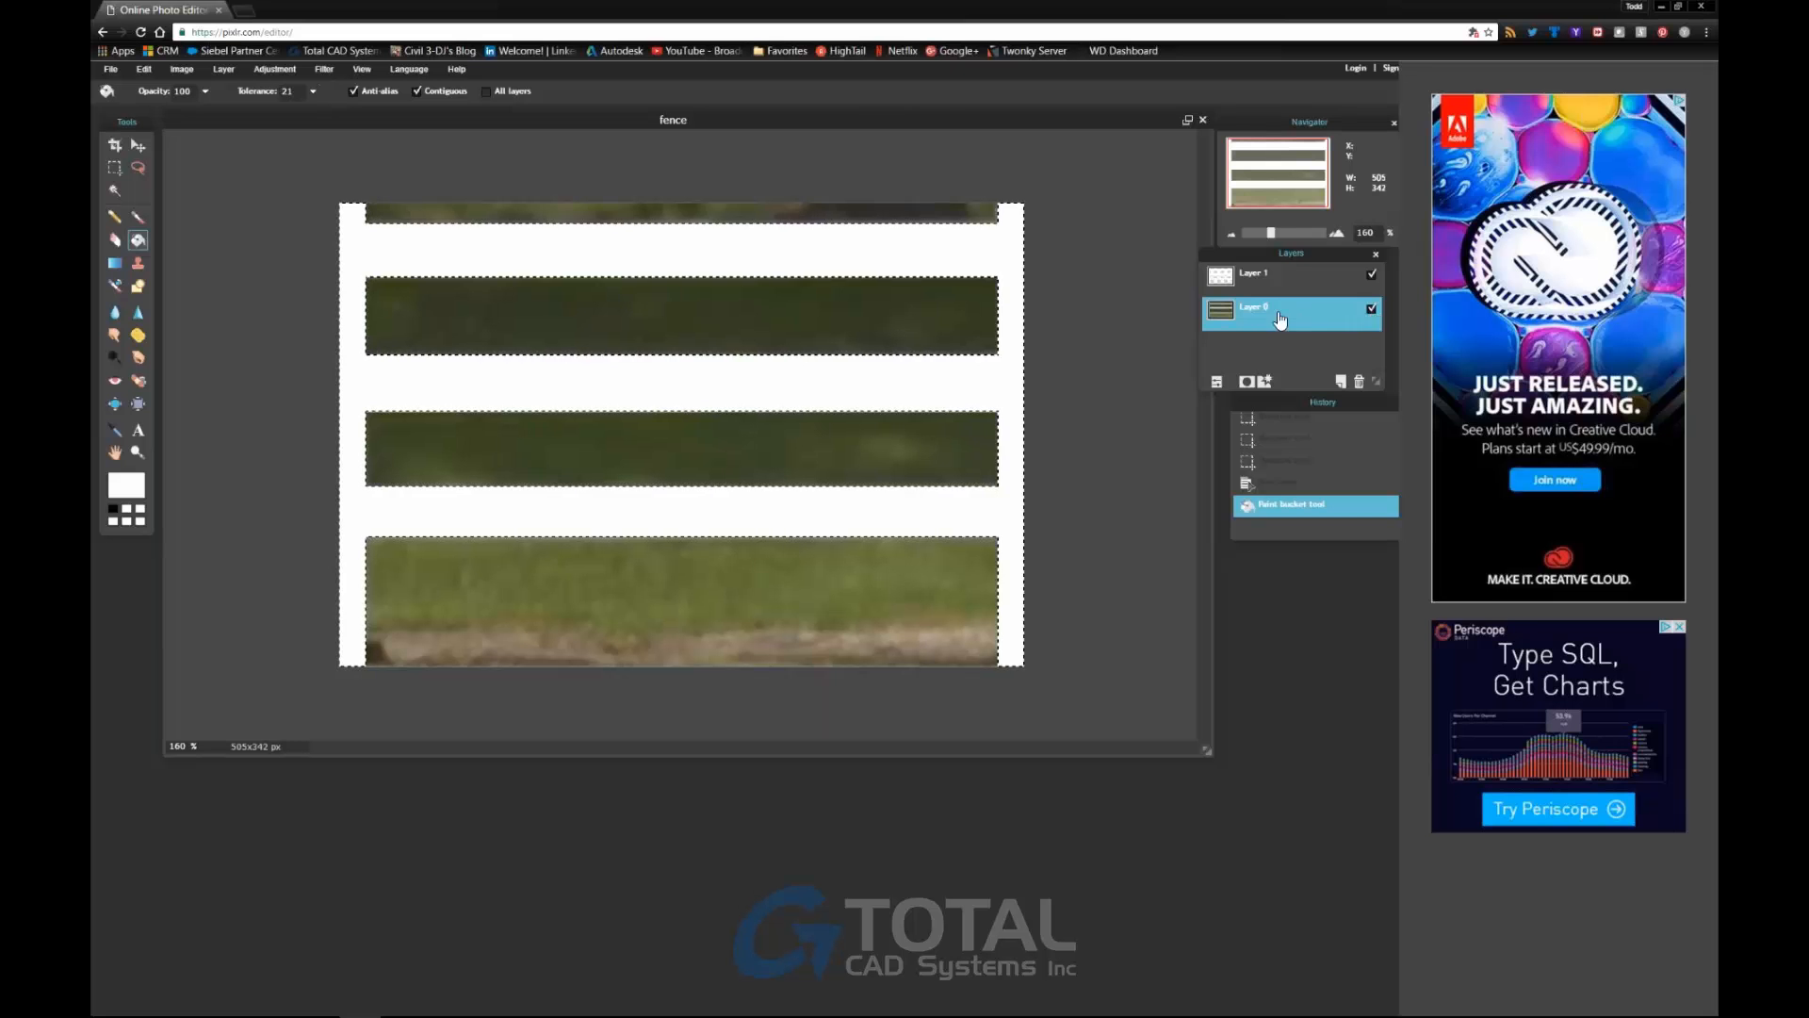
click(1358, 380)
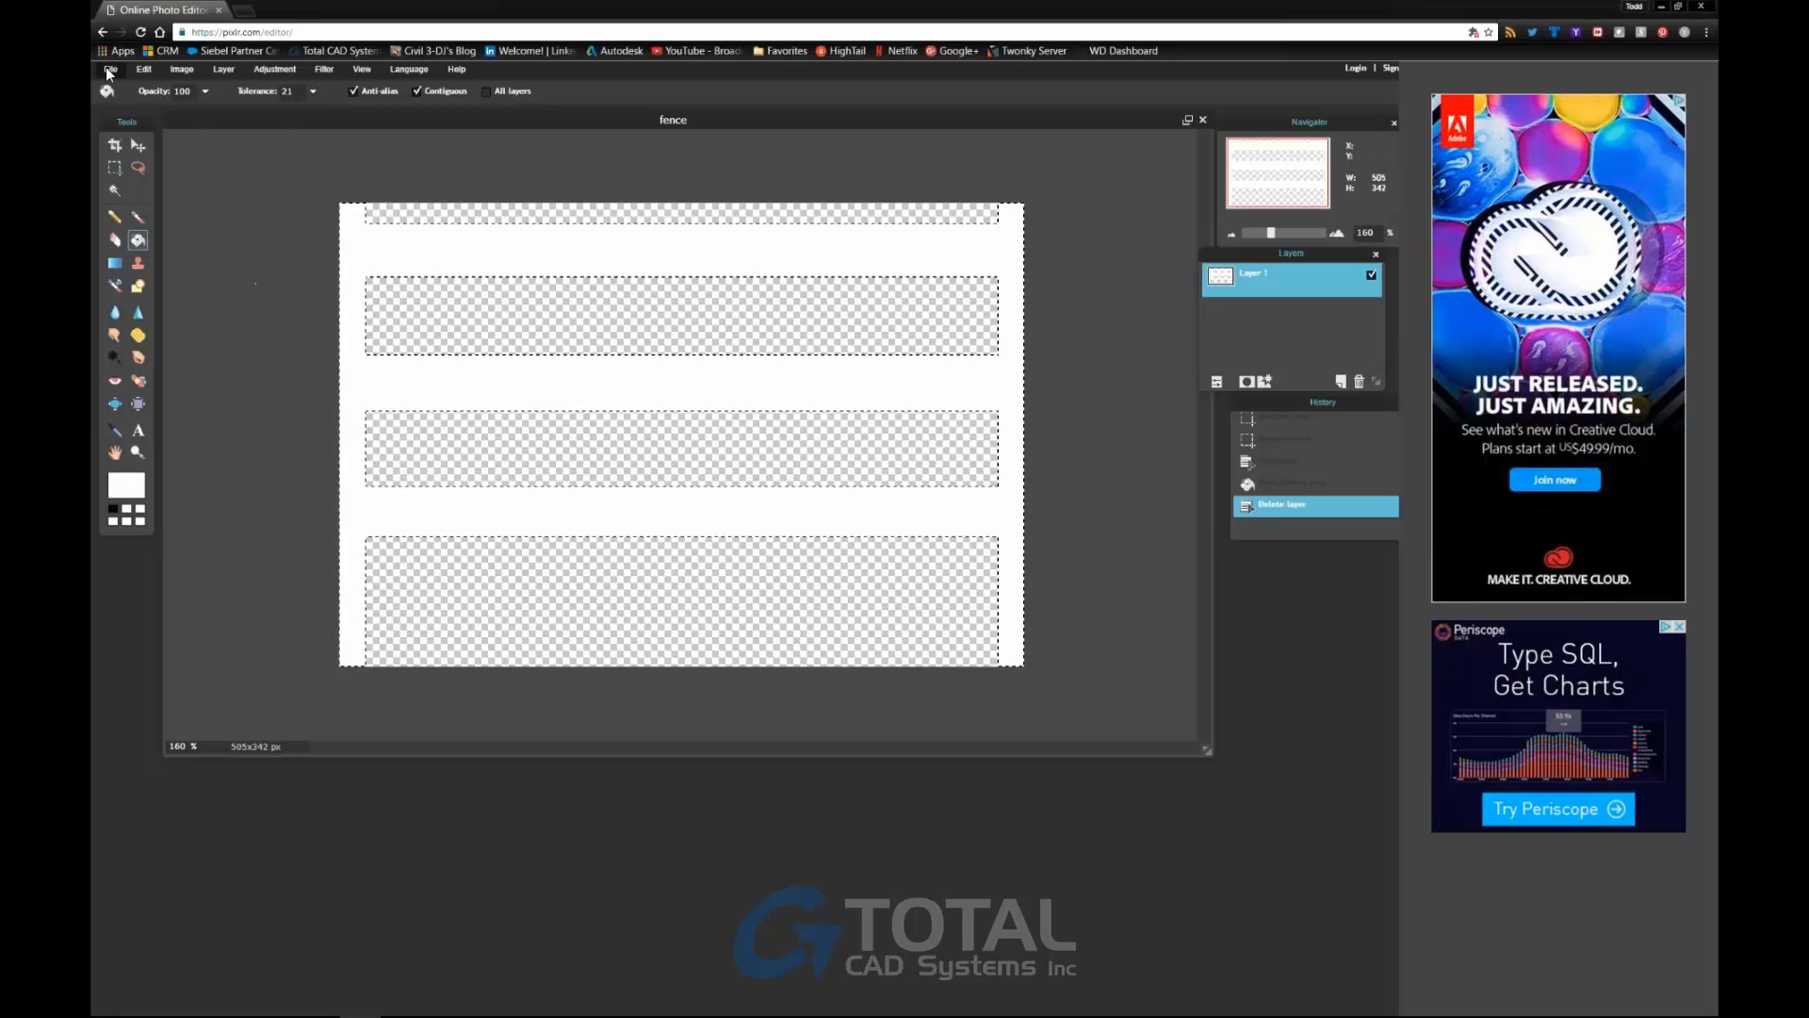
Save the image as transparent PNG 'fence trans.png' on the Desktop and close Pixlr.
click(143, 68)
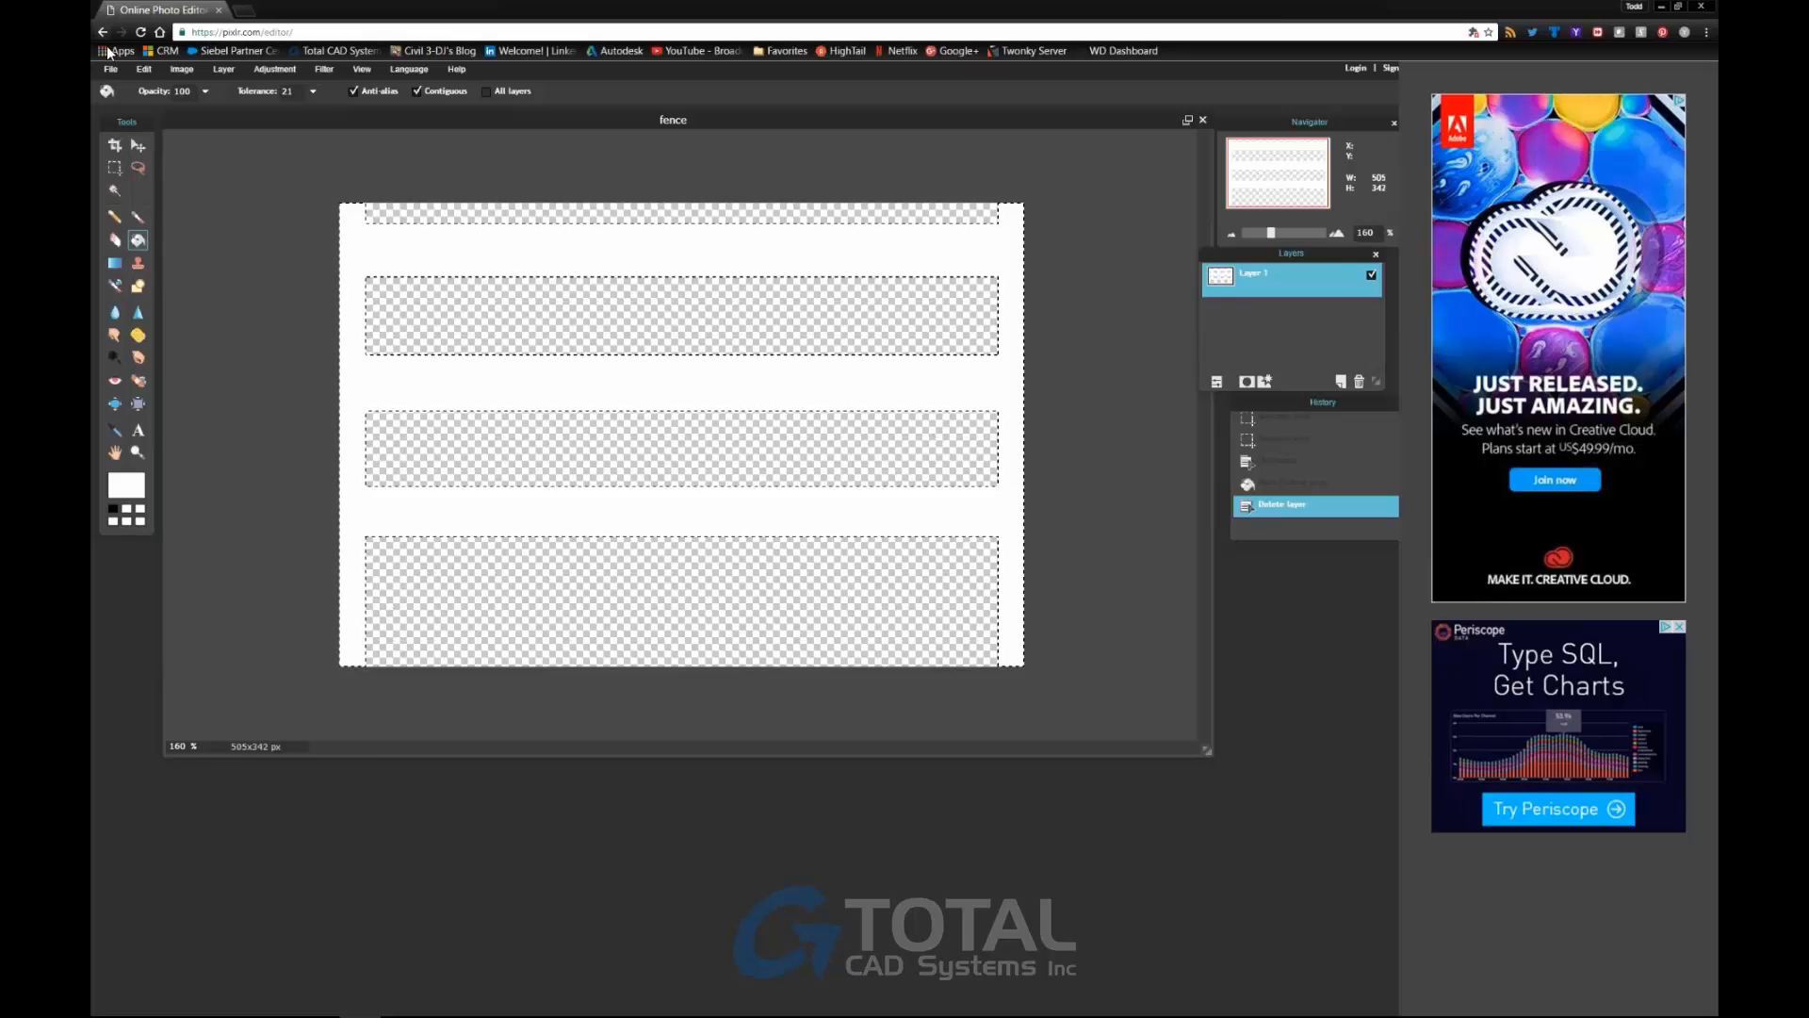
click(110, 68)
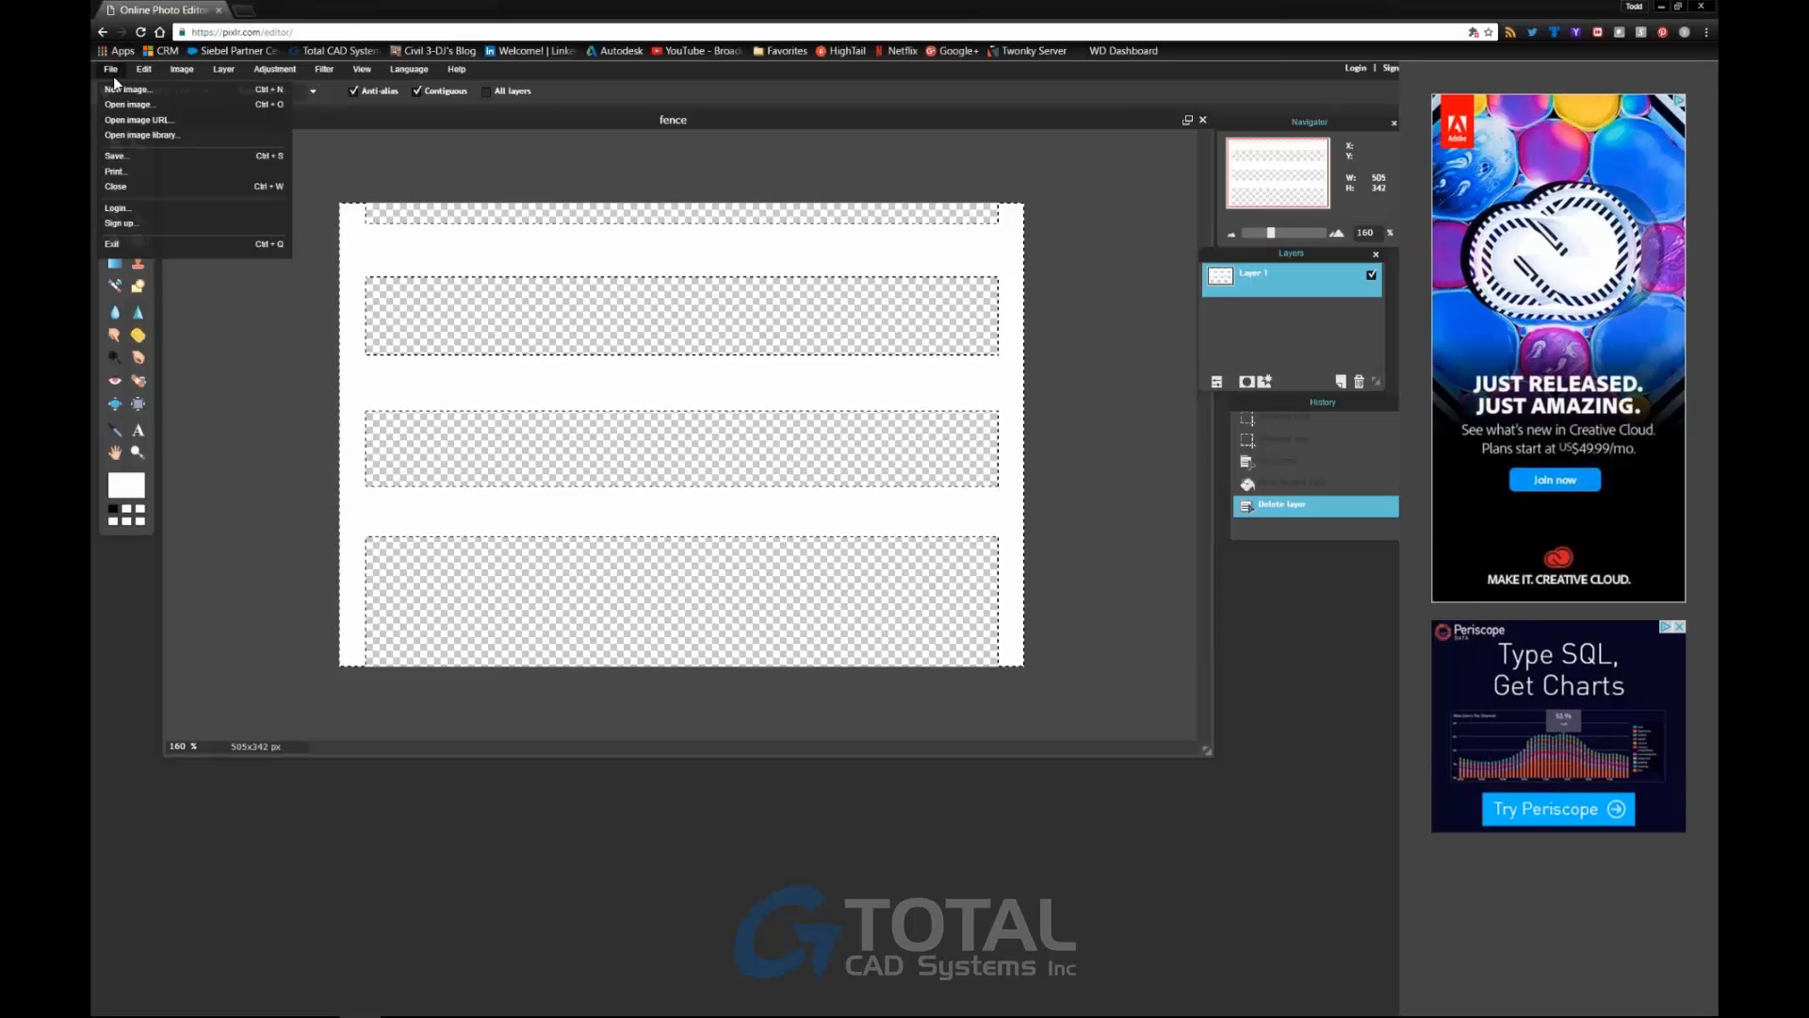
click(115, 154)
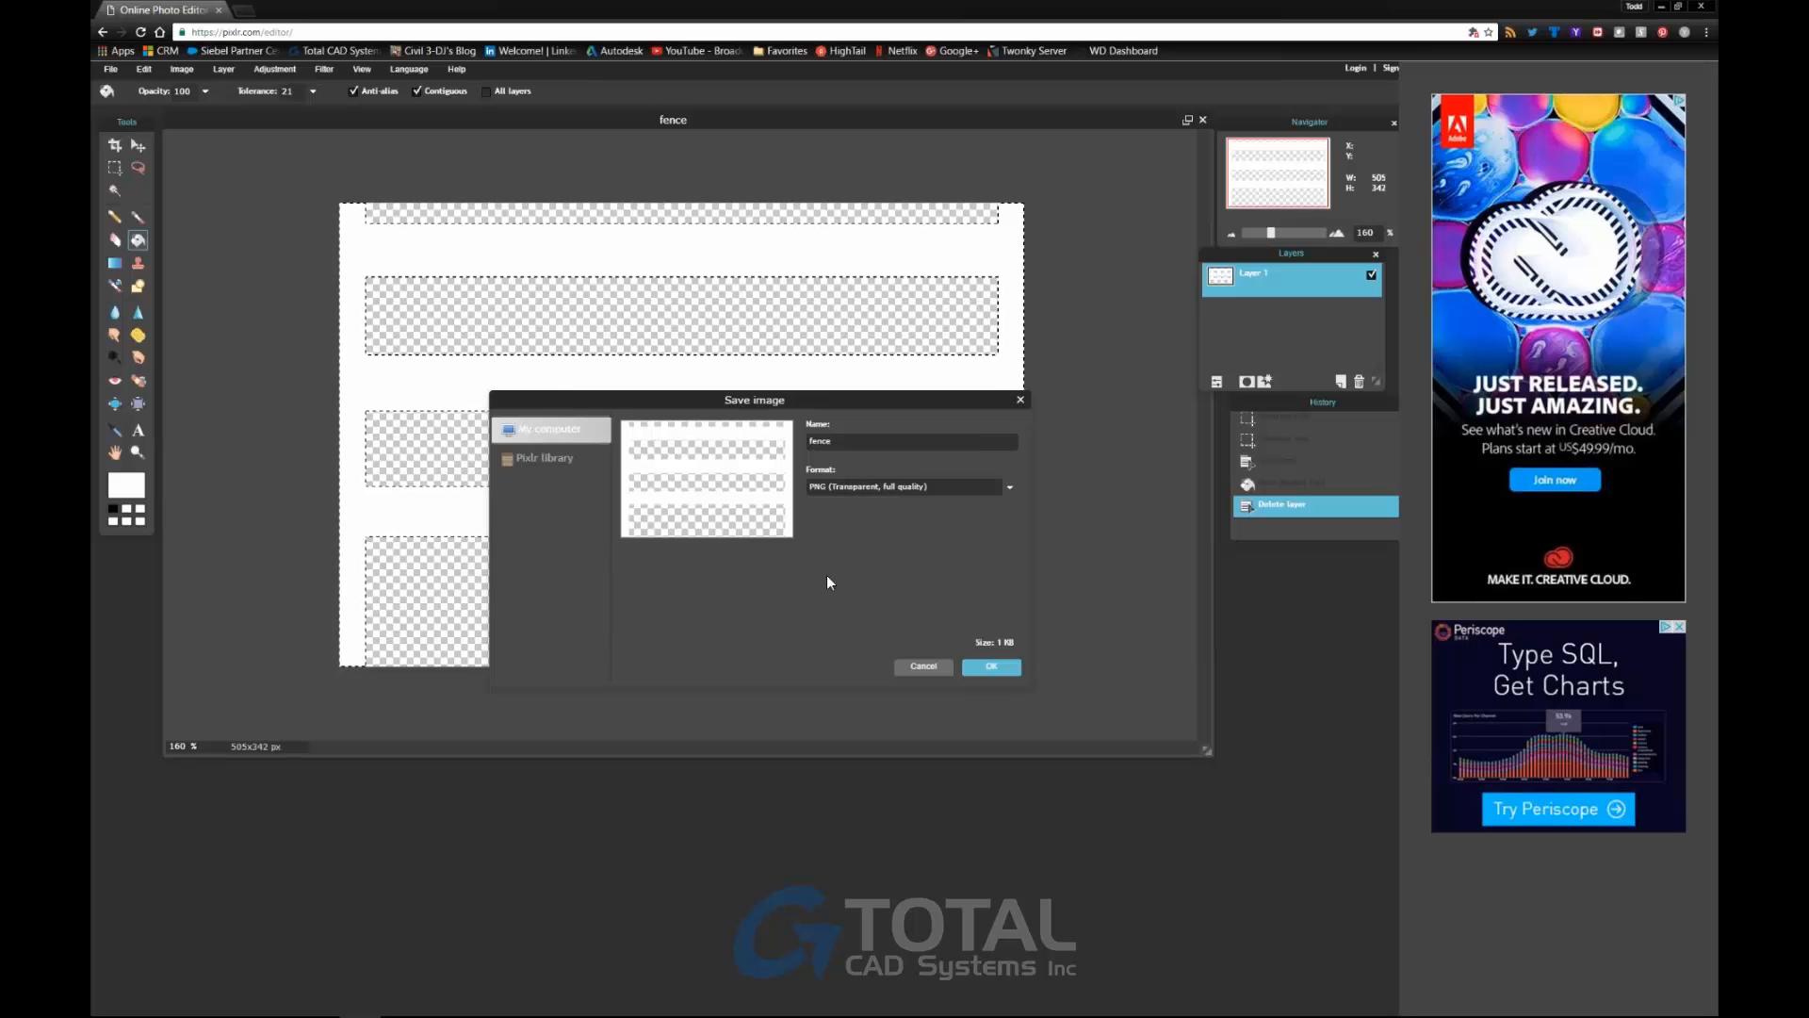
click(989, 666)
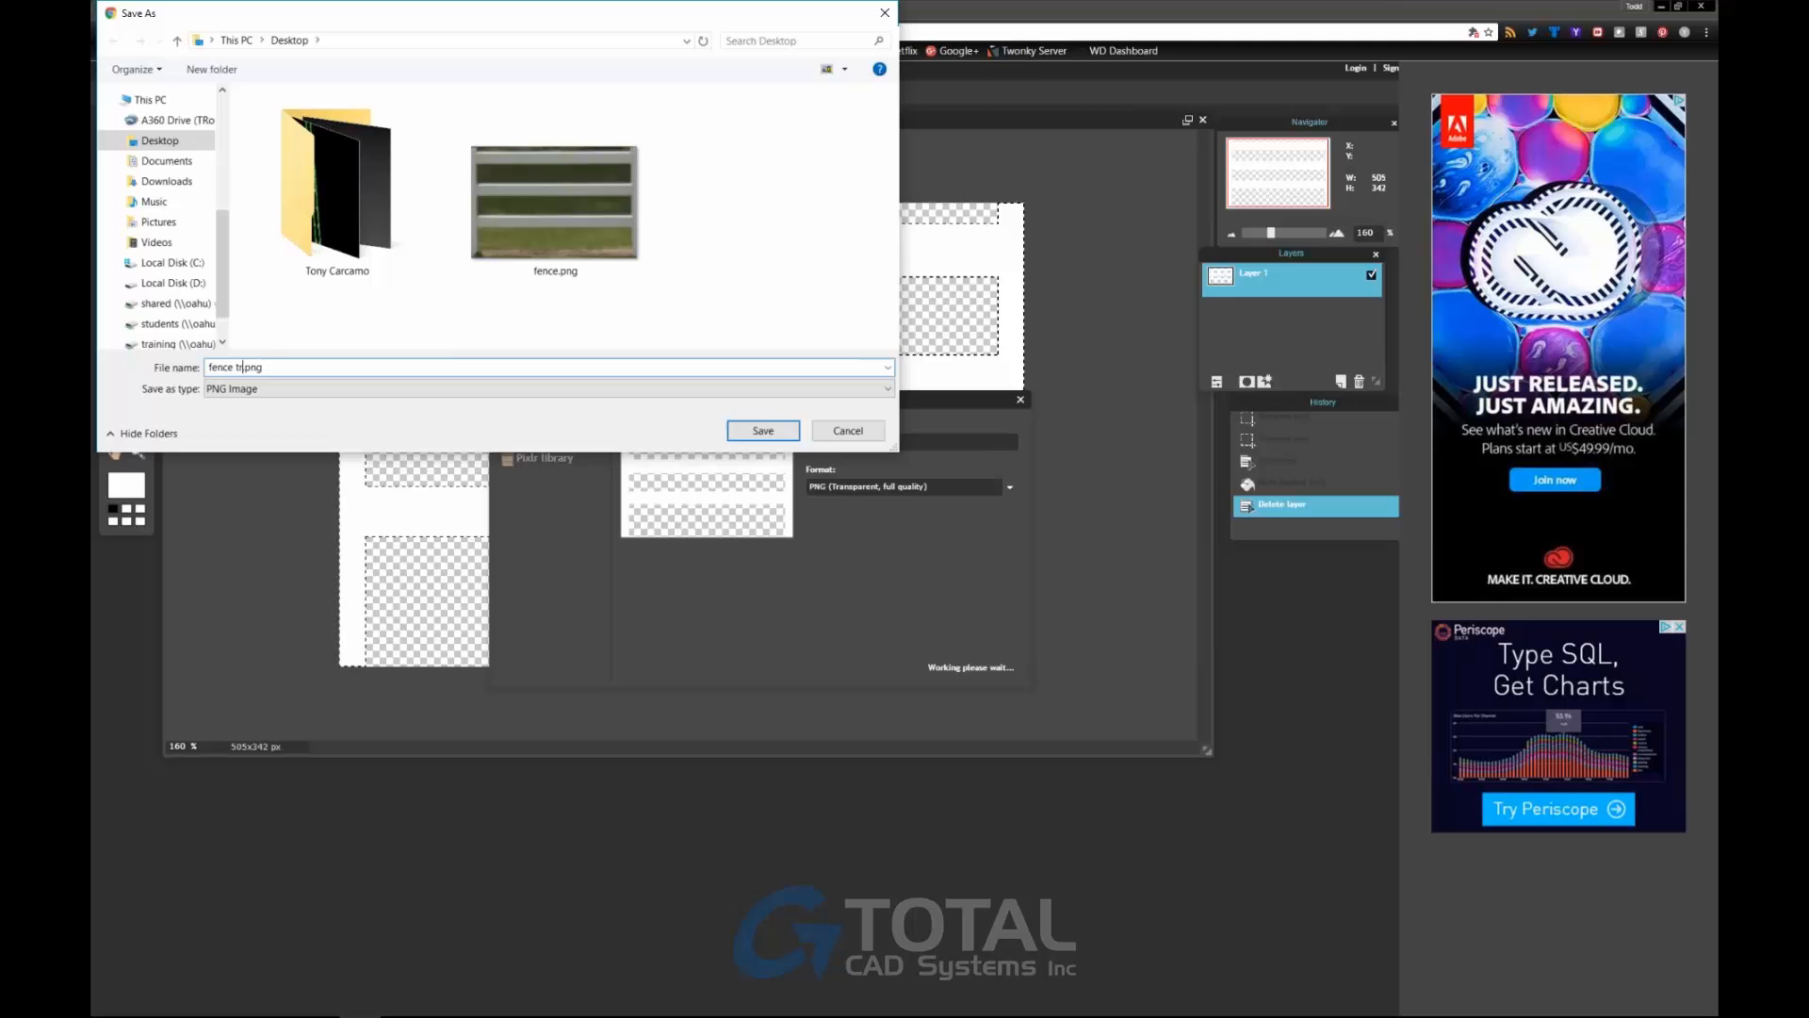
text(rans)
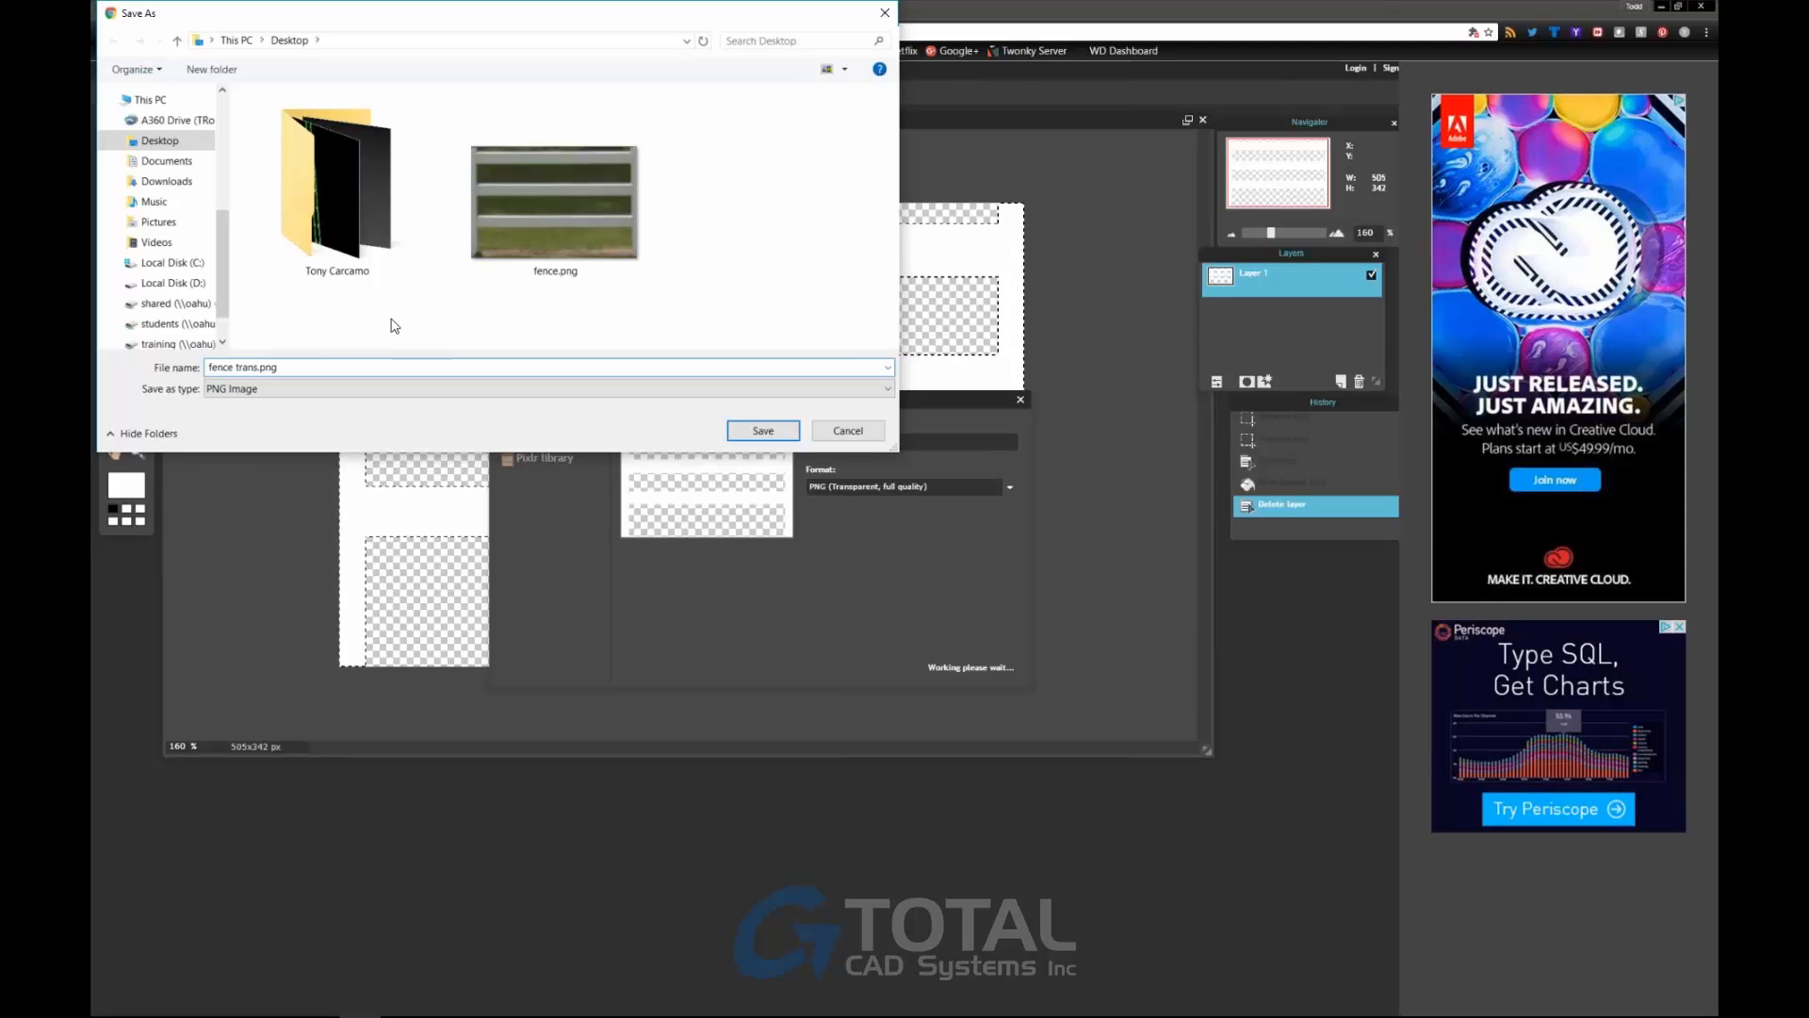
click(762, 430)
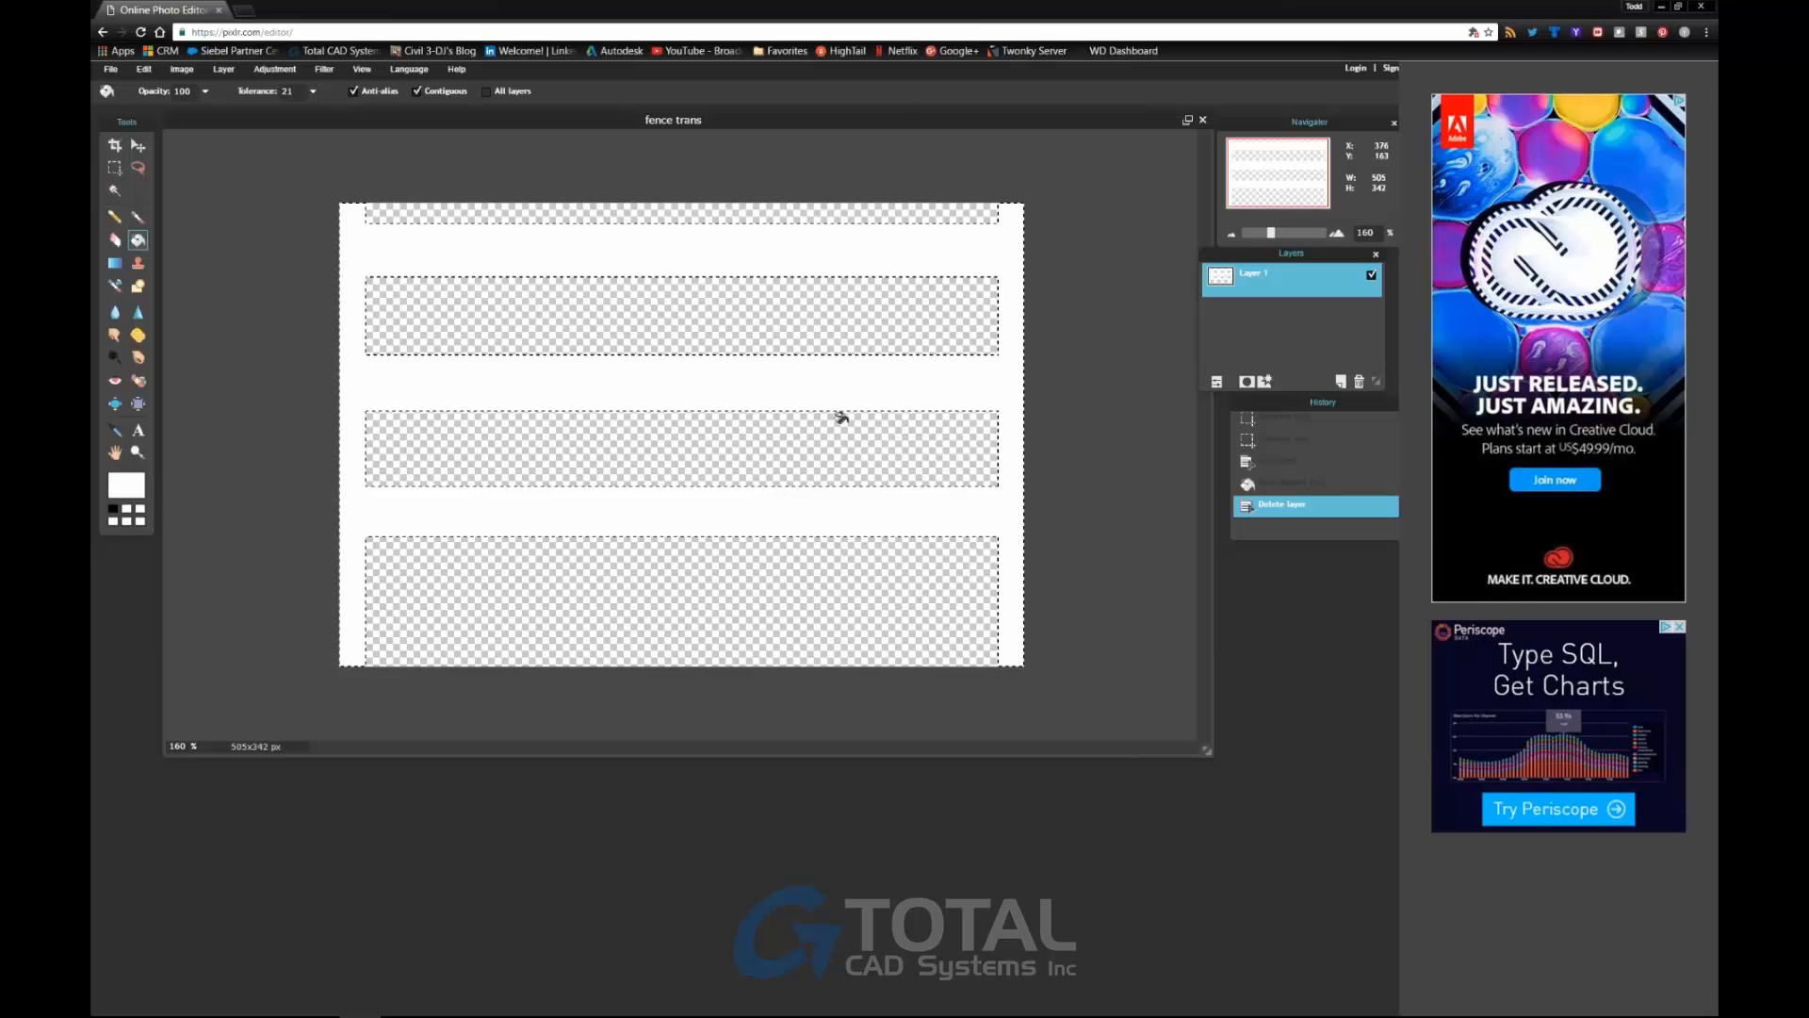
click(217, 10)
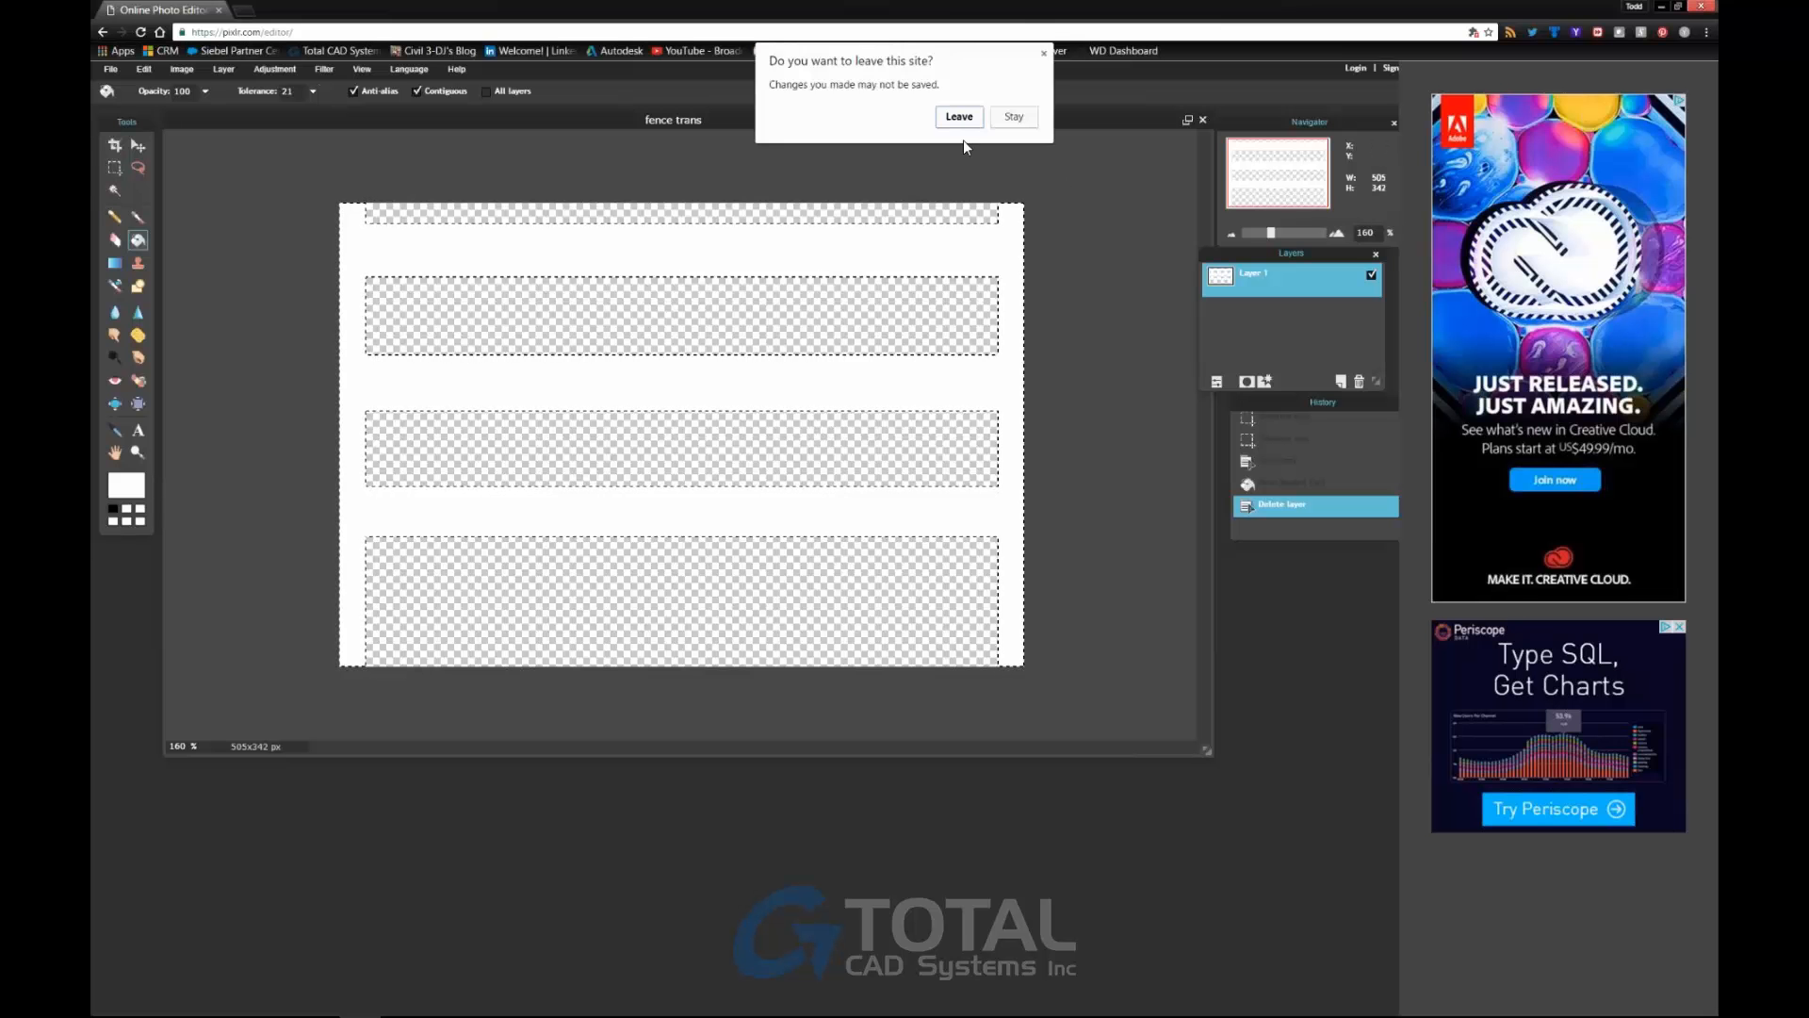
Leave Pixlr without resaving, open InfraWorks' Style Palette, and sketch a barrier along the parking lot.
click(957, 116)
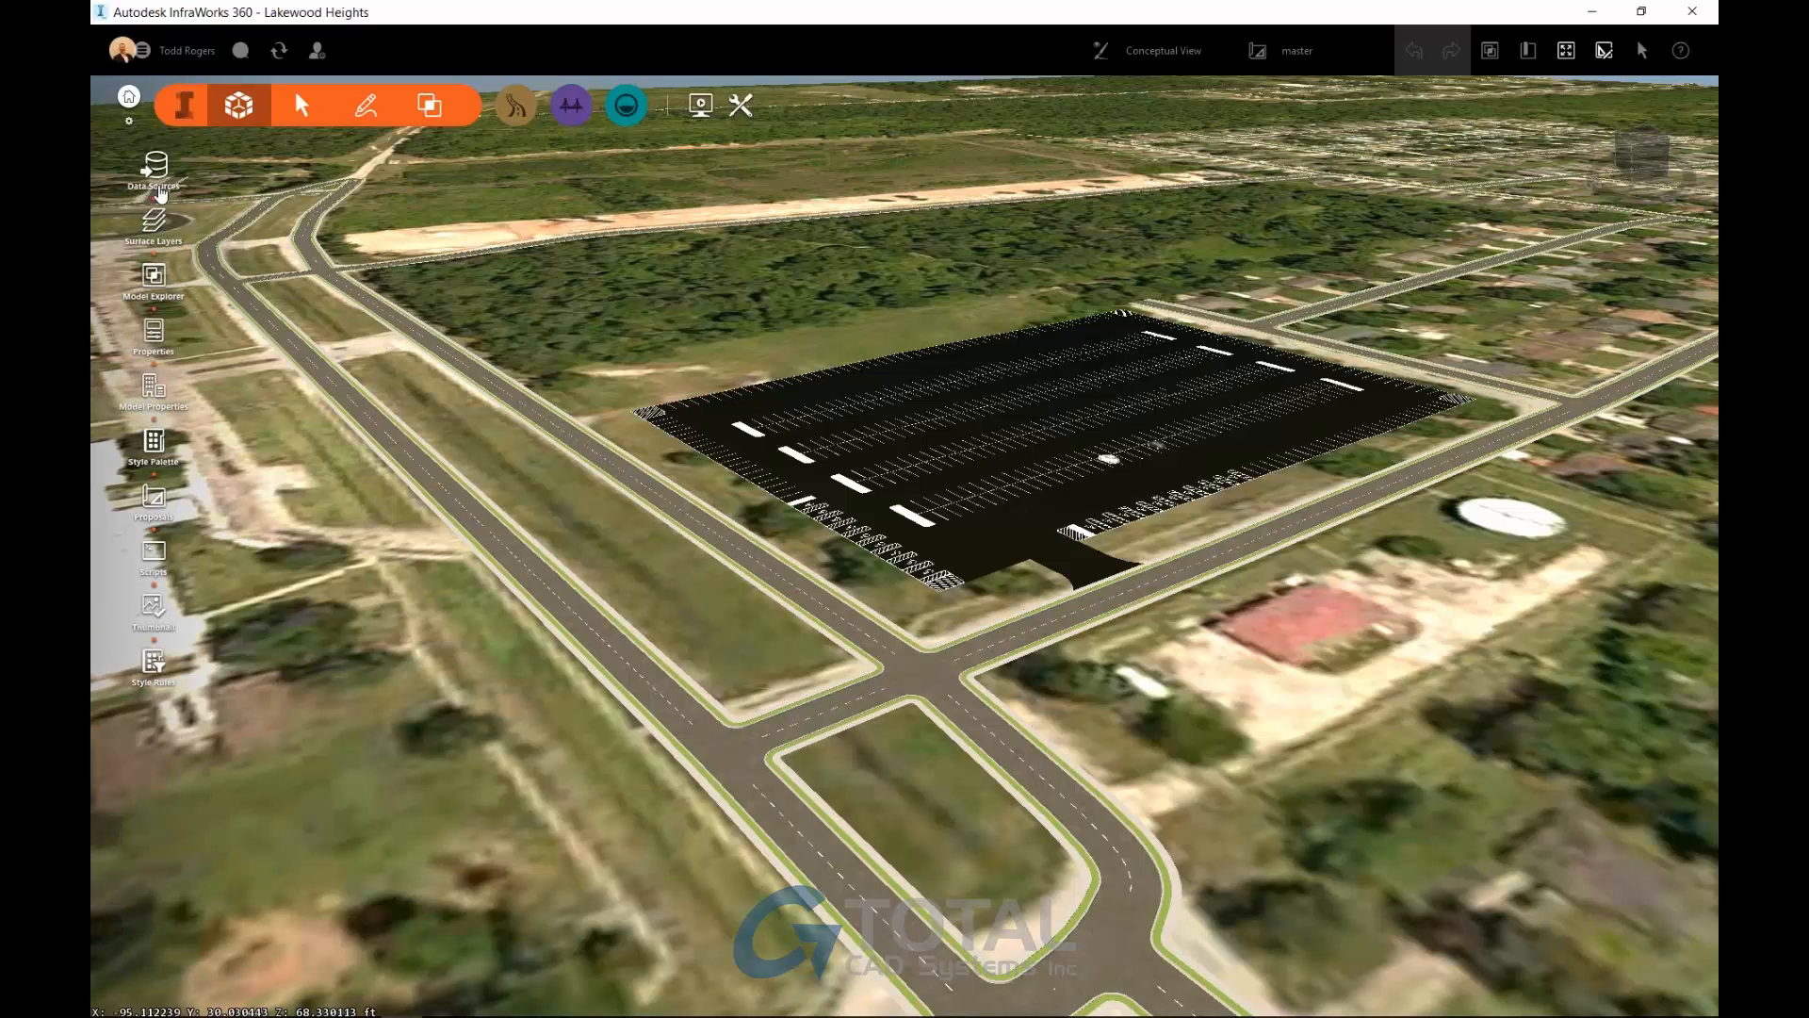
click(153, 448)
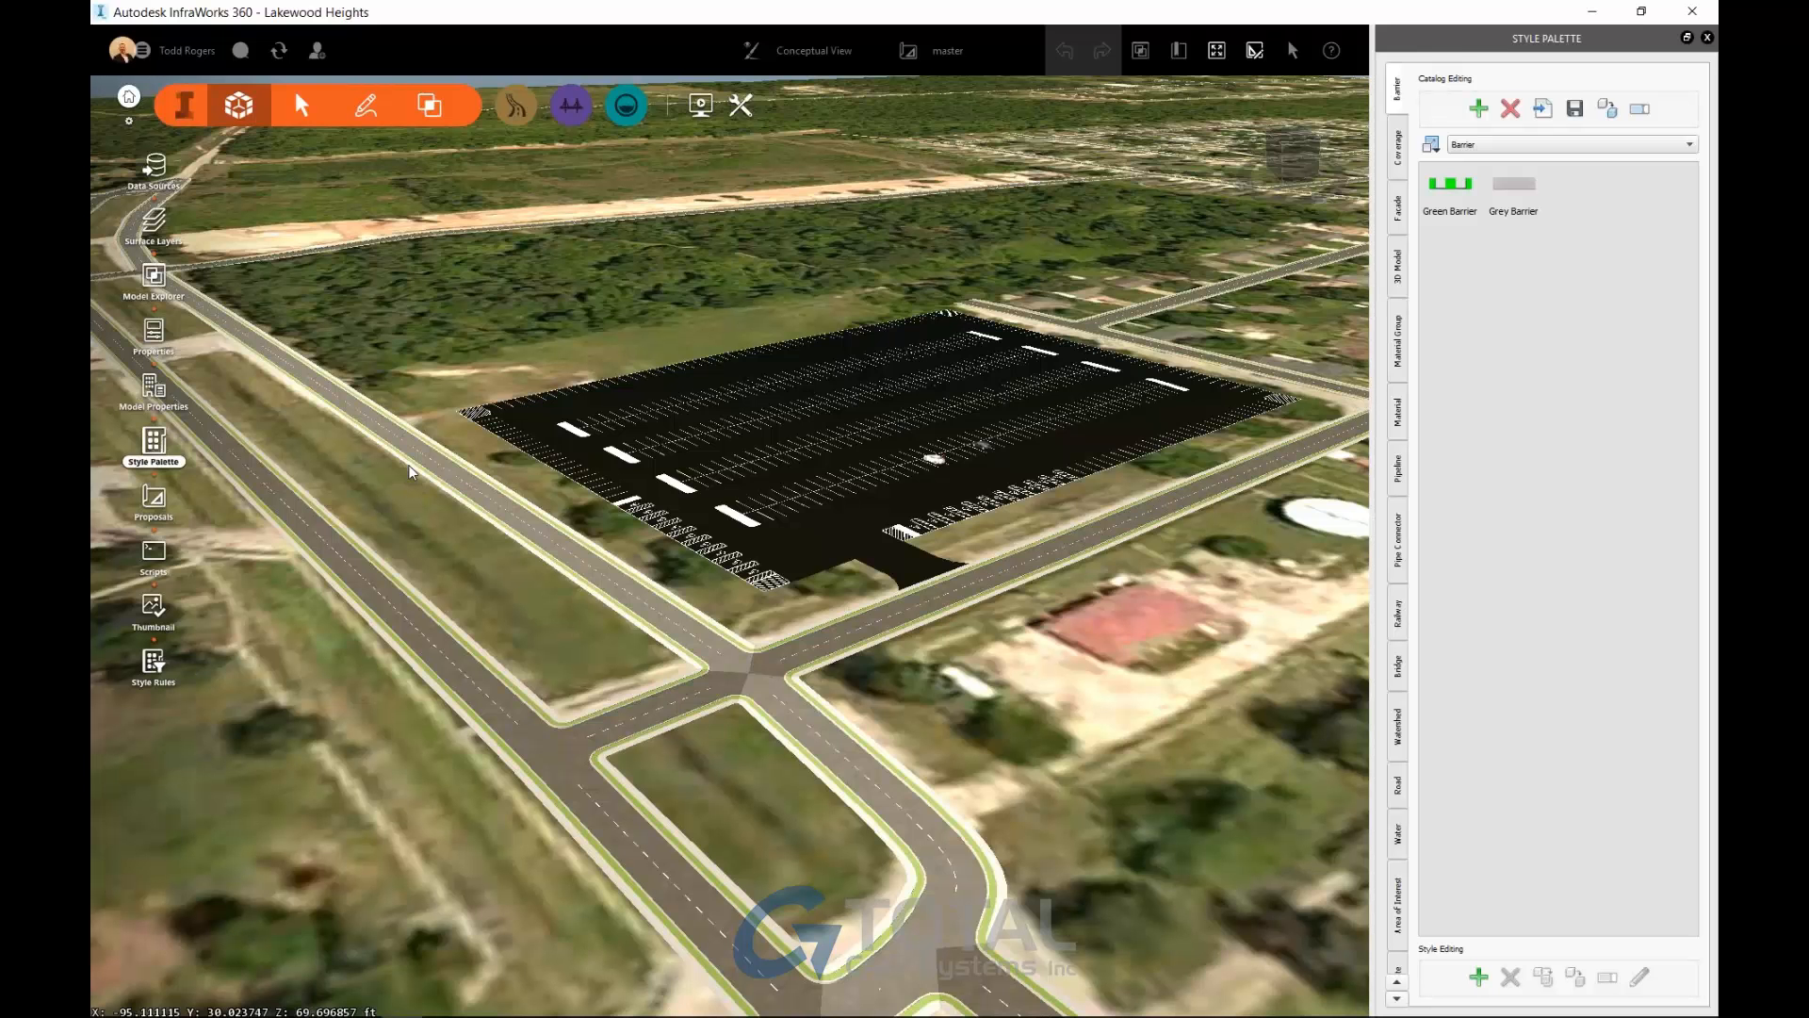
mouse_move(1384, 415)
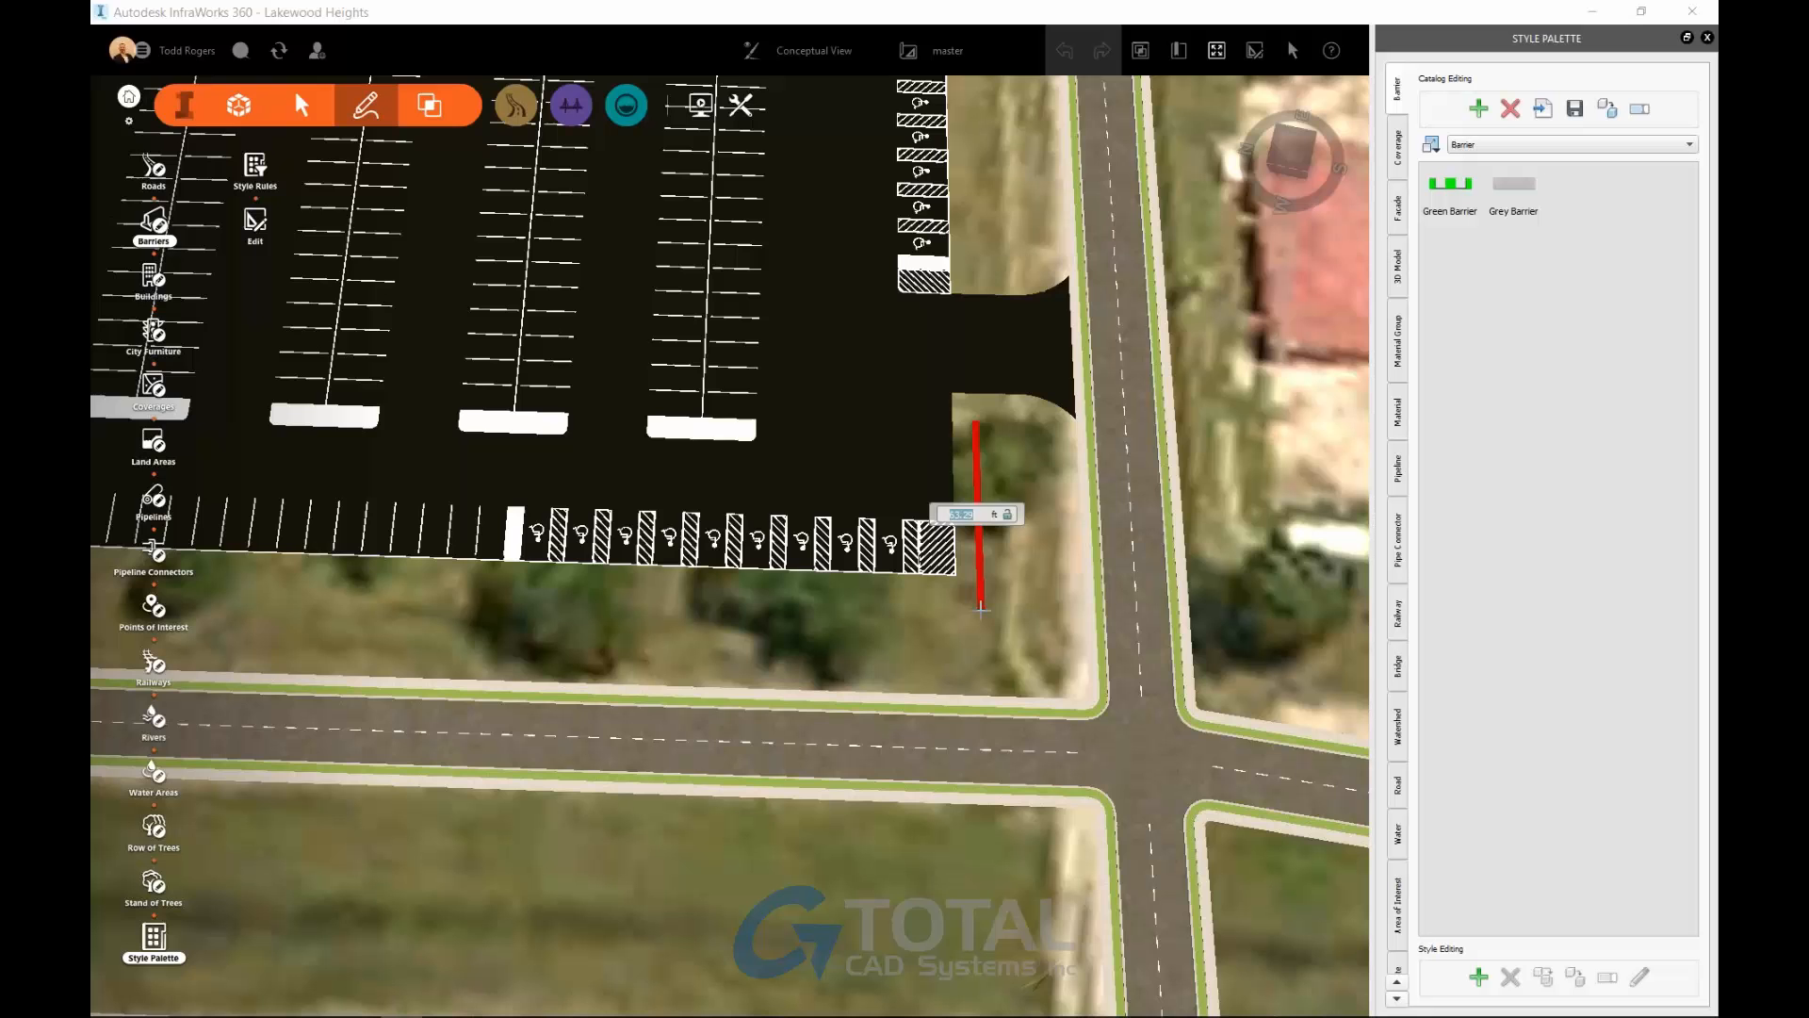
click(301, 567)
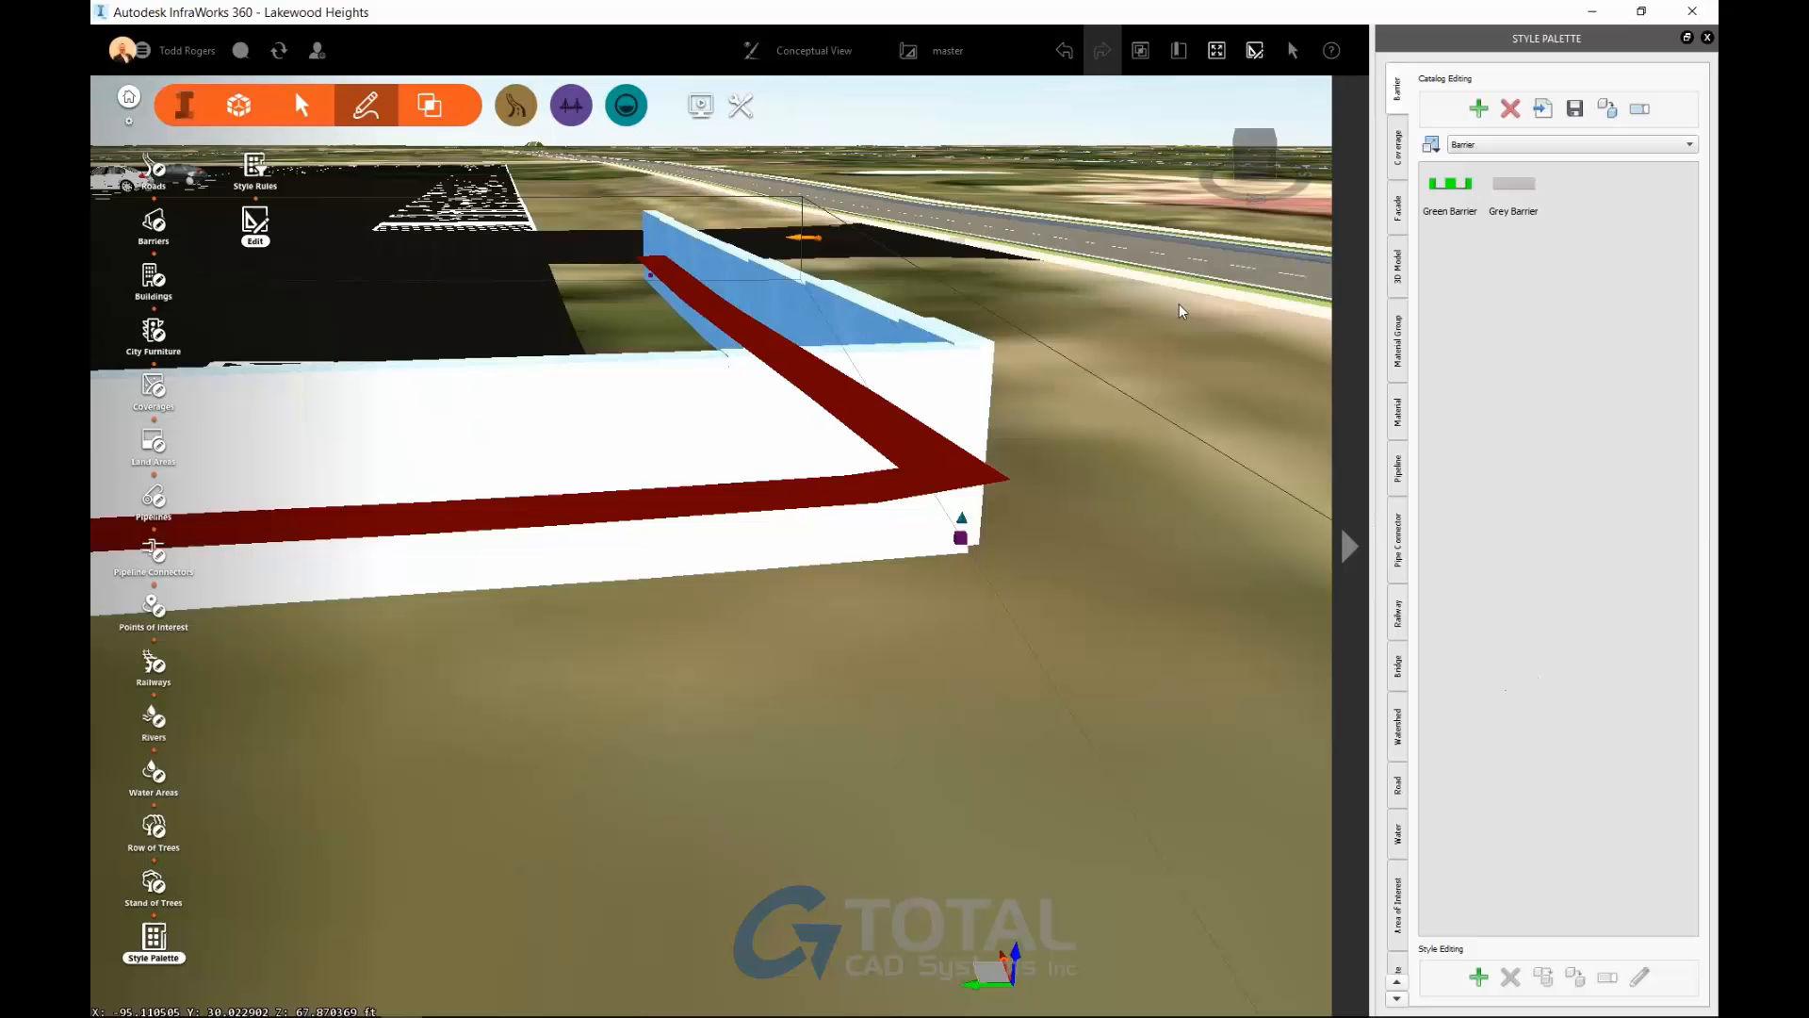
mouse_move(1114, 469)
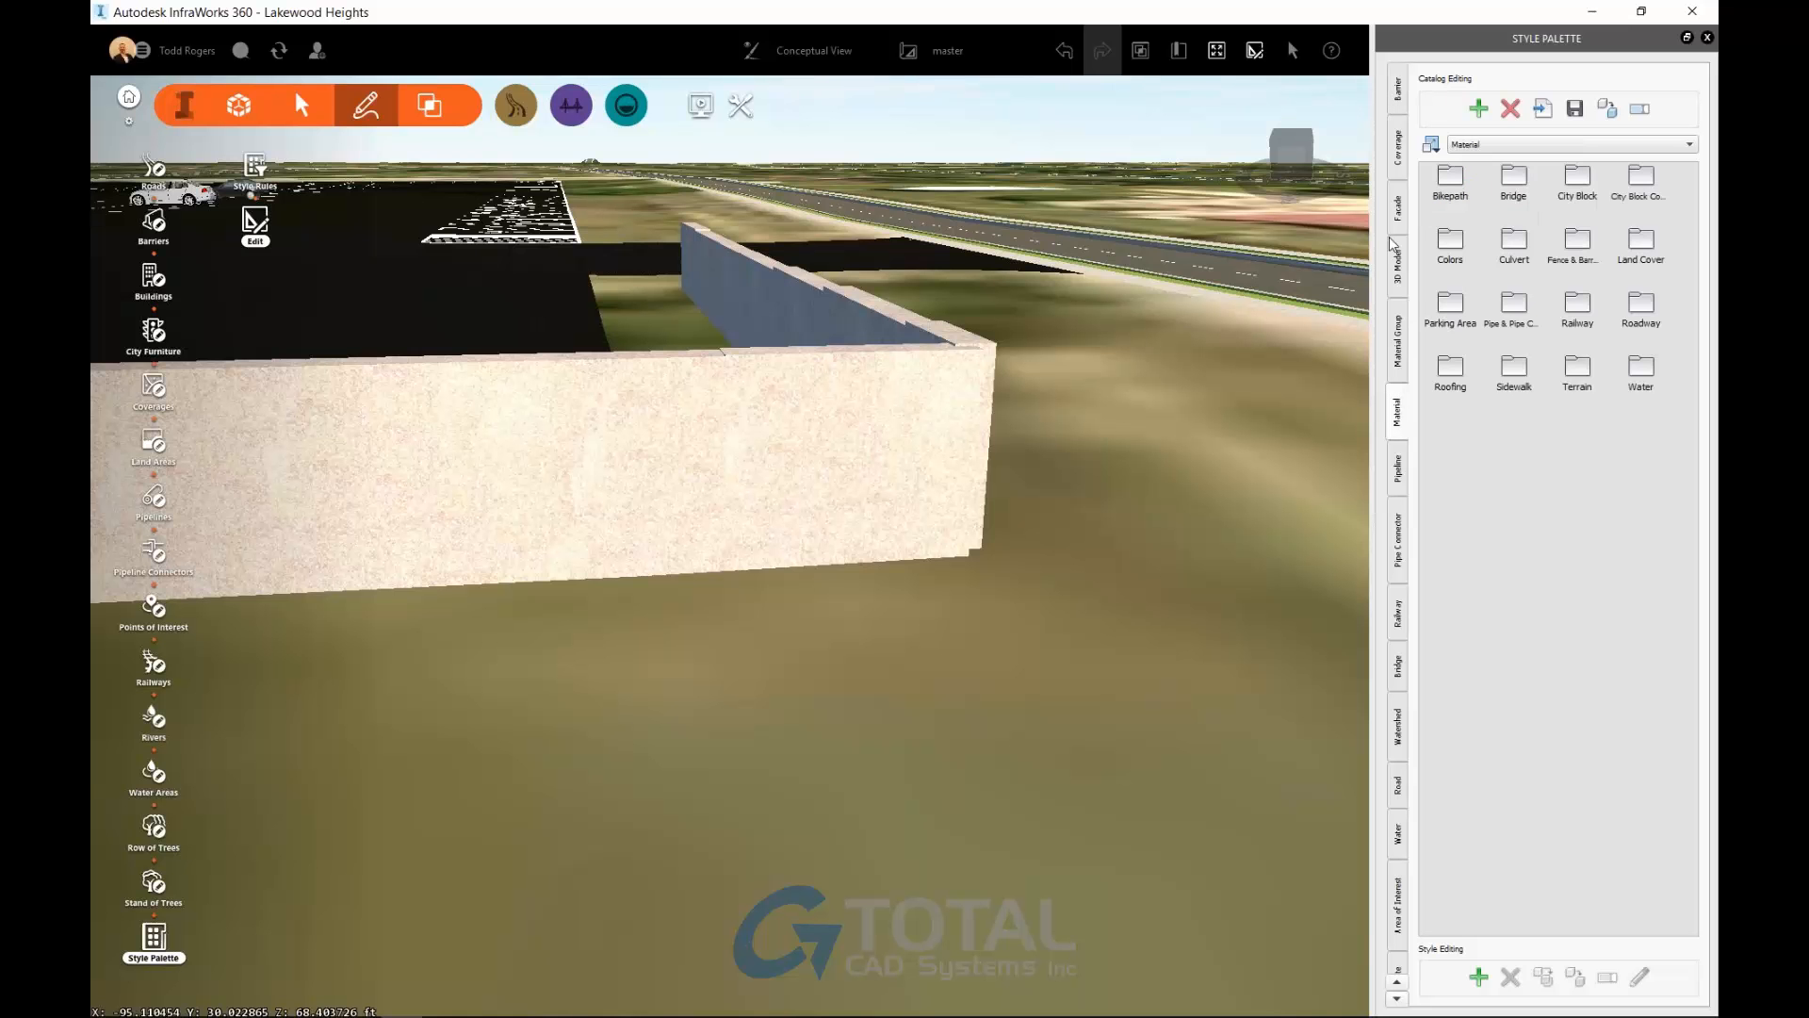
mouse_move(1650, 267)
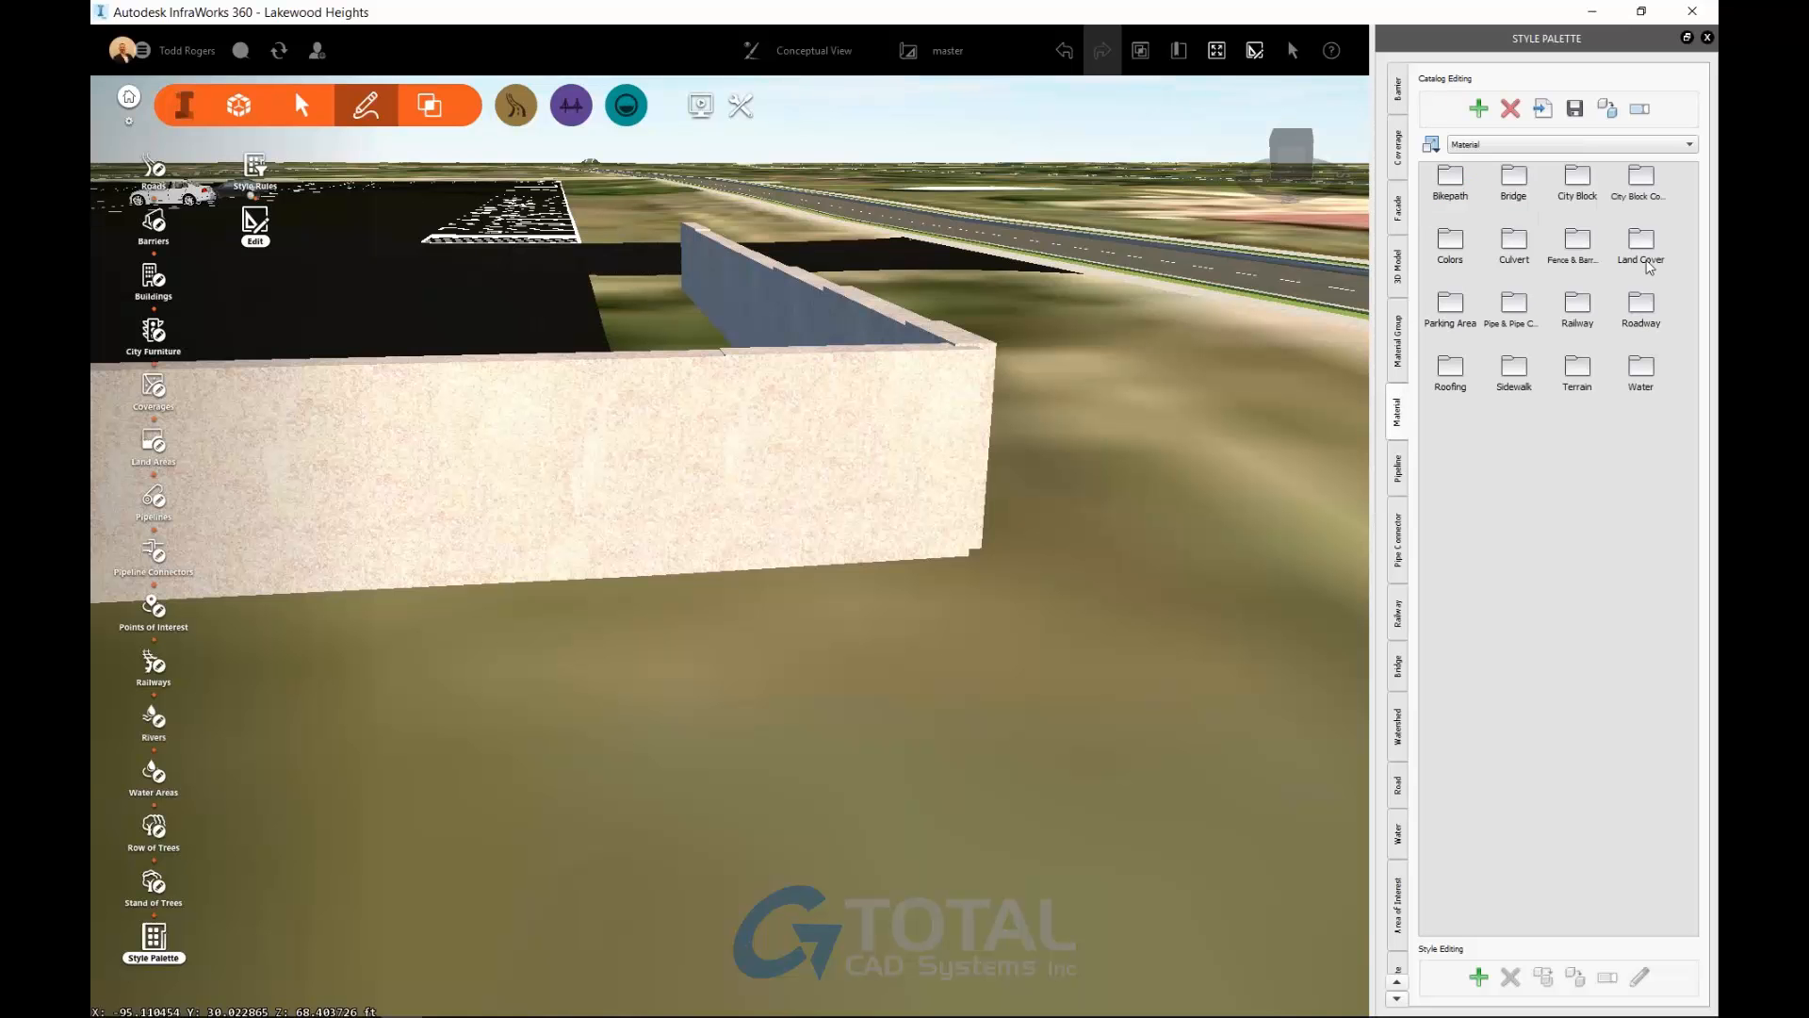
Open the Fence & Barrier folder in the material palette.
double_click(1577, 249)
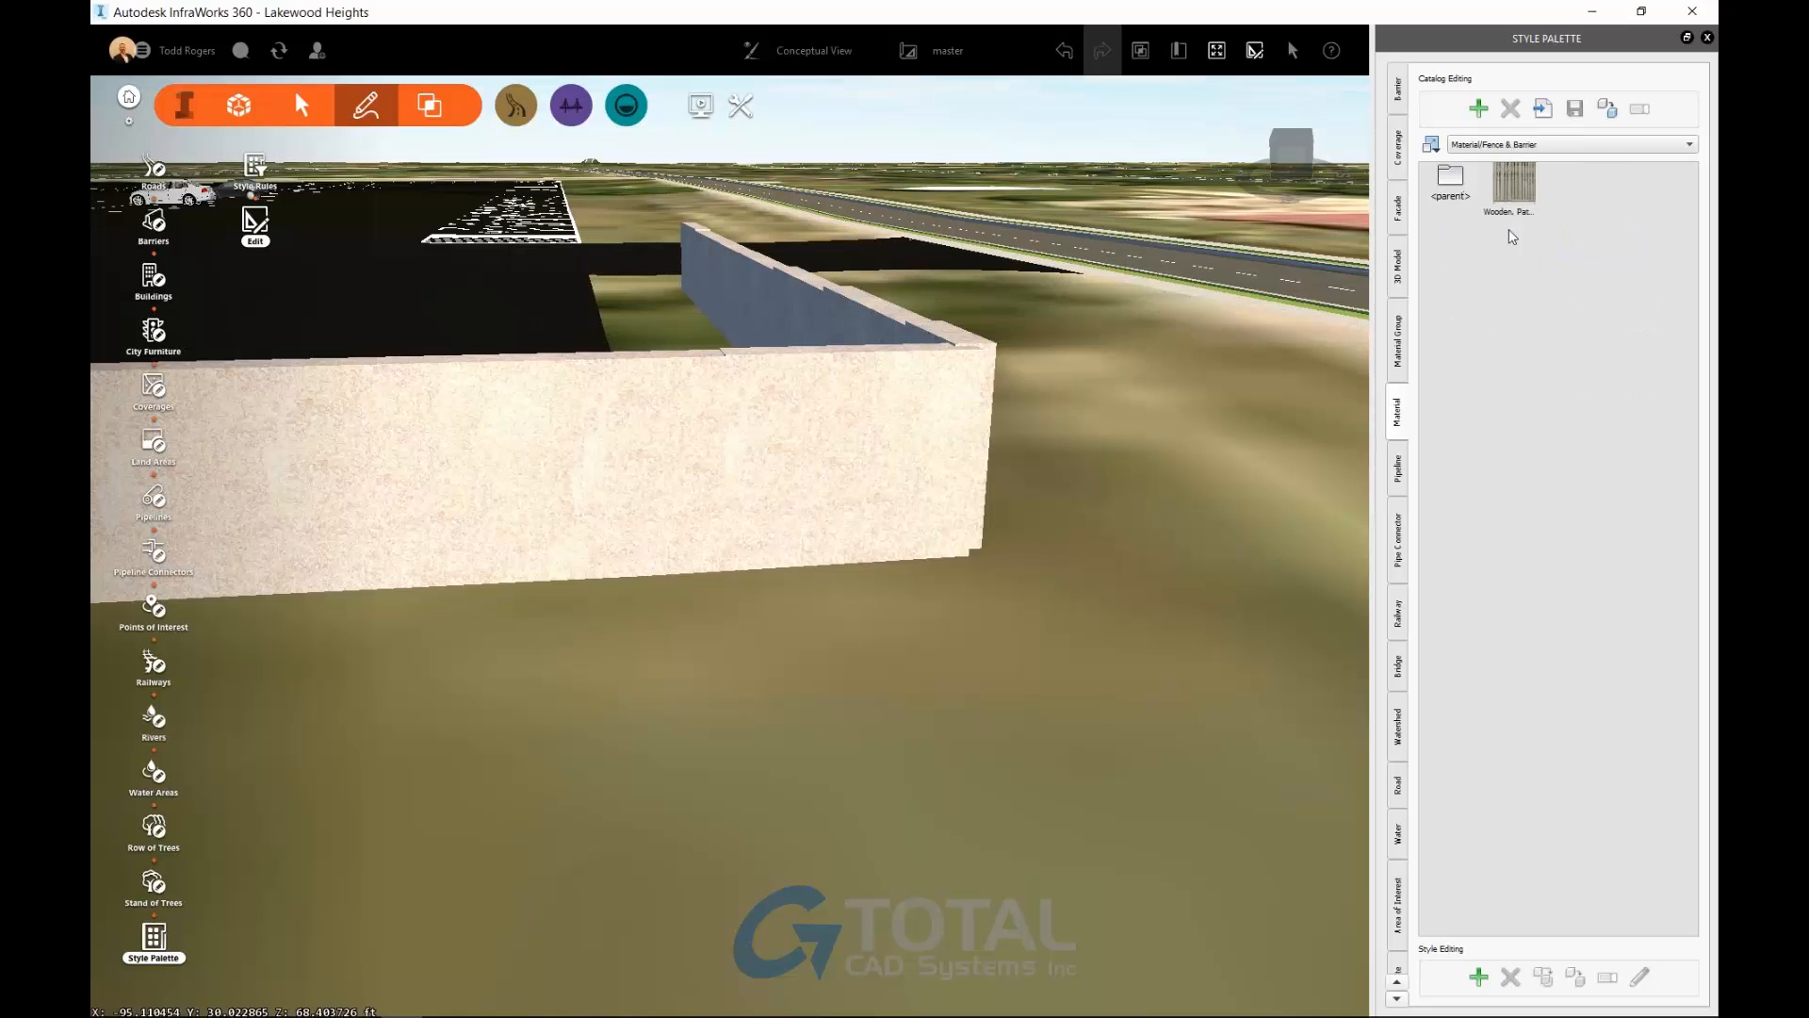
mouse_move(1535, 263)
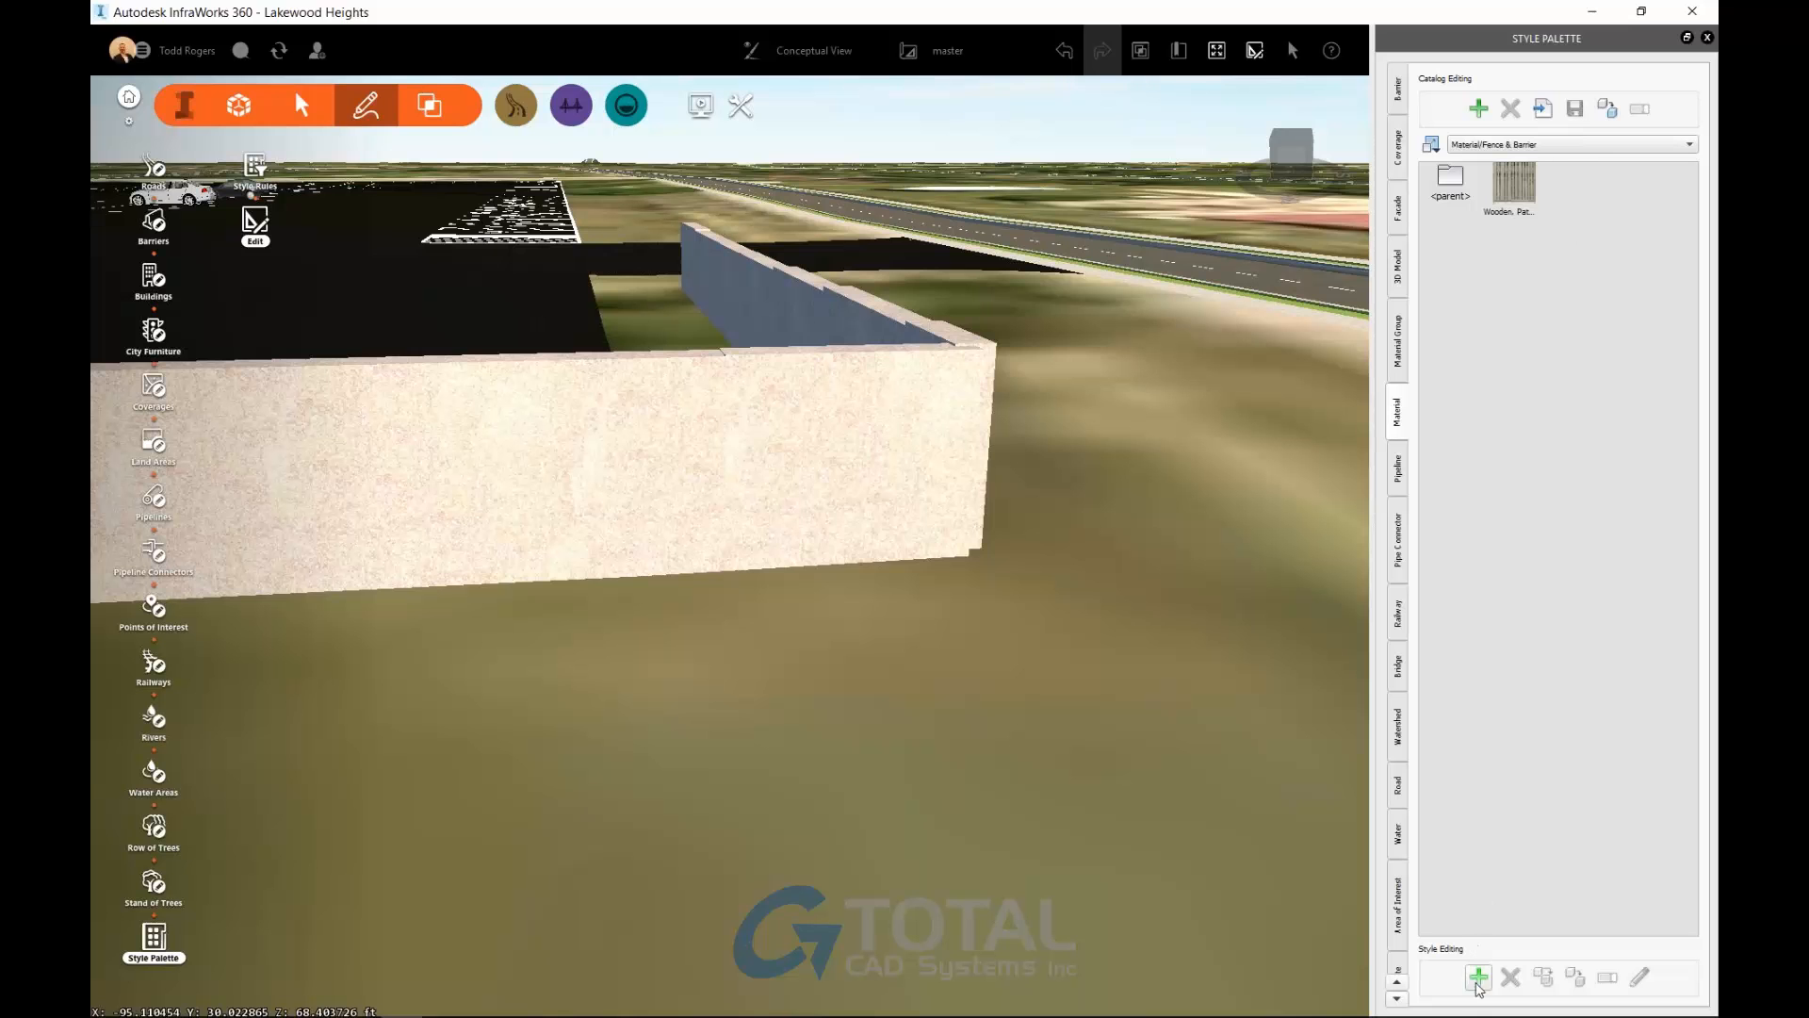
Create a 'White Fence' texture material from the fence trans.png image.
click(1479, 977)
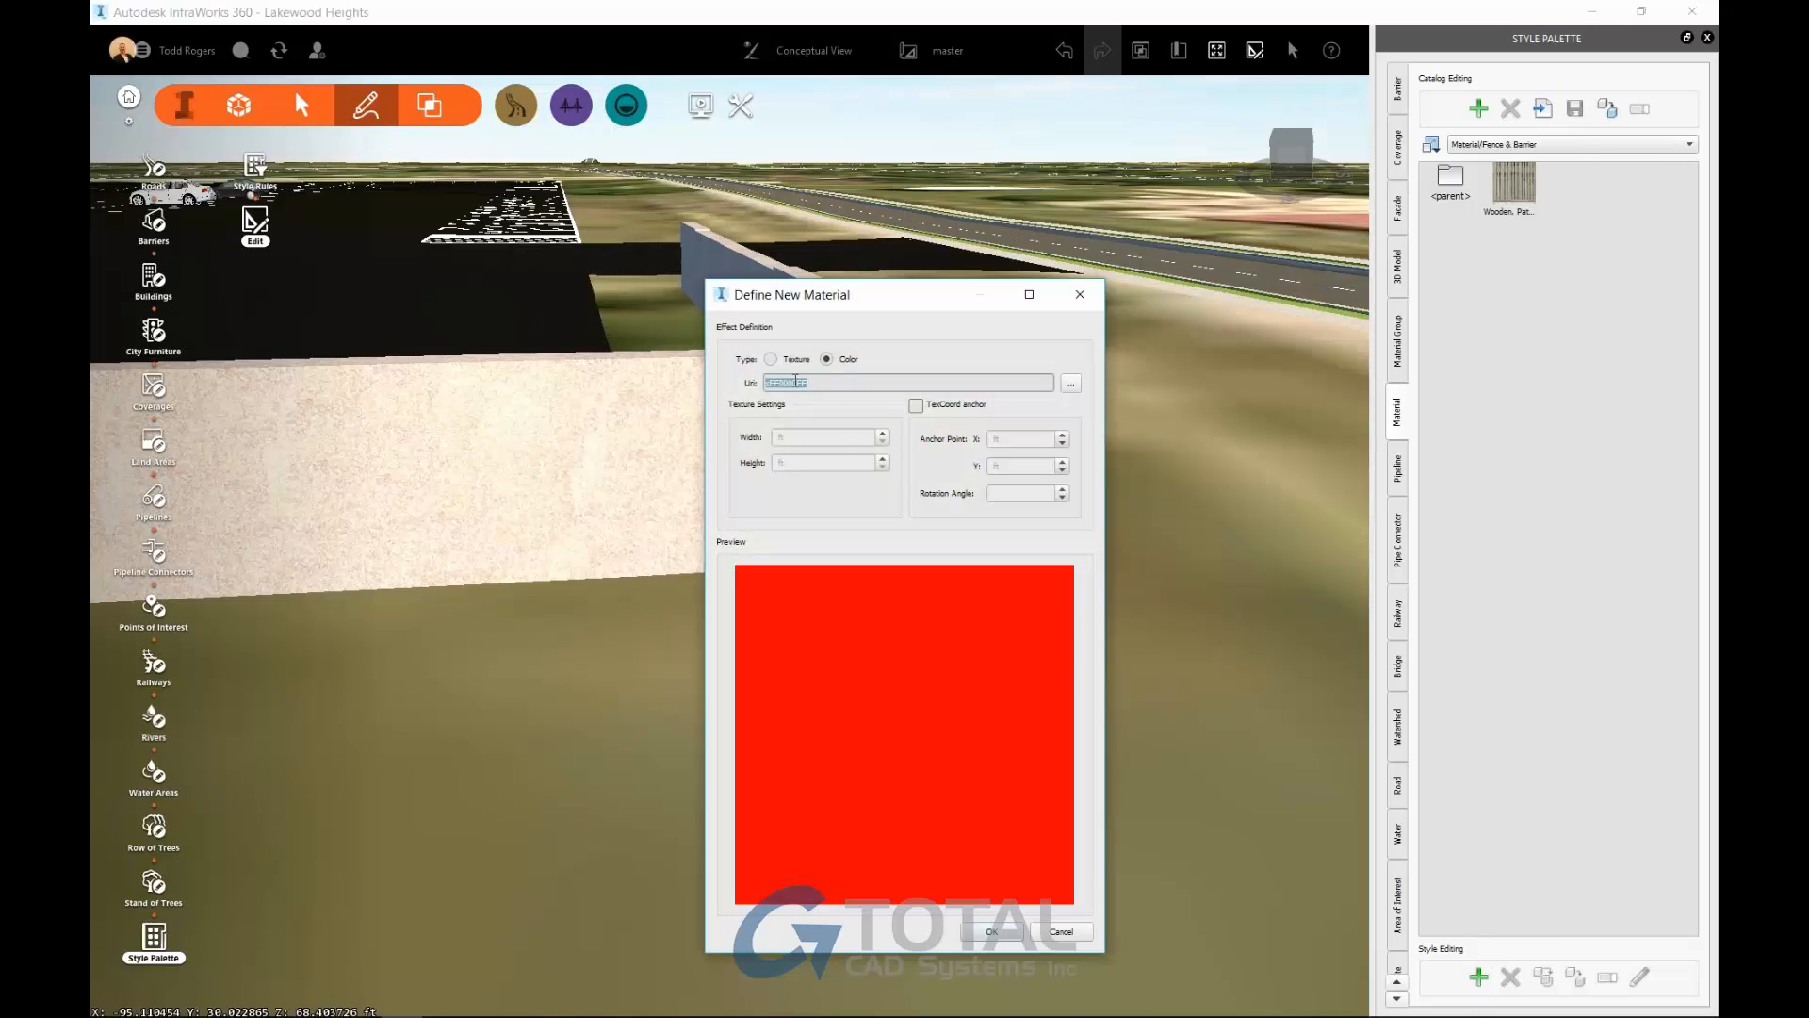
click(771, 359)
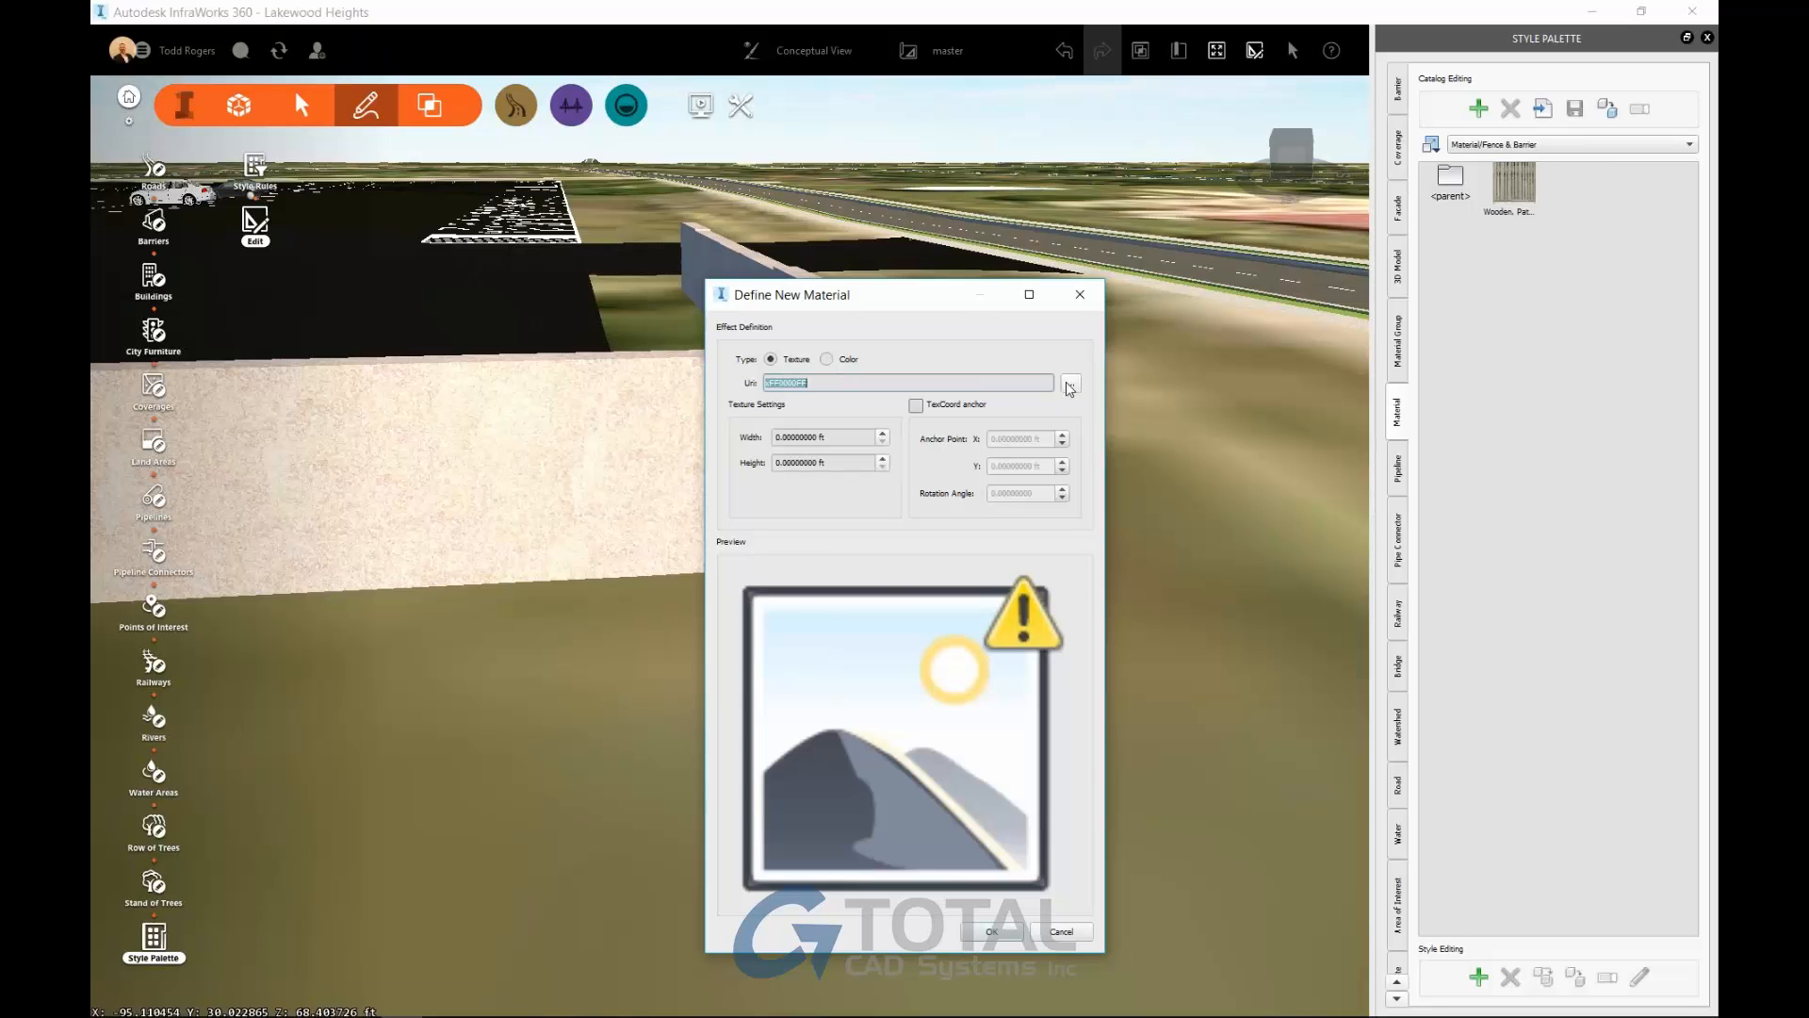
click(1069, 383)
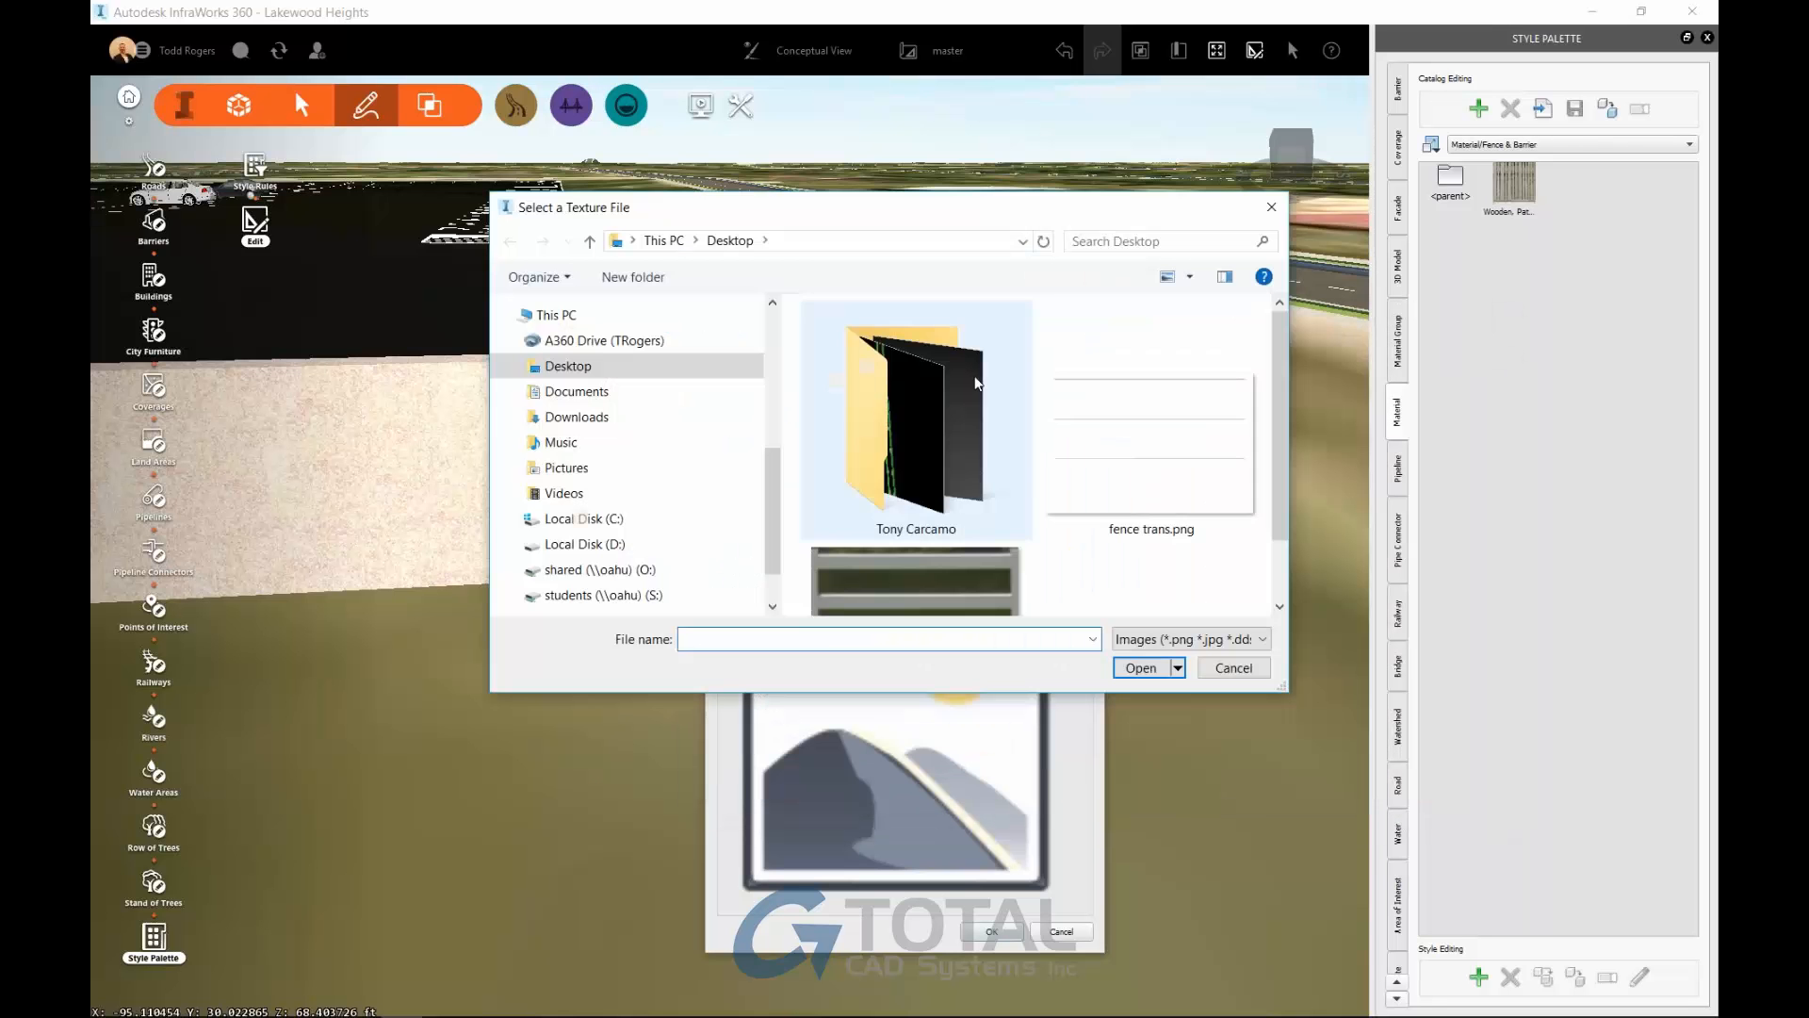
click(1149, 415)
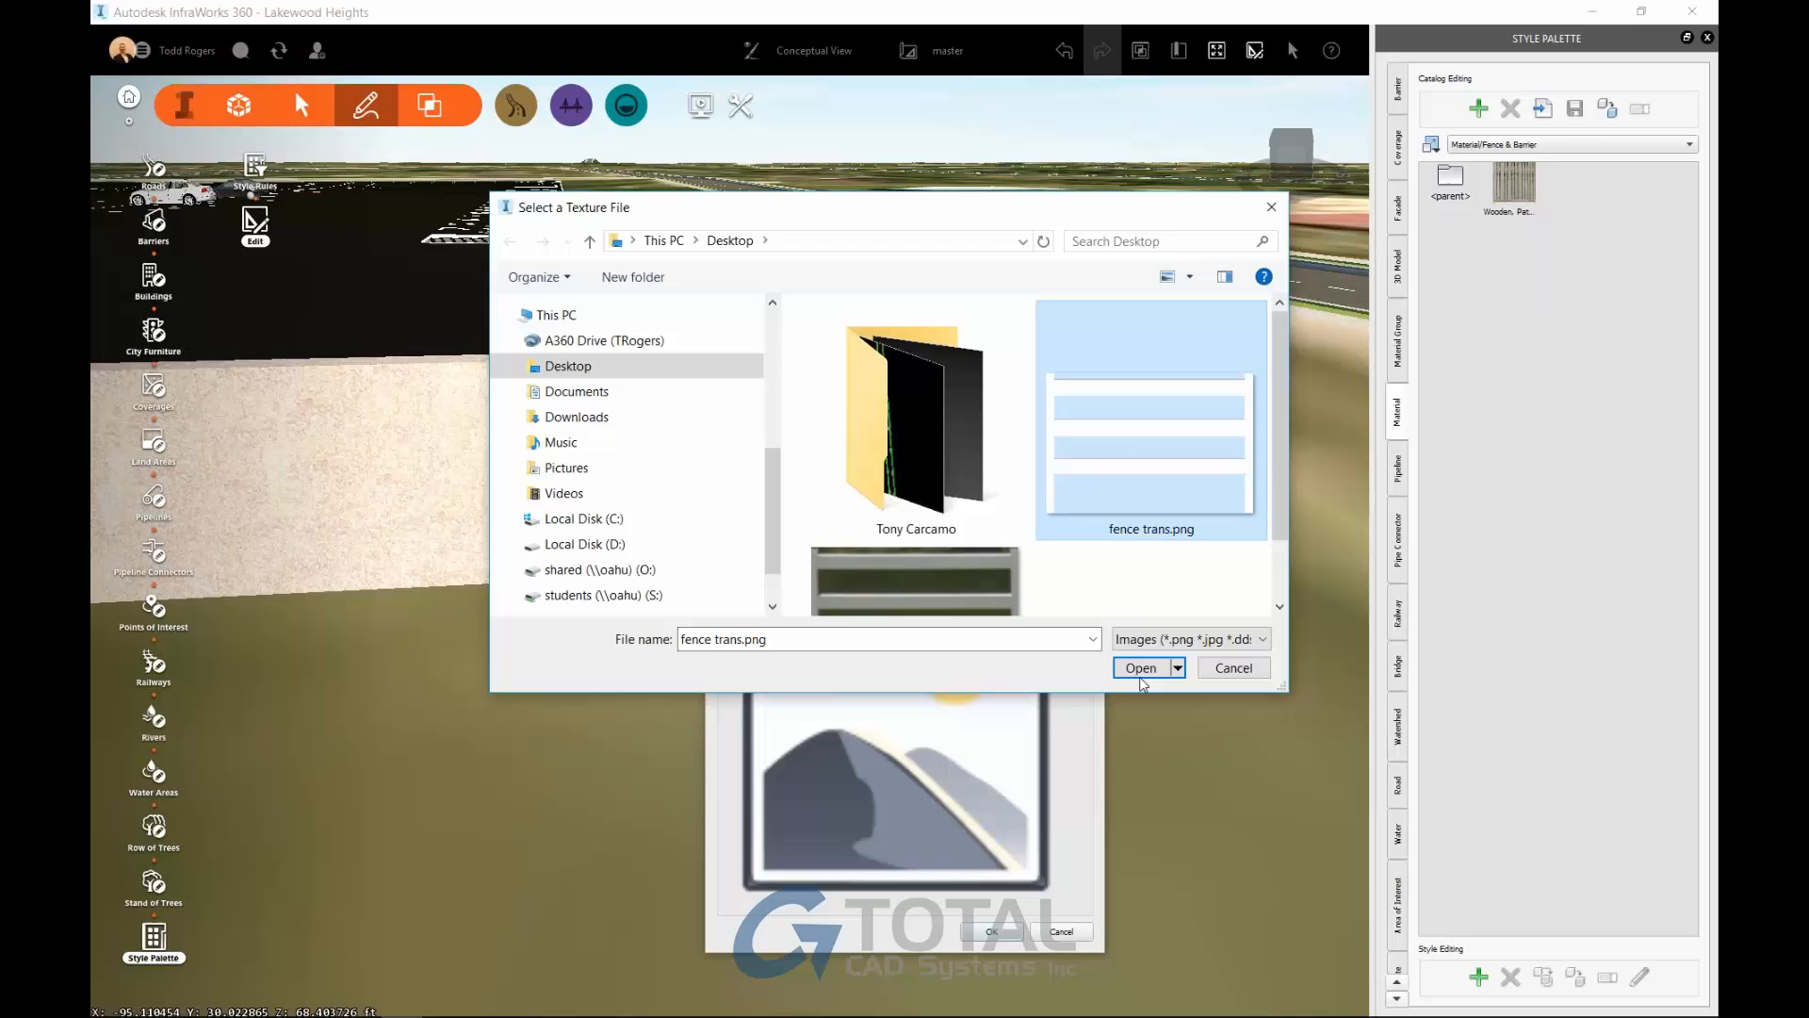
click(1140, 668)
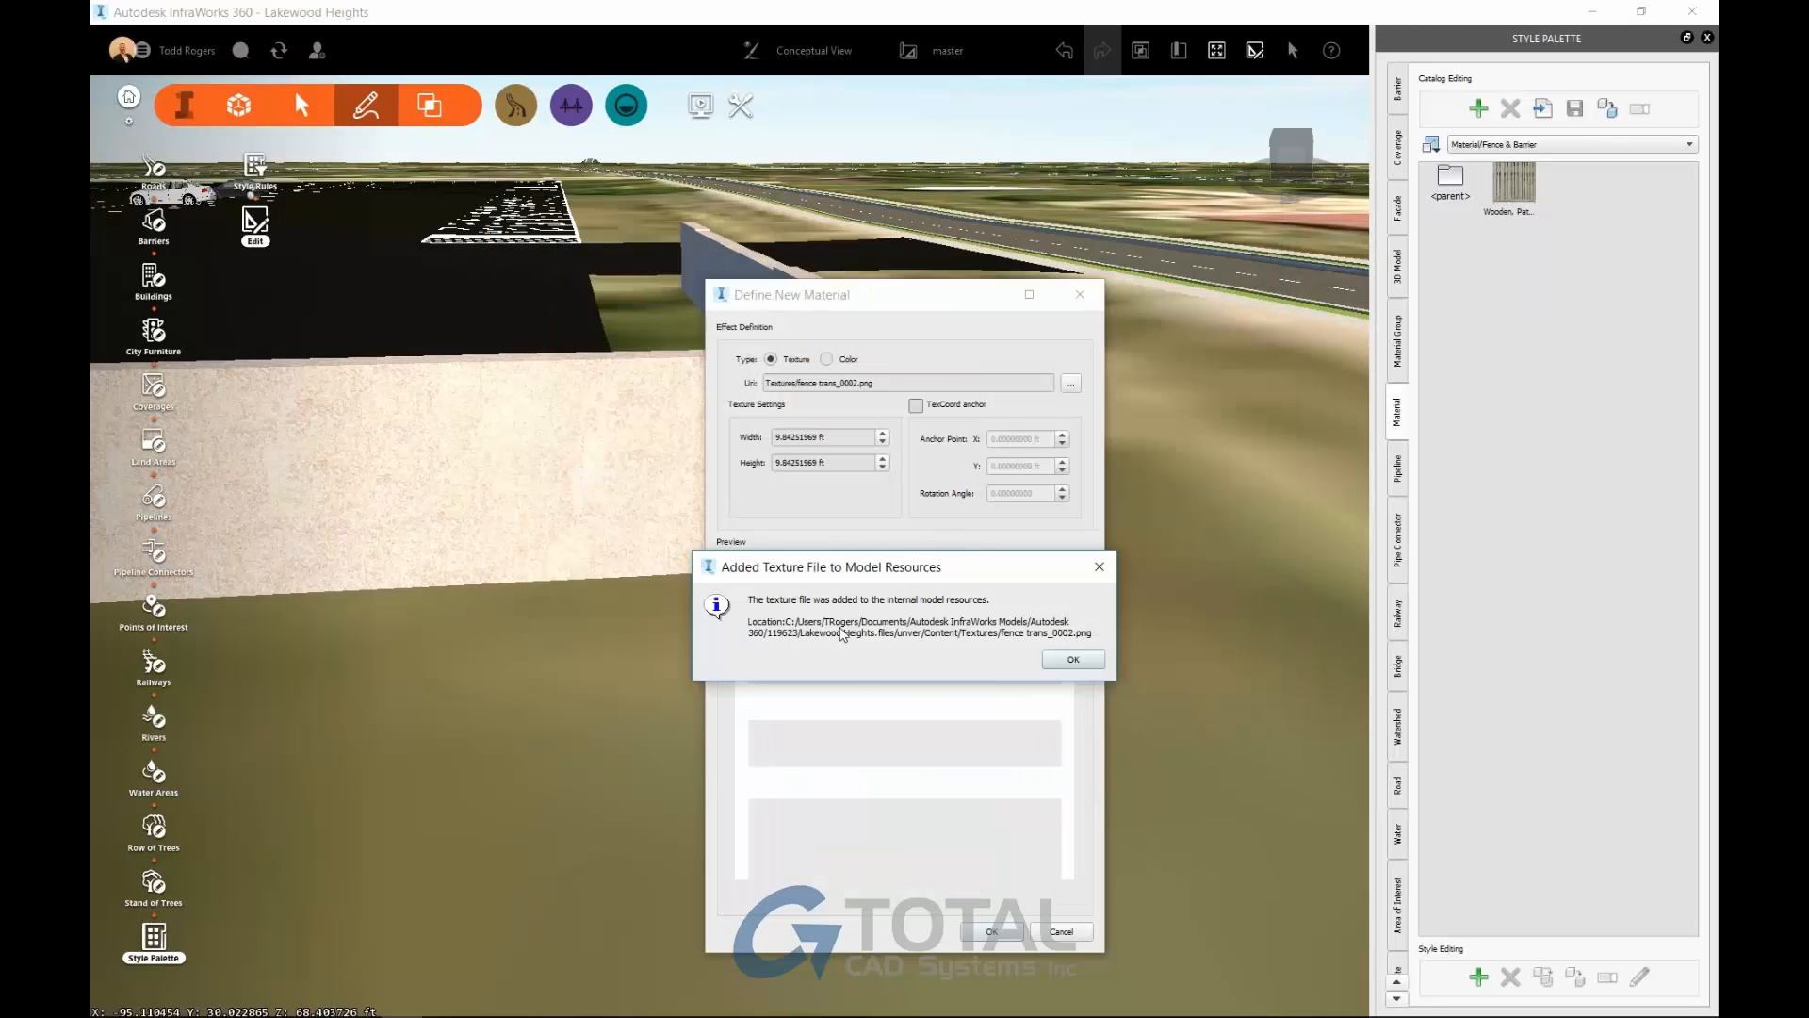
mouse_move(843, 634)
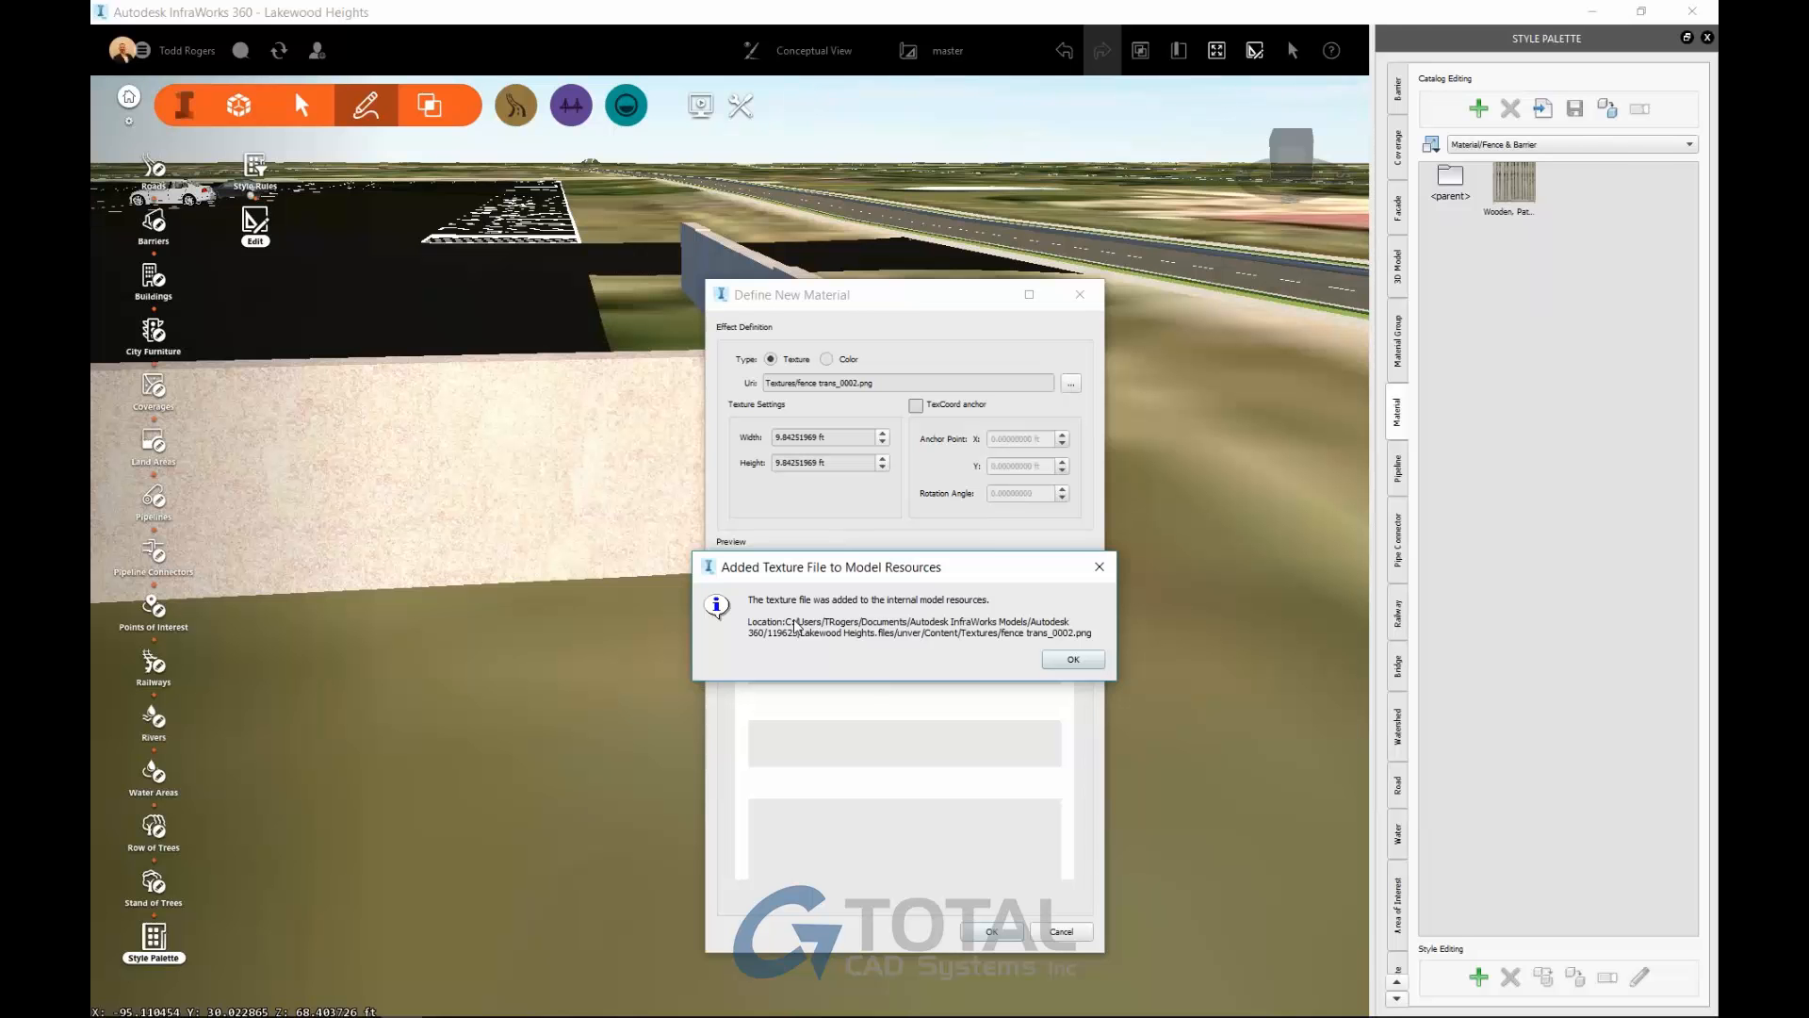
click(1070, 659)
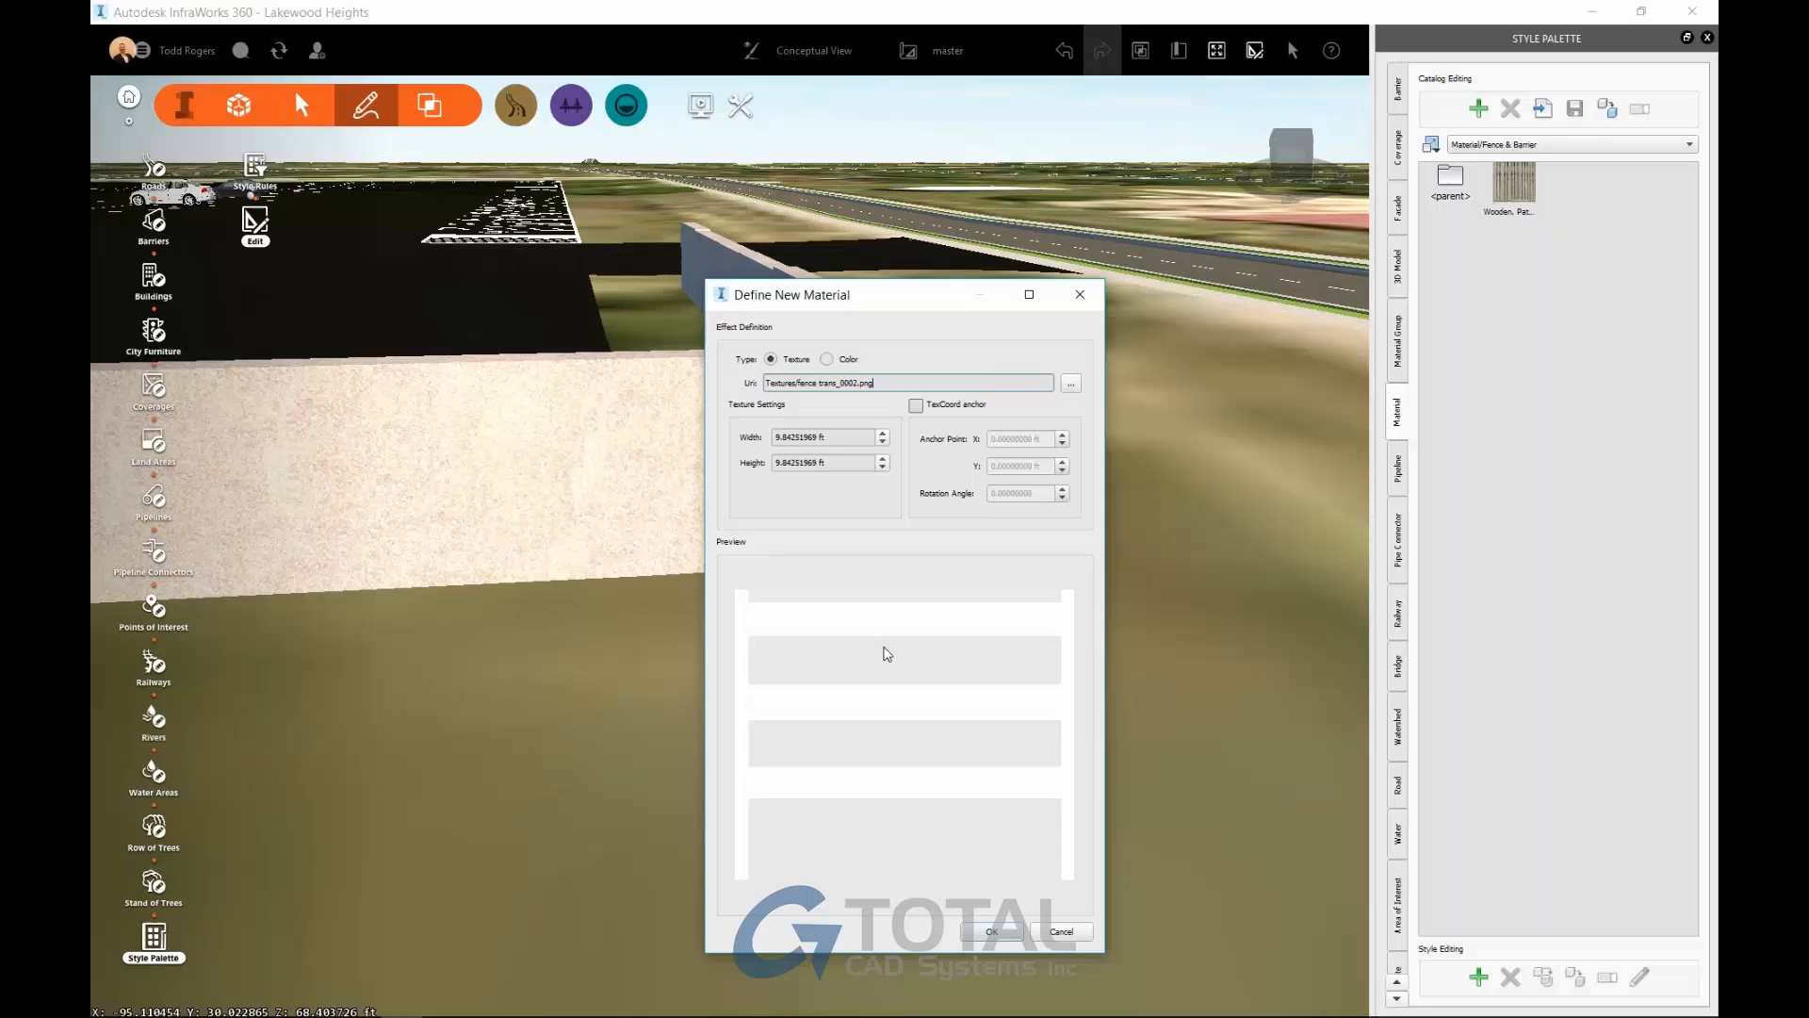
click(990, 931)
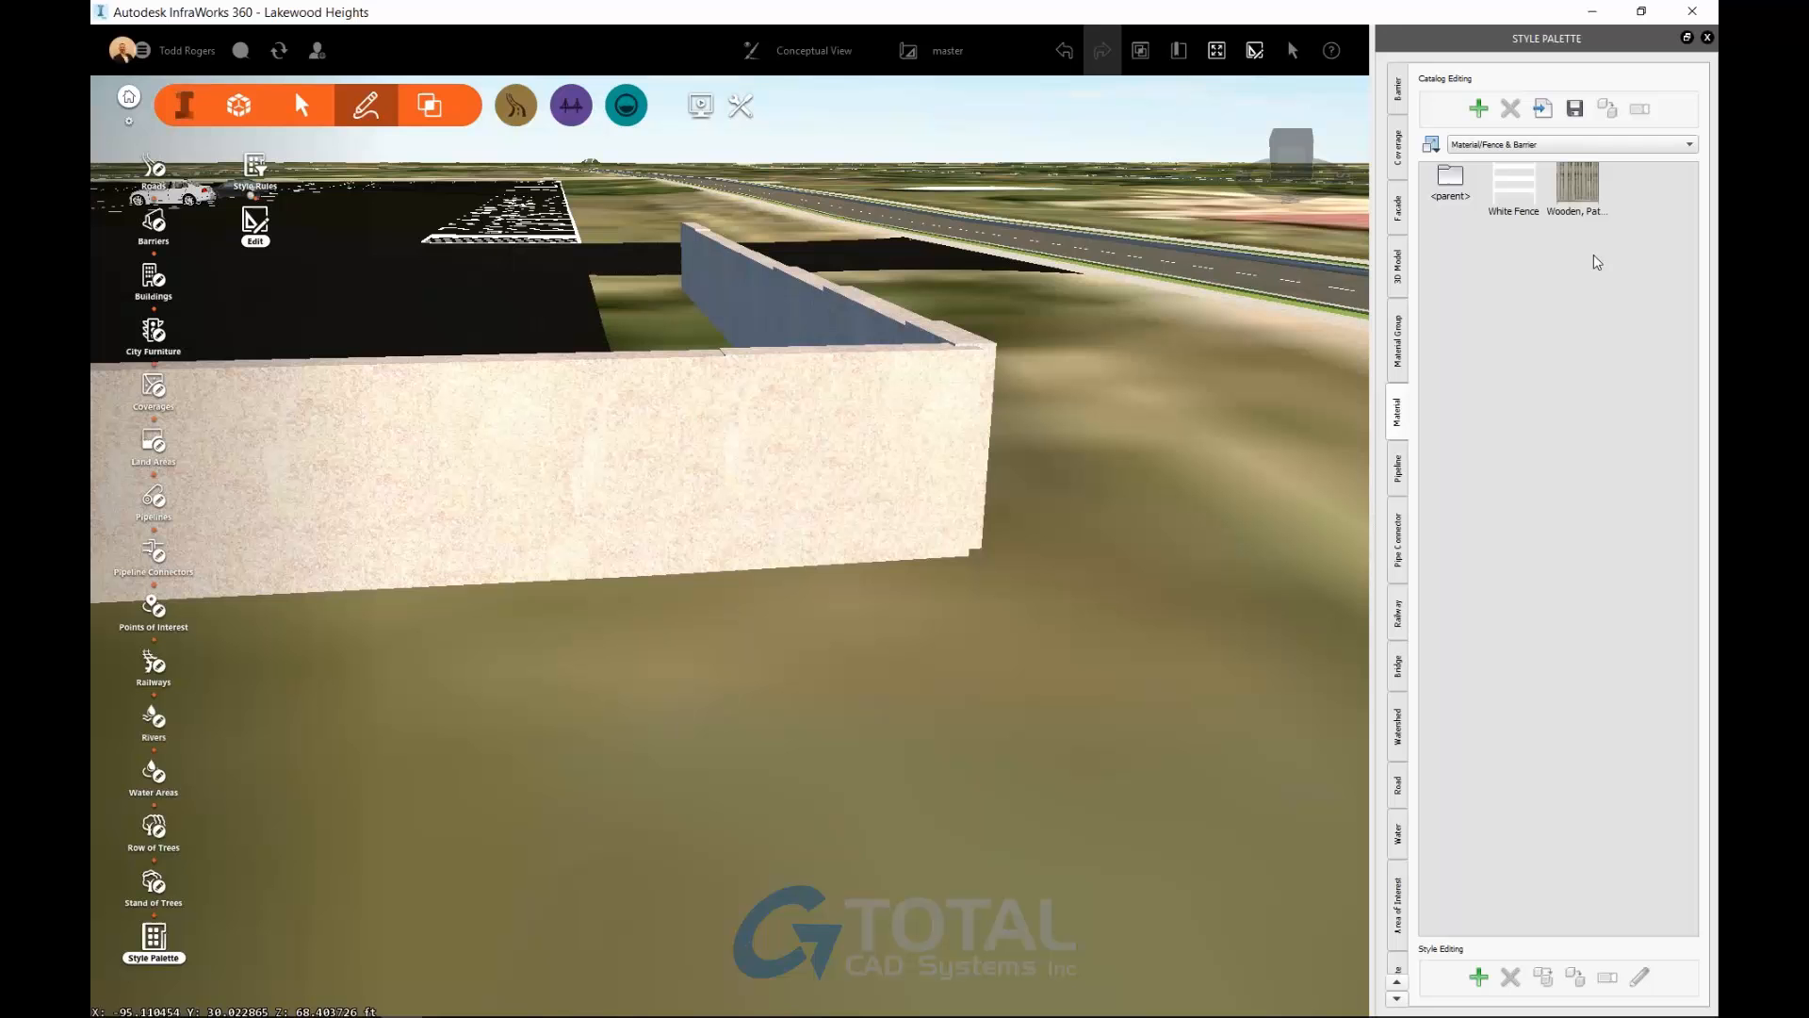
mouse_move(1501, 286)
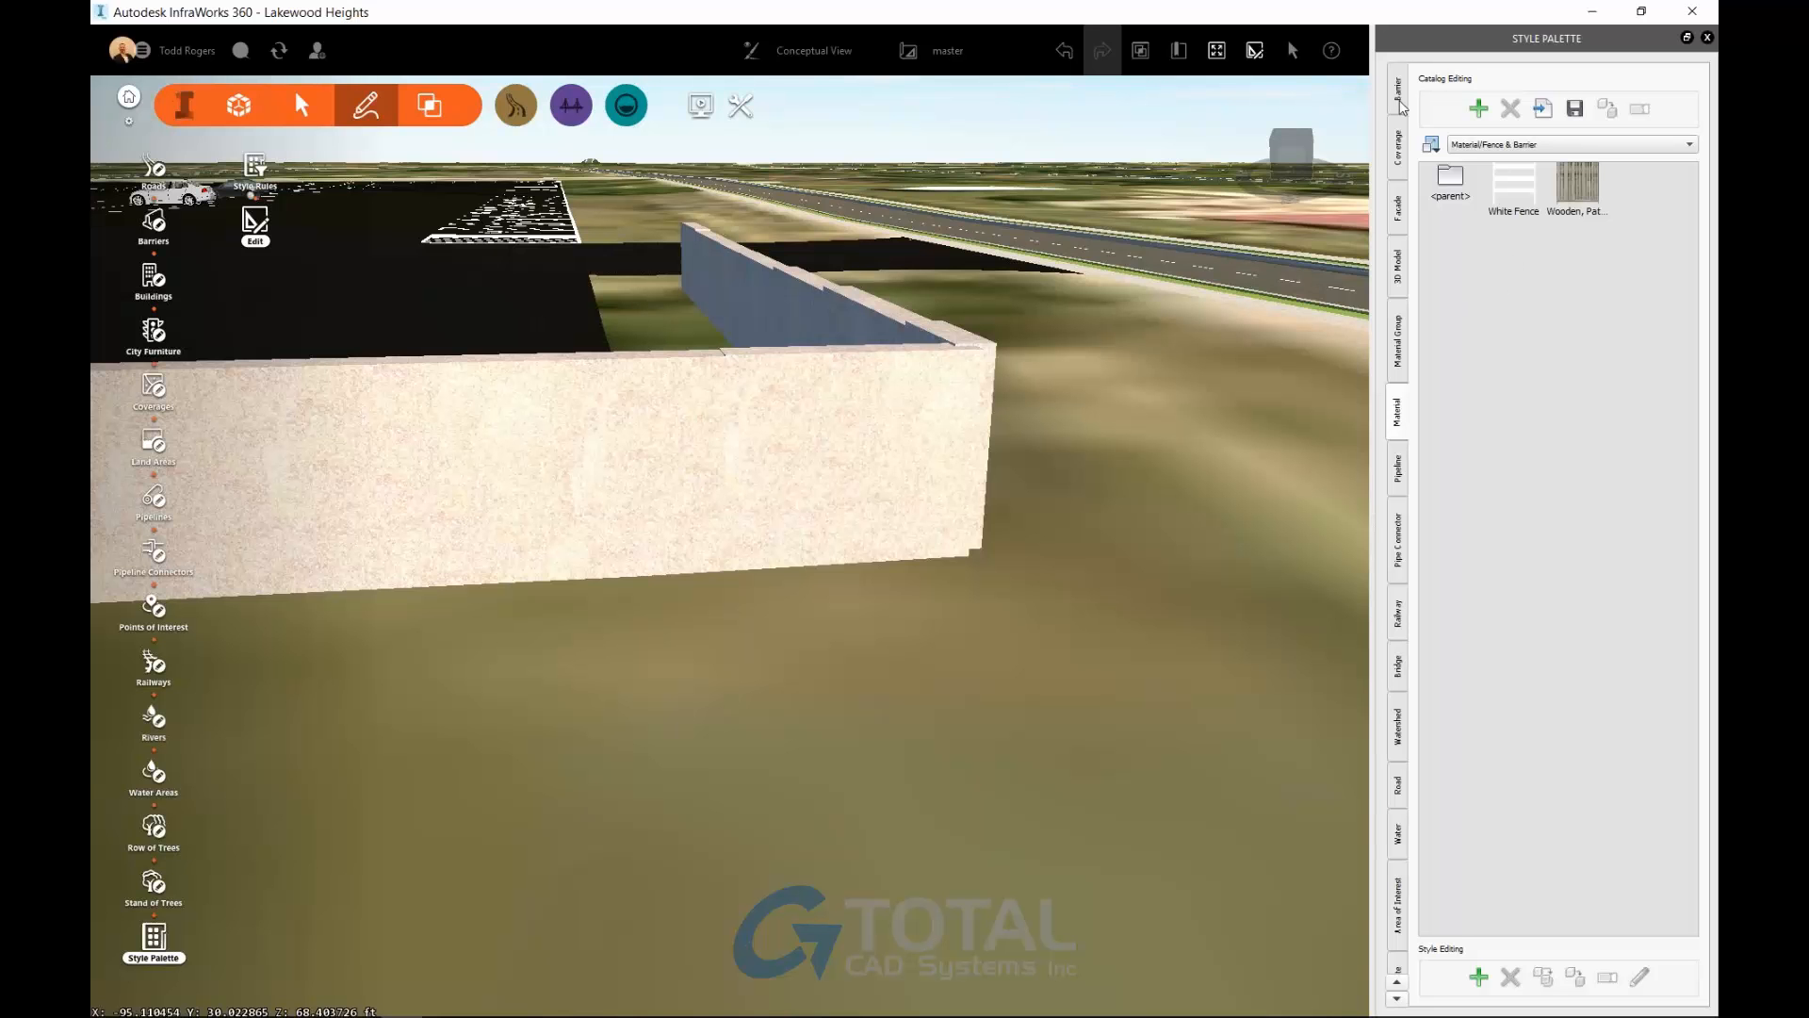
Add a White Fence barrier style 8 ft long, 5 ft high, with 8 ft spacing.
click(1397, 87)
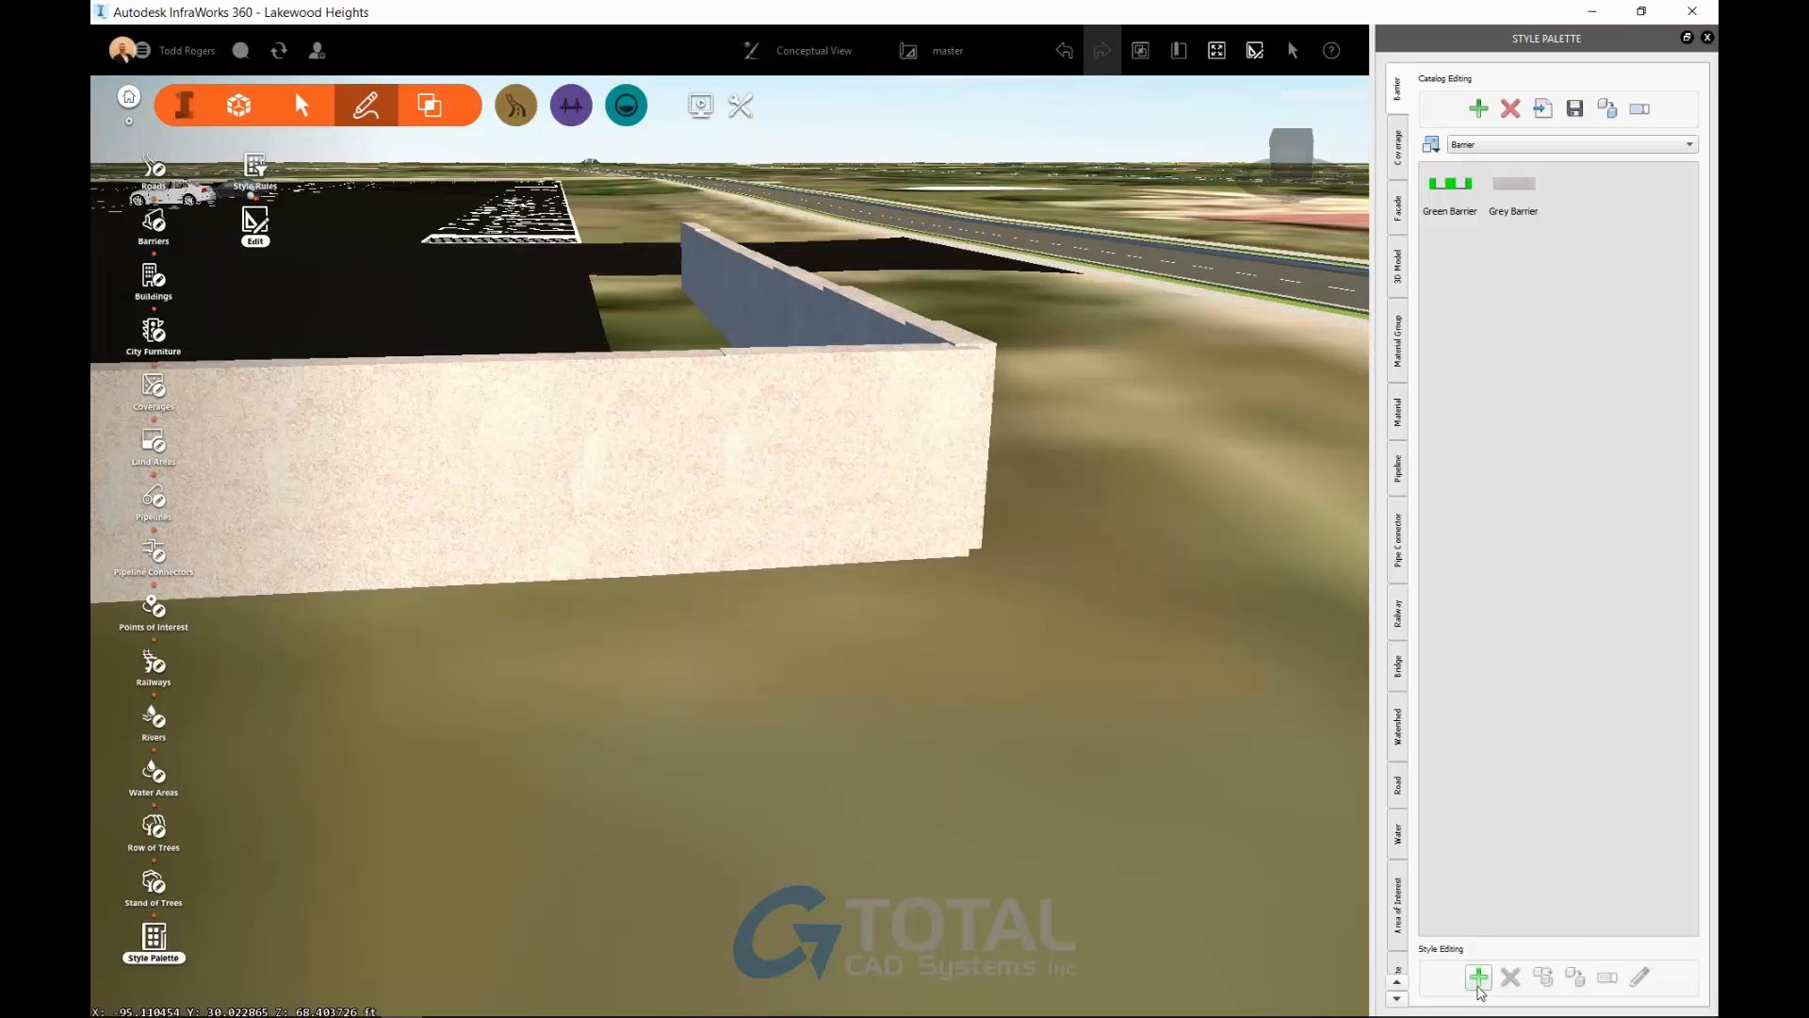
click(1477, 976)
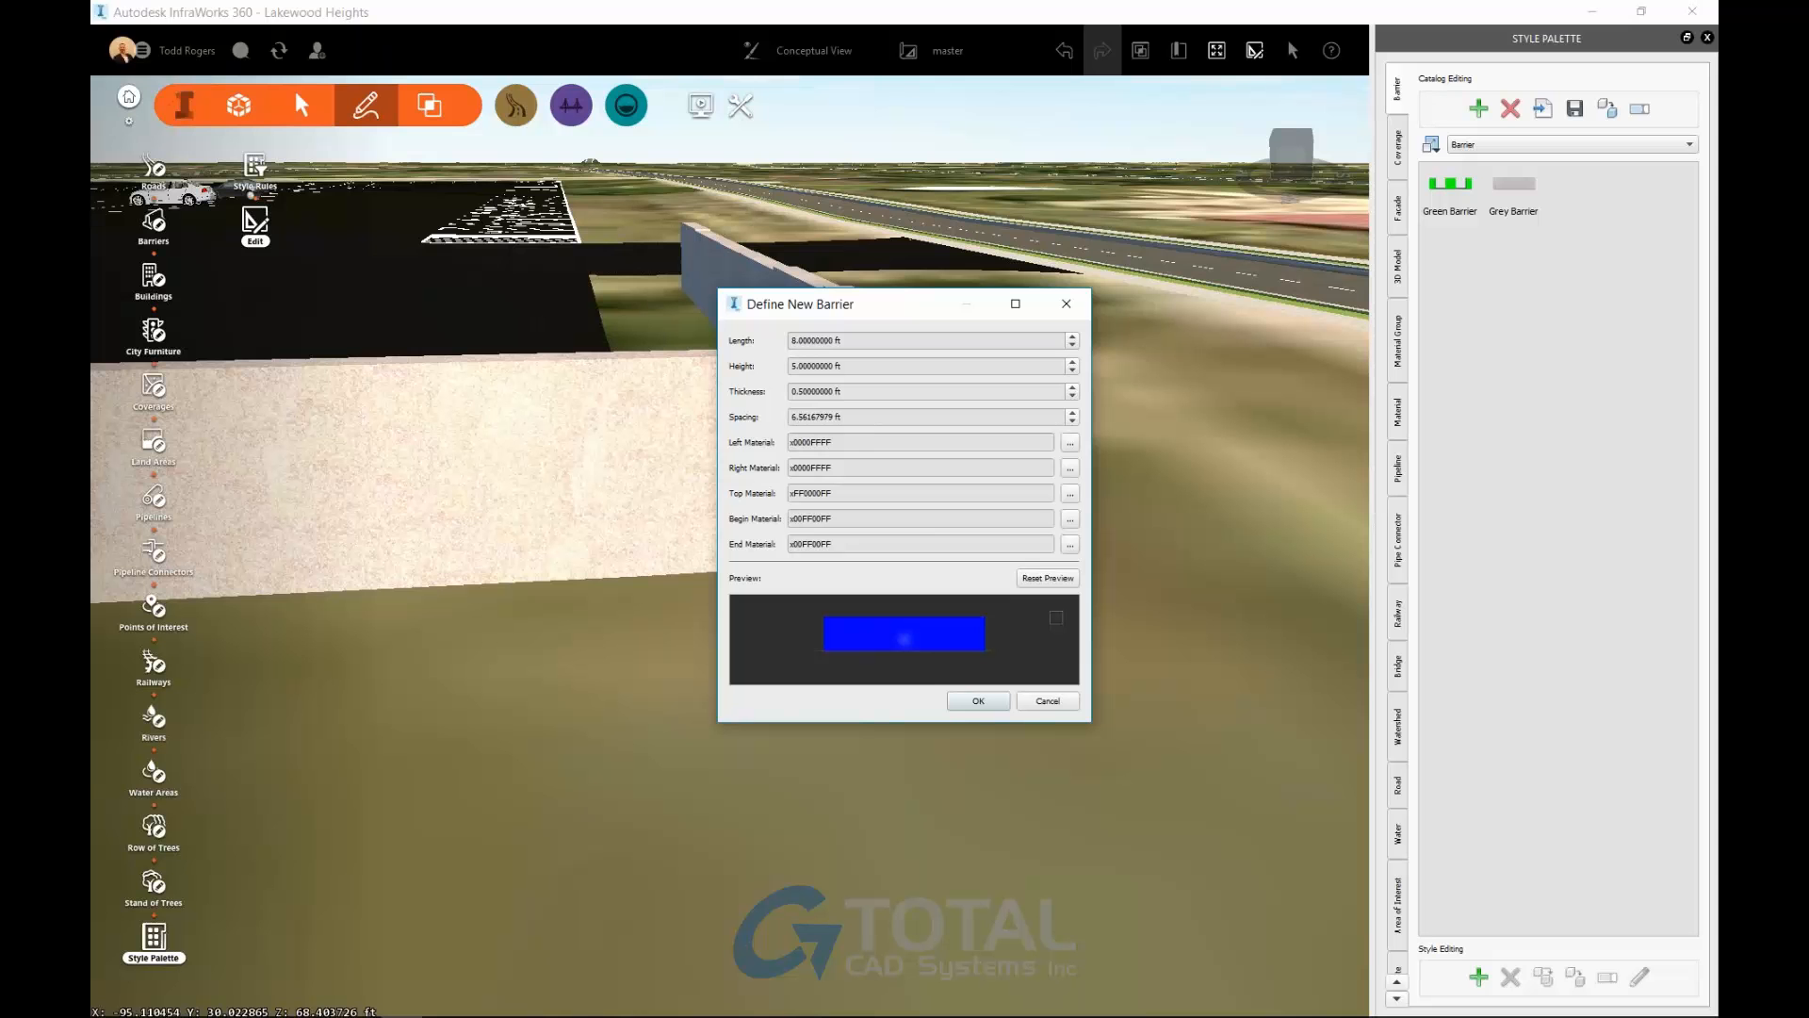
click(924, 416)
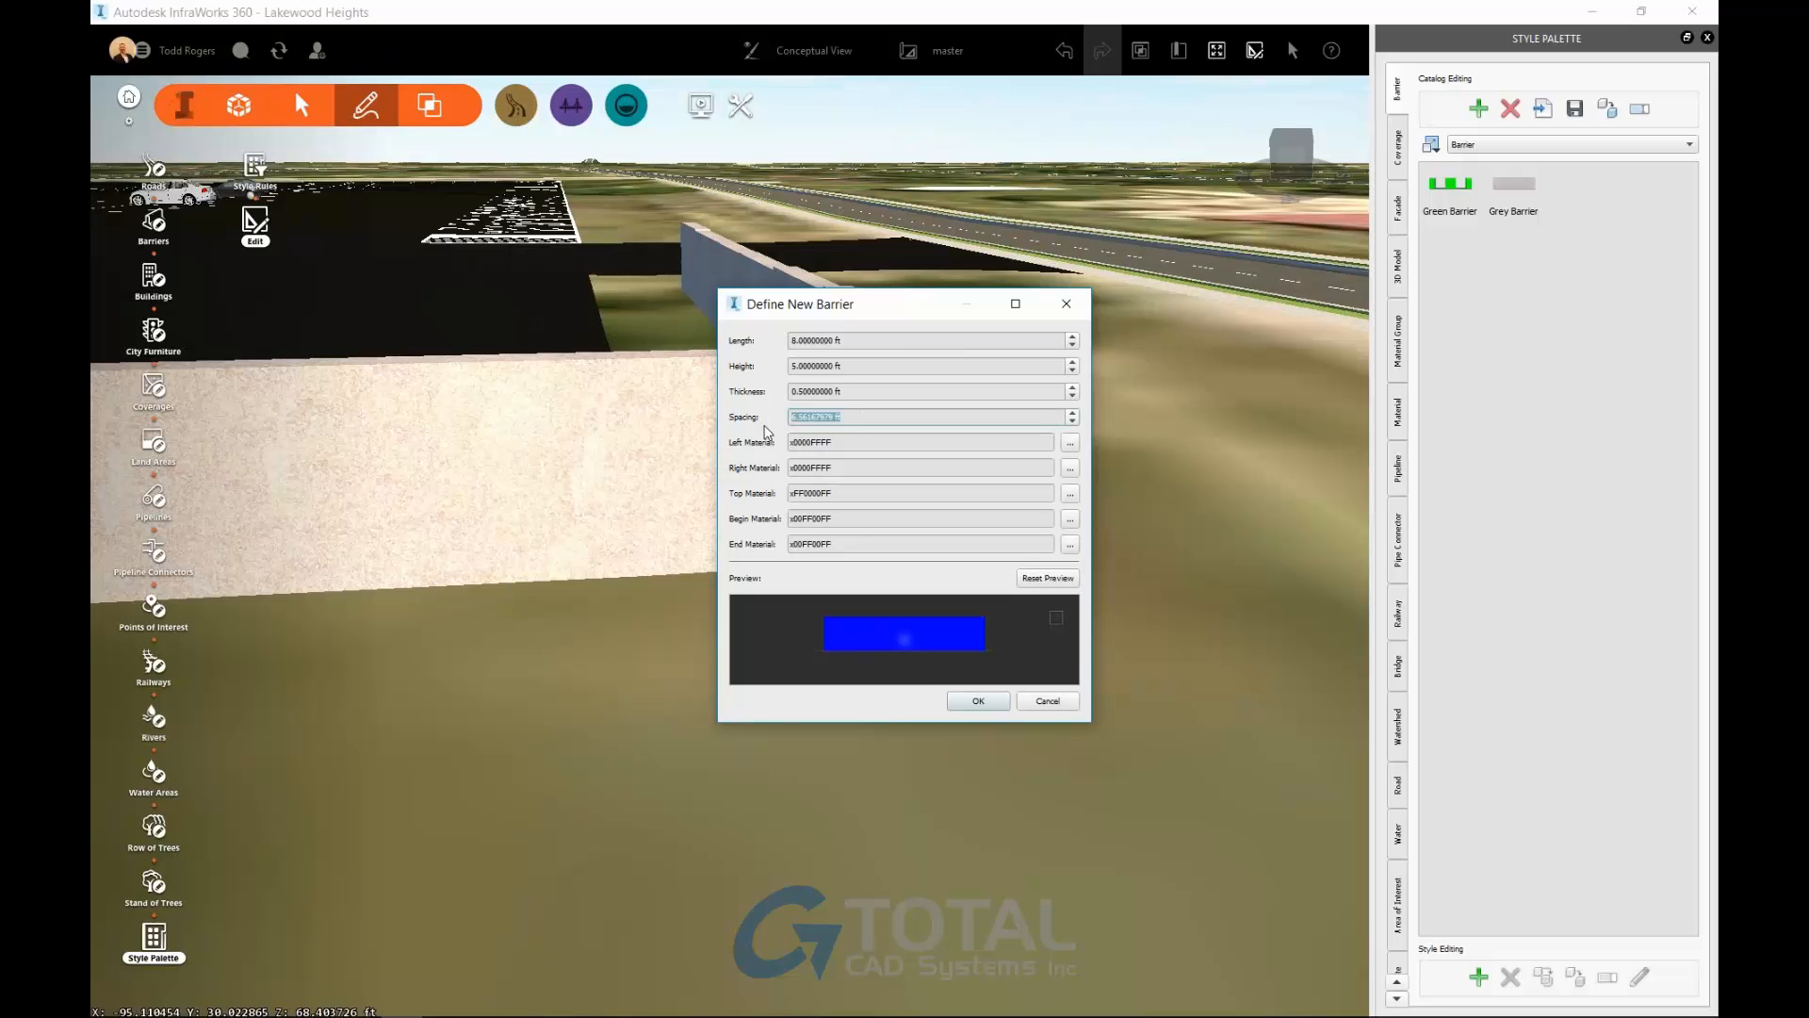
text(8 ft)
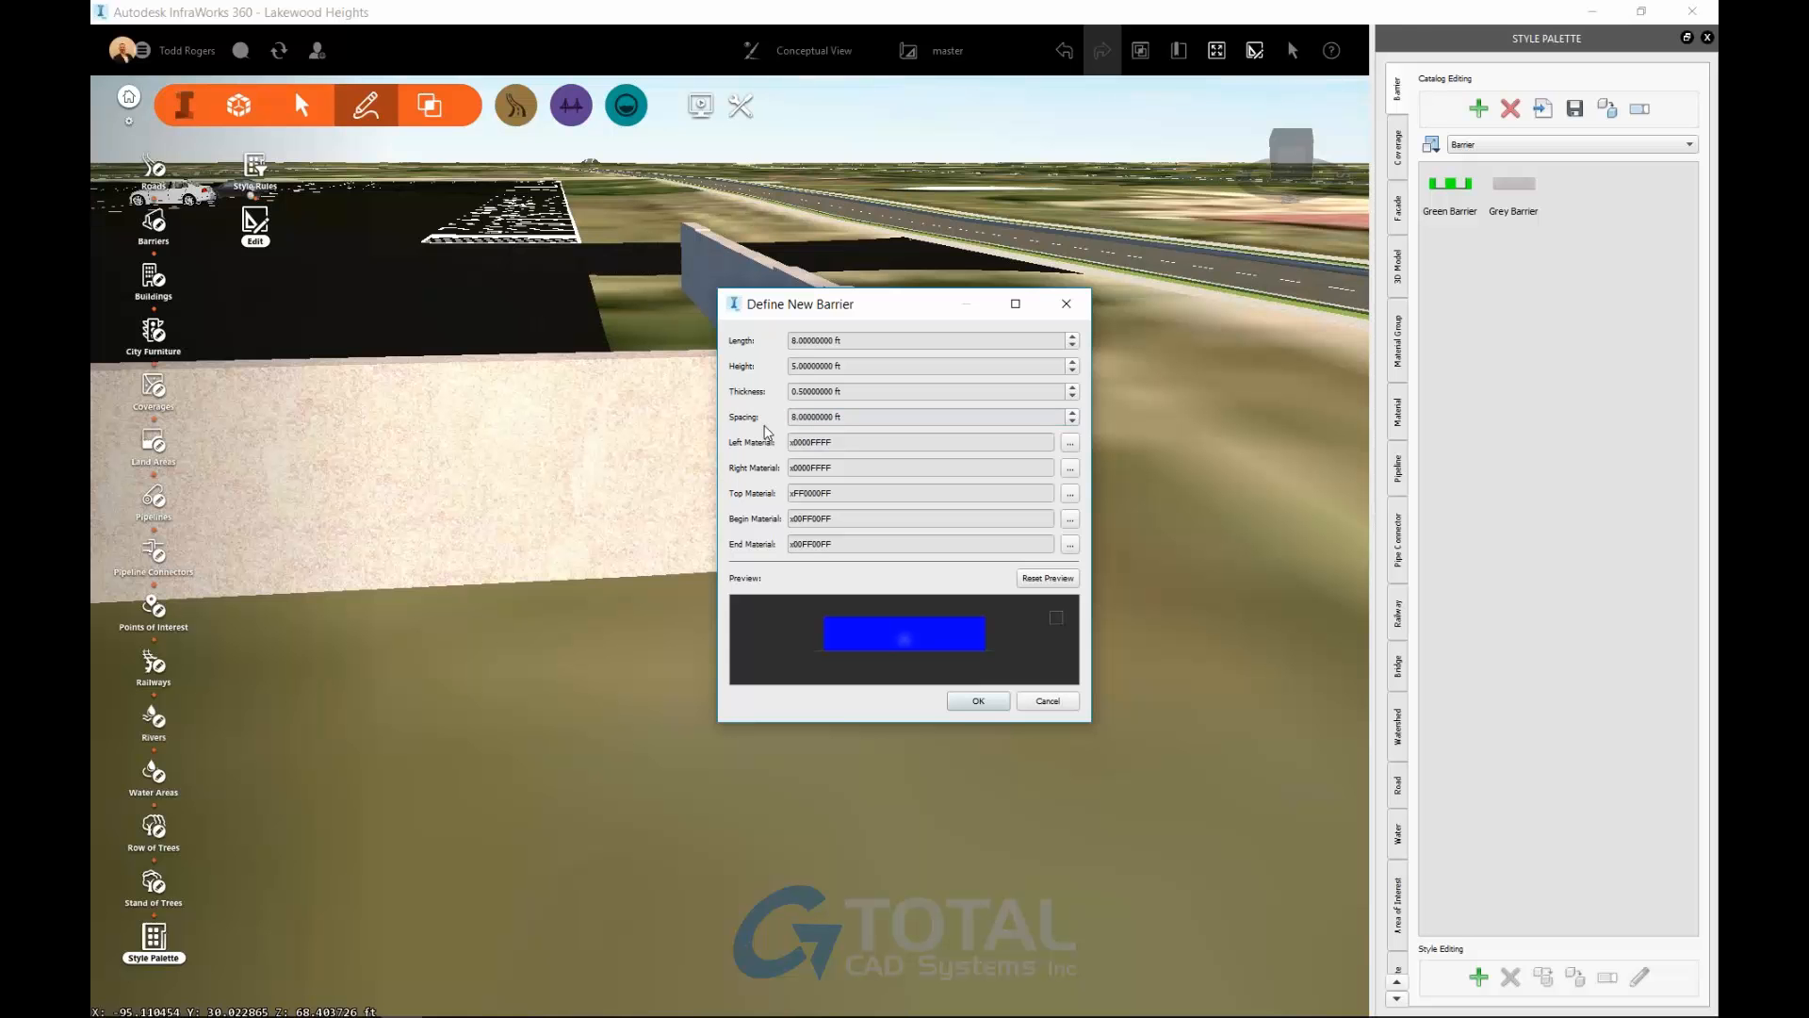
click(976, 700)
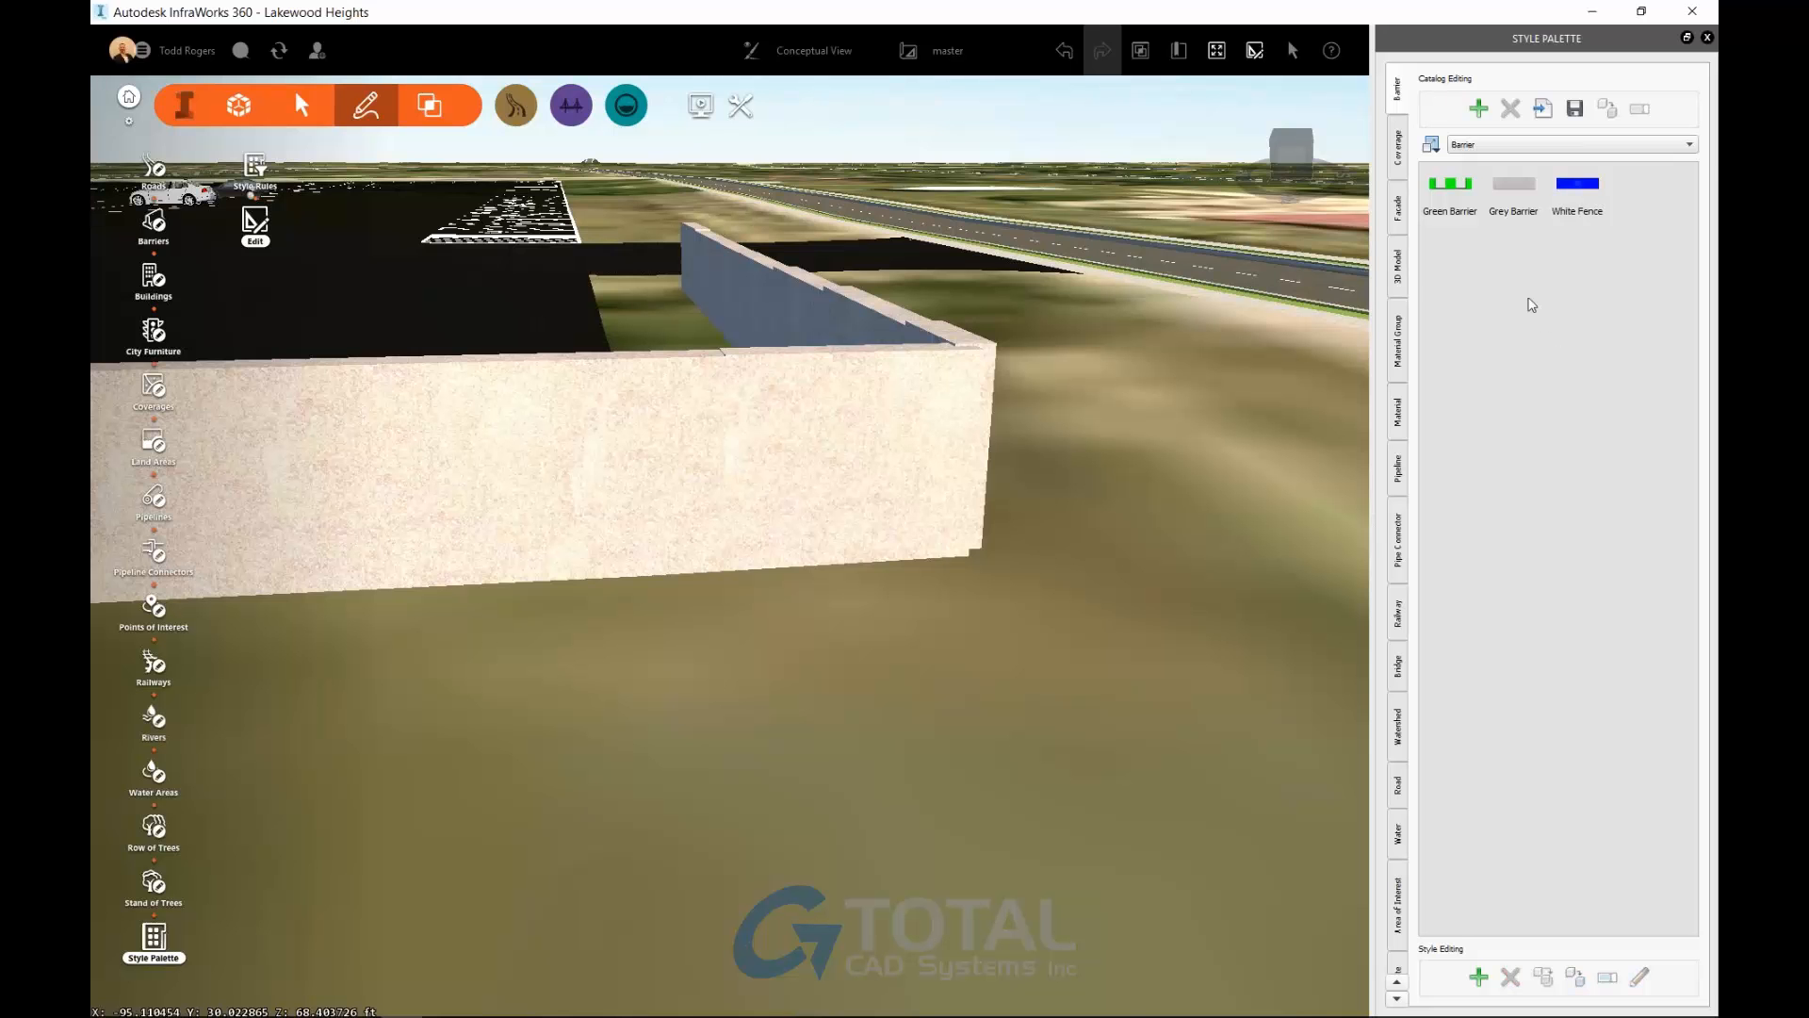
Size the White Fence material texture to 8 ft wide by 5 ft high.
click(1397, 410)
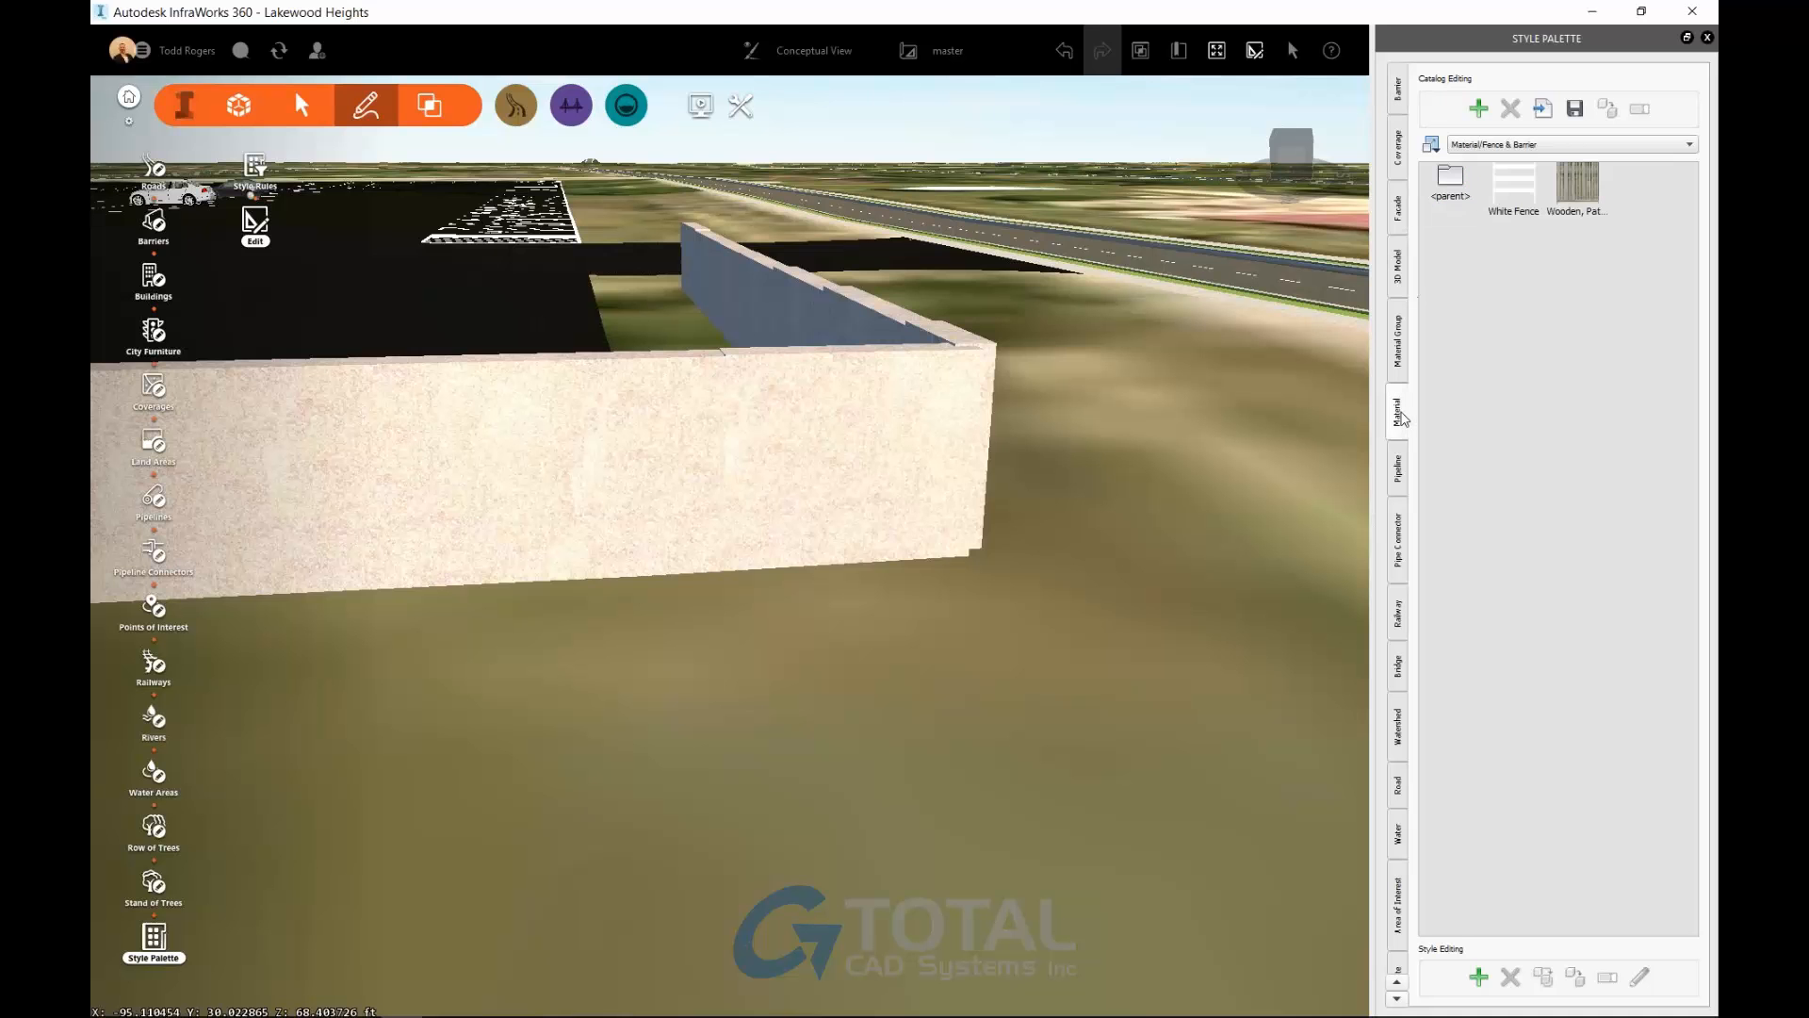
double_click(1514, 185)
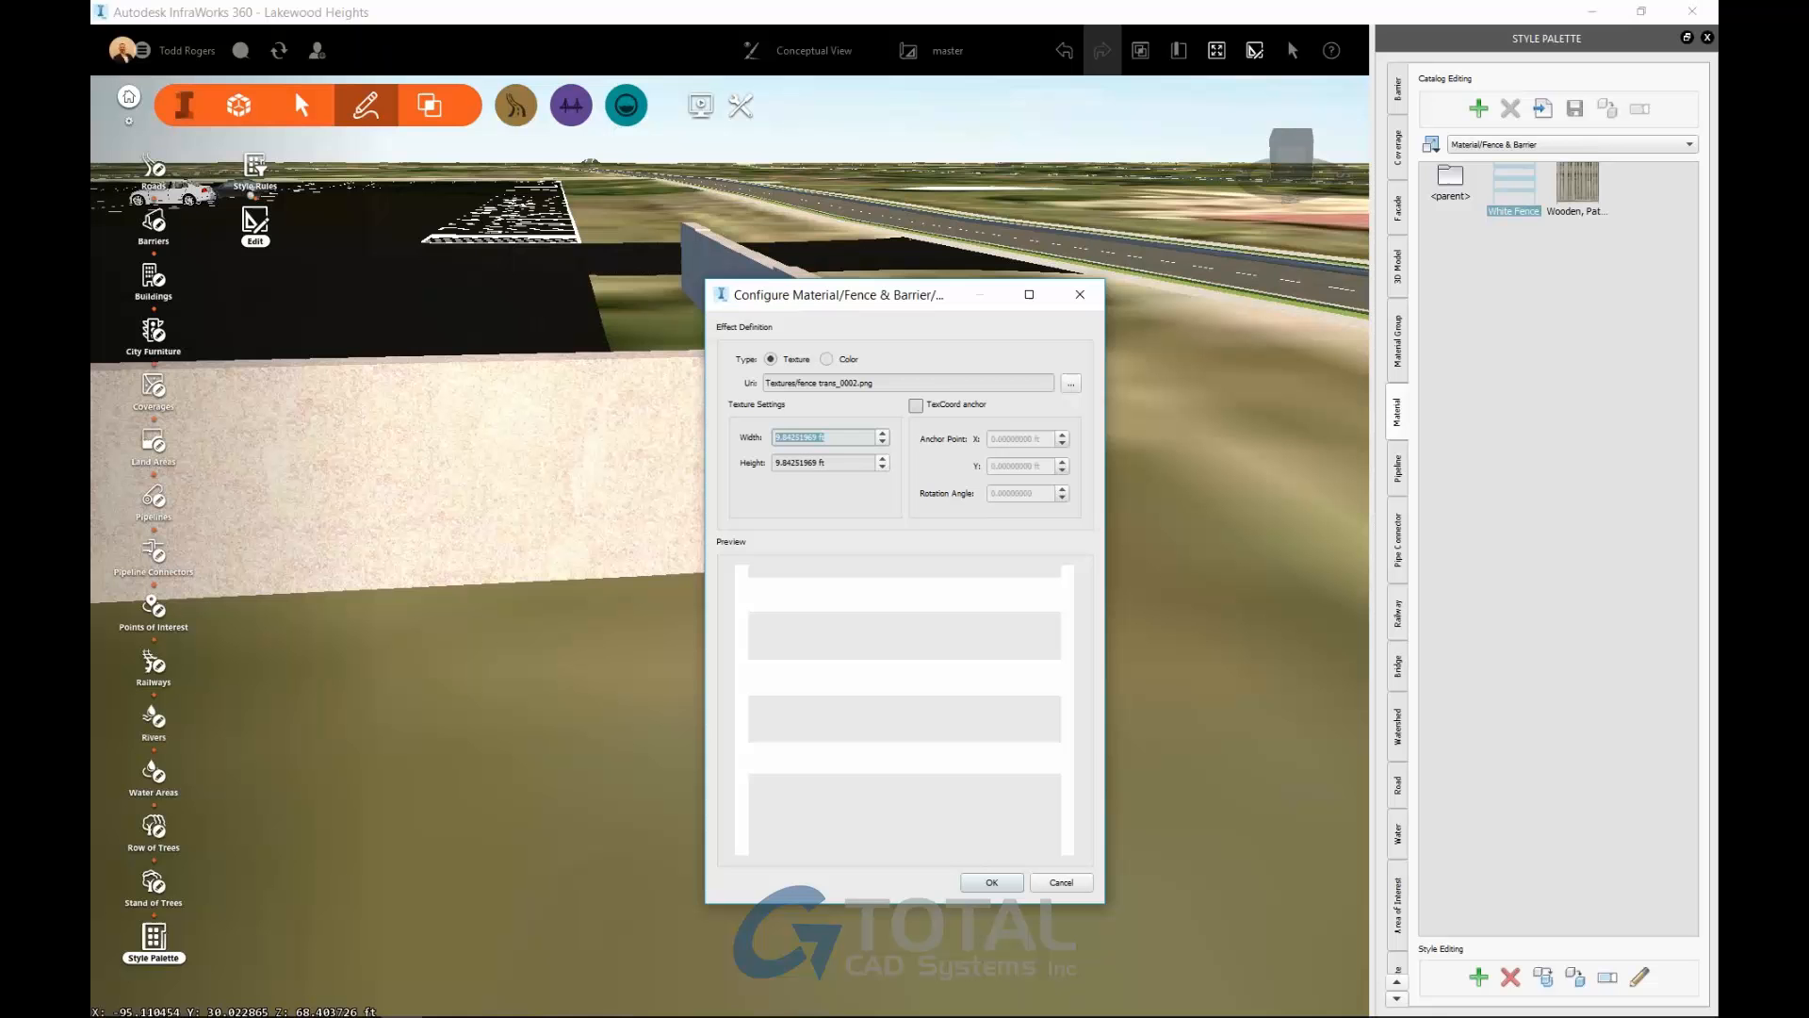
text(8.00000000 ft)
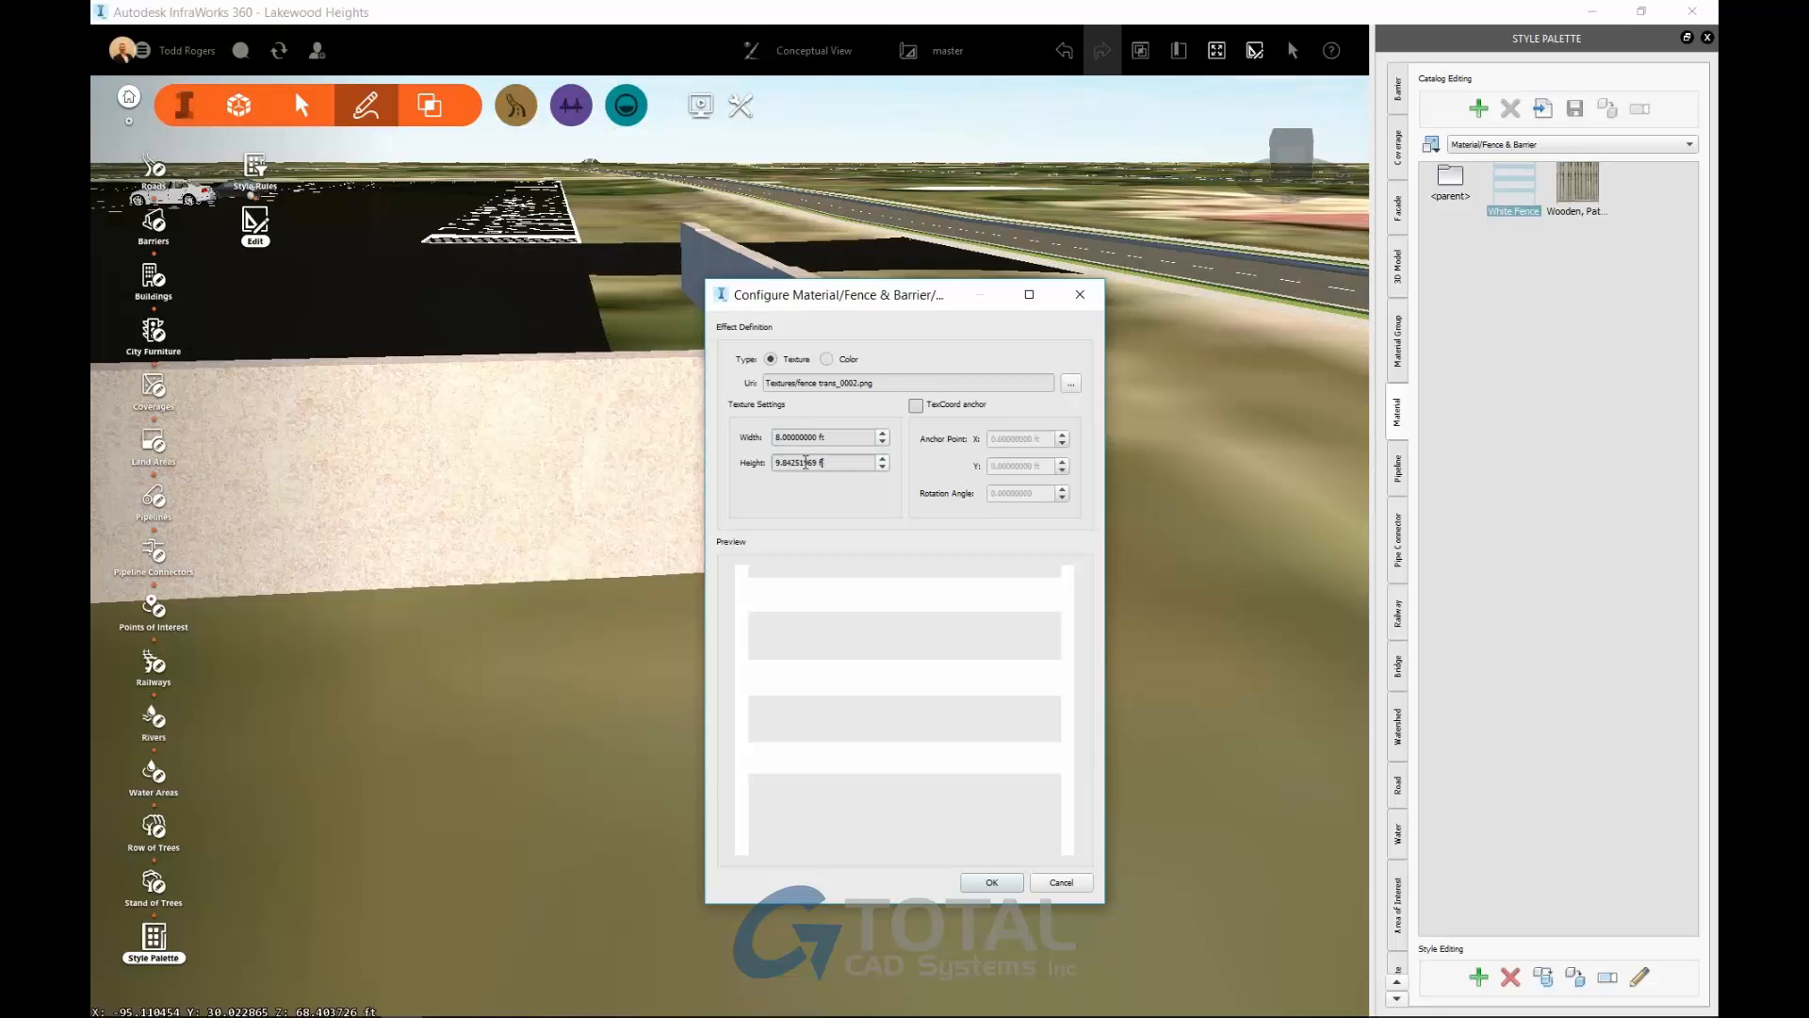
text(5.00000000 ft)
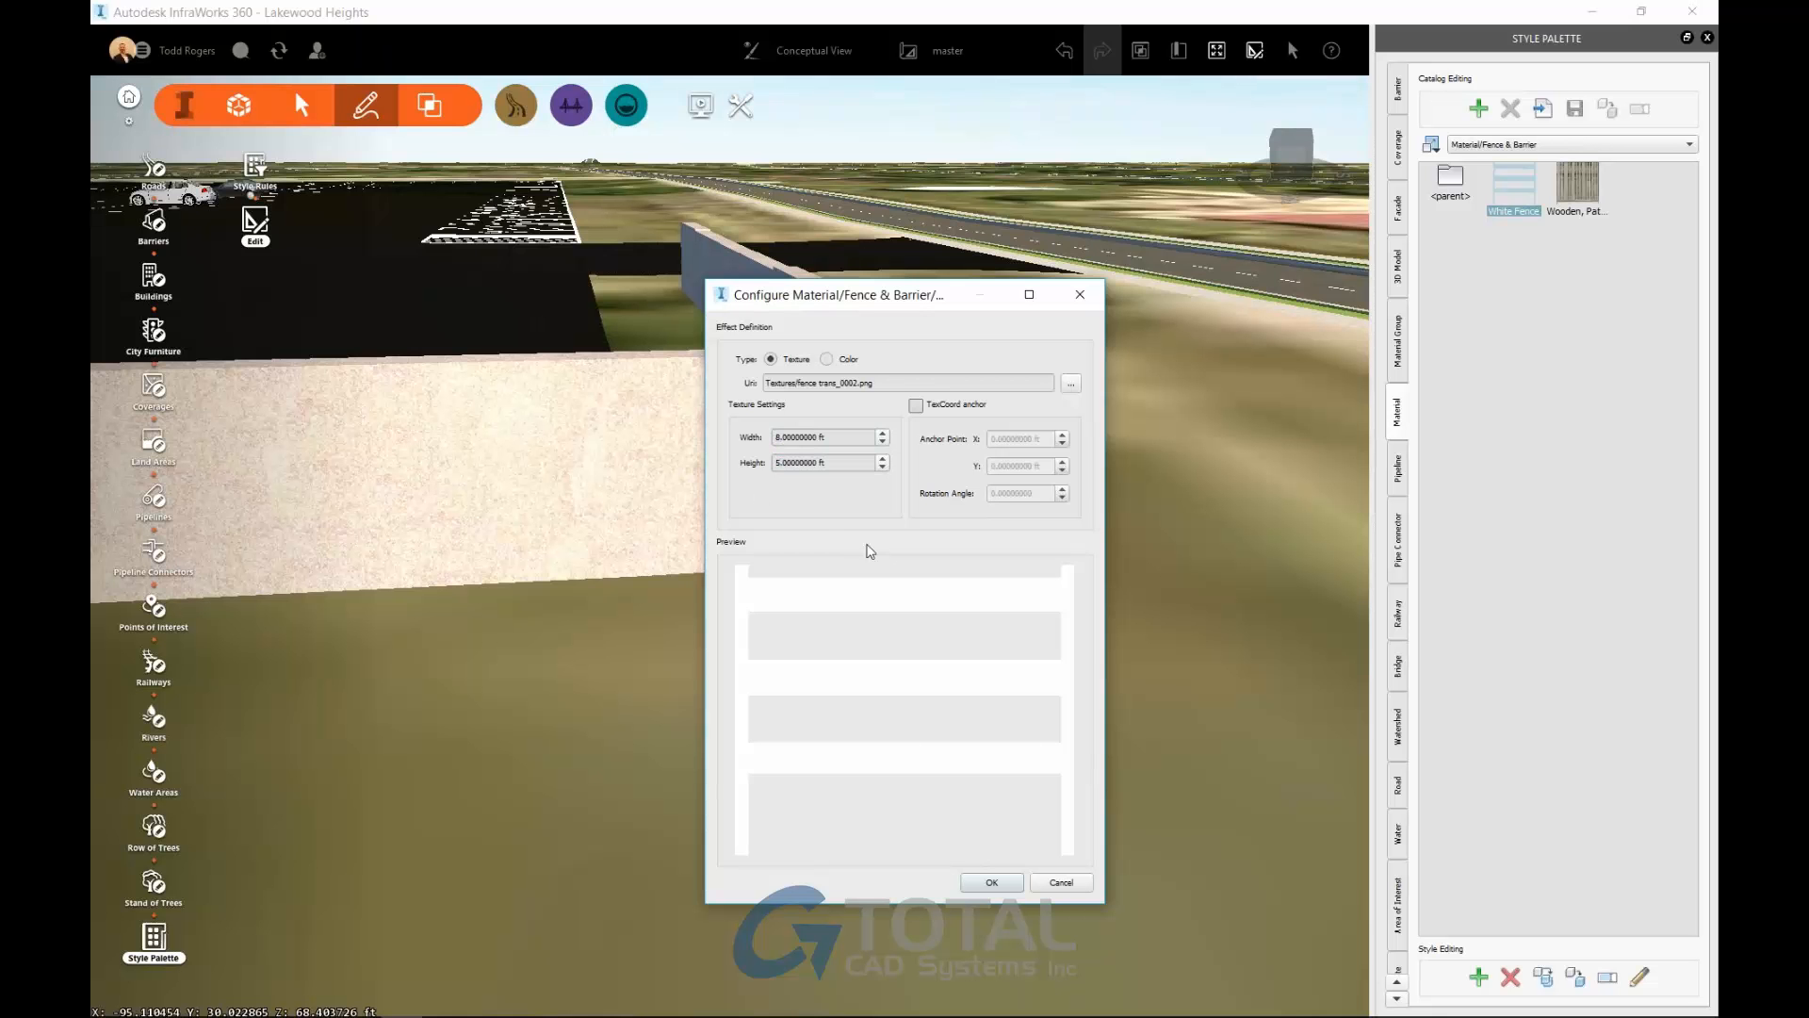
click(989, 882)
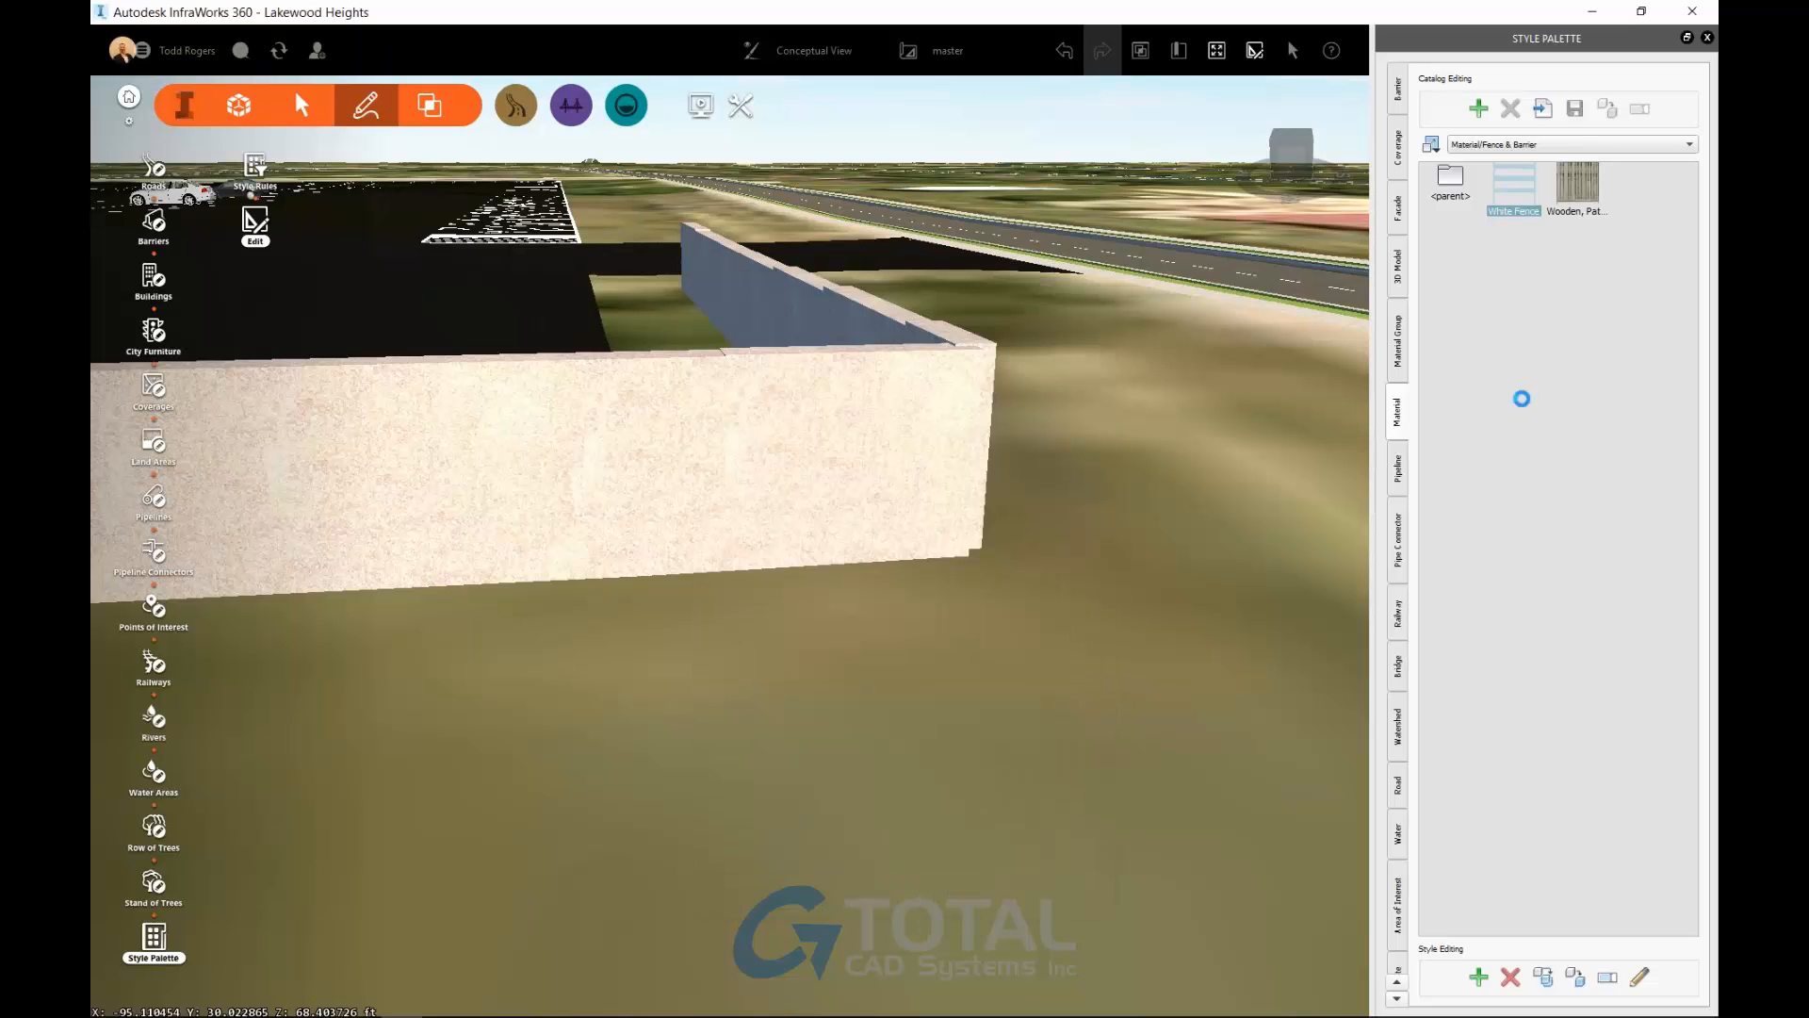
click(1398, 89)
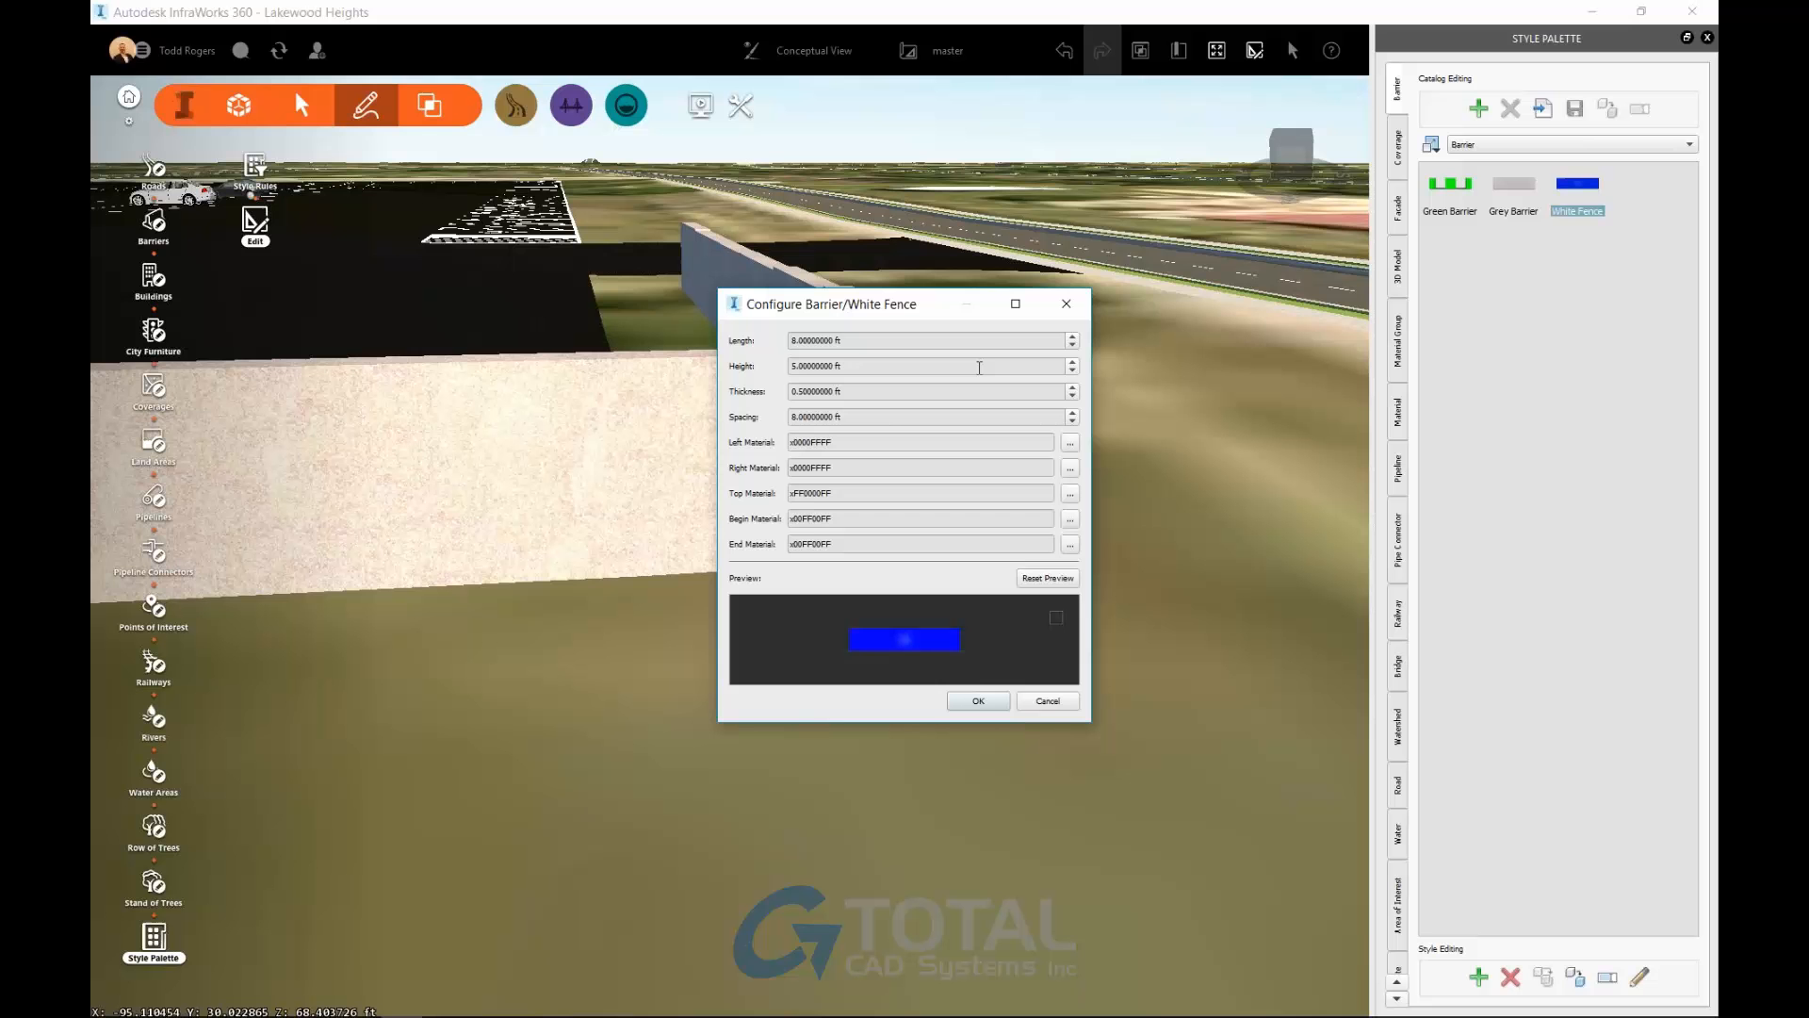
mouse_move(785, 451)
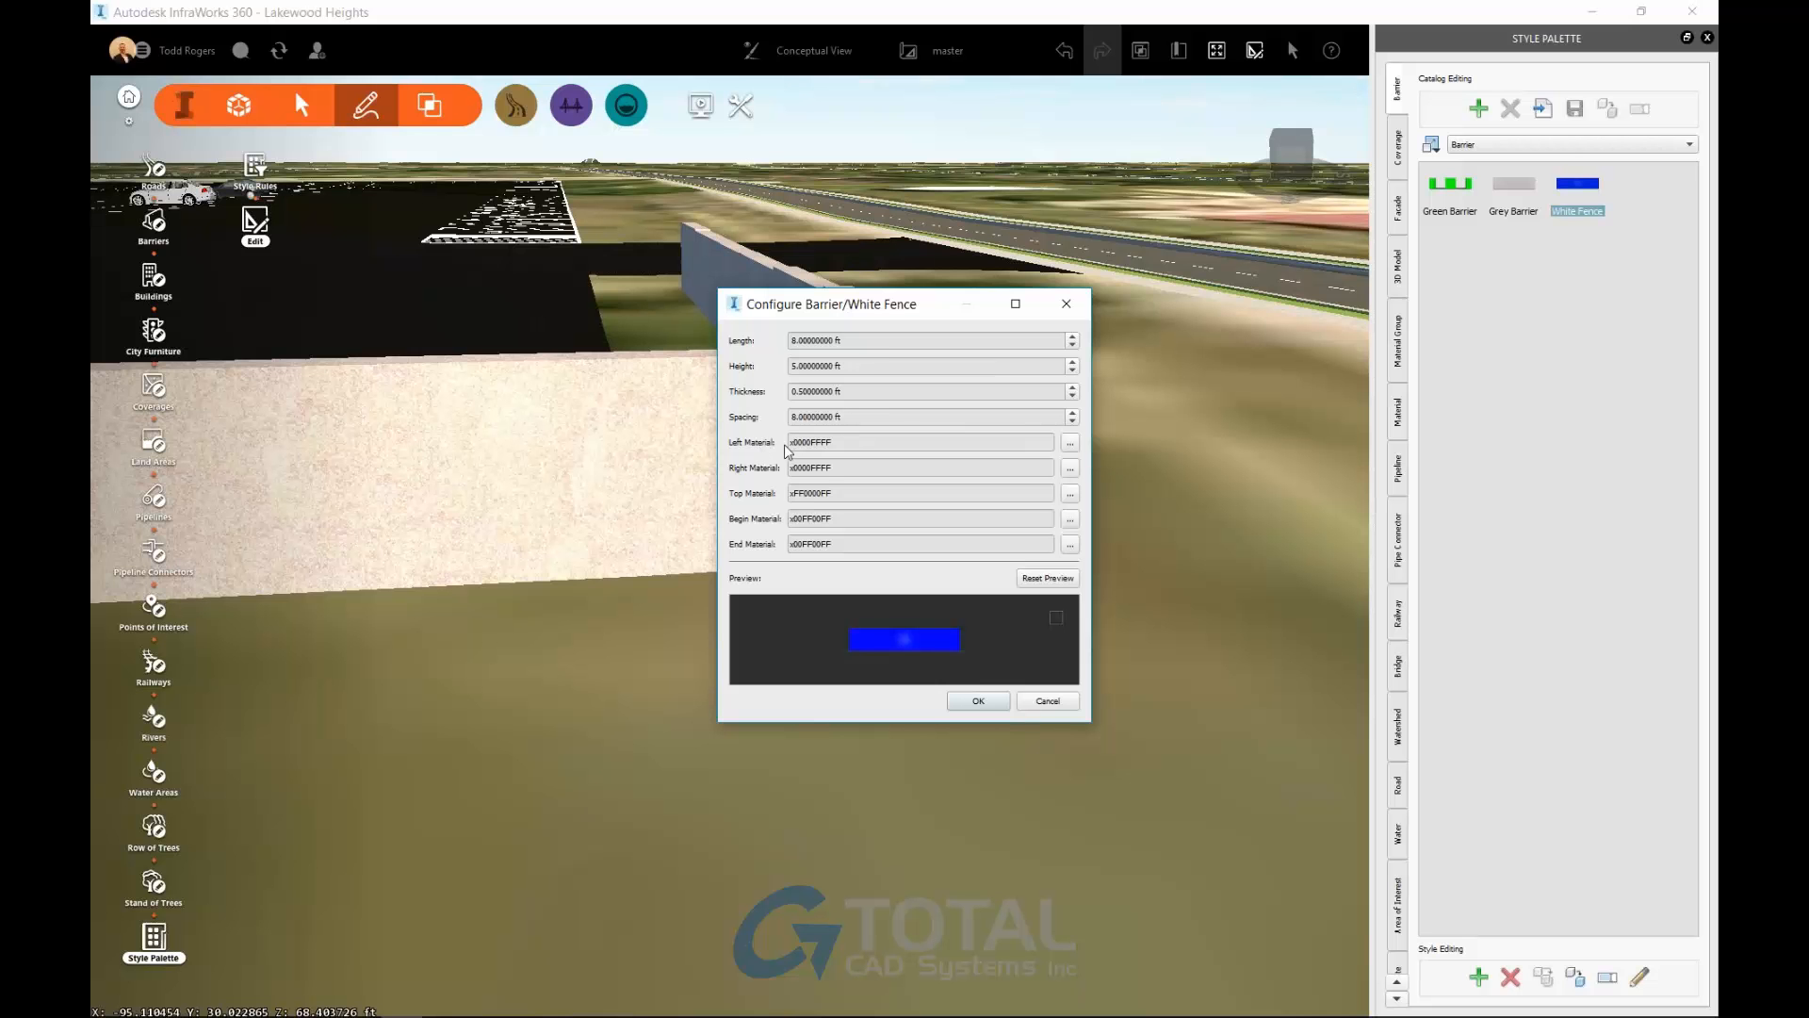
Use the Fence & Barrier White Fence material on the barrier's left and right sides.
click(1070, 442)
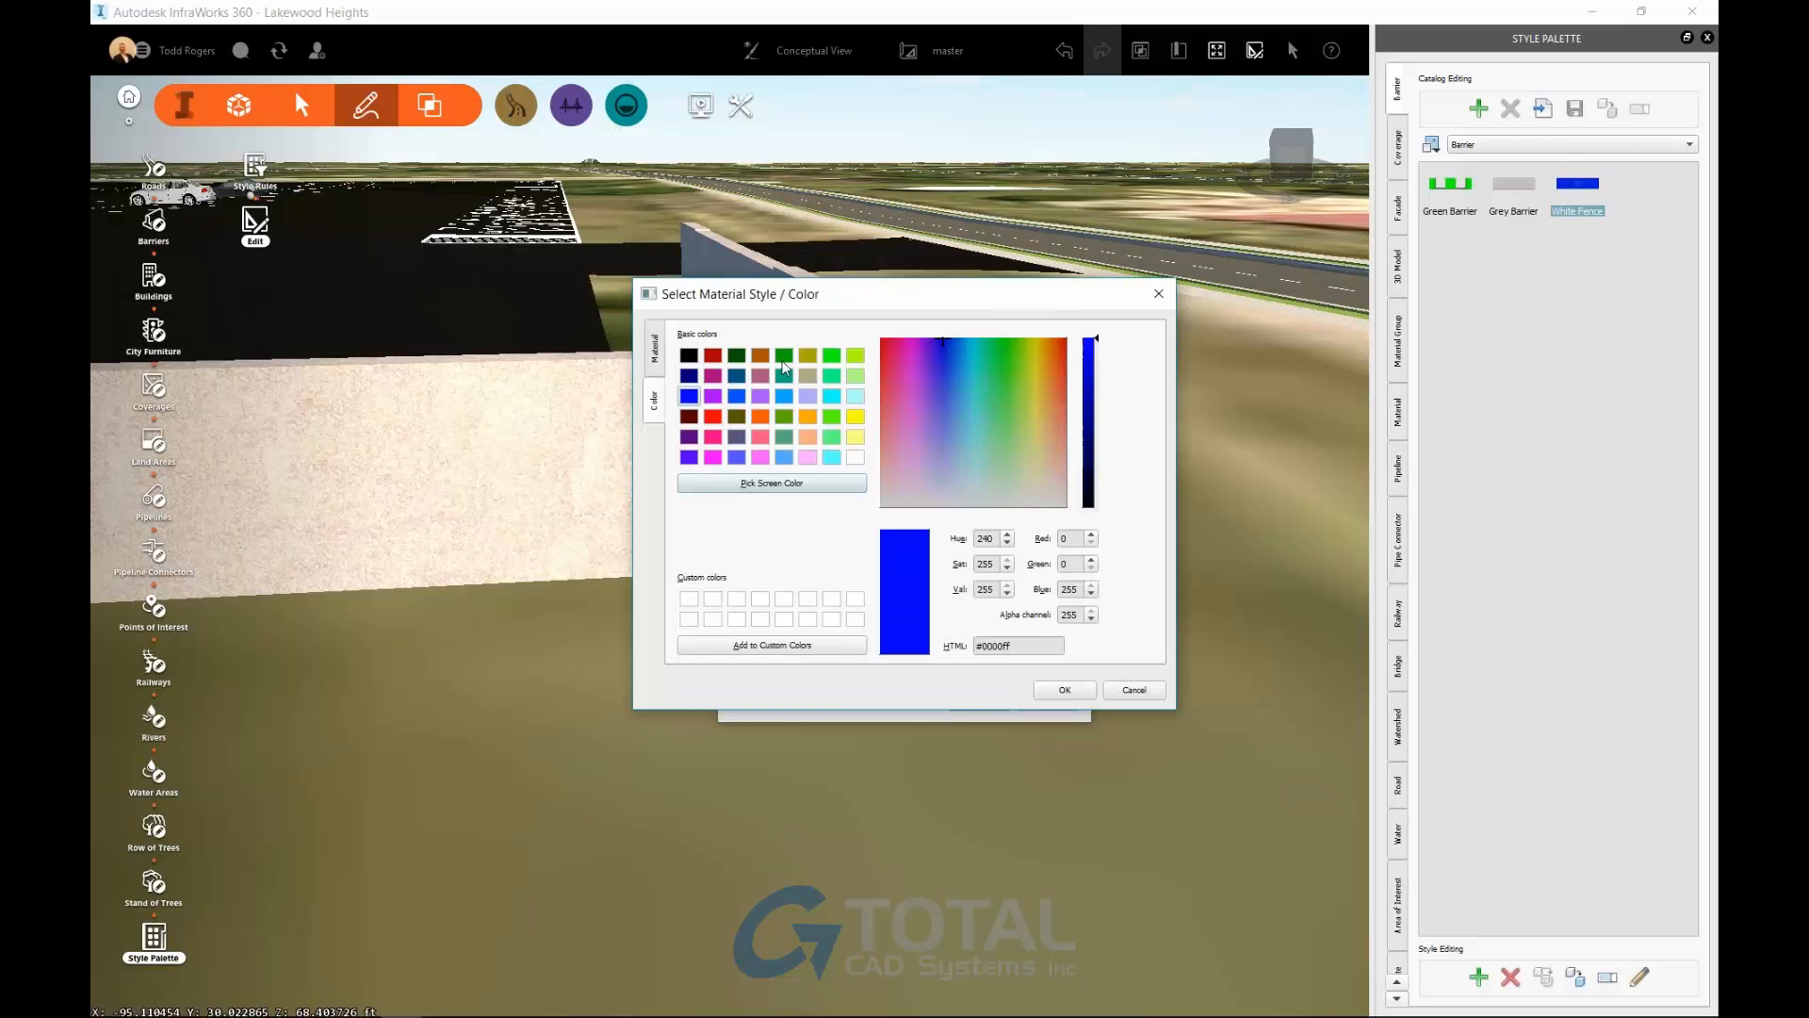
click(653, 346)
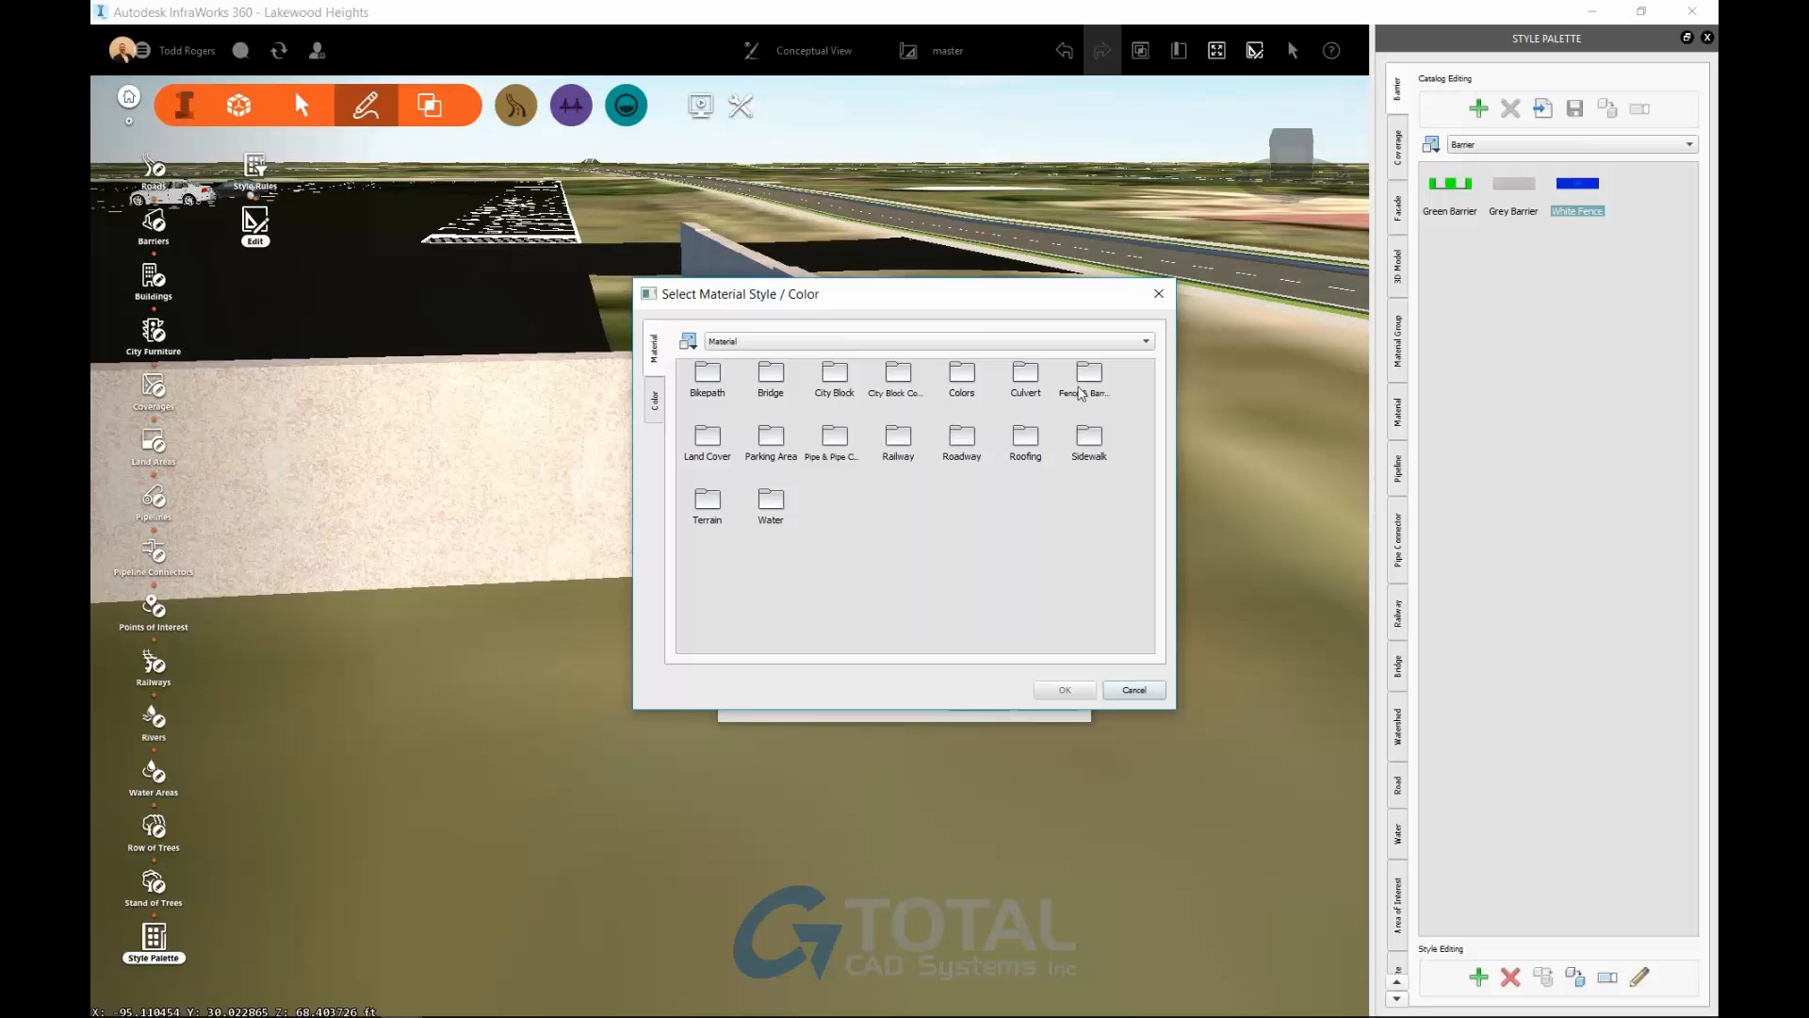
double_click(1087, 377)
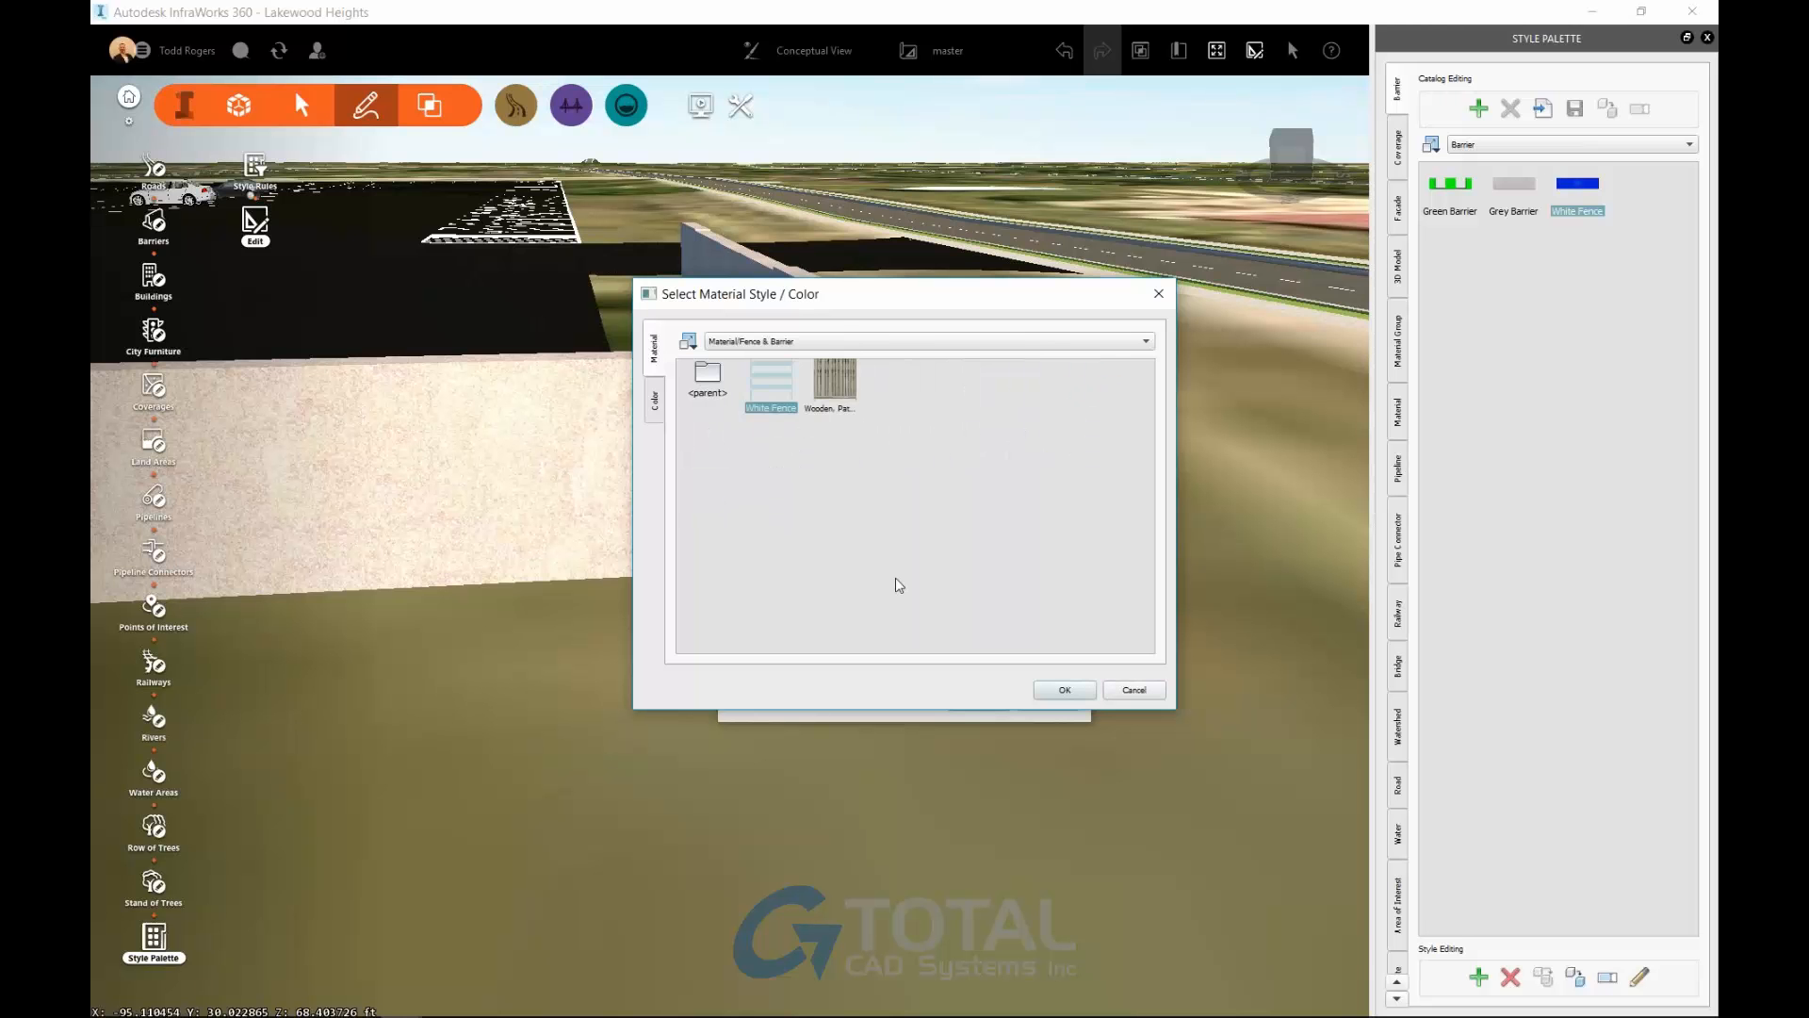
click(1062, 689)
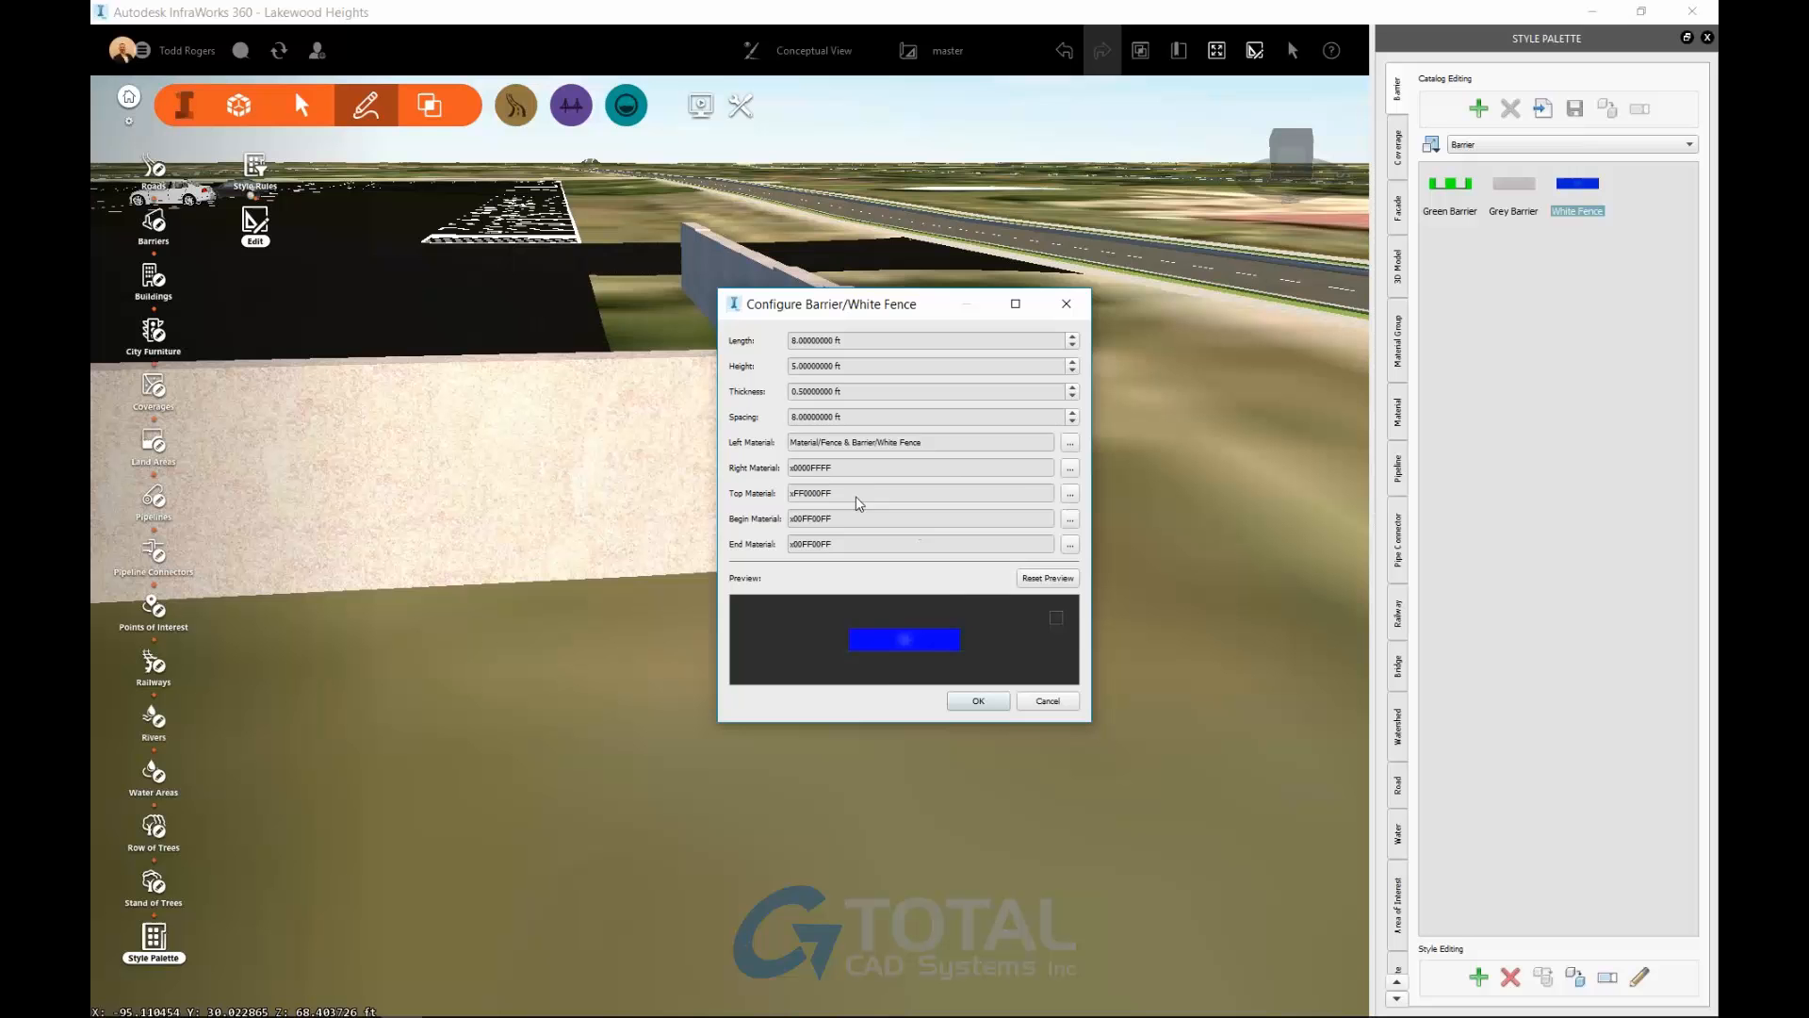
click(1068, 467)
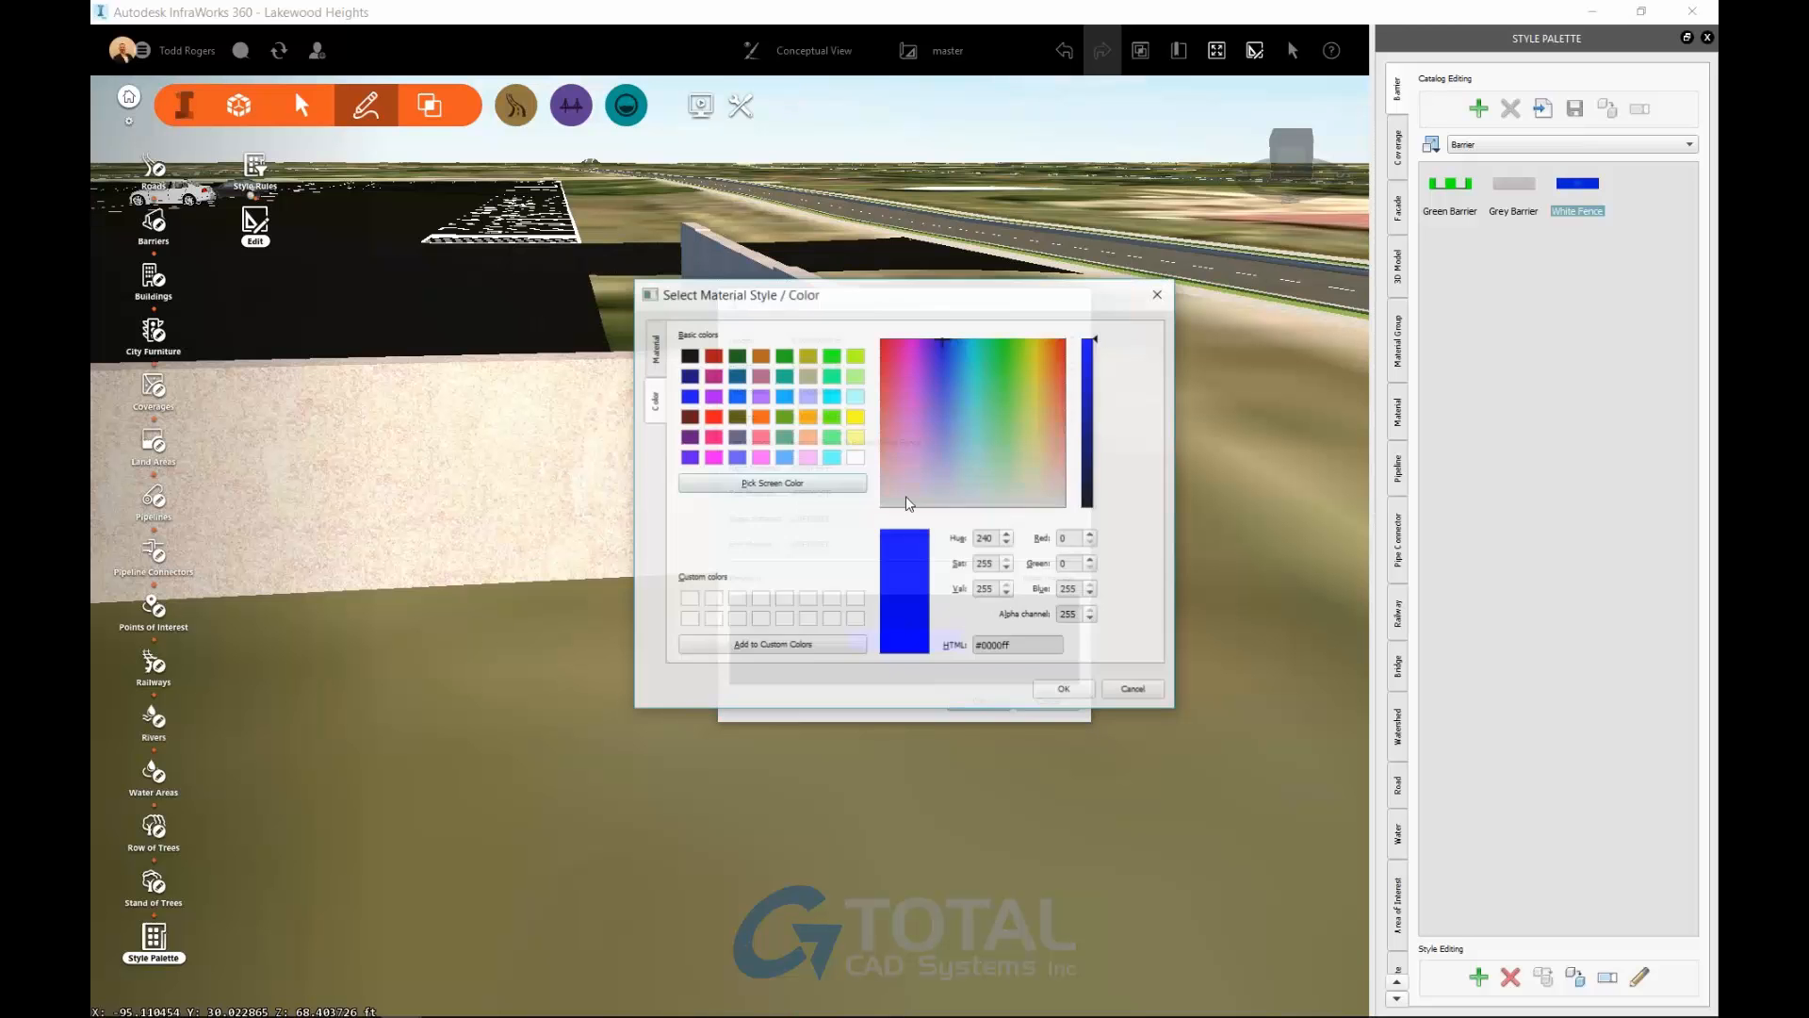
click(653, 346)
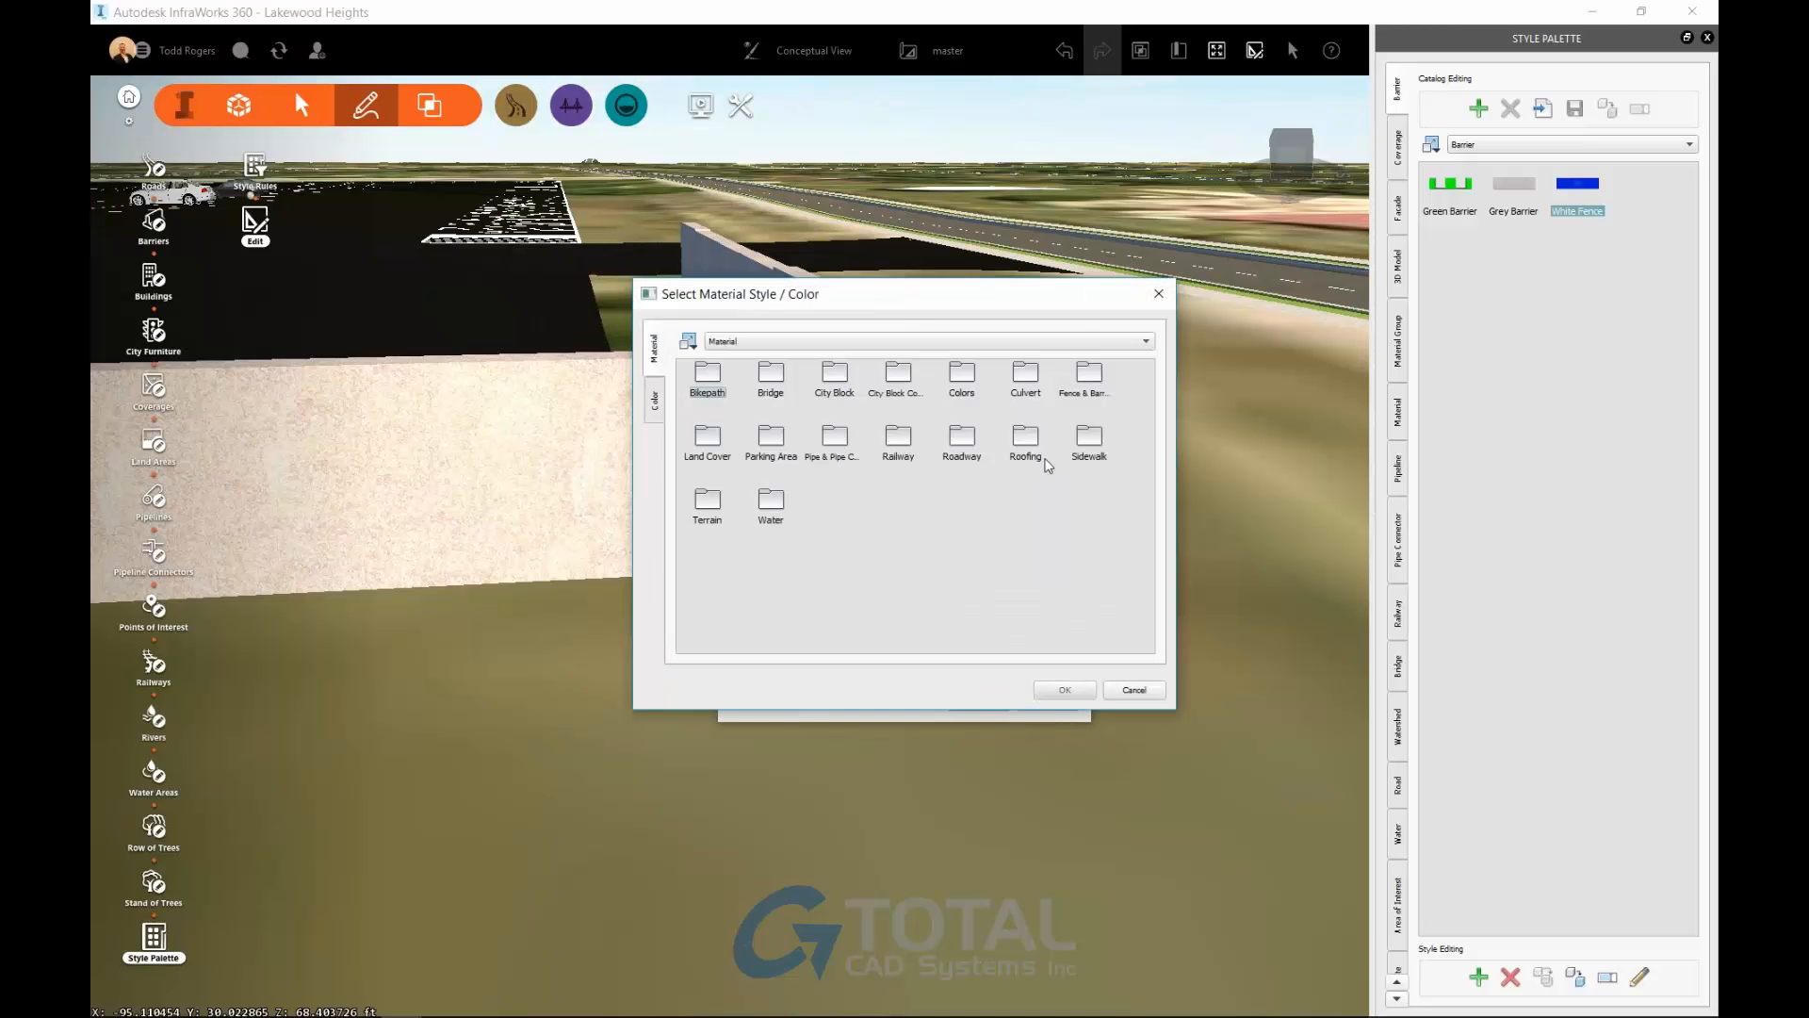
double_click(1083, 375)
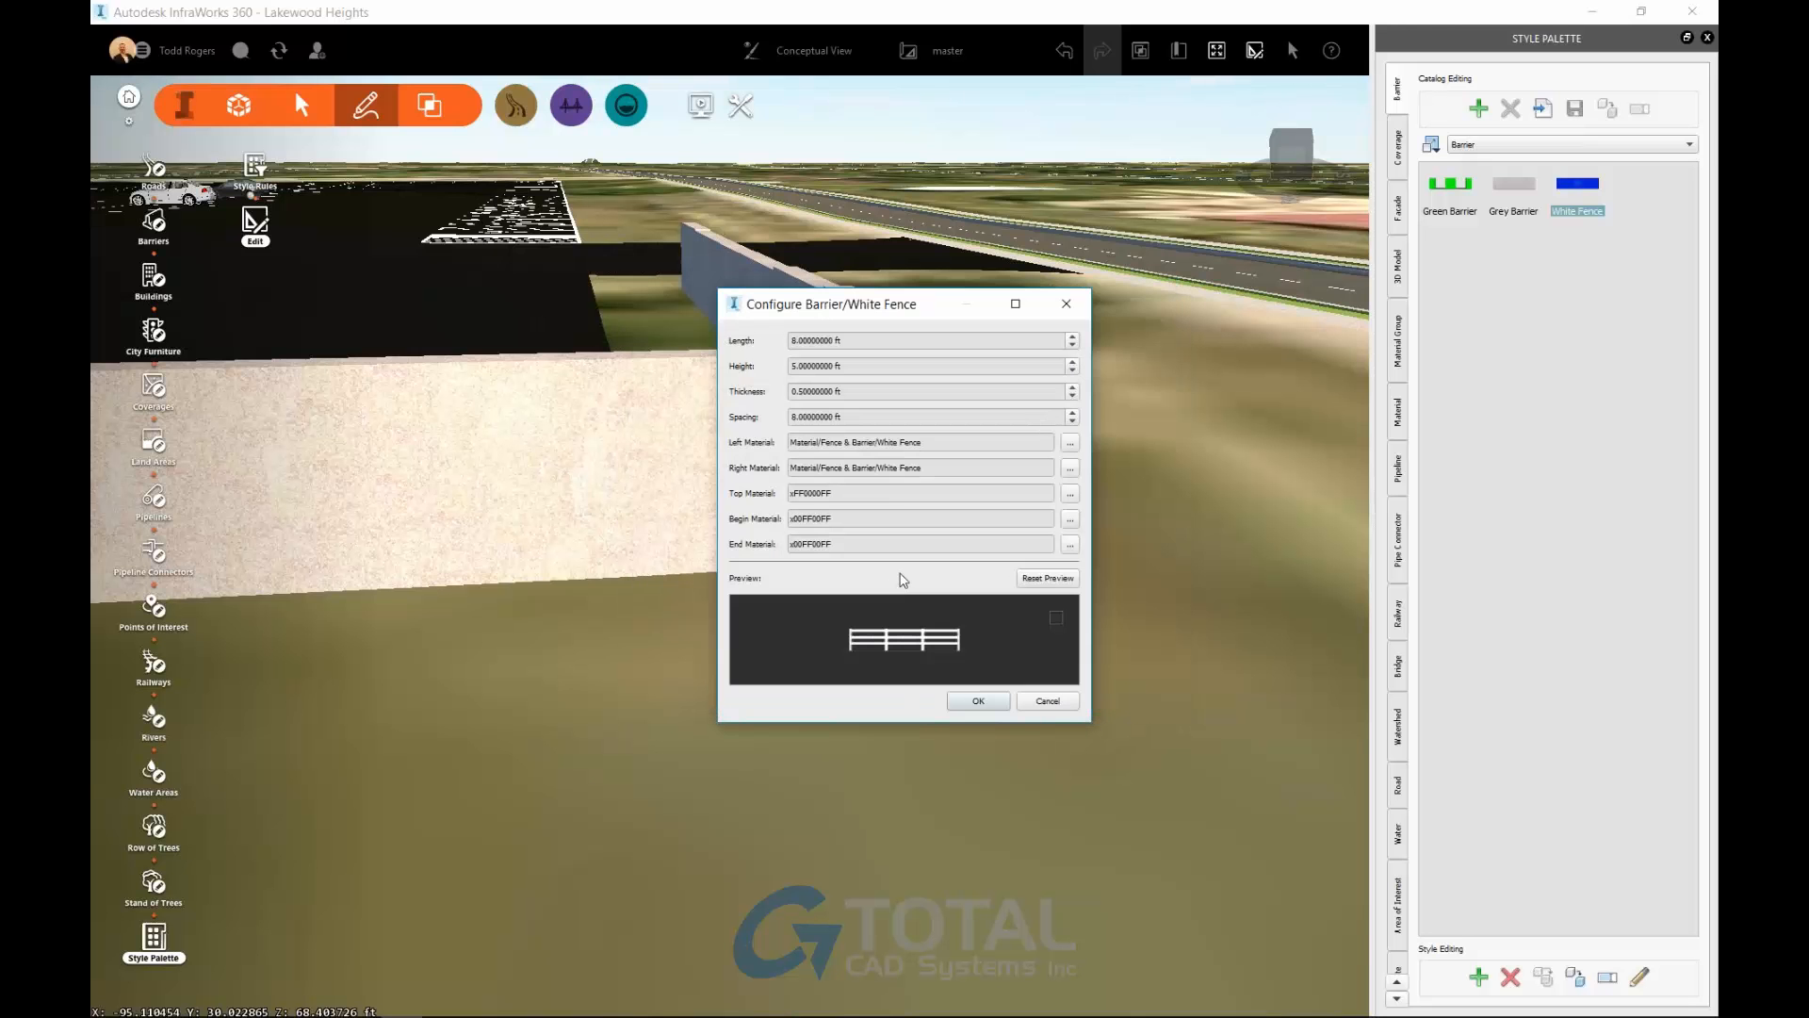
Colour the barrier's top and end faces white and apply the style.
click(1069, 493)
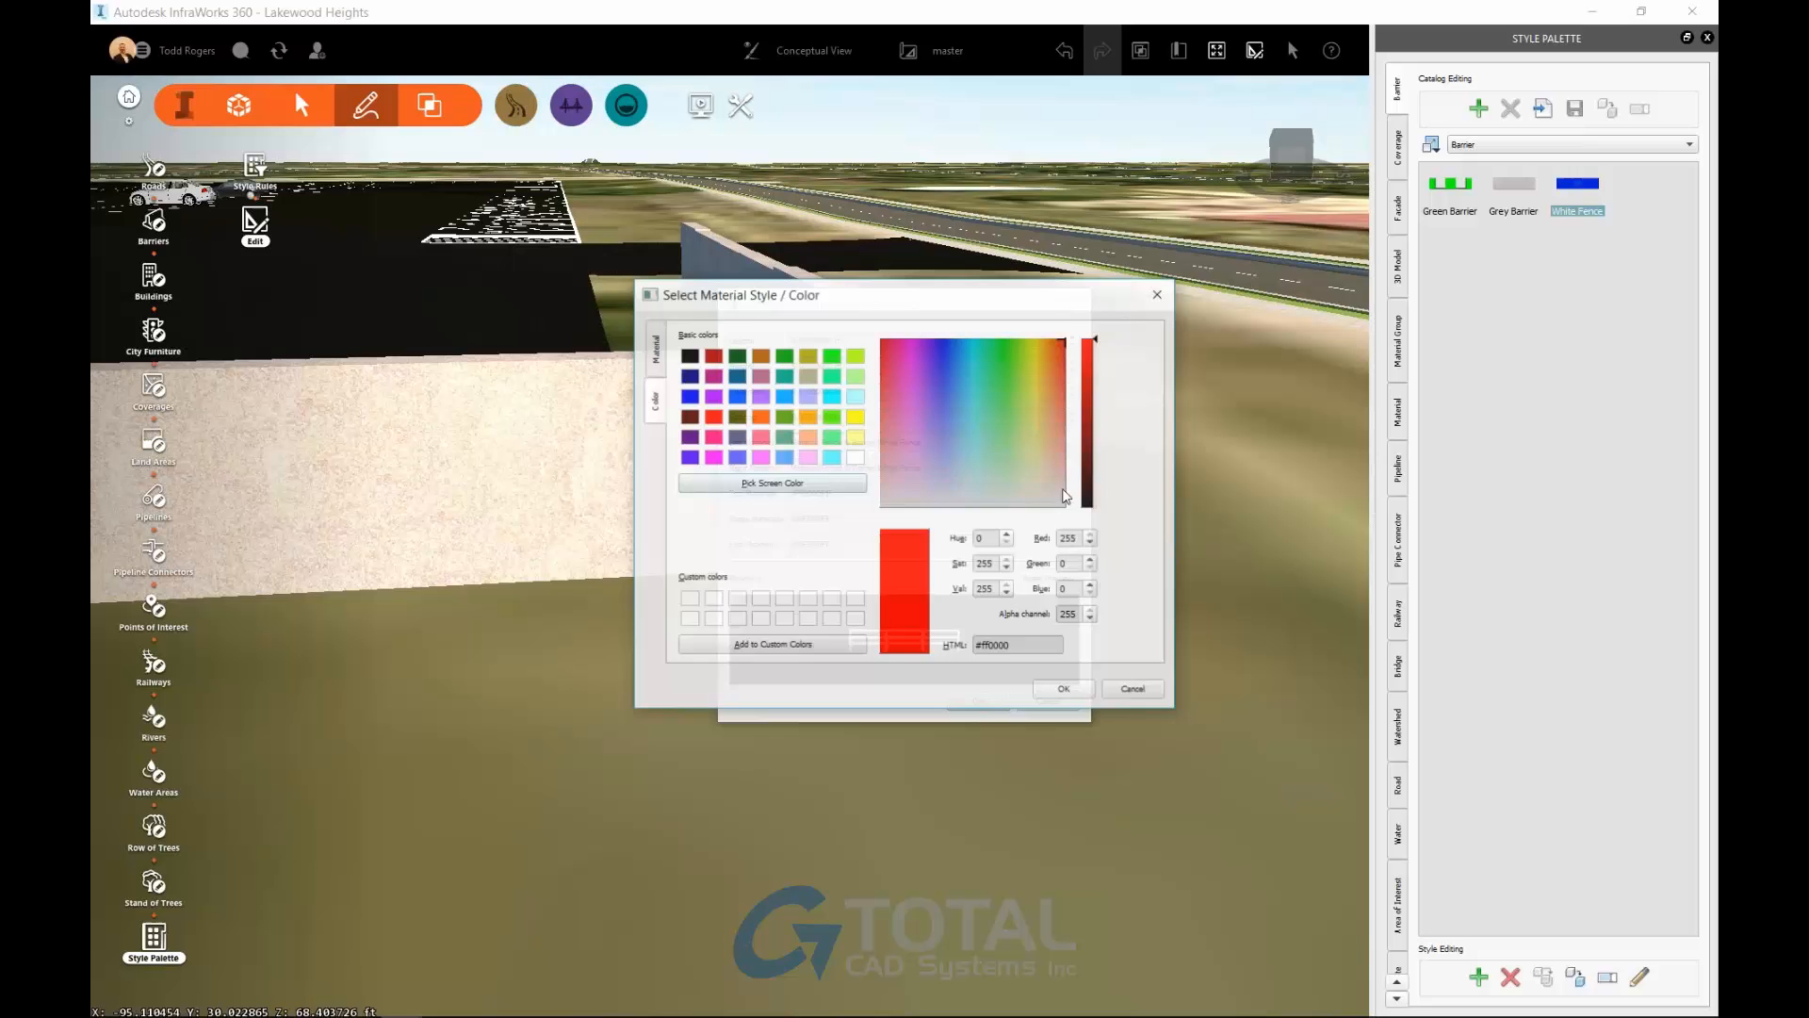
click(854, 458)
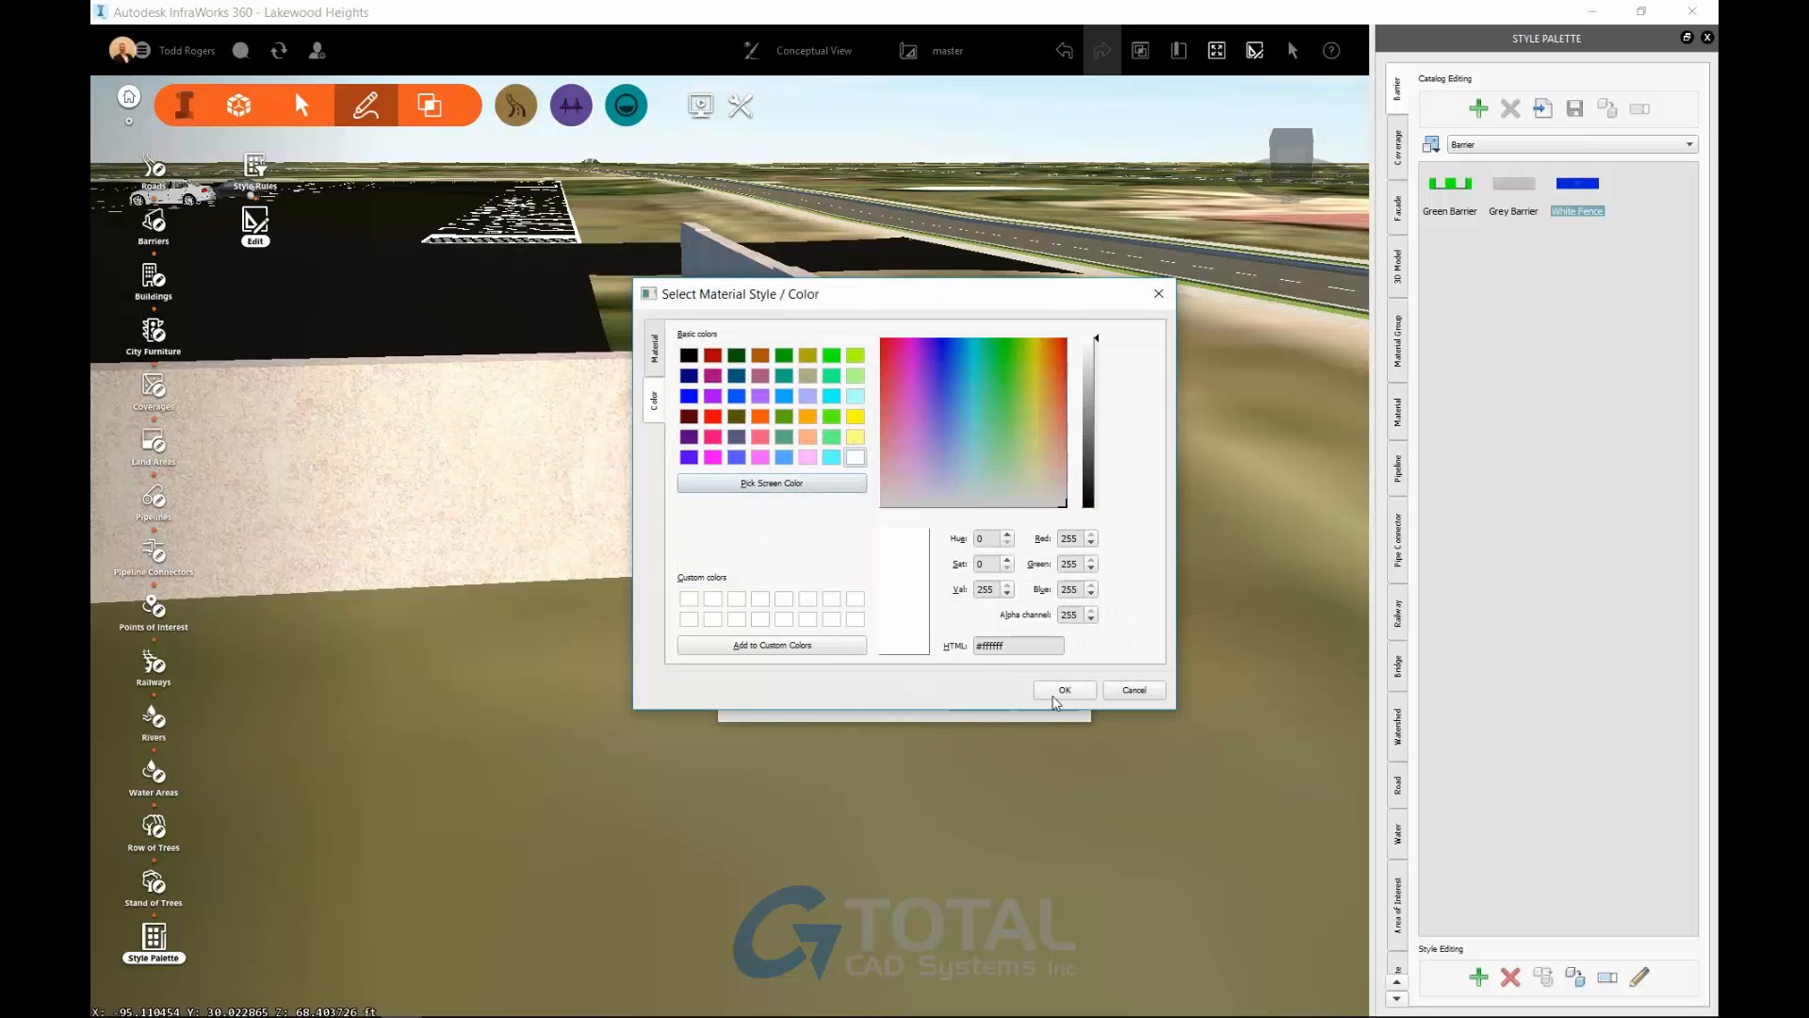
click(1063, 689)
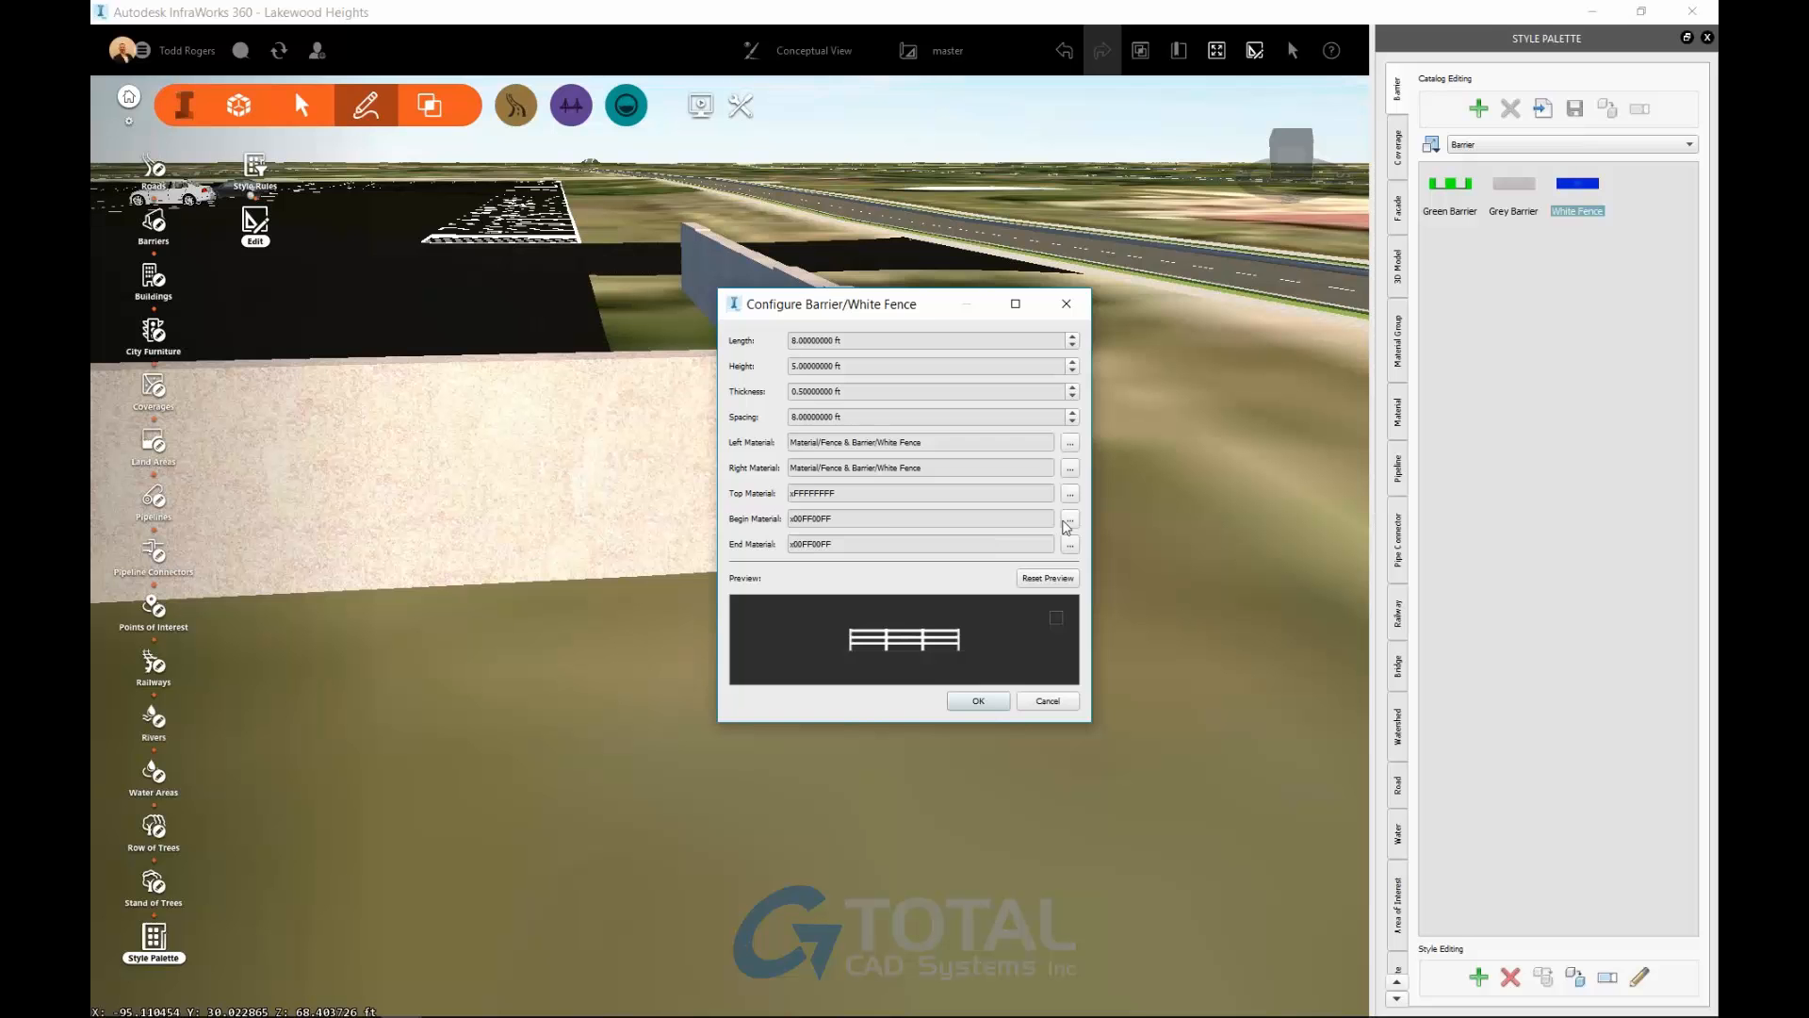
click(1070, 493)
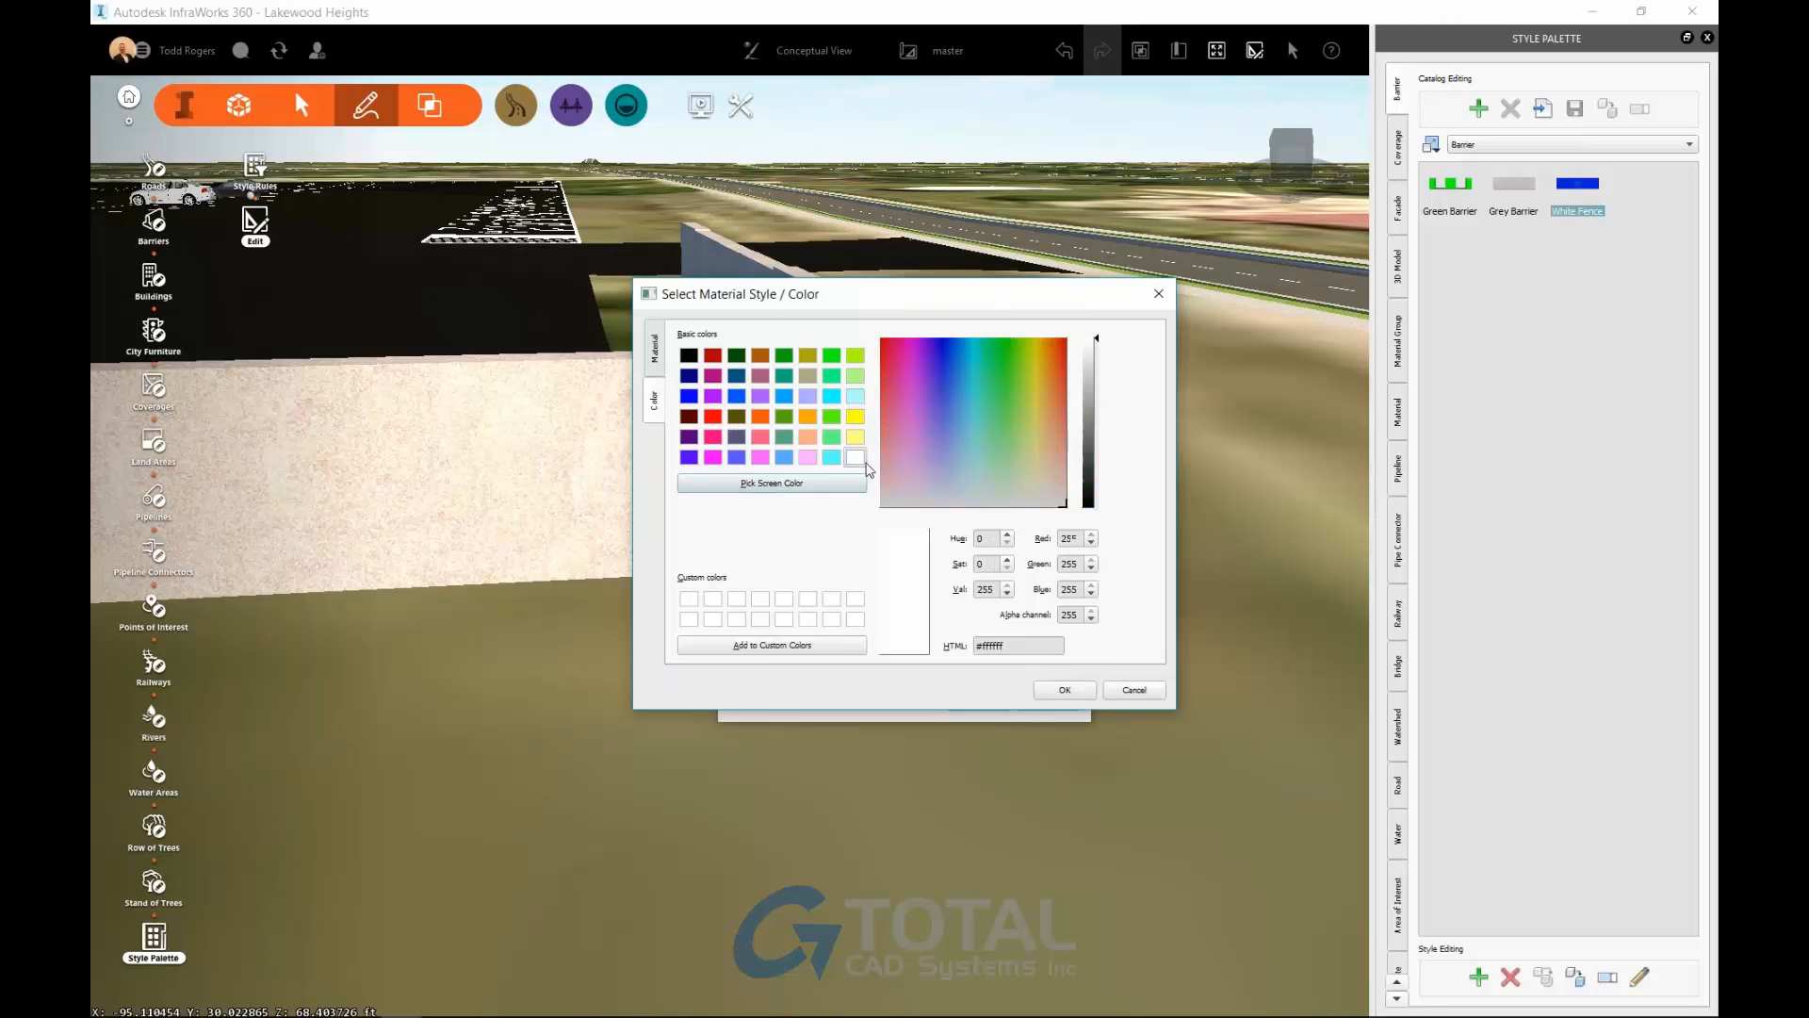
click(1063, 689)
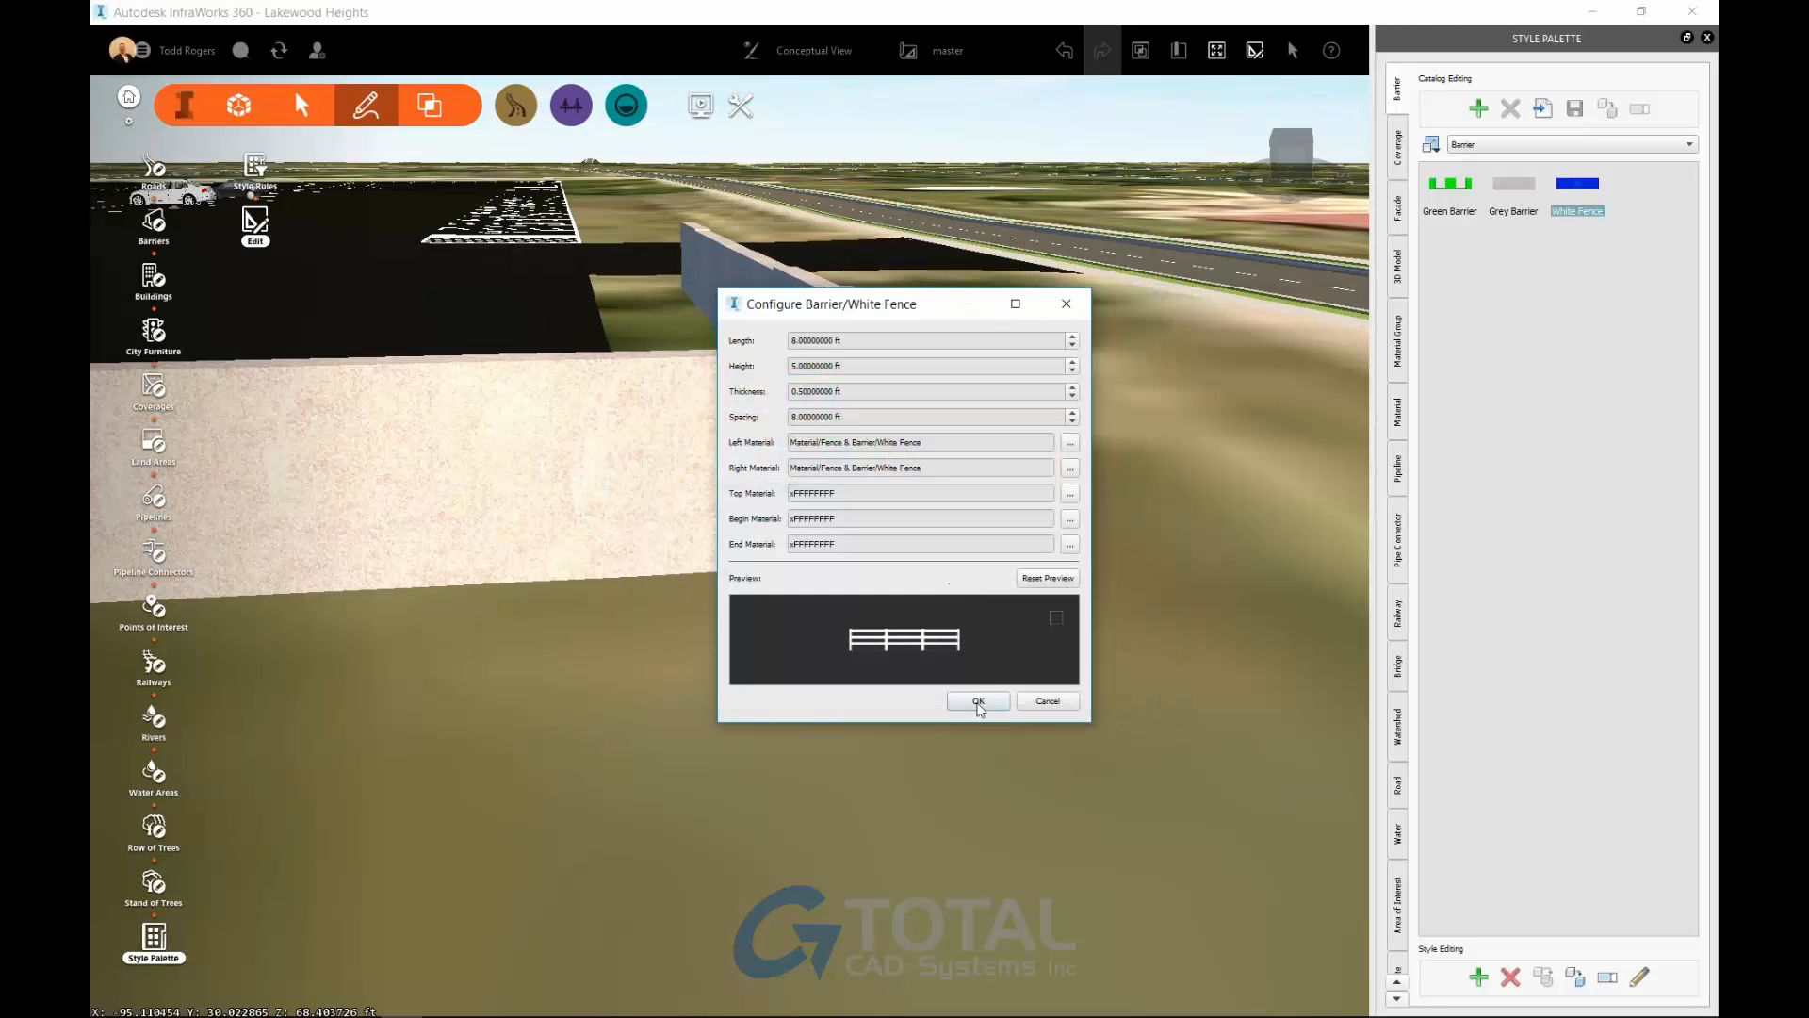
click(976, 701)
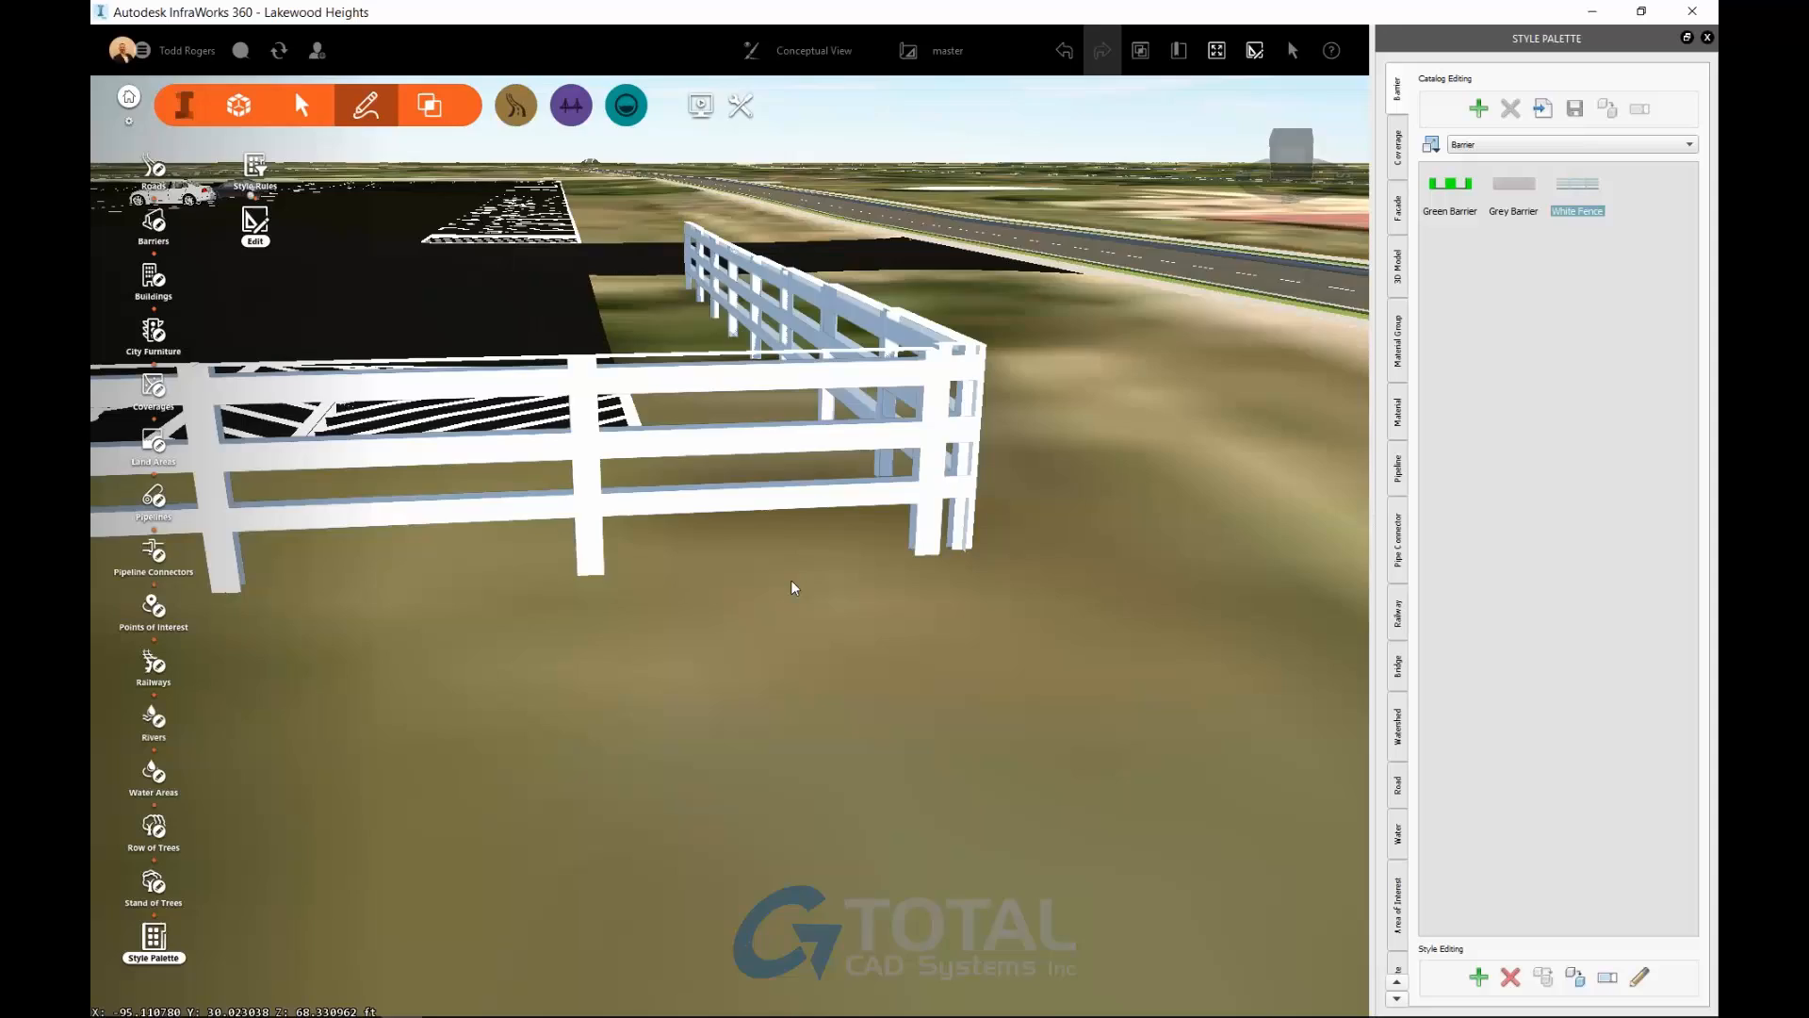
Orbit closer to inspect the white rail fences along the parking lot.
drag(792, 587, 987, 631)
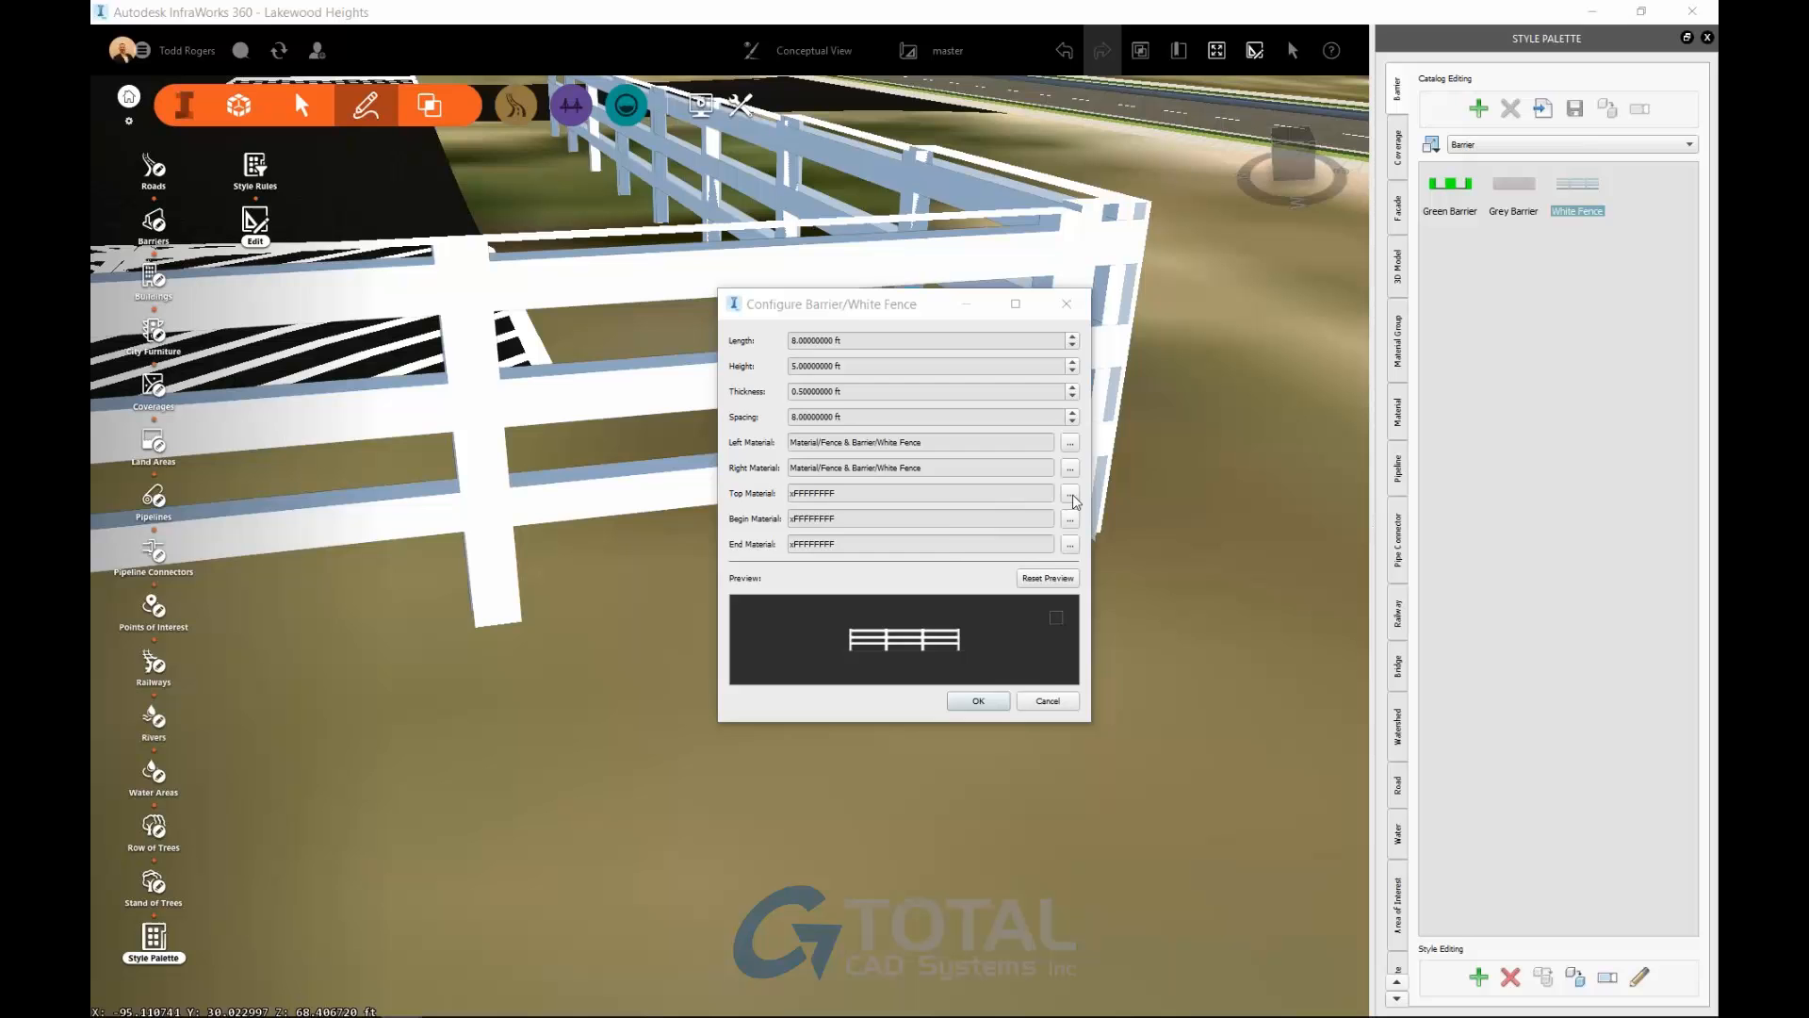
Set the top face colour's alpha channel to 0 for full transparency.
click(1070, 493)
text(0)
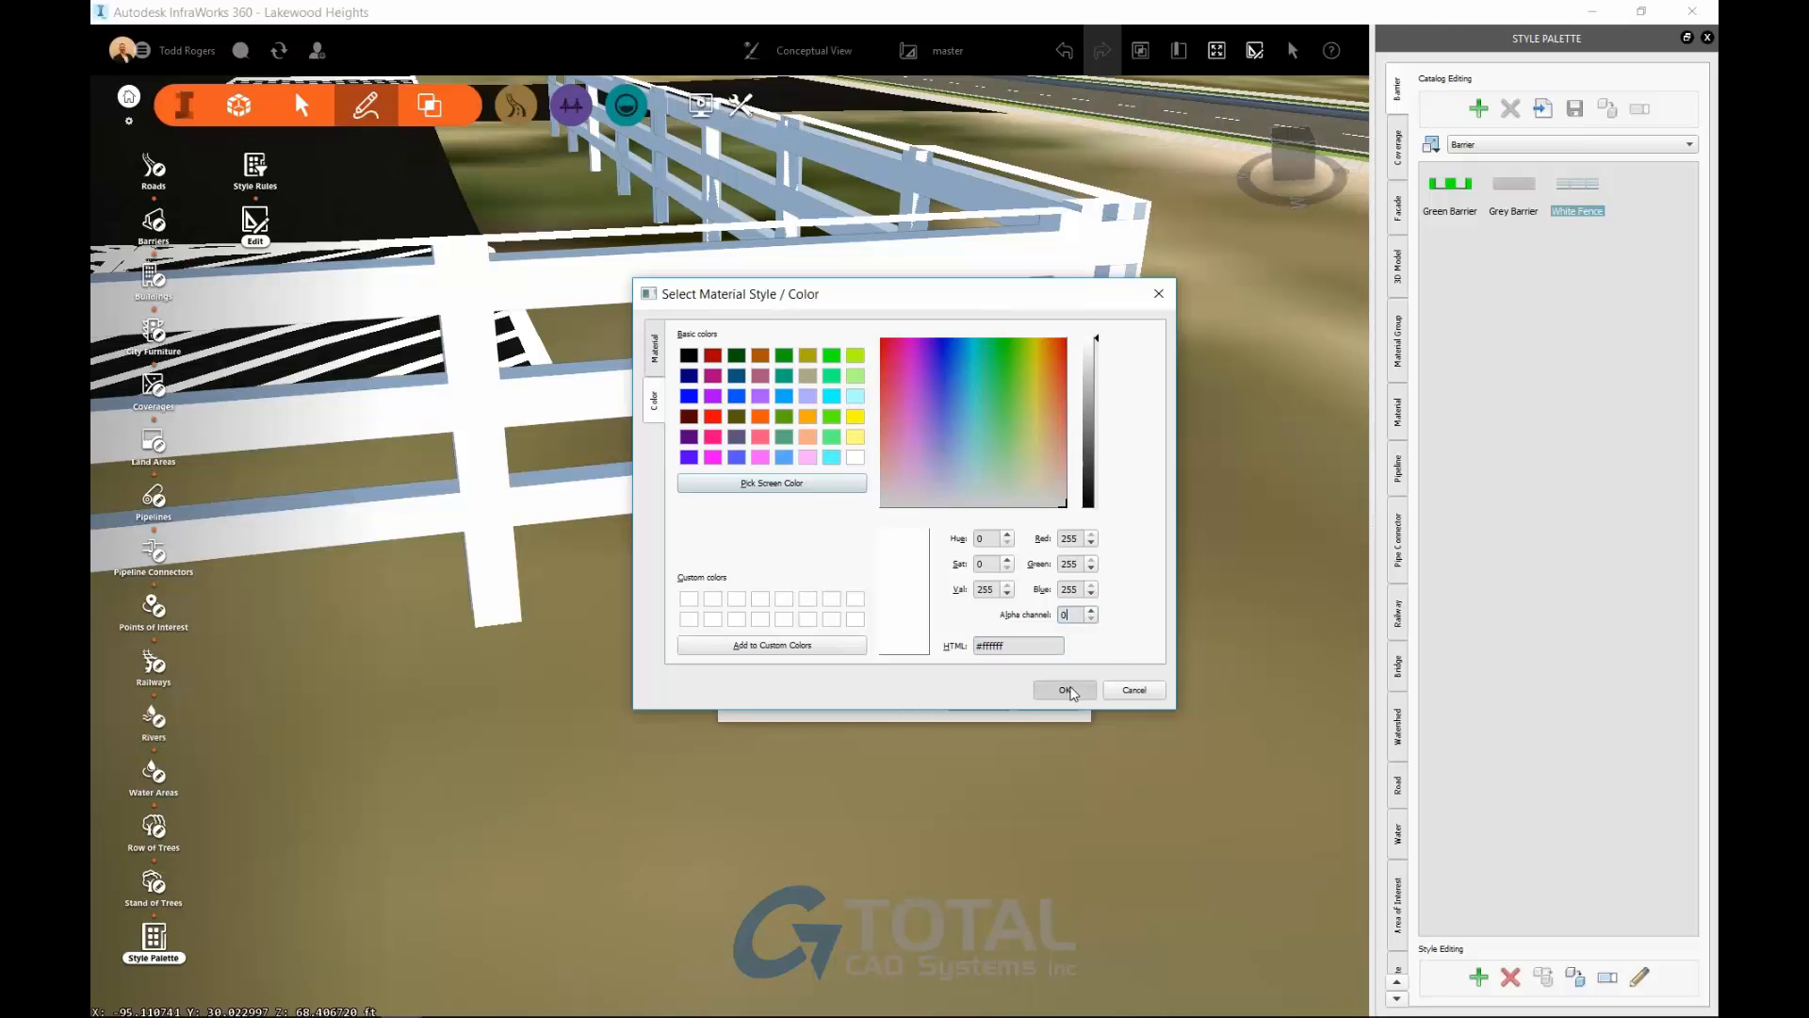
click(1063, 689)
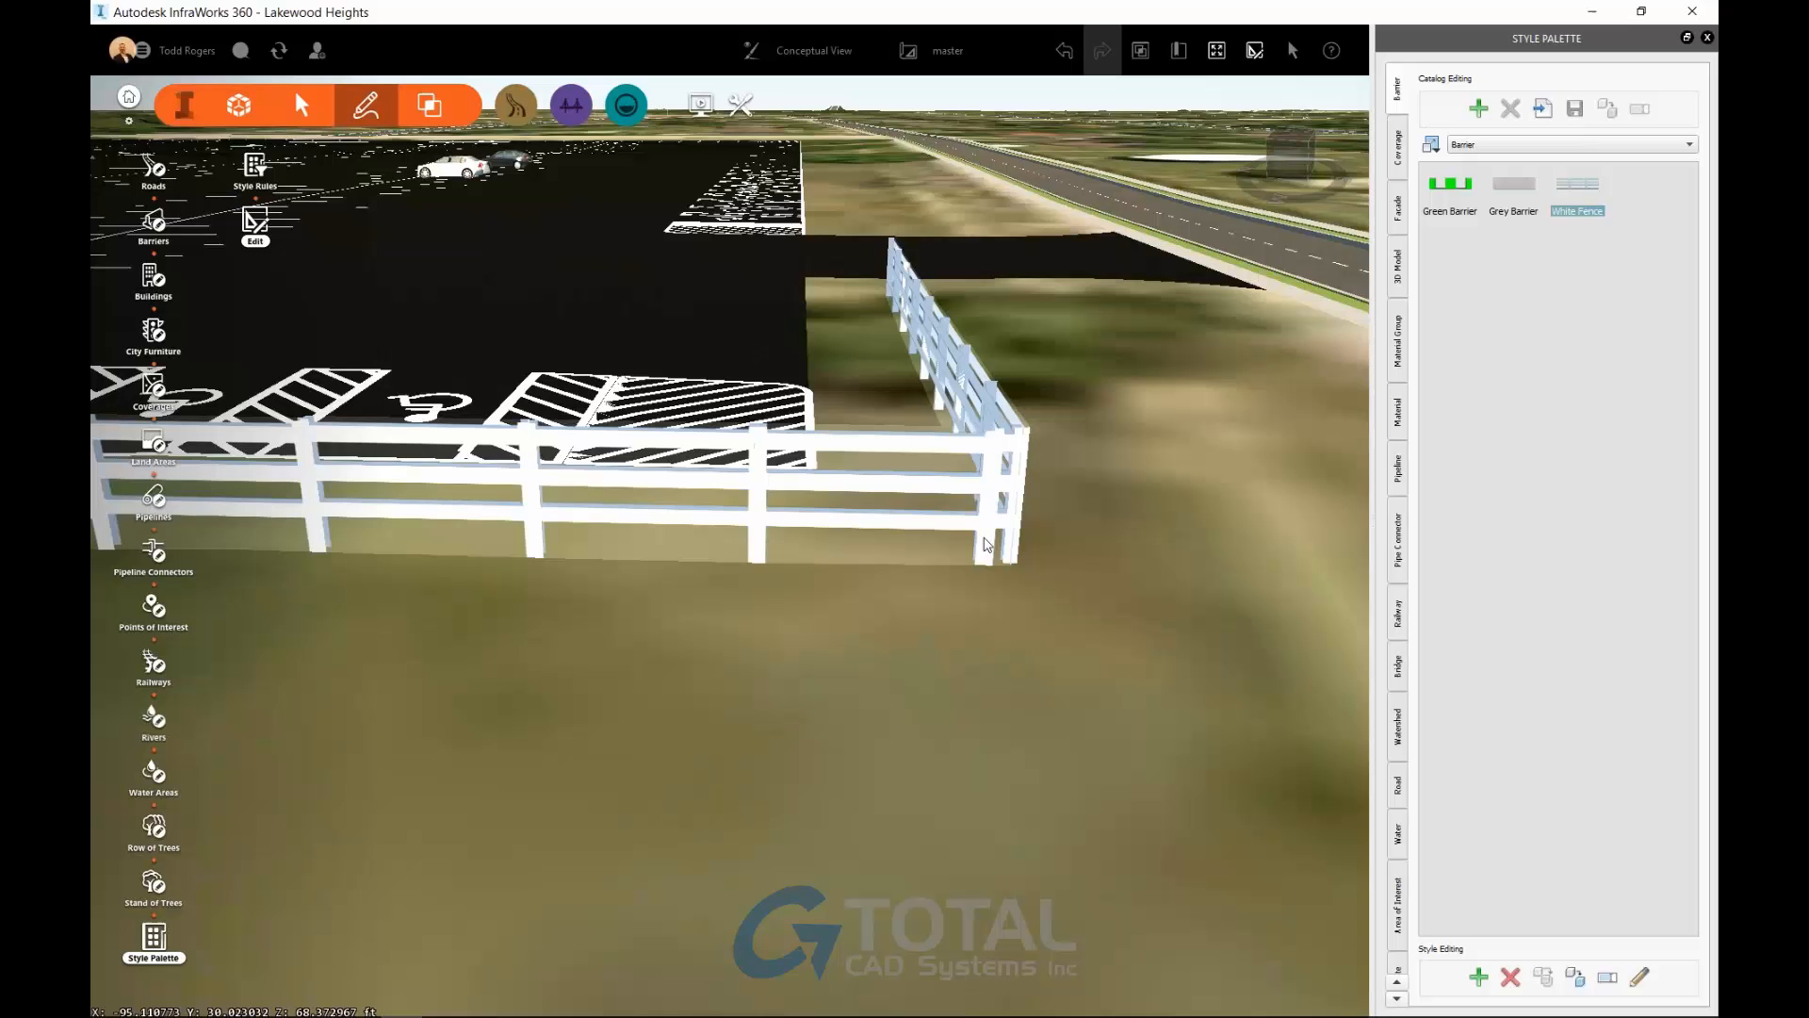
Lengthen the White Fence barrier along the lot's front edge toward the curb corner.
click(981, 543)
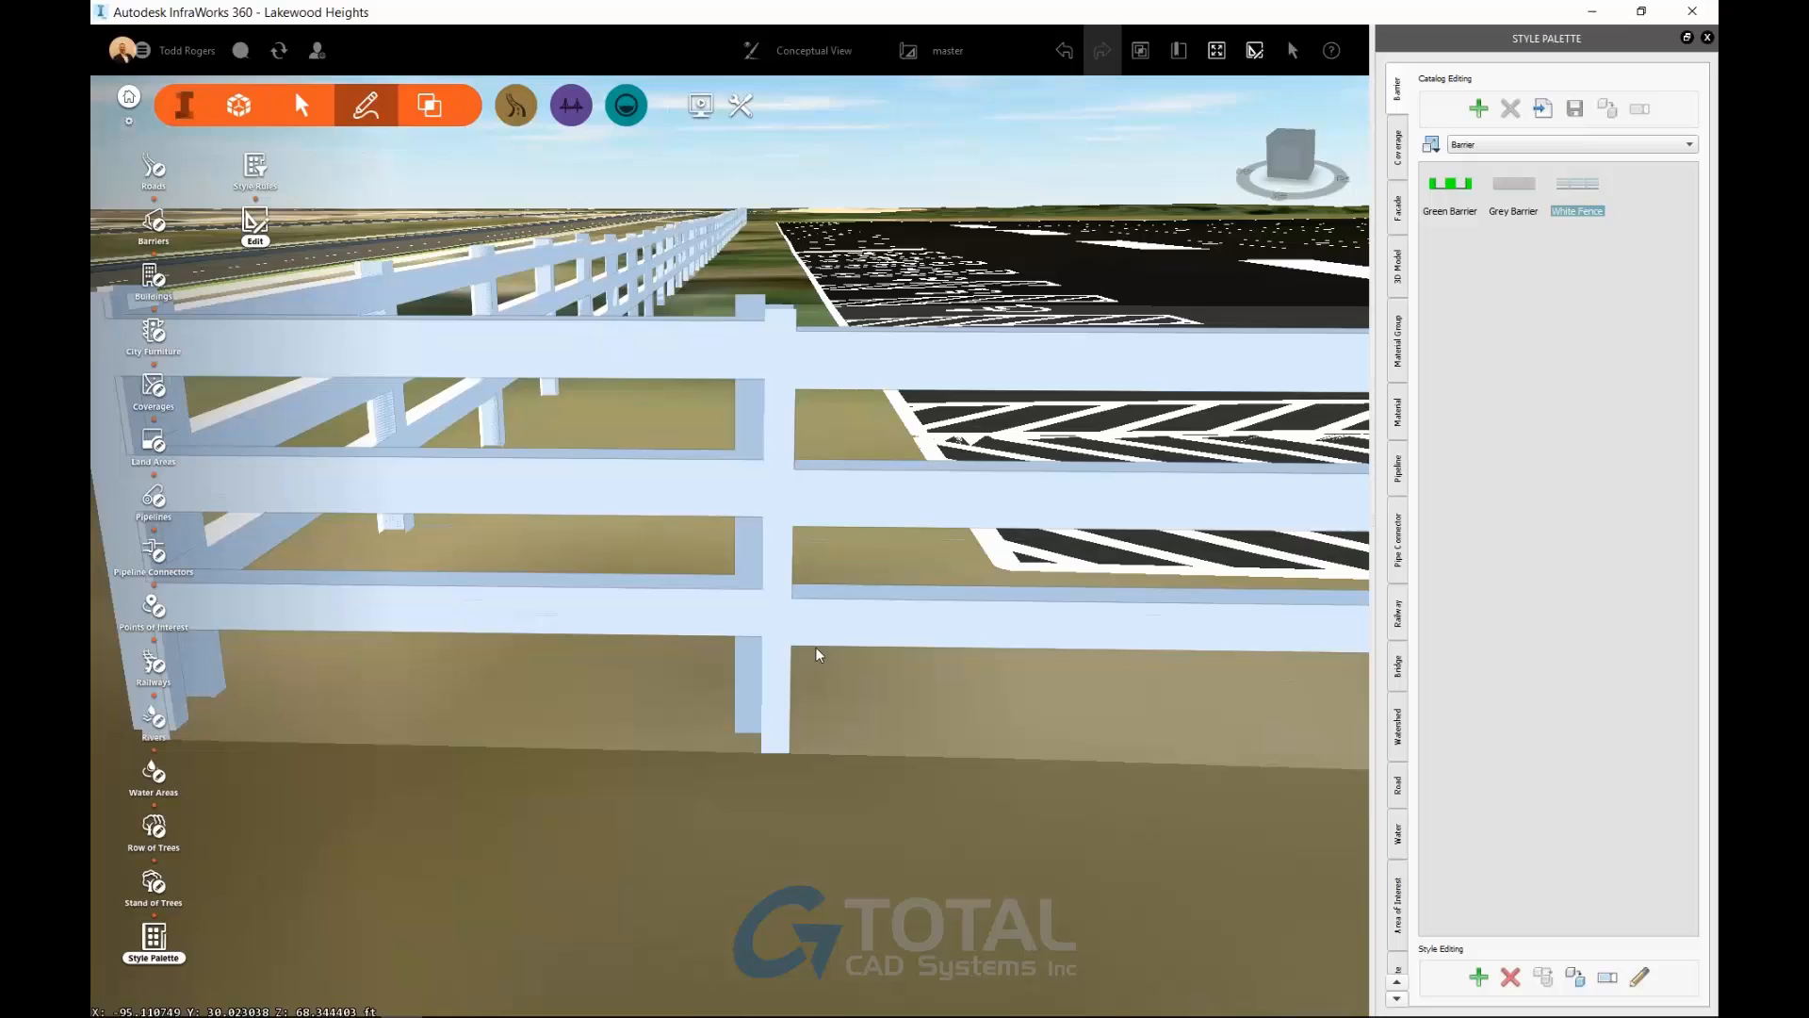
drag(818, 654, 708, 710)
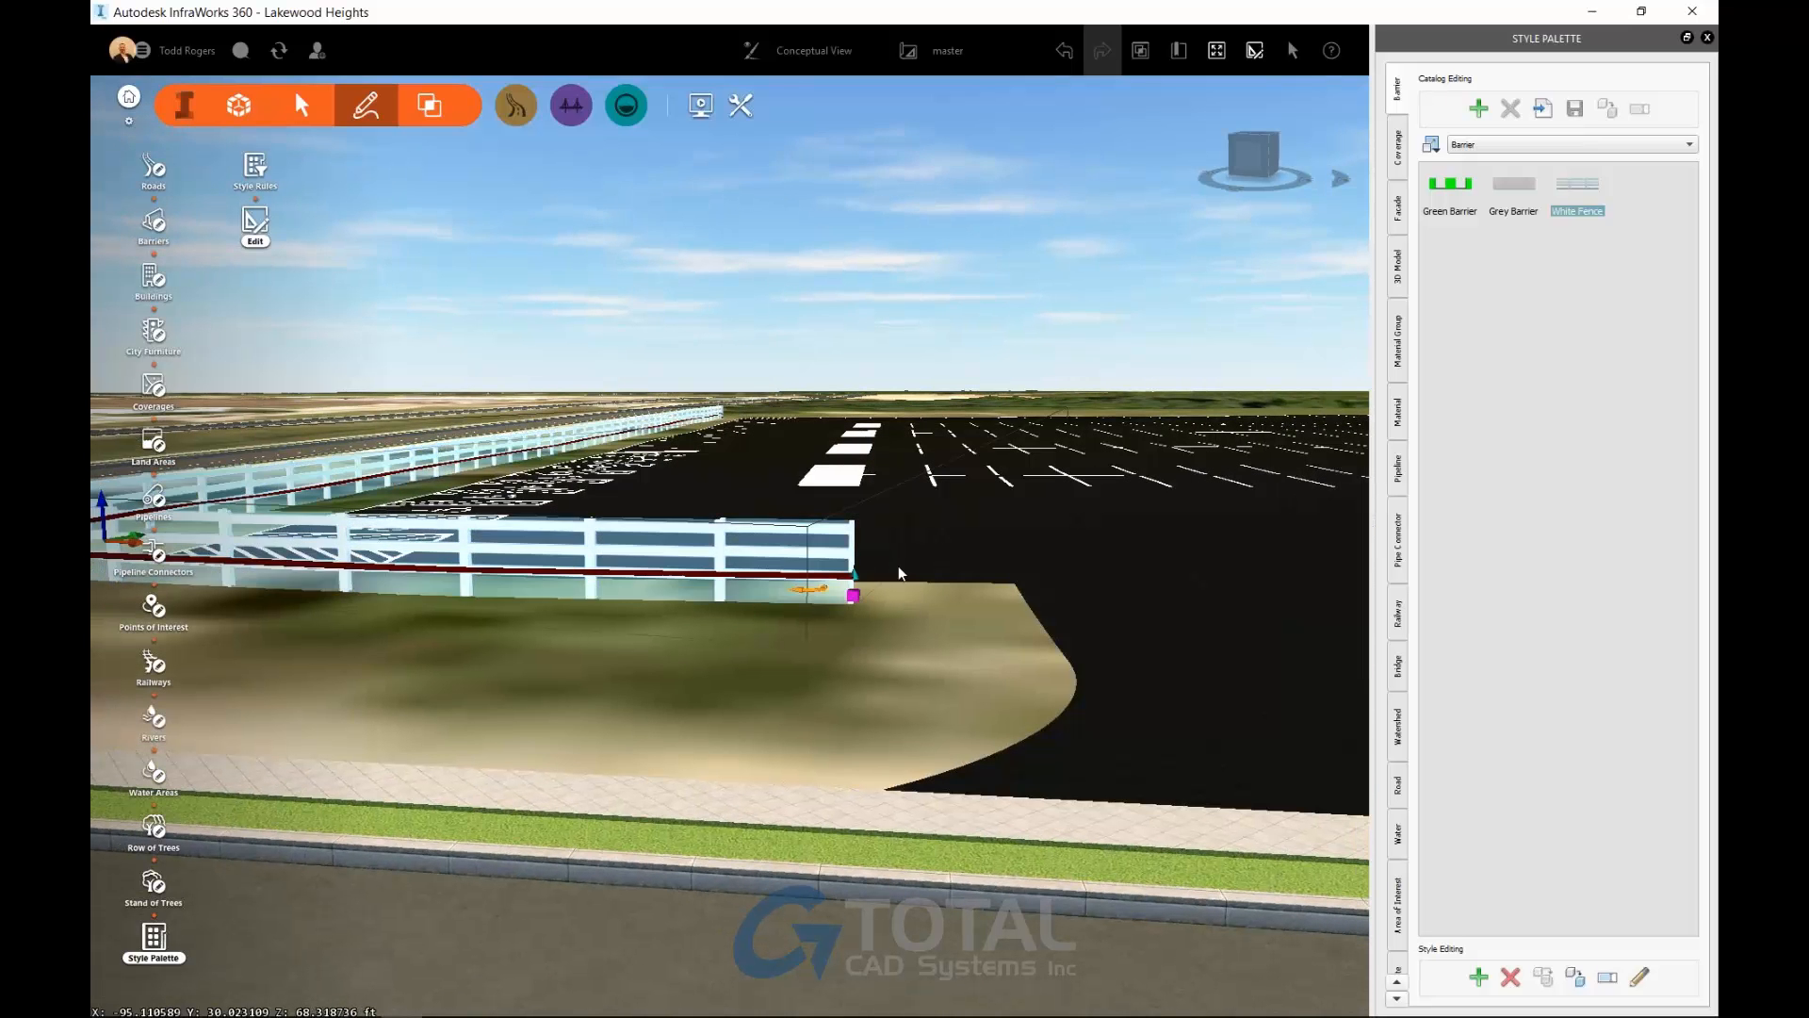
drag(854, 595, 1002, 613)
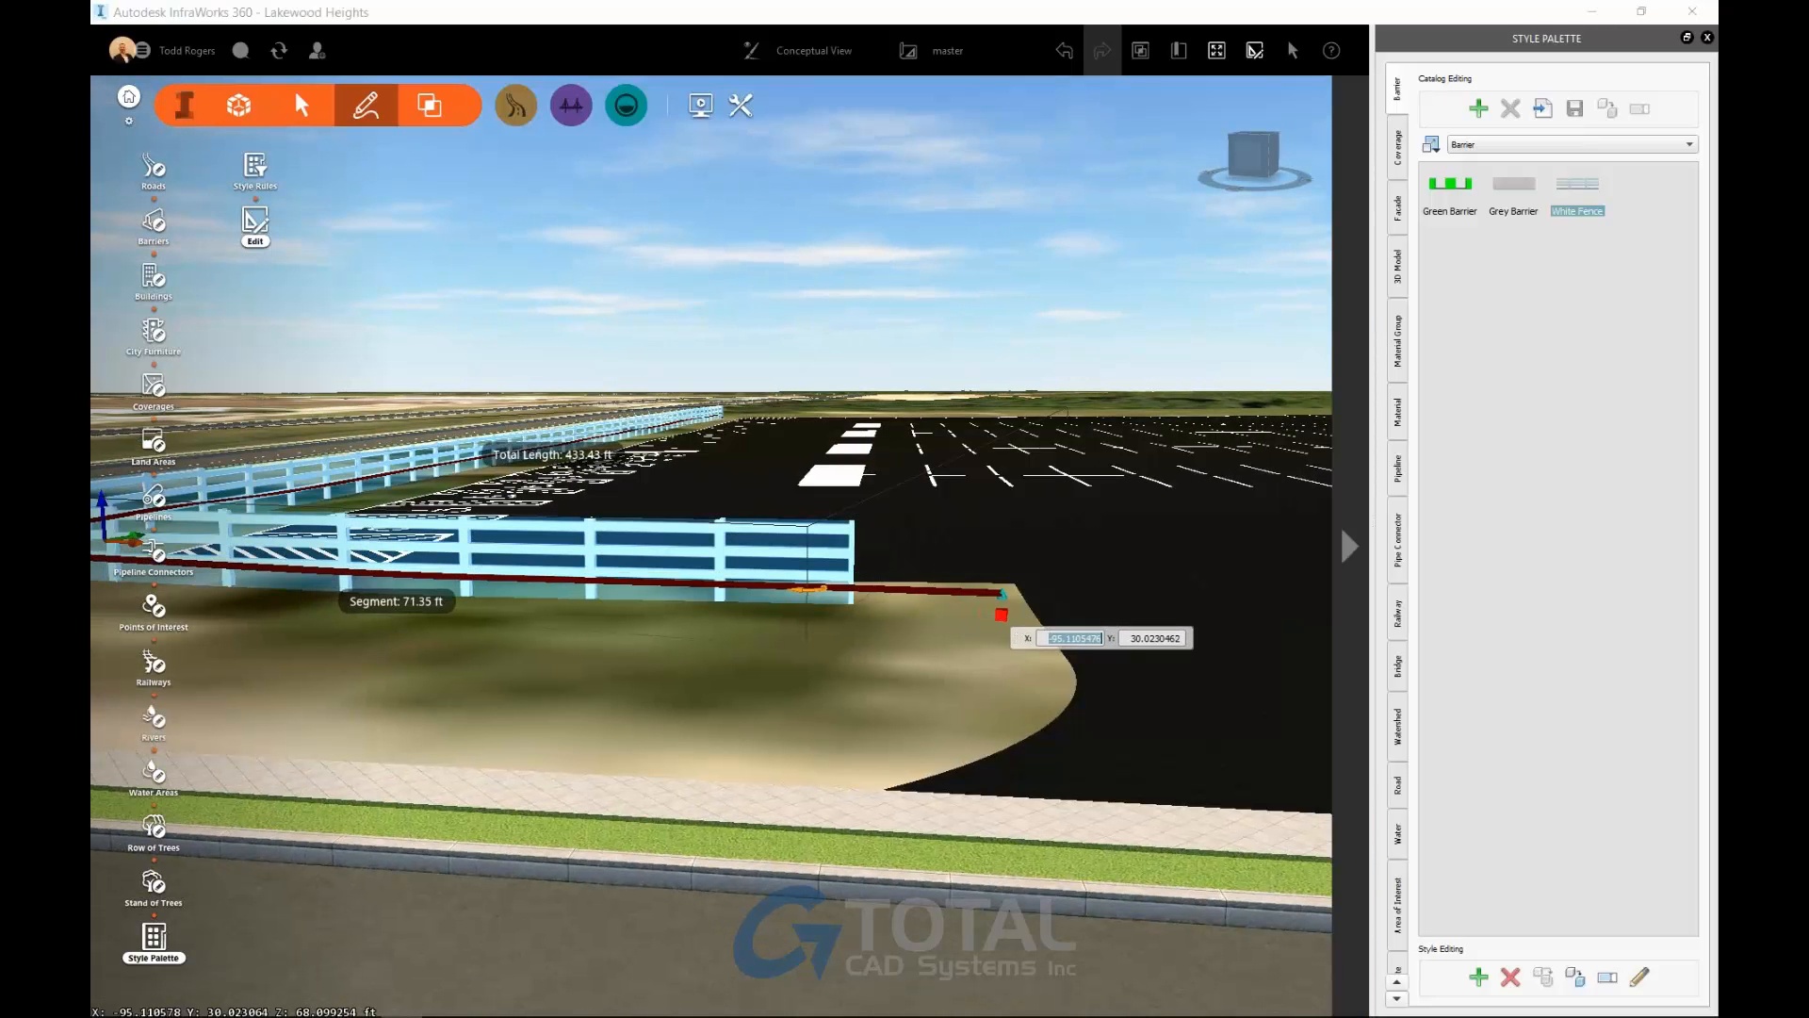